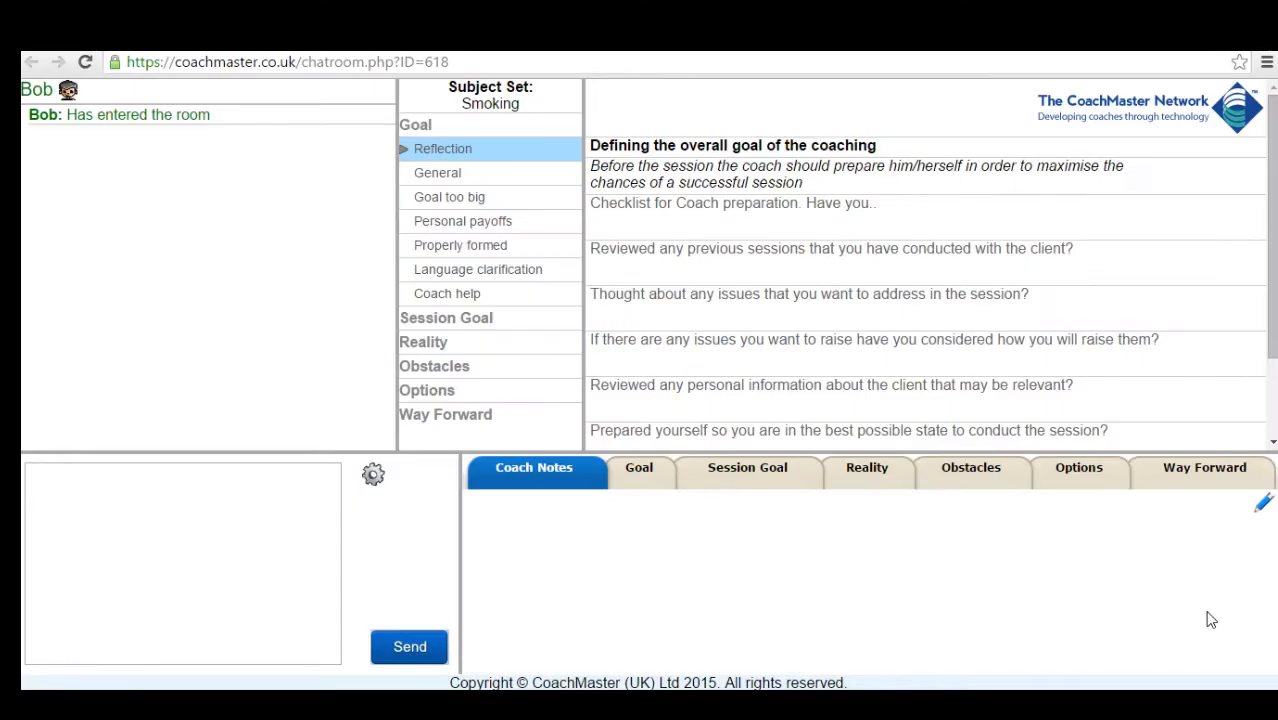
mouse_move(1259, 399)
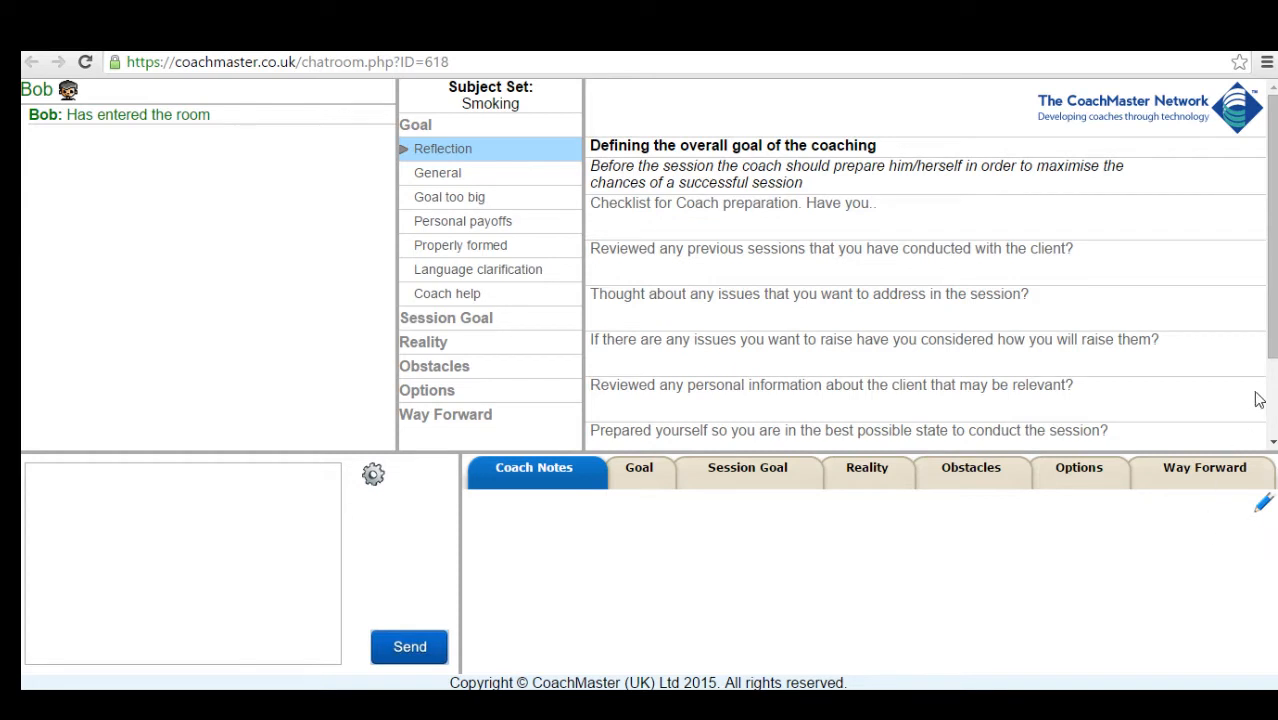
mouse_move(1255, 360)
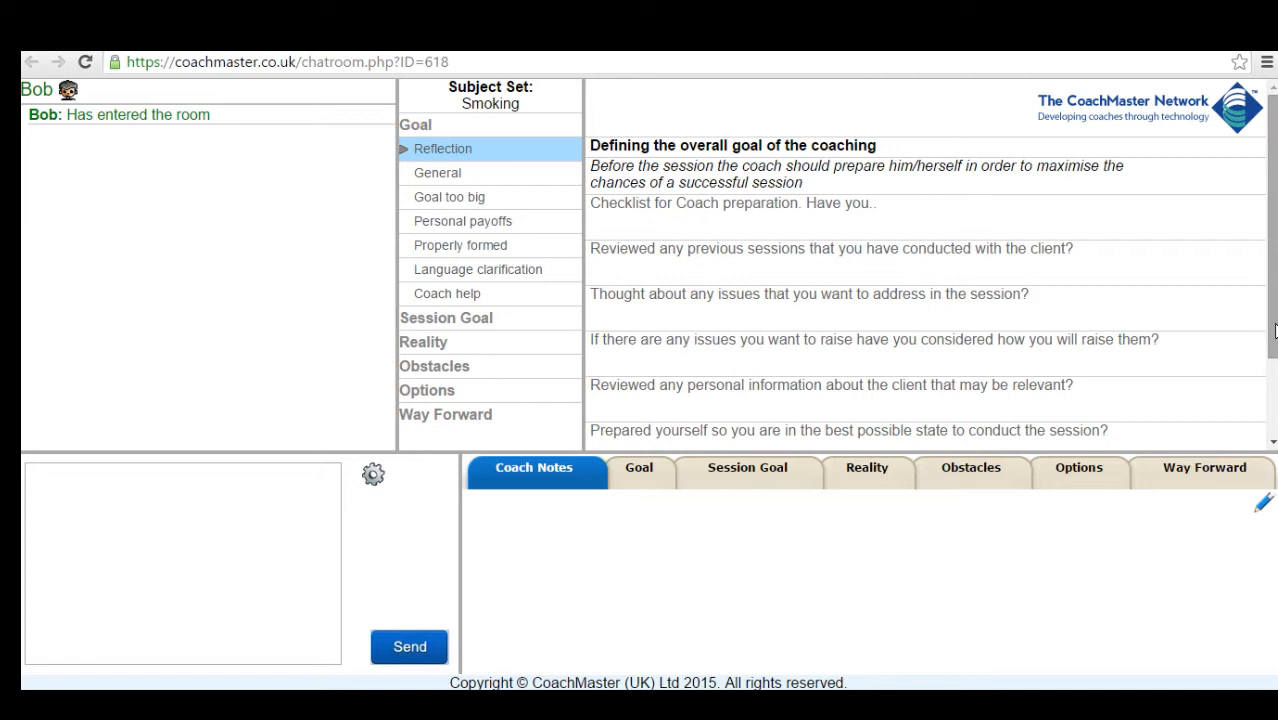
- Browse the Smoking questions for General, Session Goal, Reality, Obstacles, Options and Way Forward
scroll("up", 3)
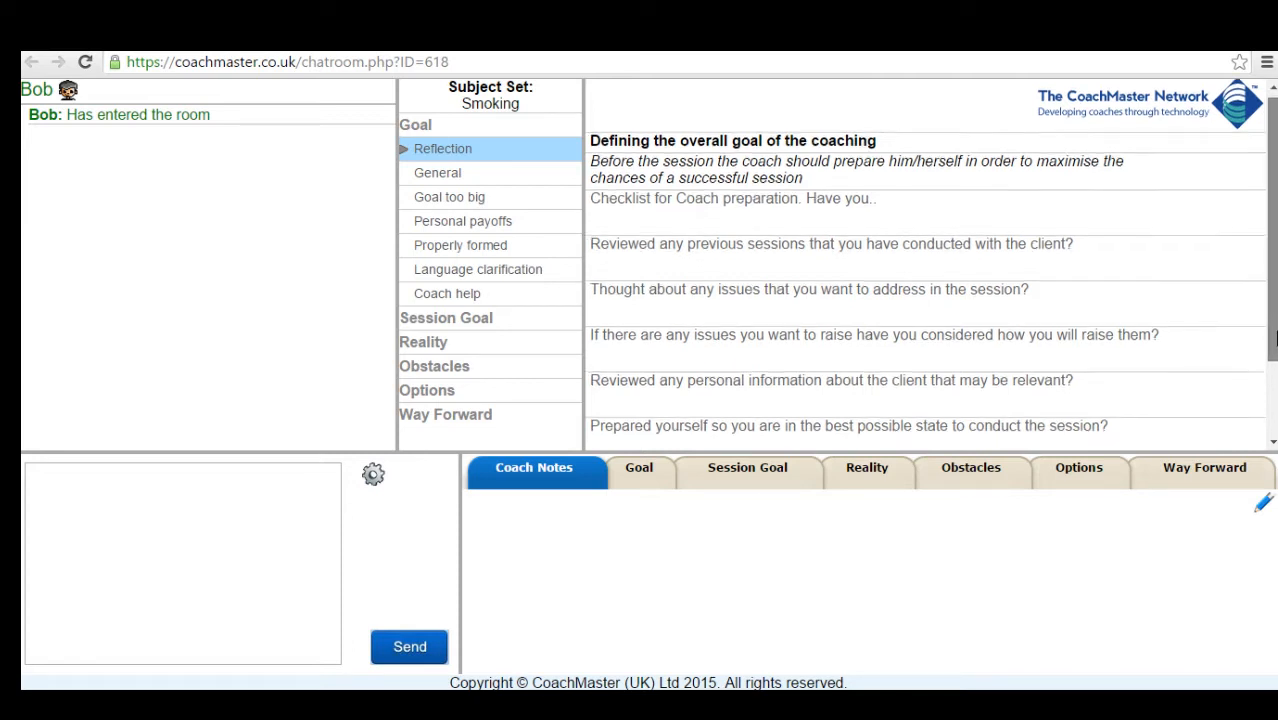
scroll("up", 3)
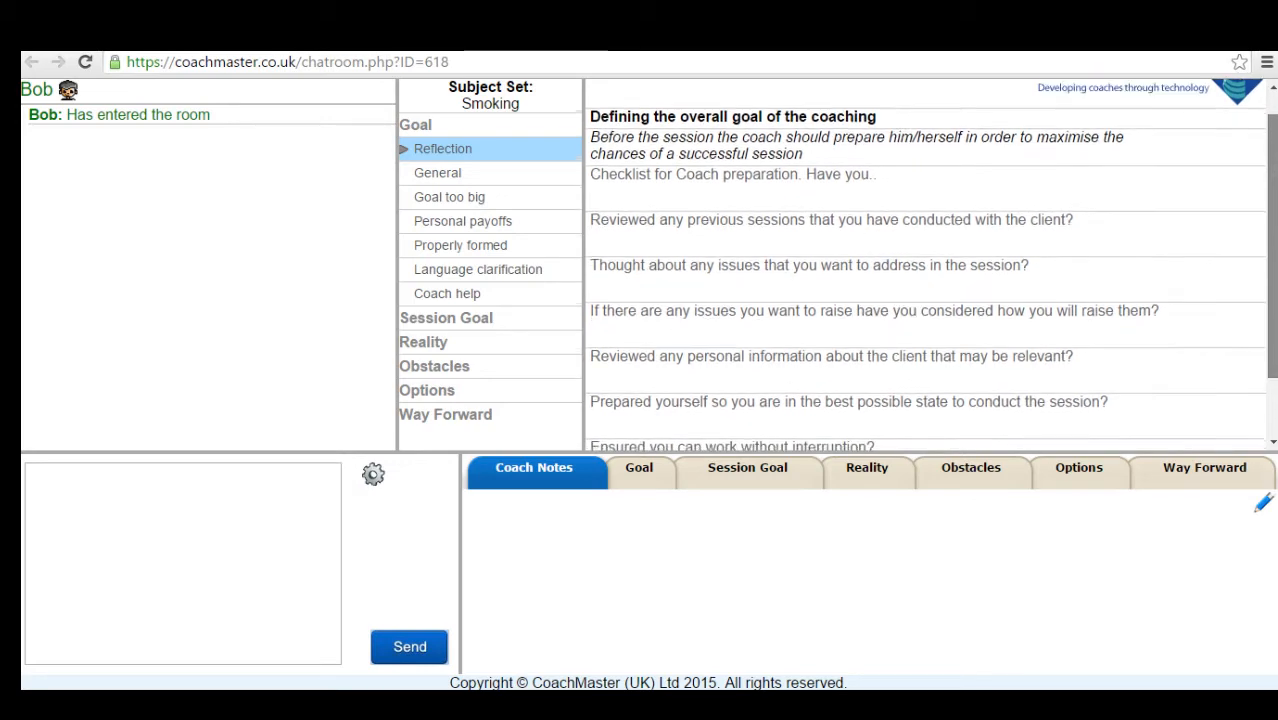
scroll("down", 3)
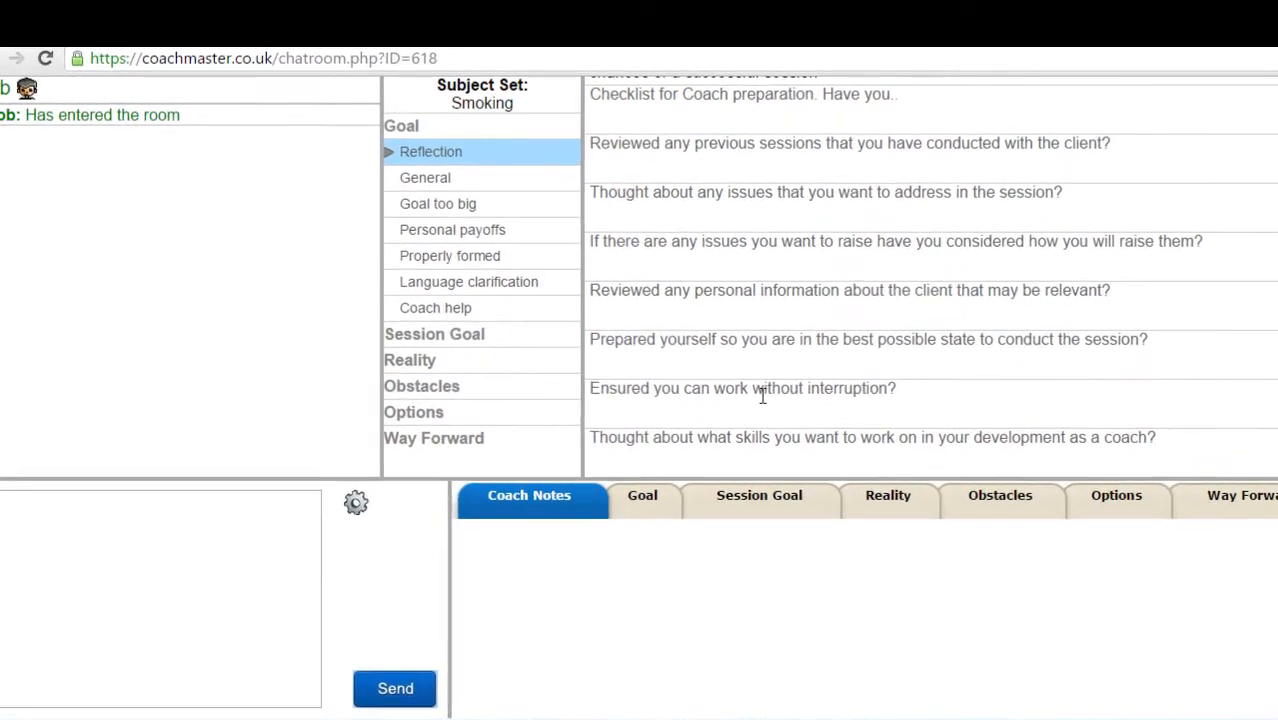
left_click(425, 177)
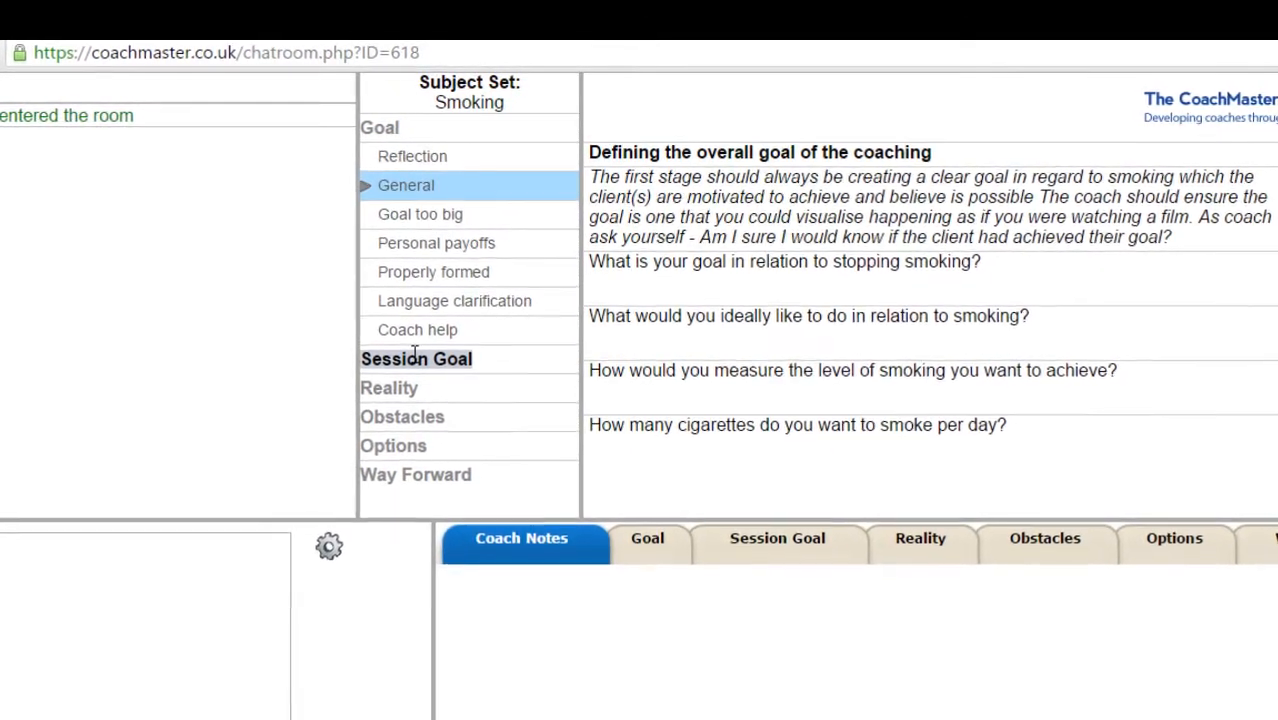
left_click(416, 358)
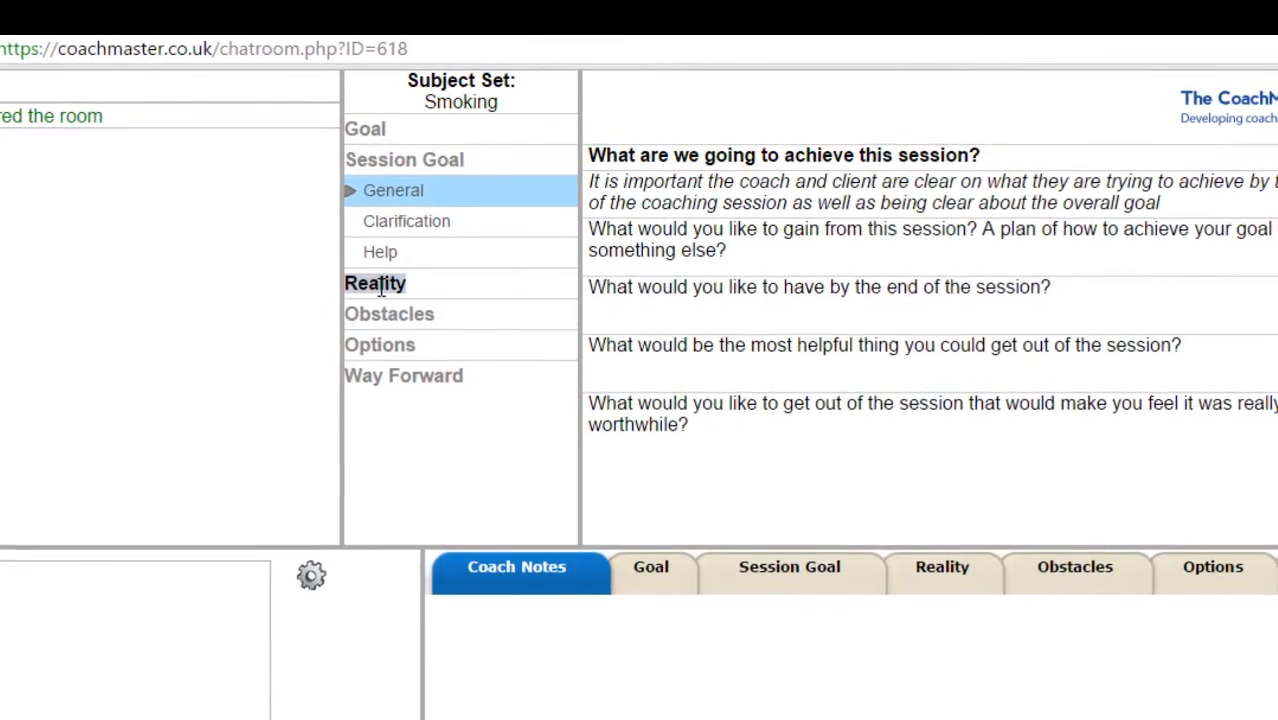
left_click(374, 283)
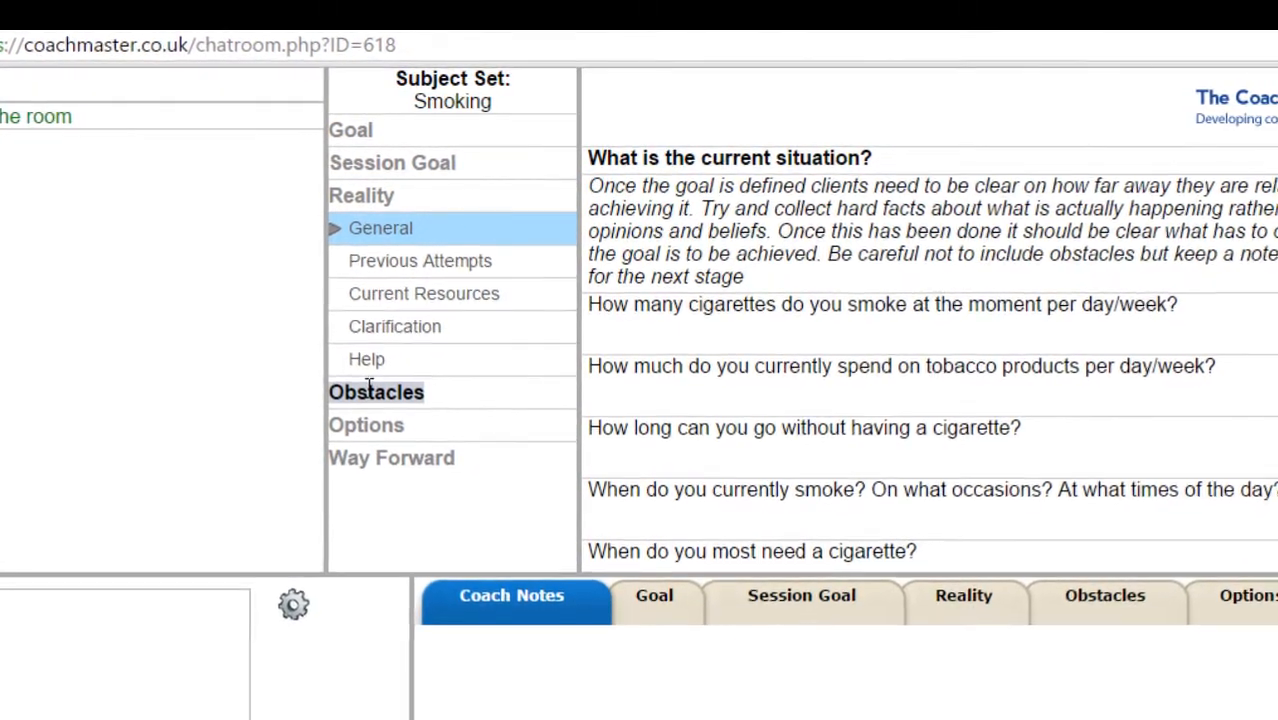
left_click(376, 391)
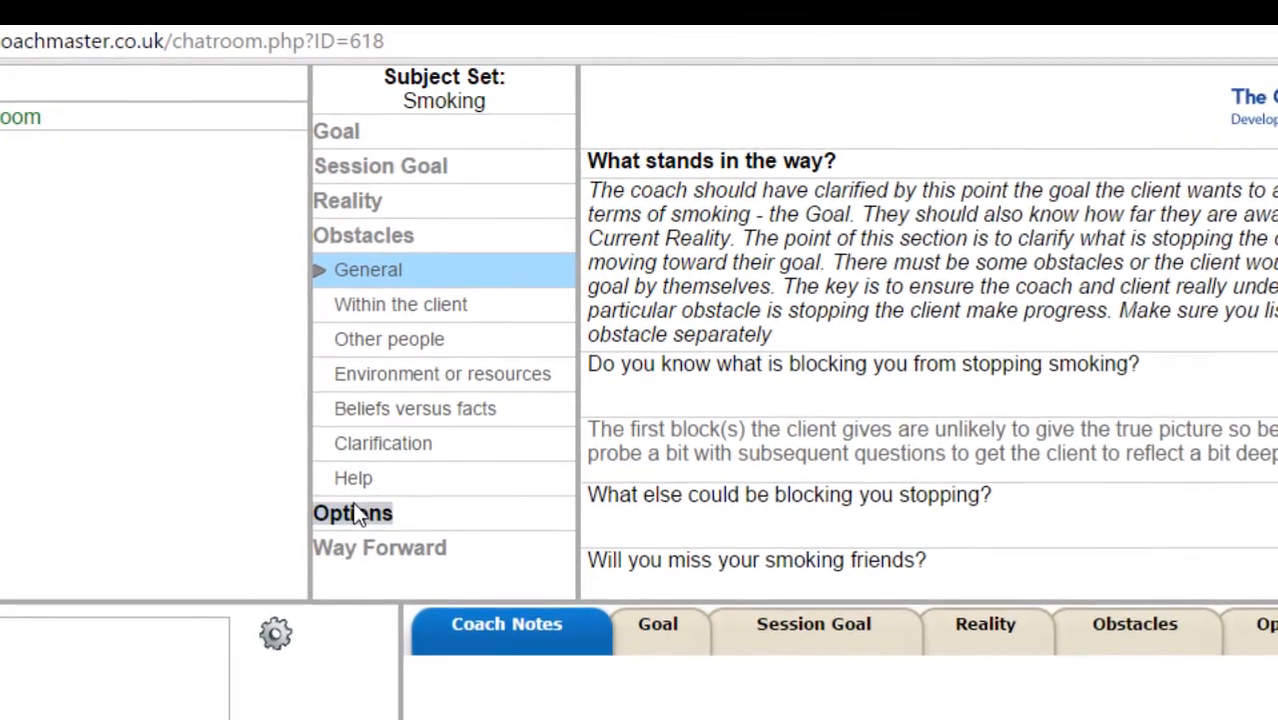
left_click(352, 513)
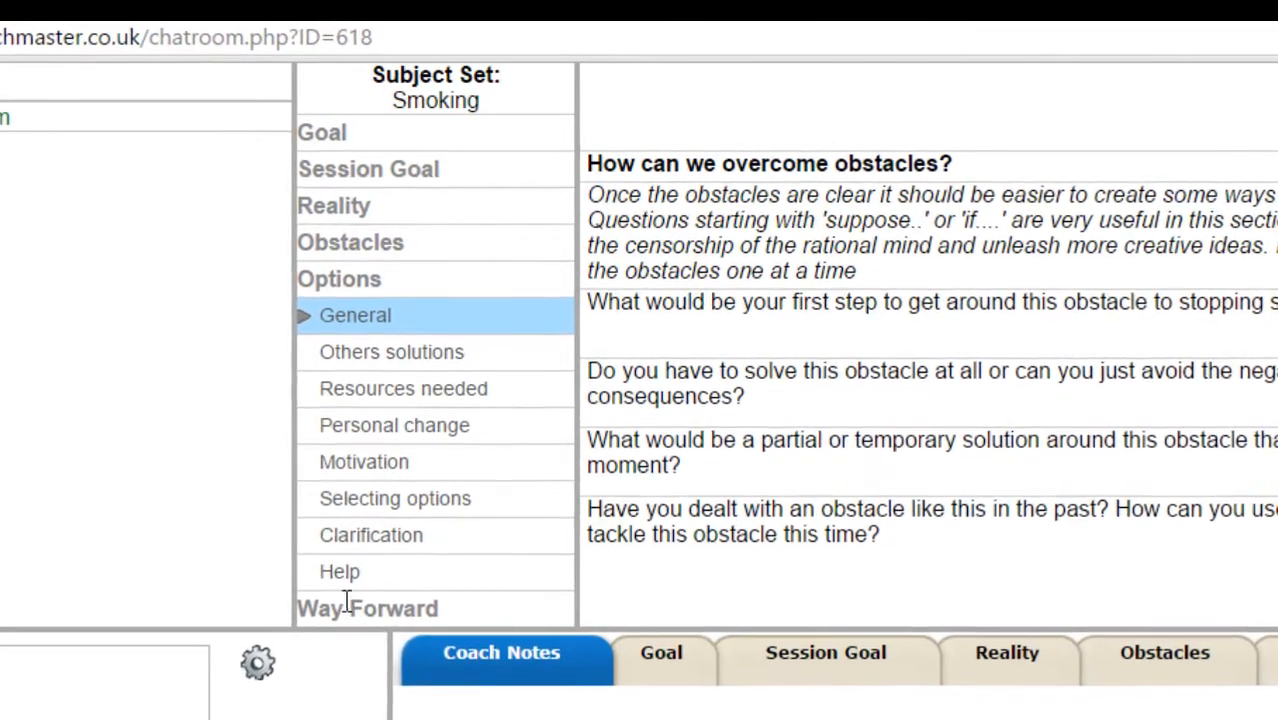
left_click(367, 608)
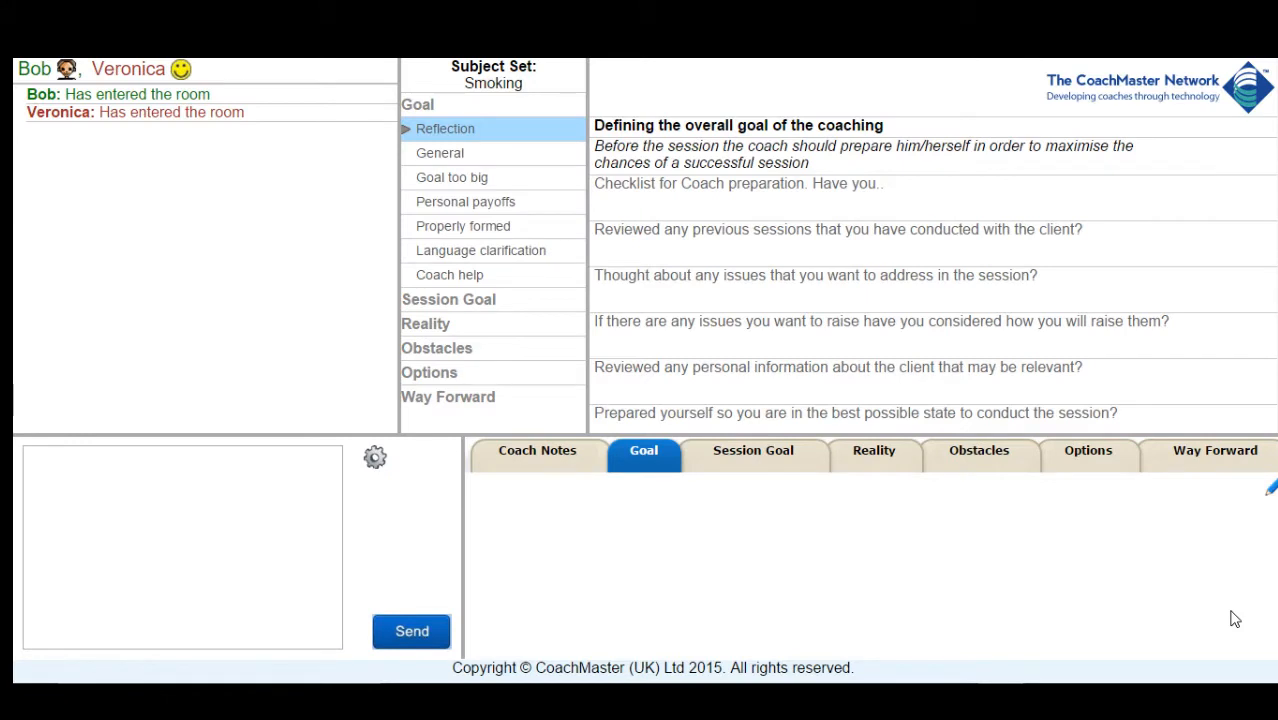
mouse_move(311, 356)
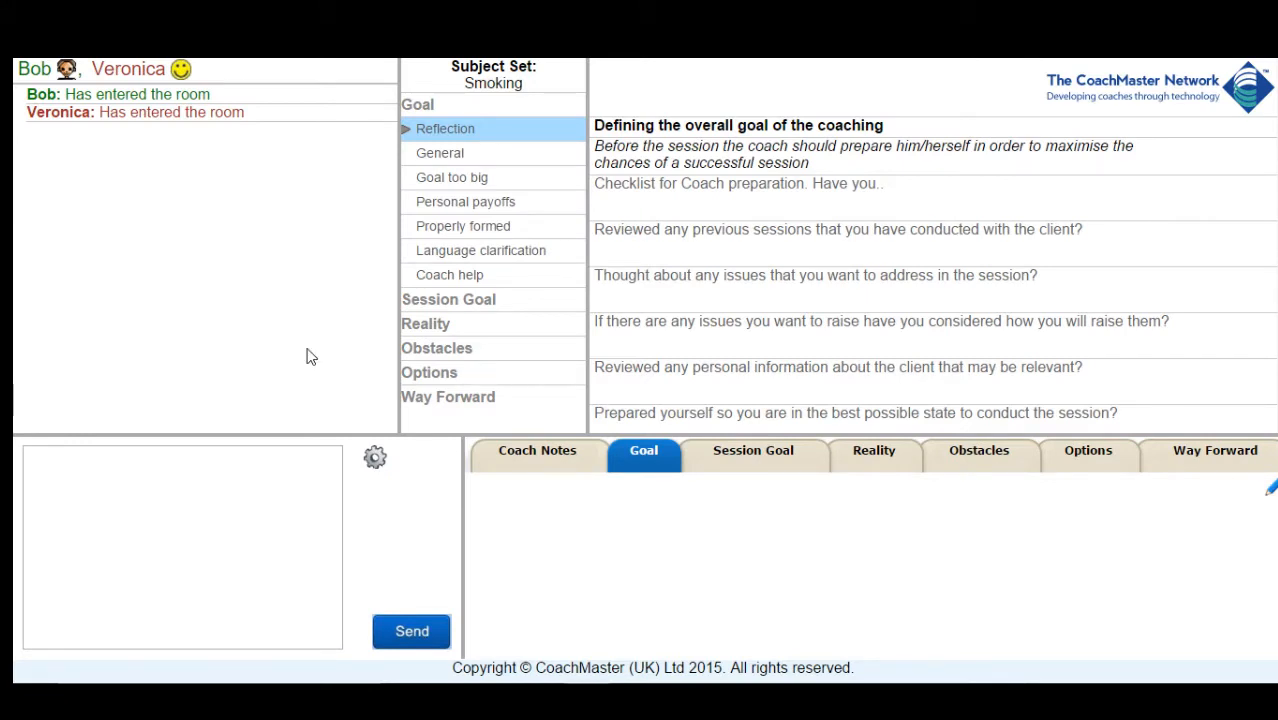
mouse_move(692, 501)
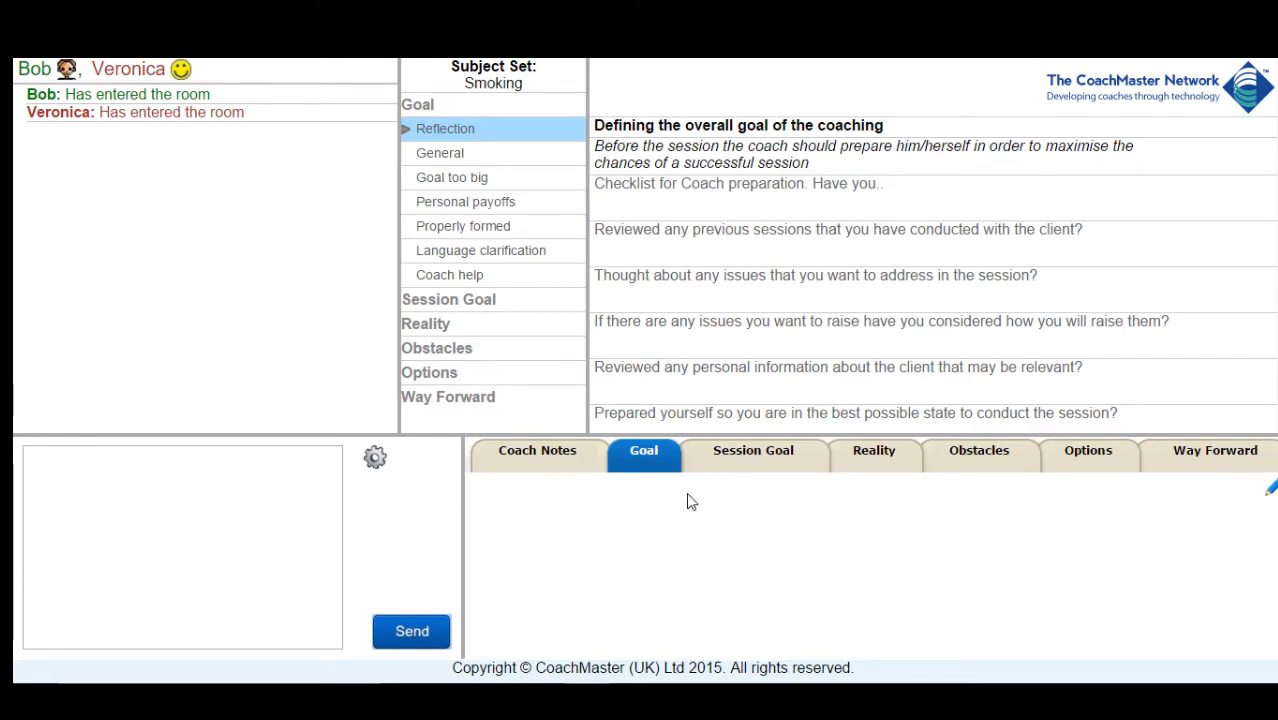
- Send Veronica a welcome message thanking her for taking part in today's session
left_click(440, 152)
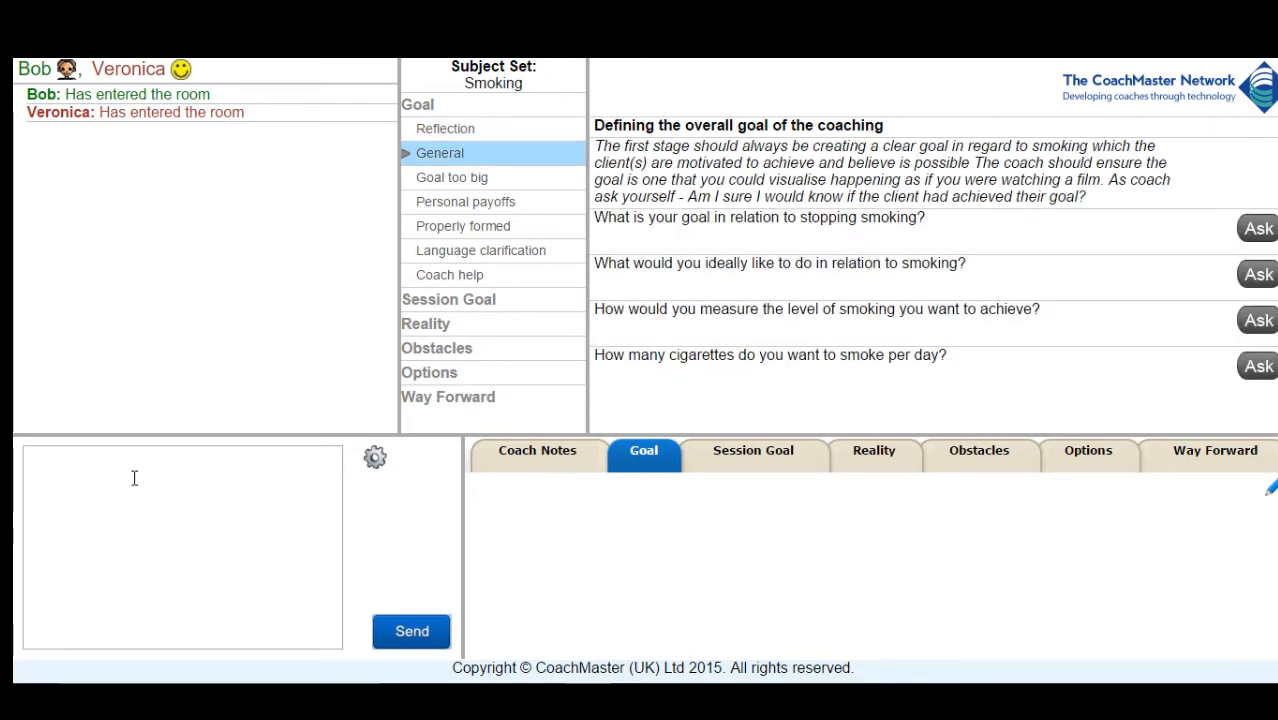
type("Hi Veronica, thanks for taking part in the session today.  As we have already established you want to work on stopping smoking so let's get started.")
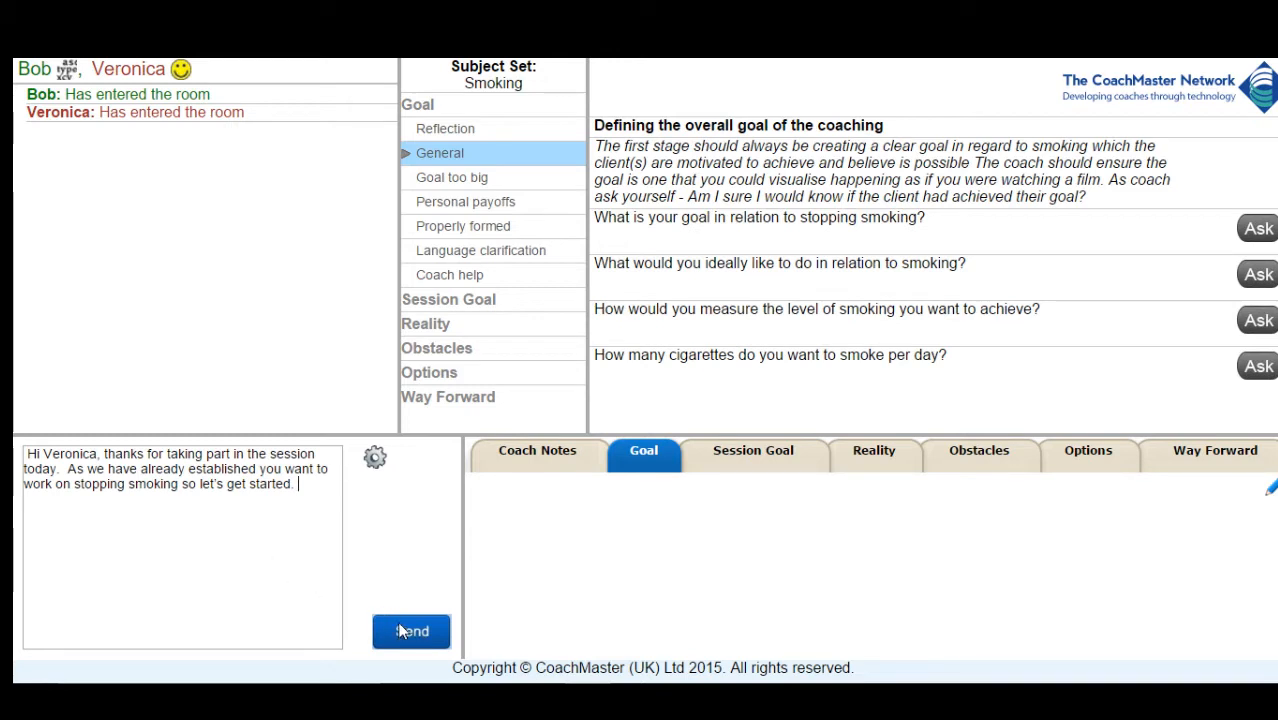
left_click(411, 631)
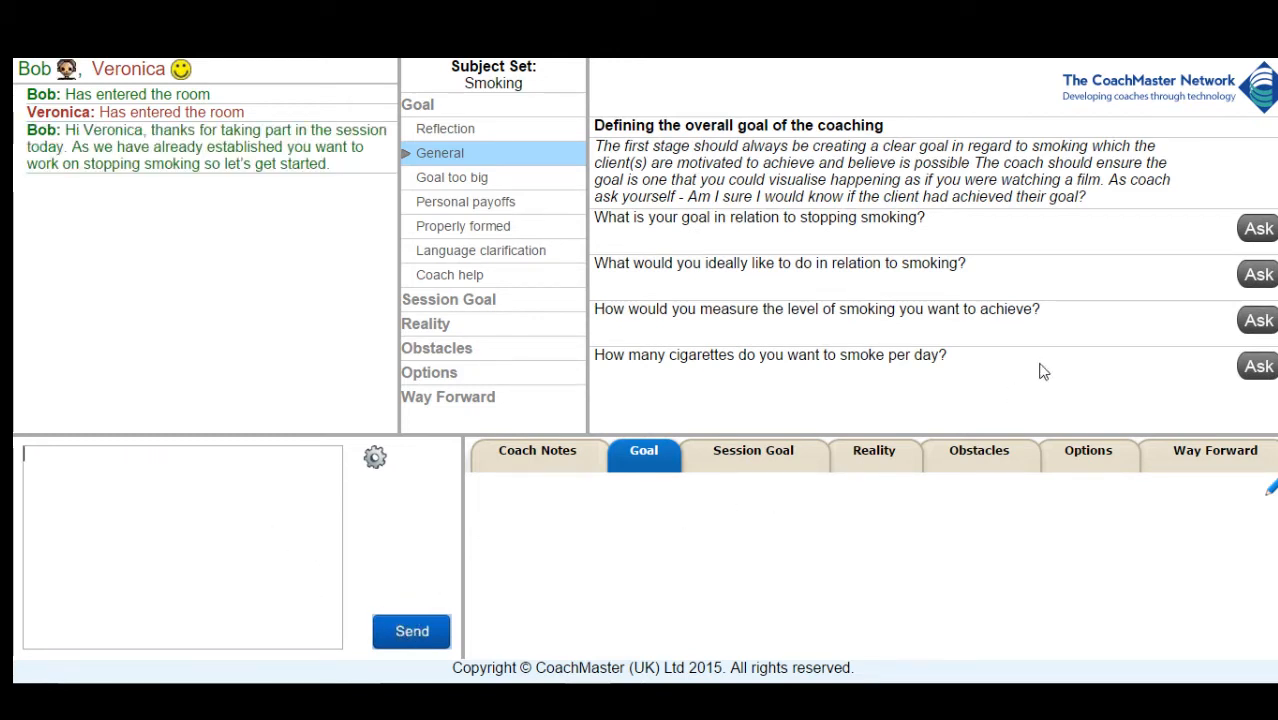
- Ask her stop-smoking goal, then follow up on how she'd know she had better health
left_click(1258, 228)
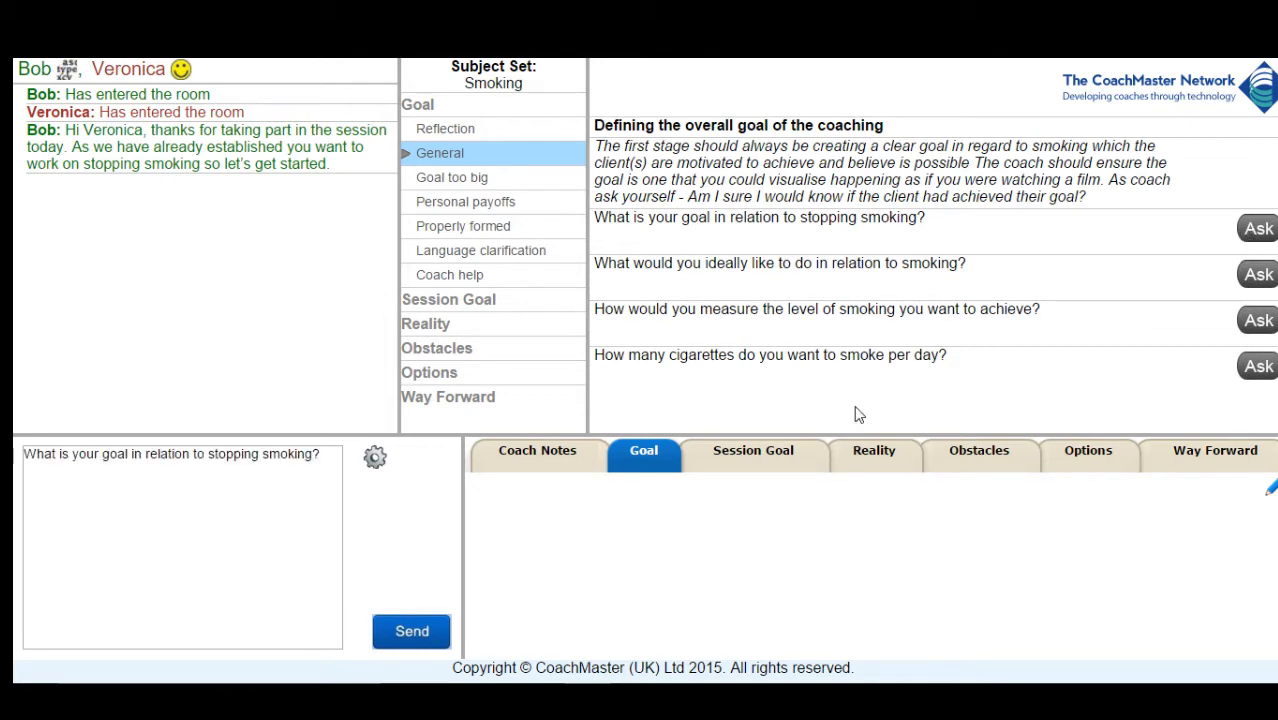
left_click(411, 631)
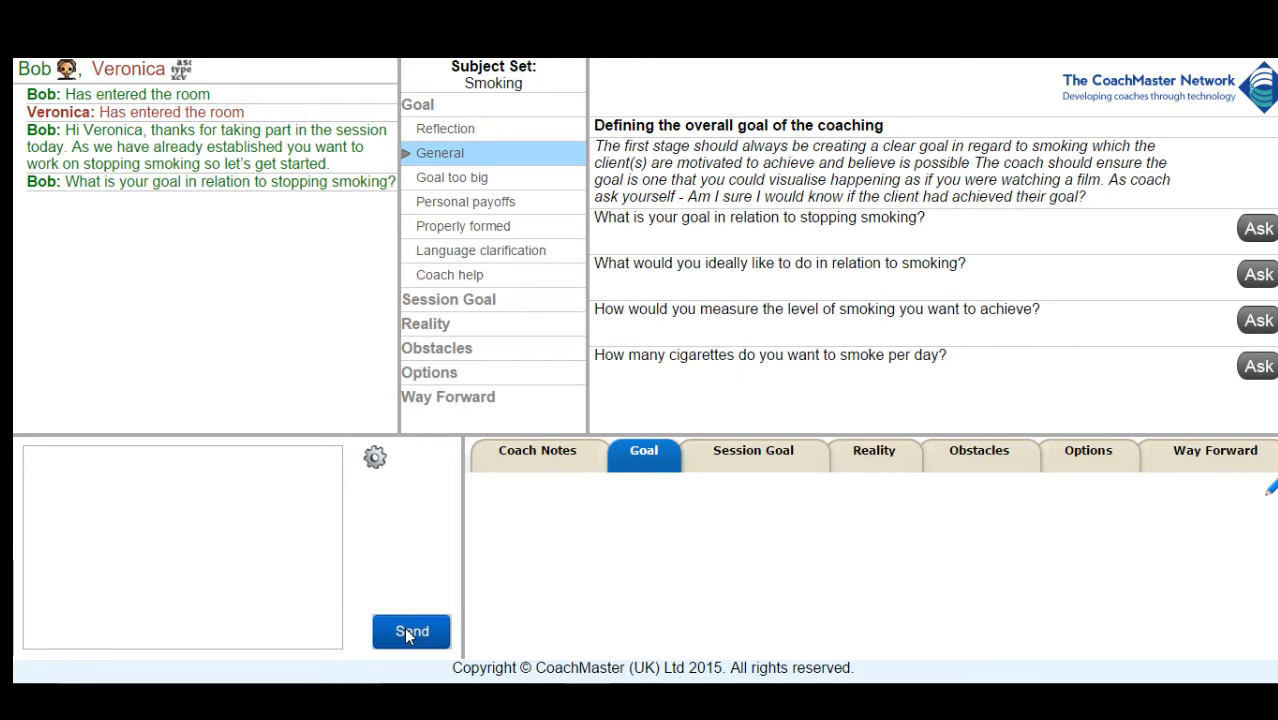
left_click(411, 631)
type("That's fine but how would you know you had better health?")
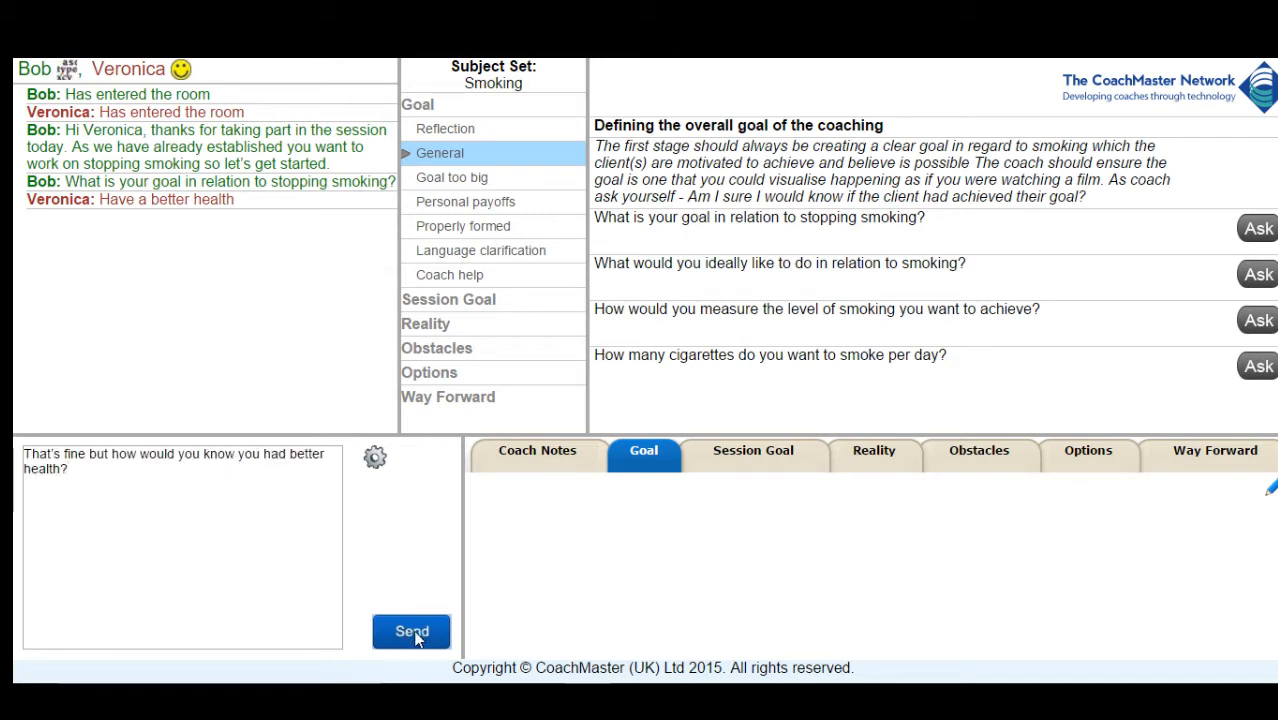
left_click(411, 631)
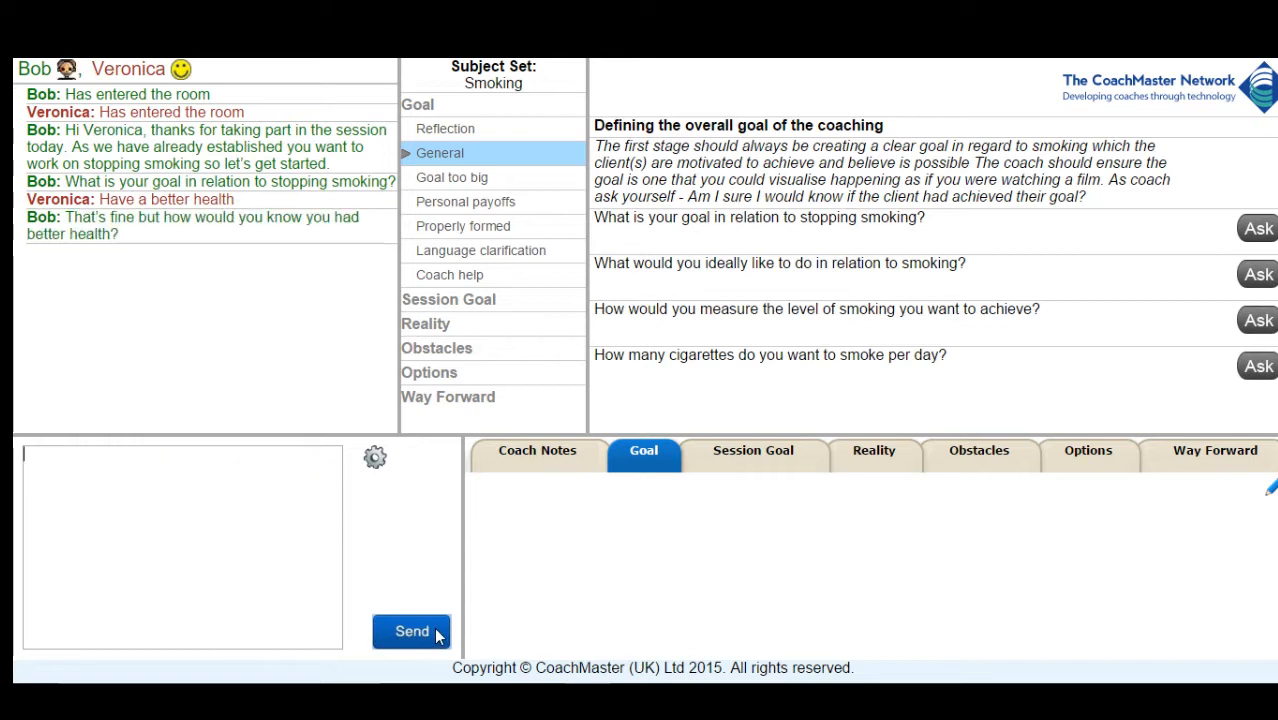
mouse_move(386, 160)
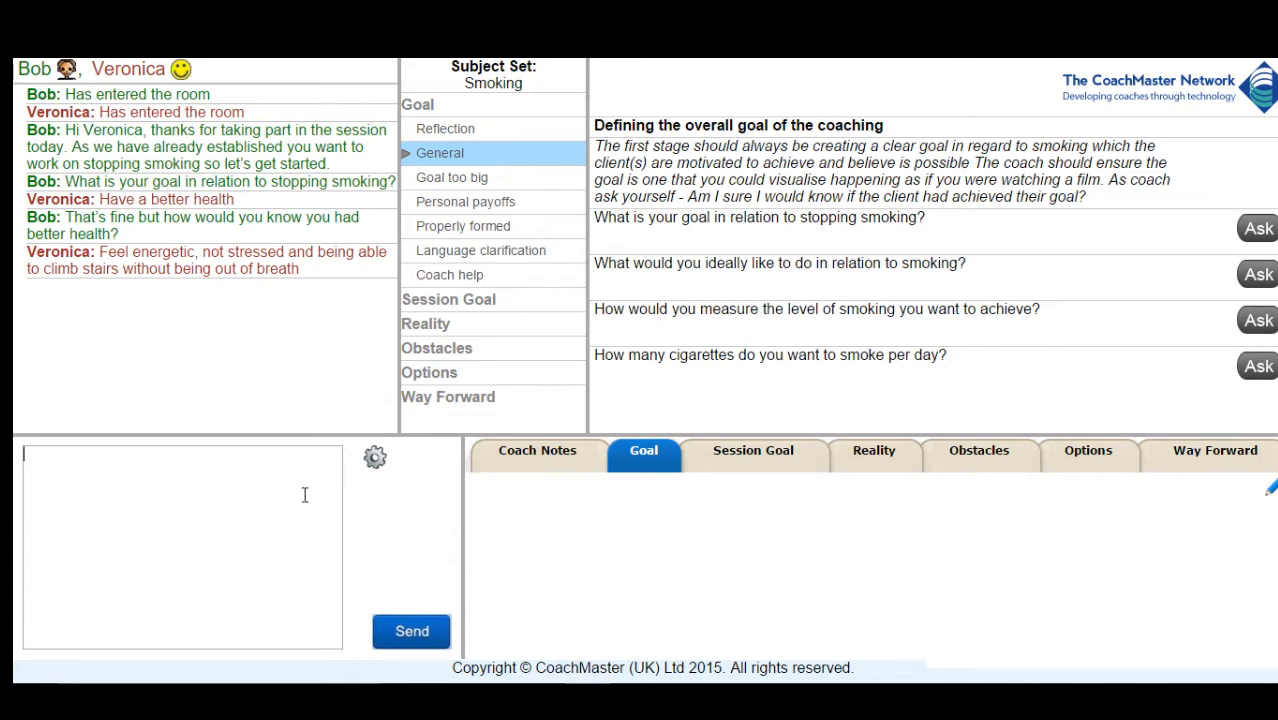
mouse_move(488, 214)
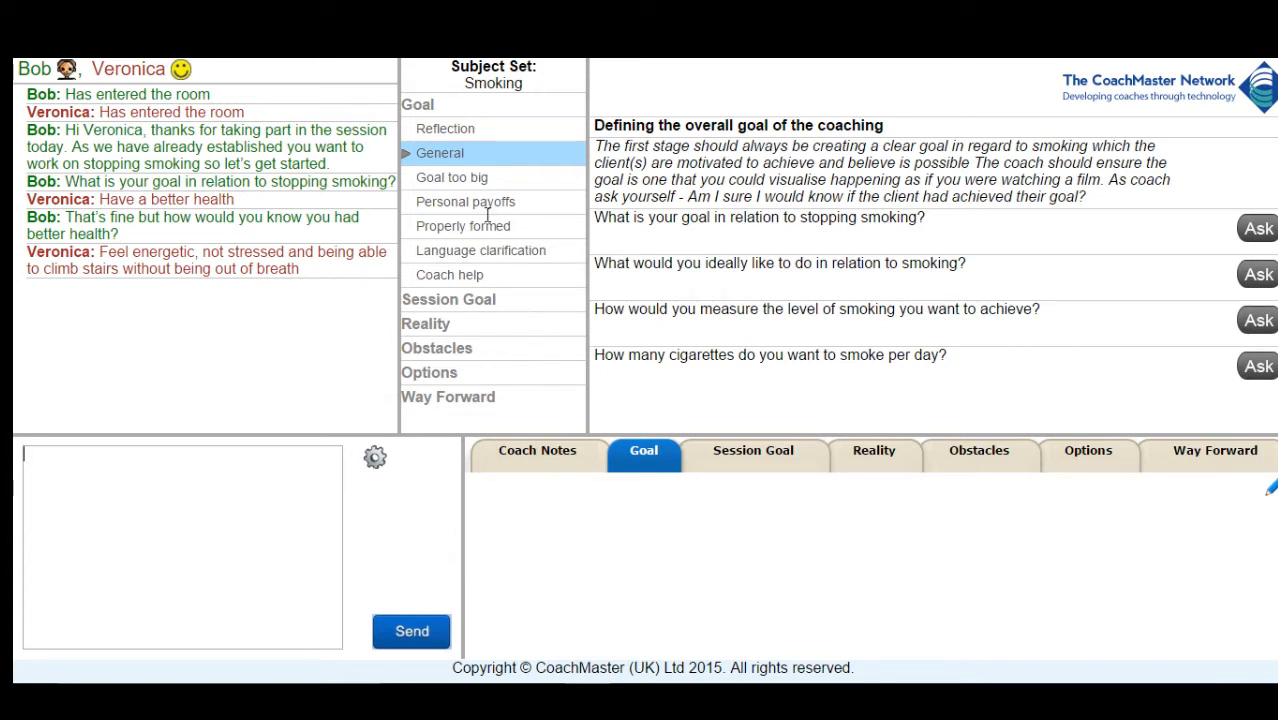
- Ask Veronica to focus on her most important outcome, then about a 4 or 6 month goal
left_click(451, 177)
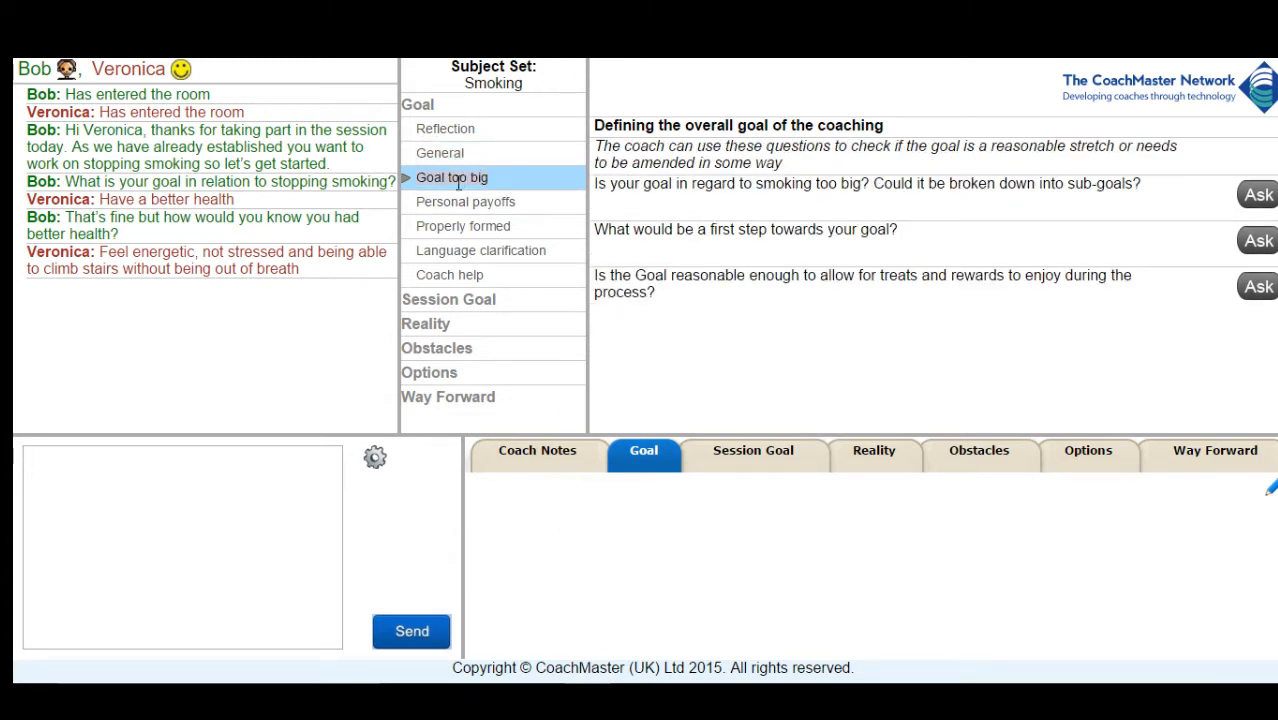
left_click(175, 484)
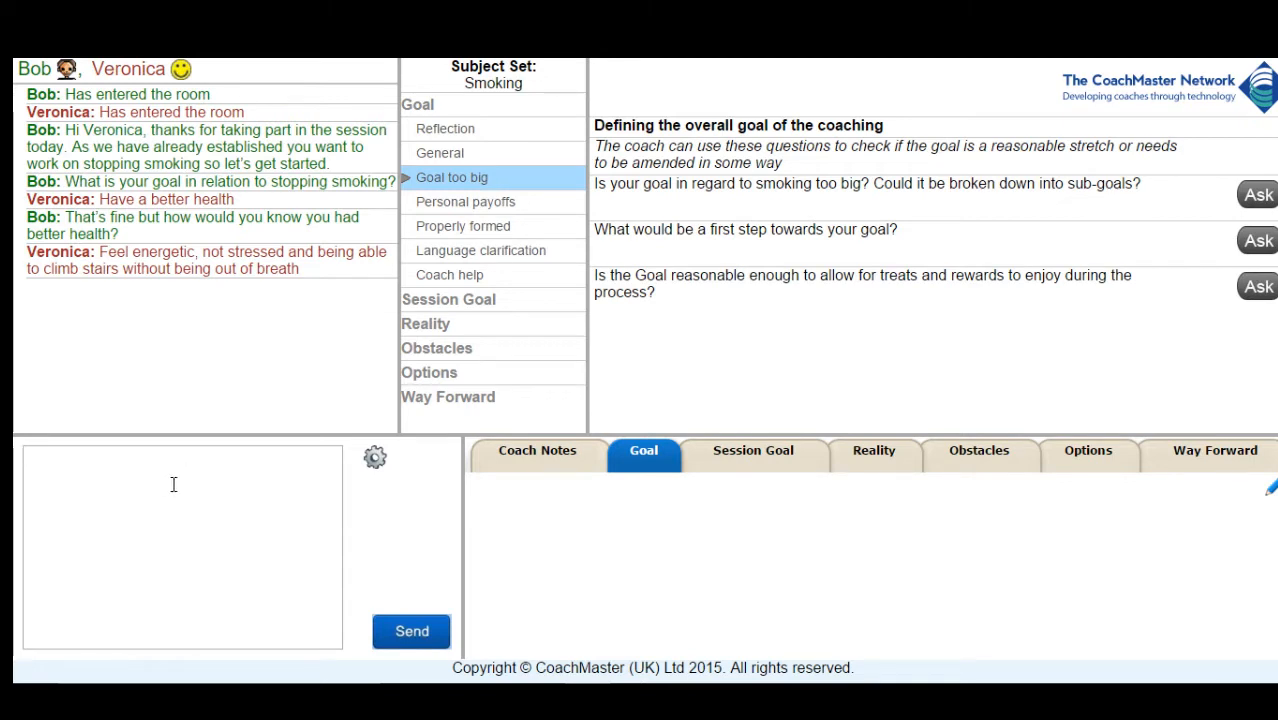
type("Ok could we focus on one of those? Perhaps the one that is most important to you.")
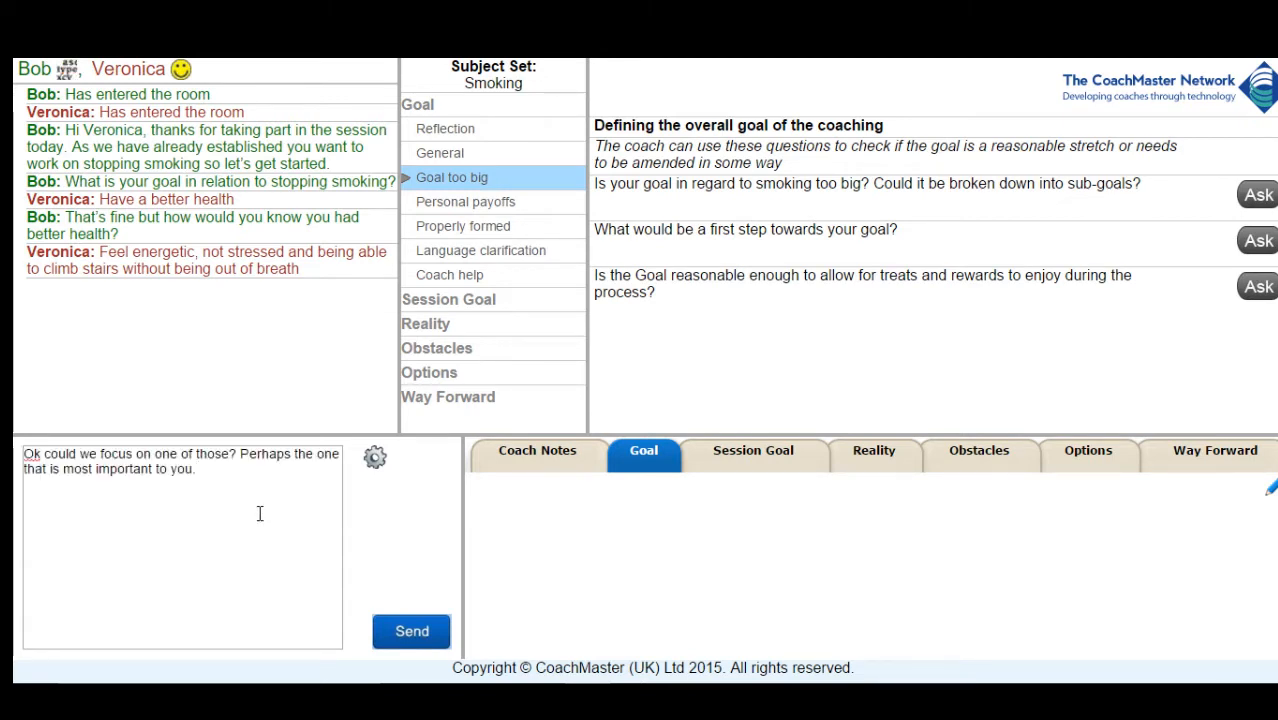
left_click(411, 631)
type("Great and could we create a goal for that. What would you like to be able to do in say 4 or 6 months time that you cannot do now?")
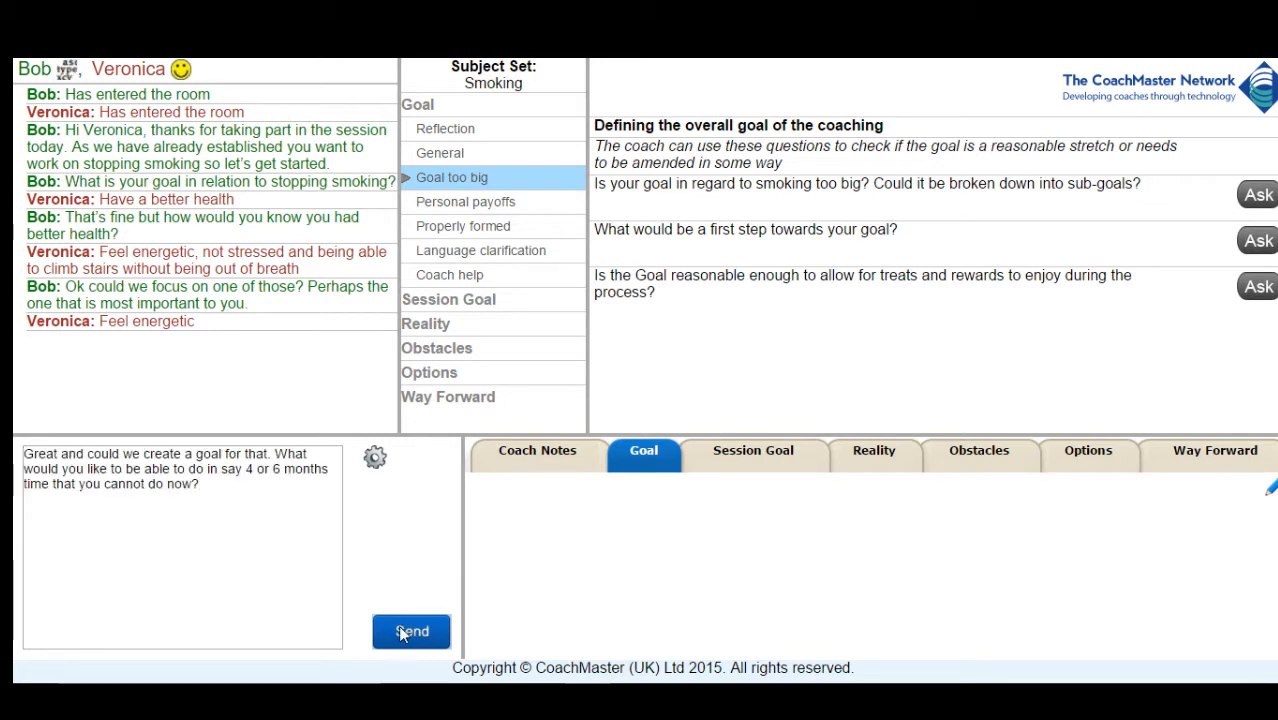
left_click(411, 631)
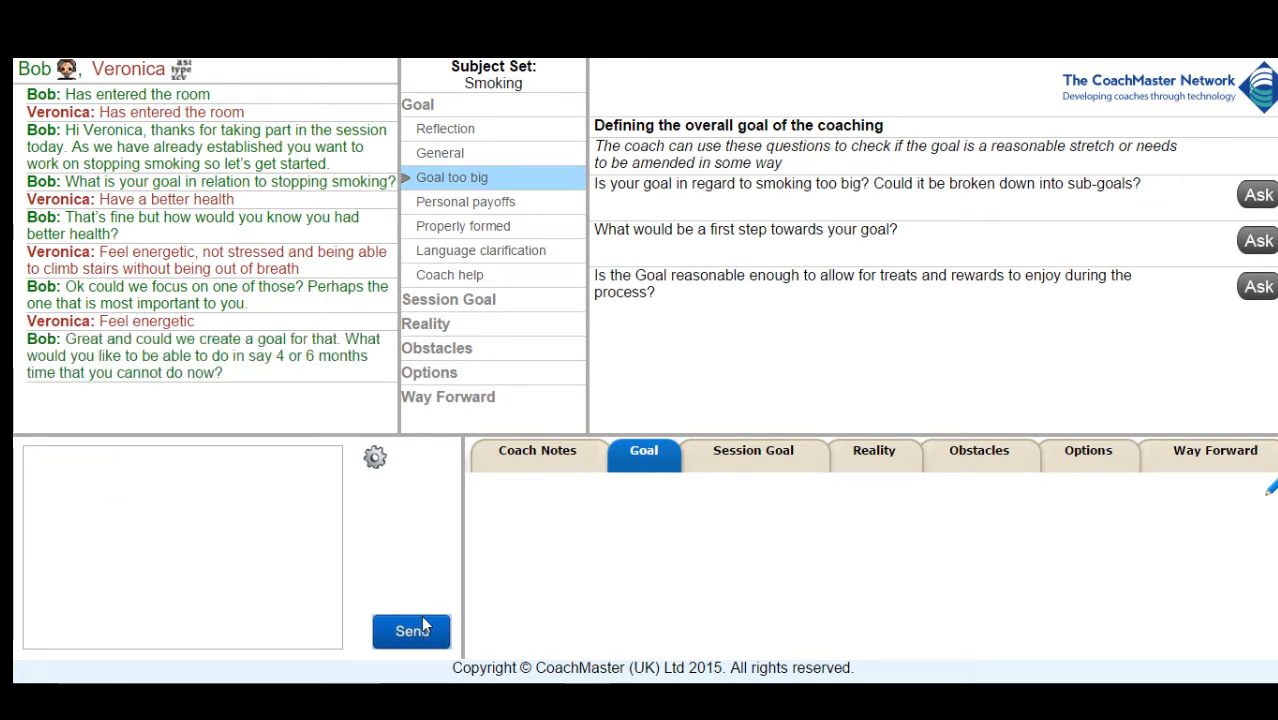
- Propose giving up smoking in 6 months to run 10km and be ready to get pregnant
left_click(411, 631)
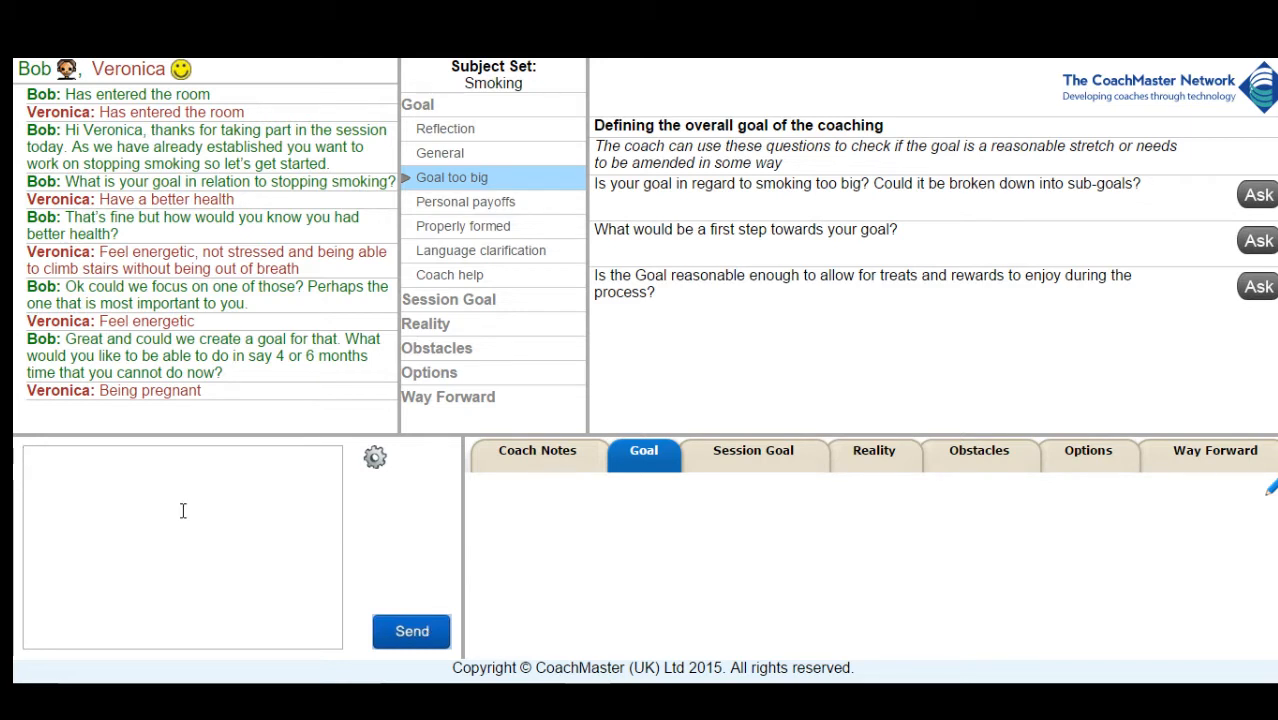
left_click(411, 631)
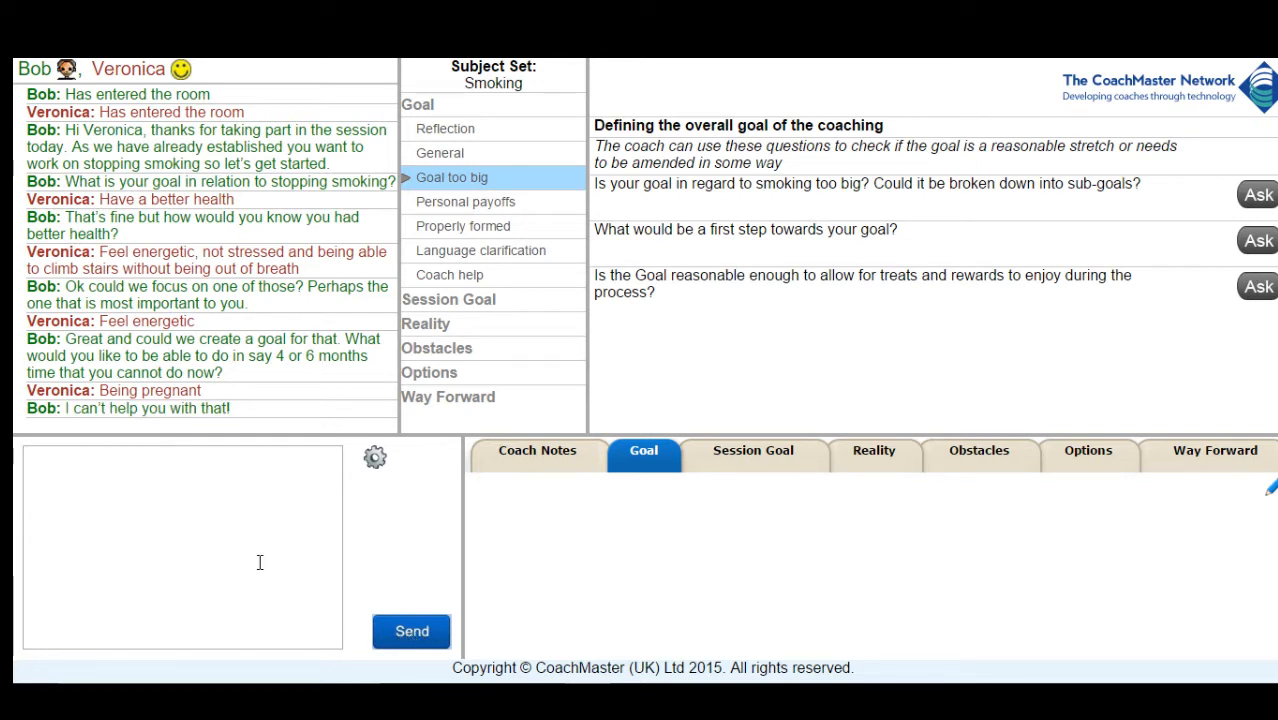
left_click(411, 631)
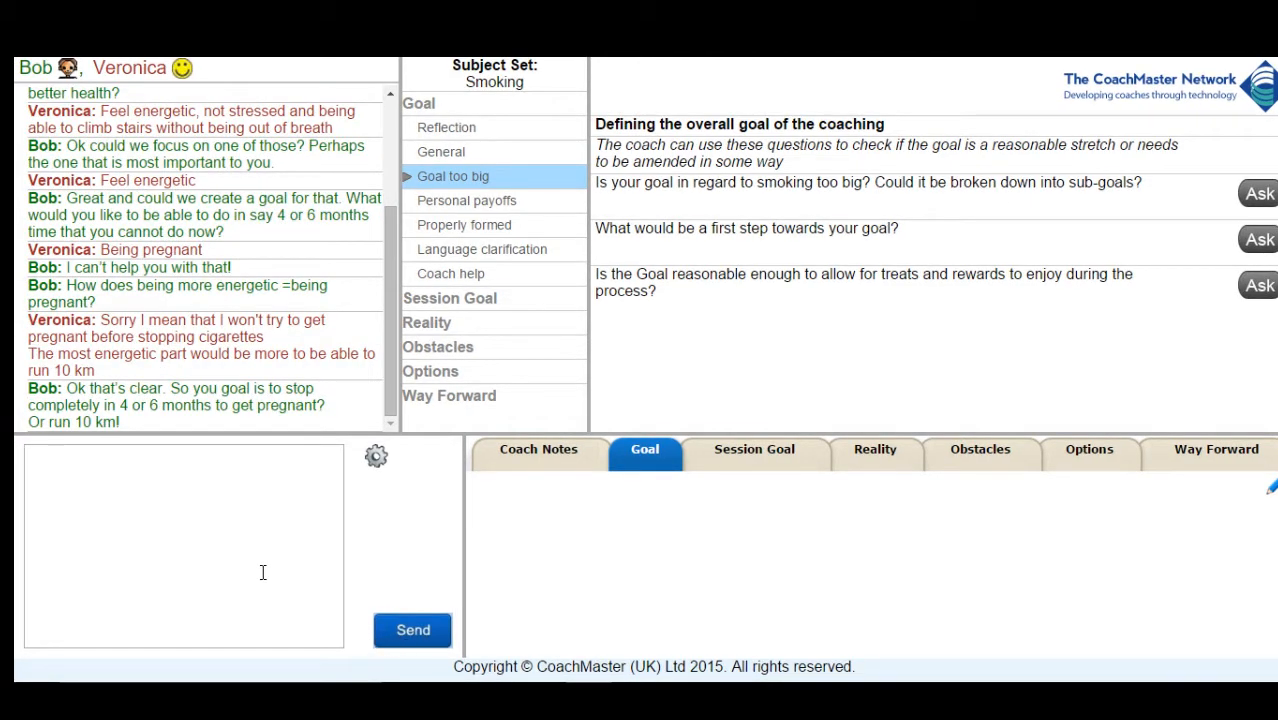
type("How about this as a goal. To give up smoking in 6 months so I can run 10km and am ready to get pregnant?")
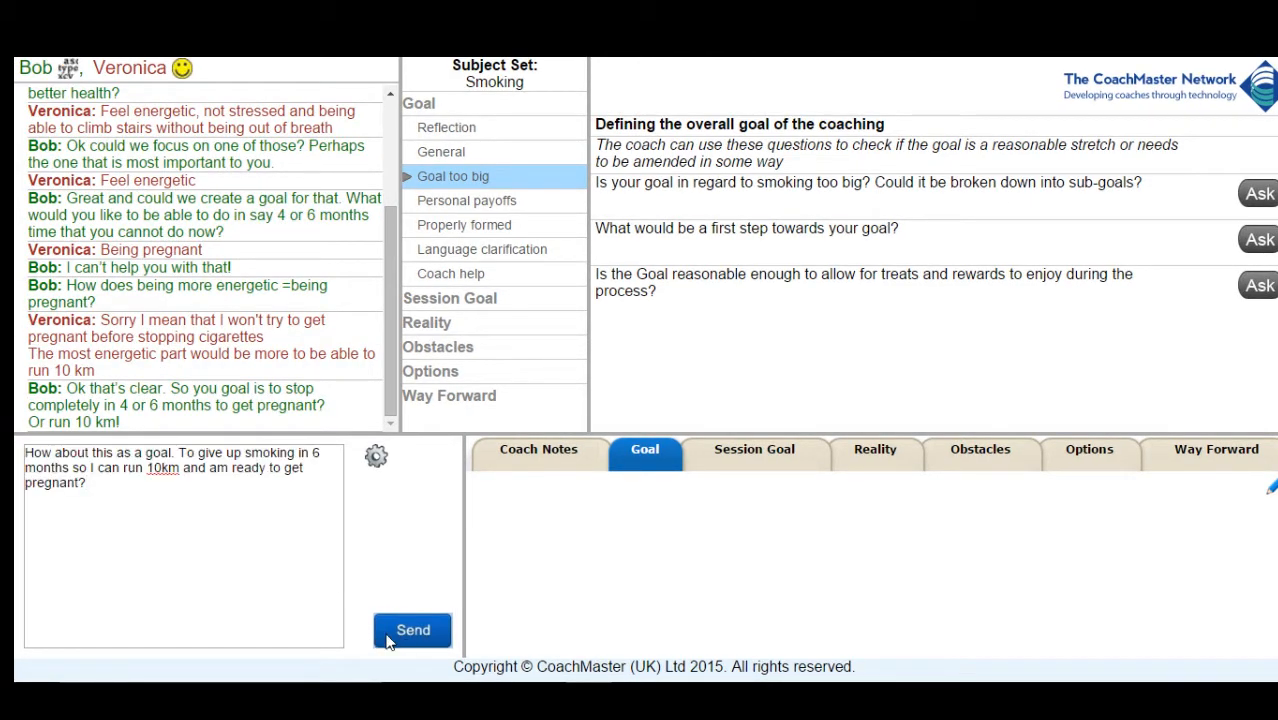
left_click(412, 630)
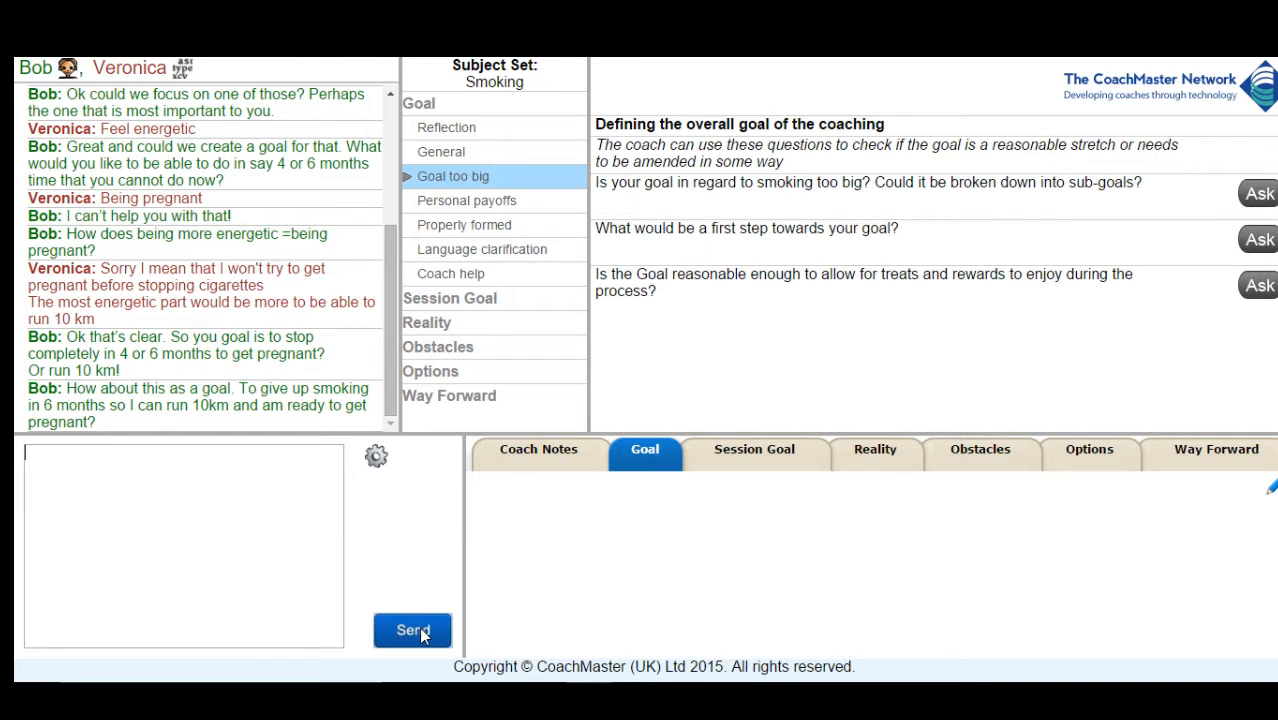
left_click(412, 630)
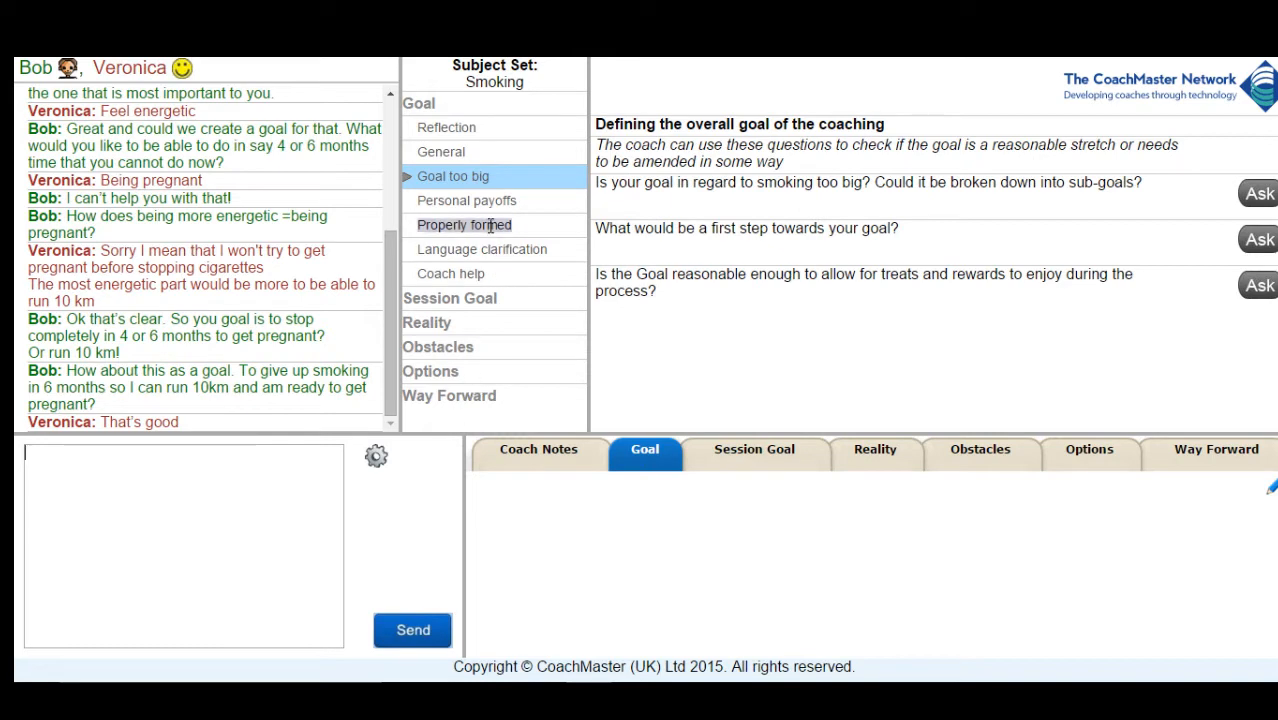
- From the Properly formed questions, ask 'Is 6 months the right timescale?'
left_click(466, 200)
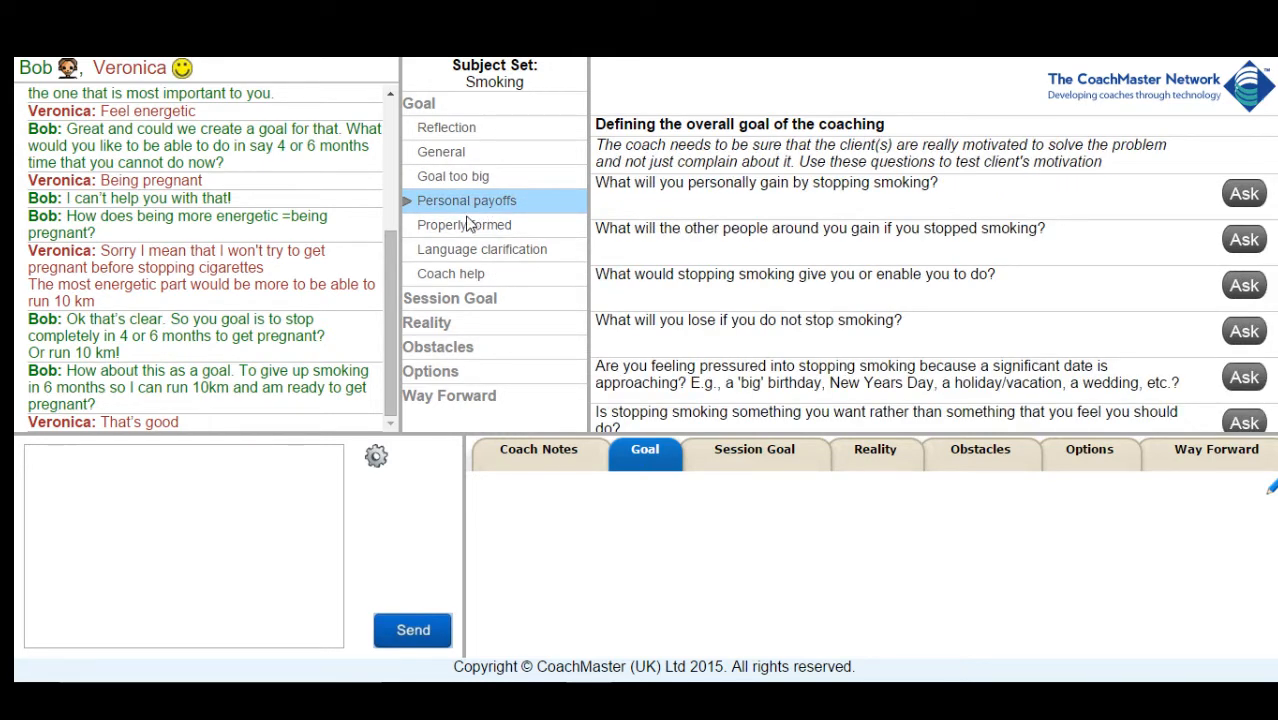
left_click(464, 224)
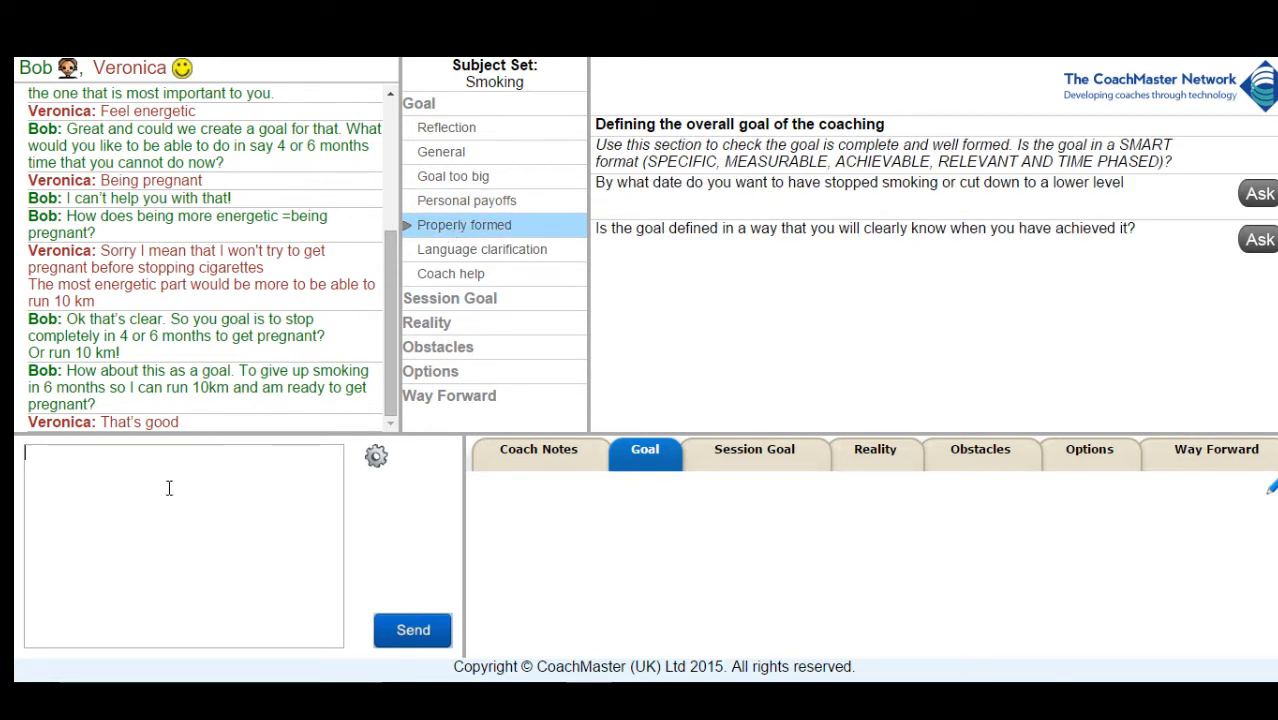
type("Is 6 months the right timescale?")
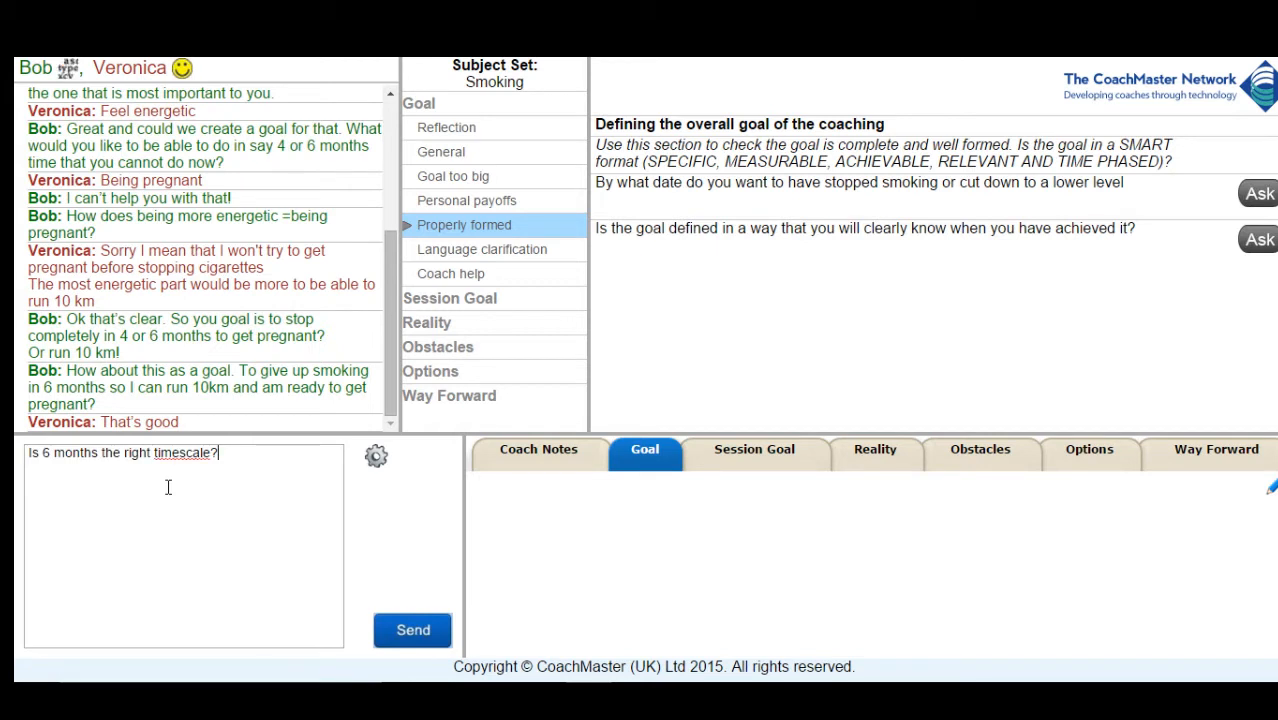
left_click(412, 629)
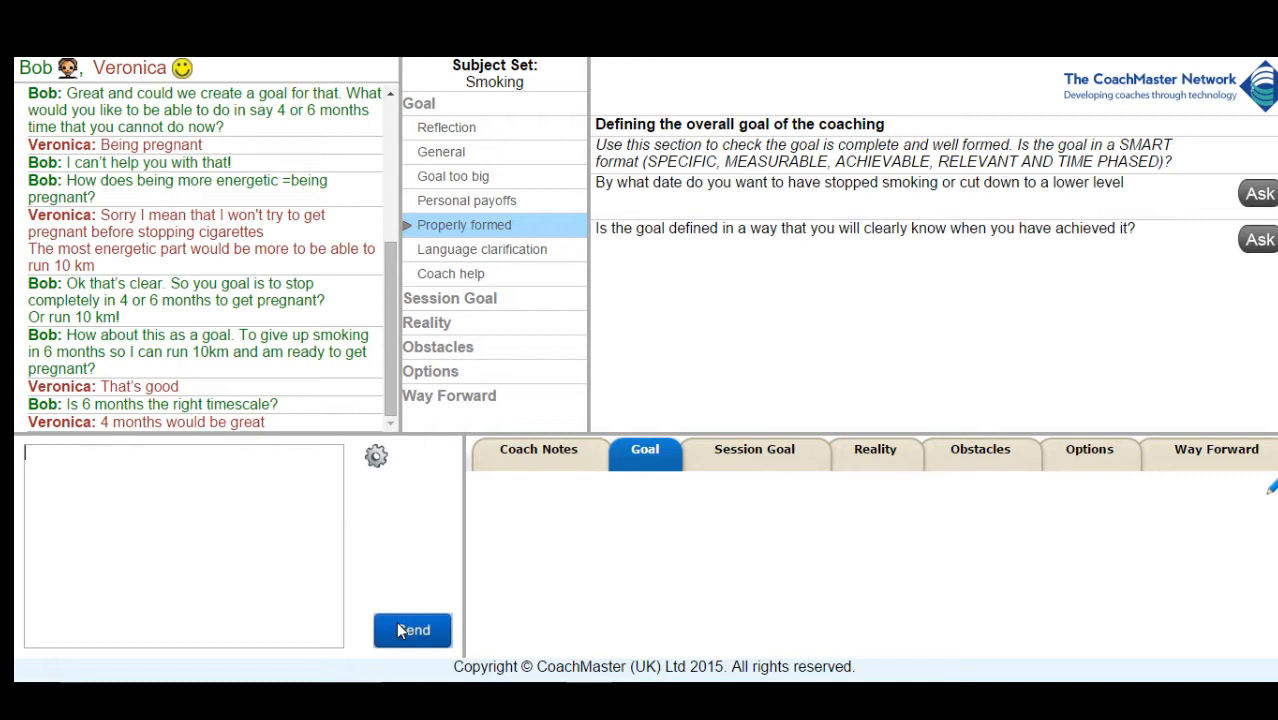
mouse_move(758, 648)
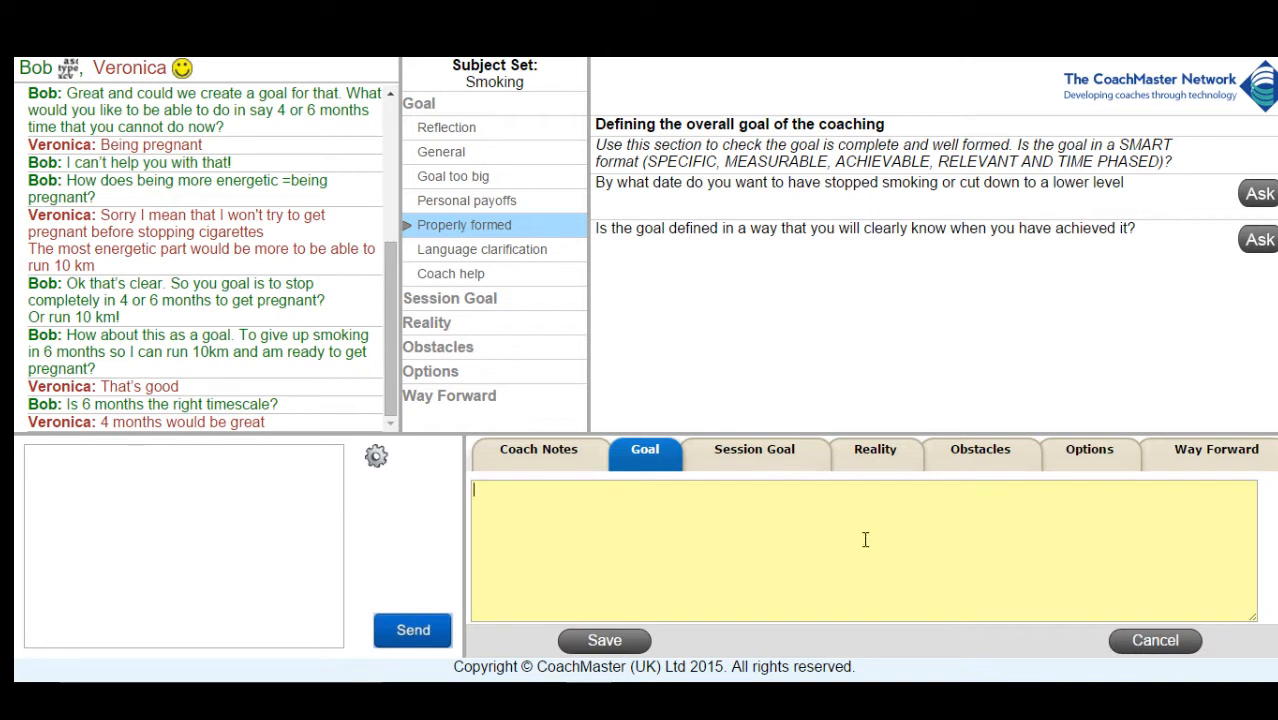
- Save the Goal note: give up smoking in 4 months to run 10km and be ready to get pregnant
type("To give up smoking in 4 months so I can run 10km and am ready to get pregnant")
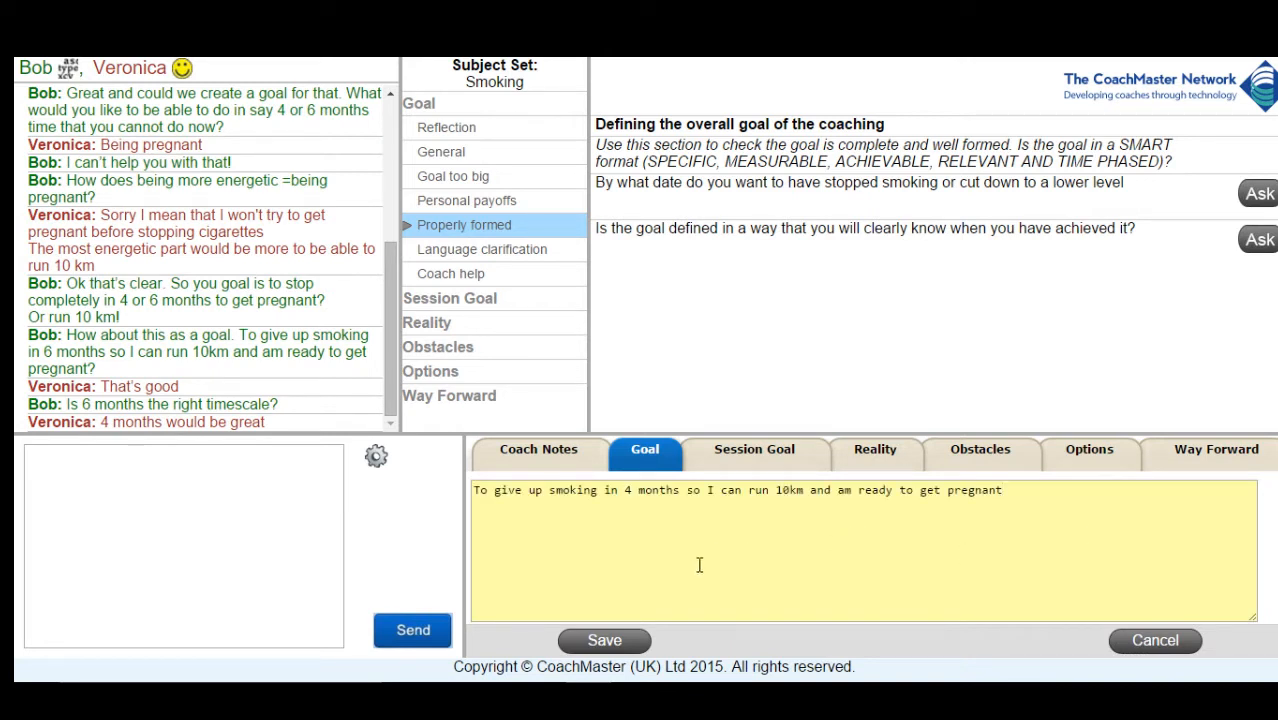
left_click(604, 640)
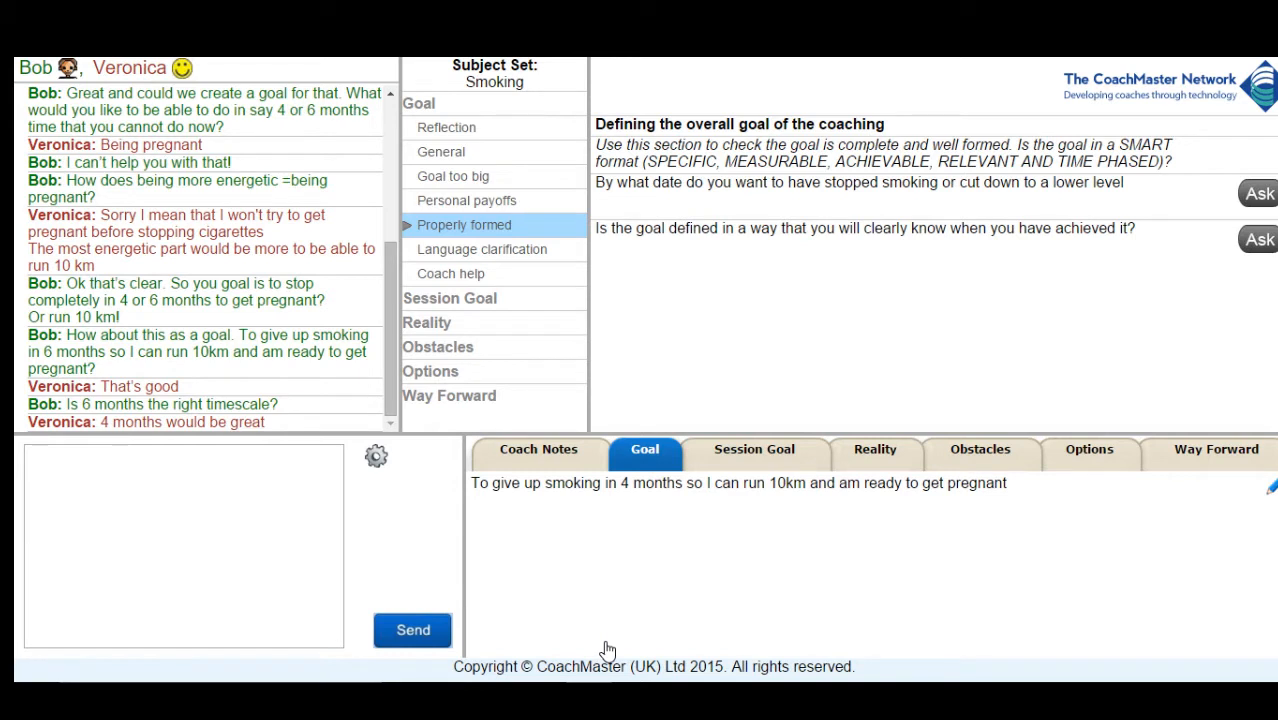
mouse_move(598, 390)
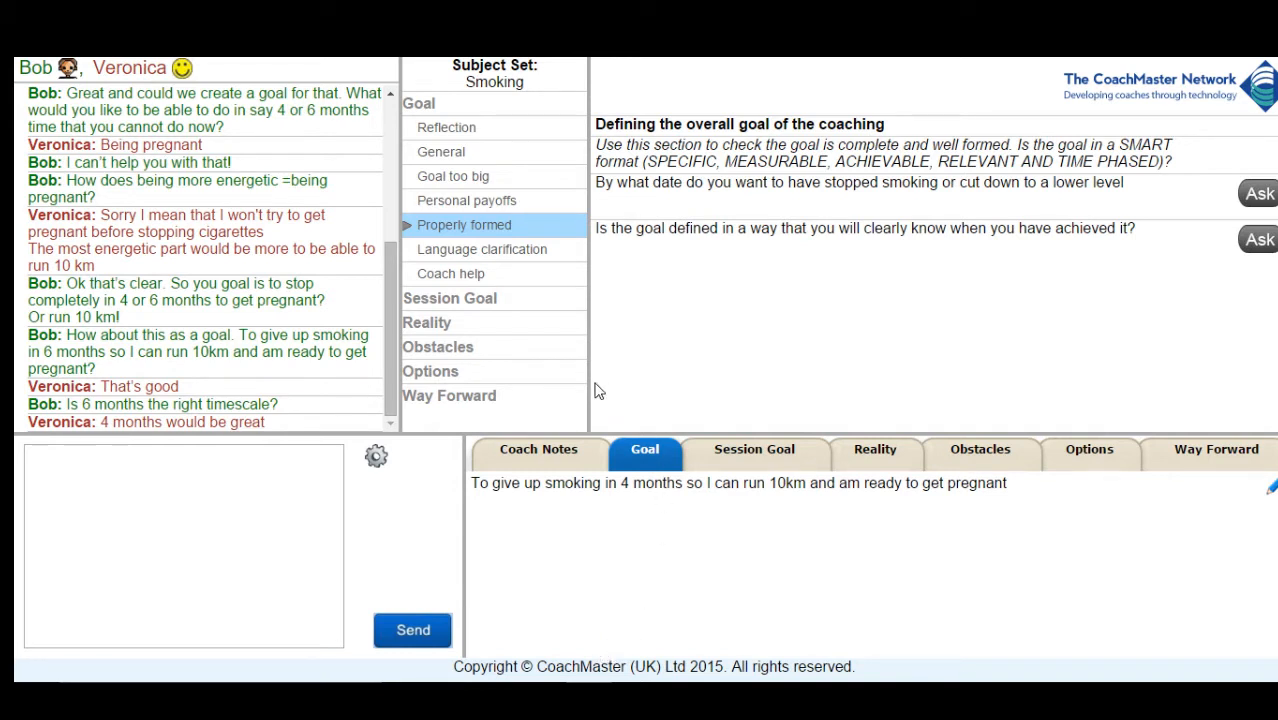
left_click(449, 298)
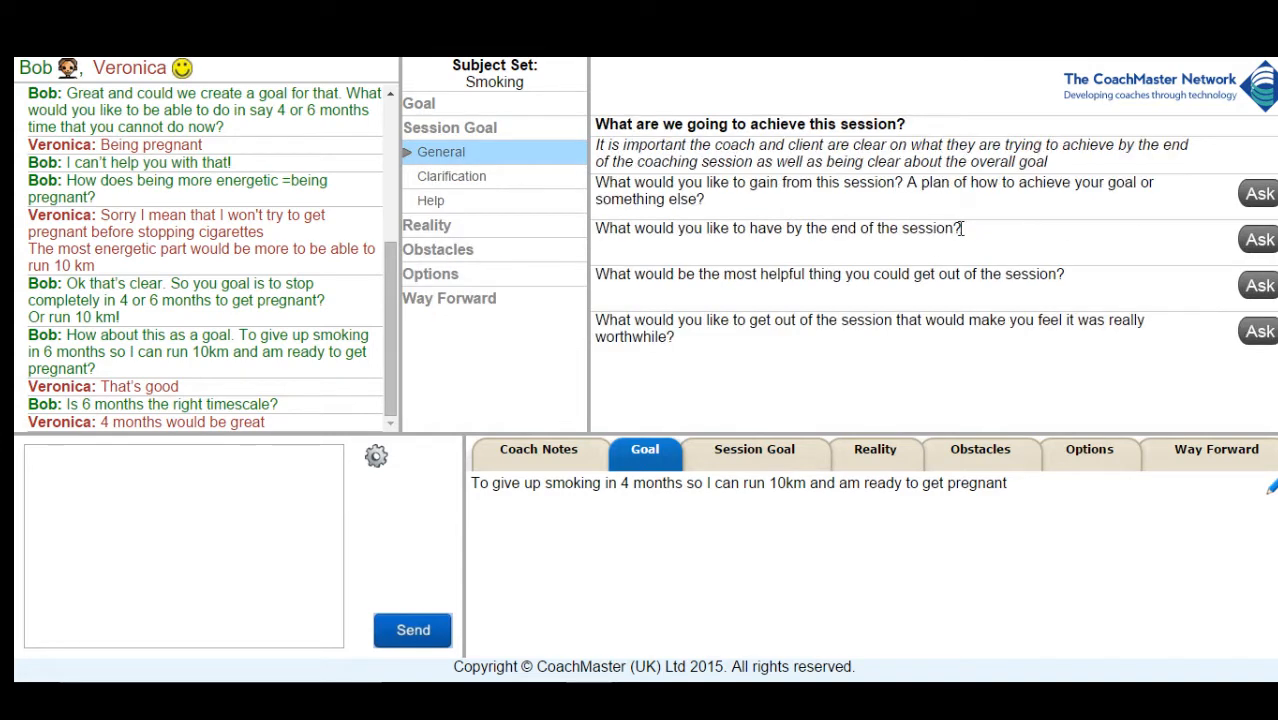
- Ask what Veronica would like to gain from this session, prefixed with 'That's fine.'
left_click(1258, 193)
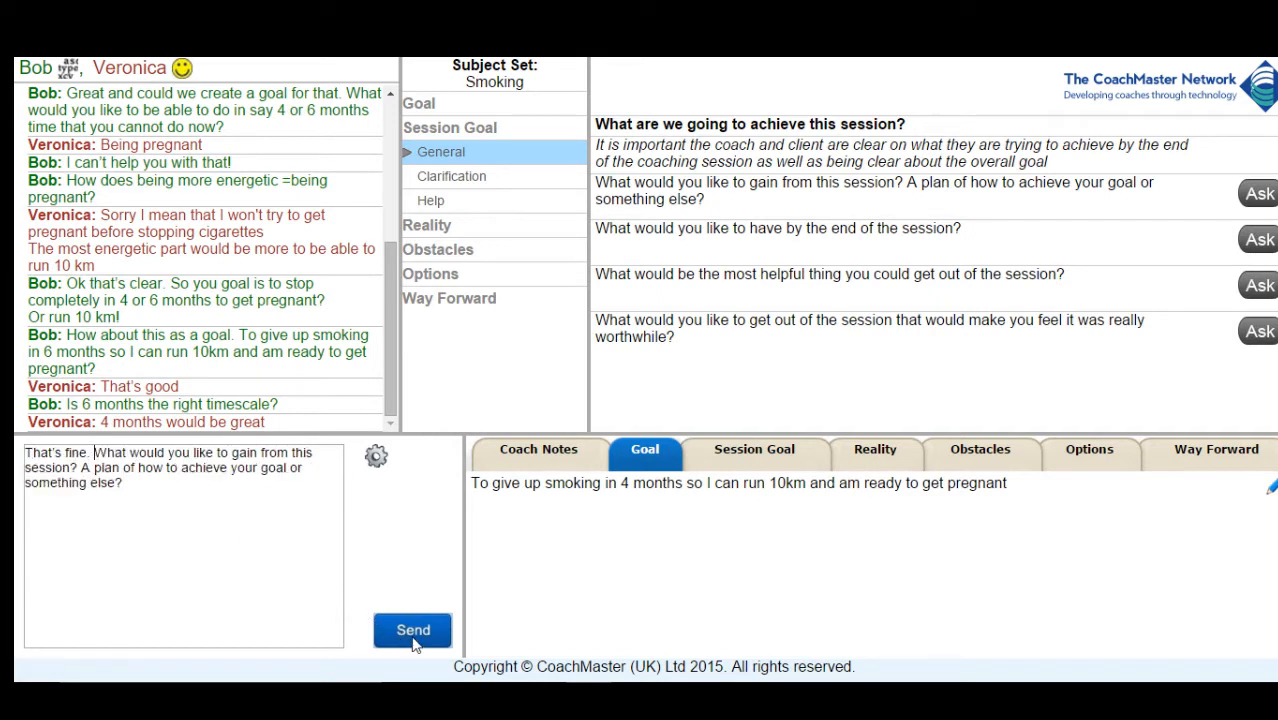
left_click(412, 630)
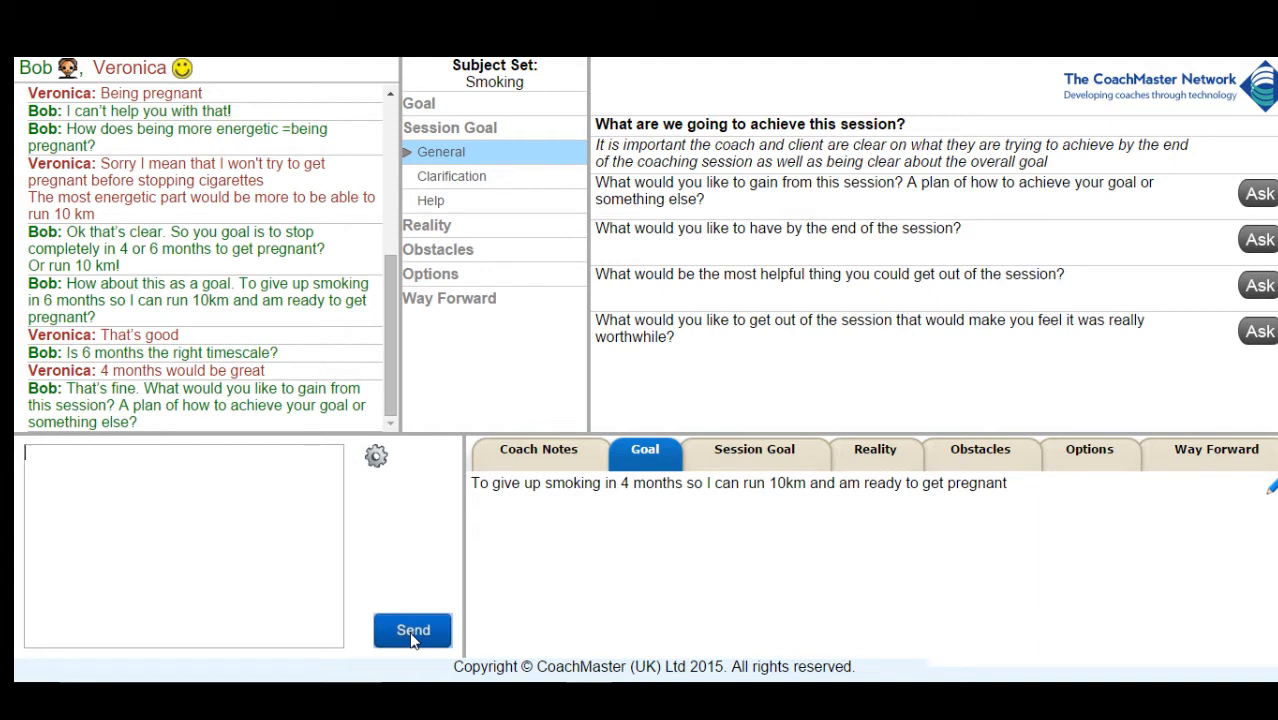
left_click(412, 630)
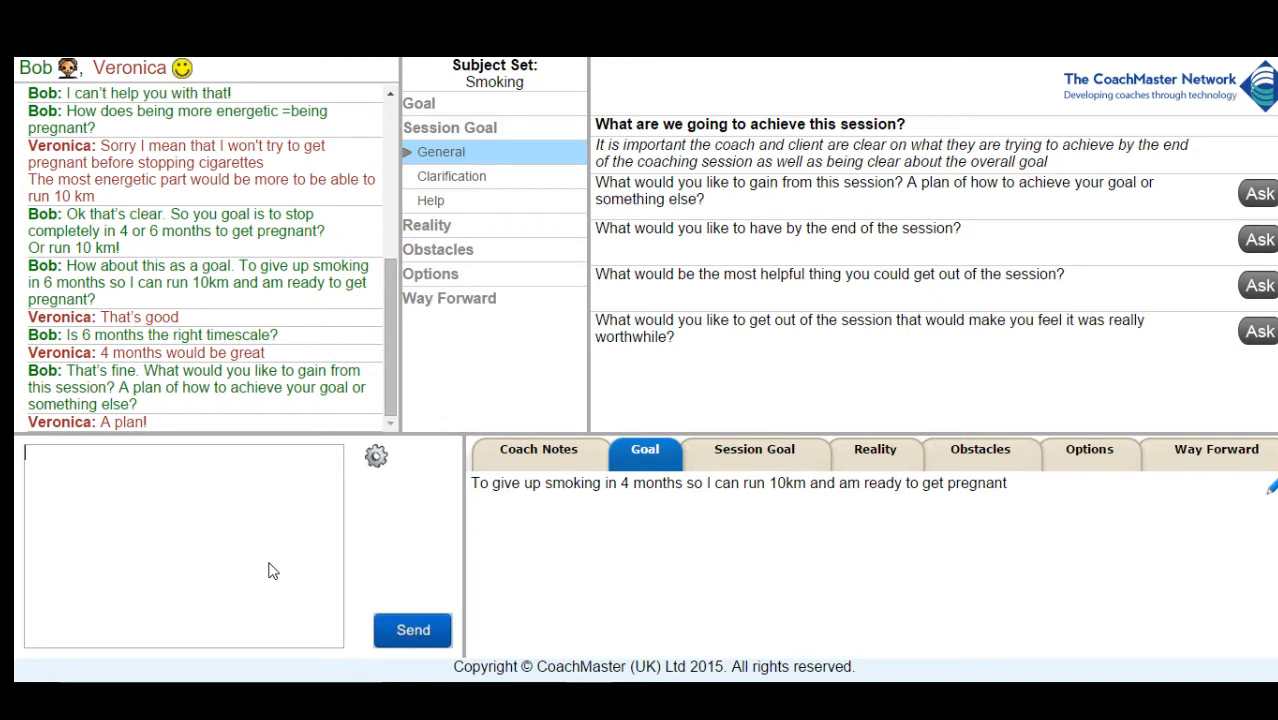
mouse_move(270, 562)
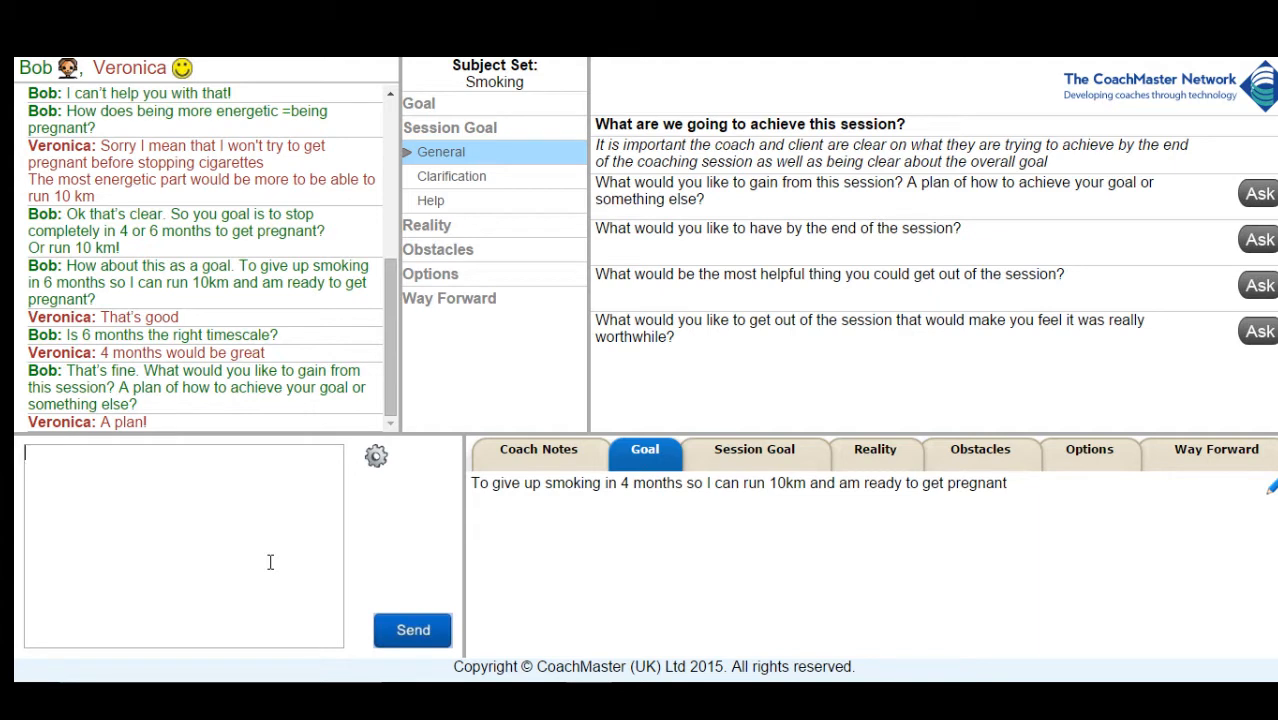
left_click(753, 448)
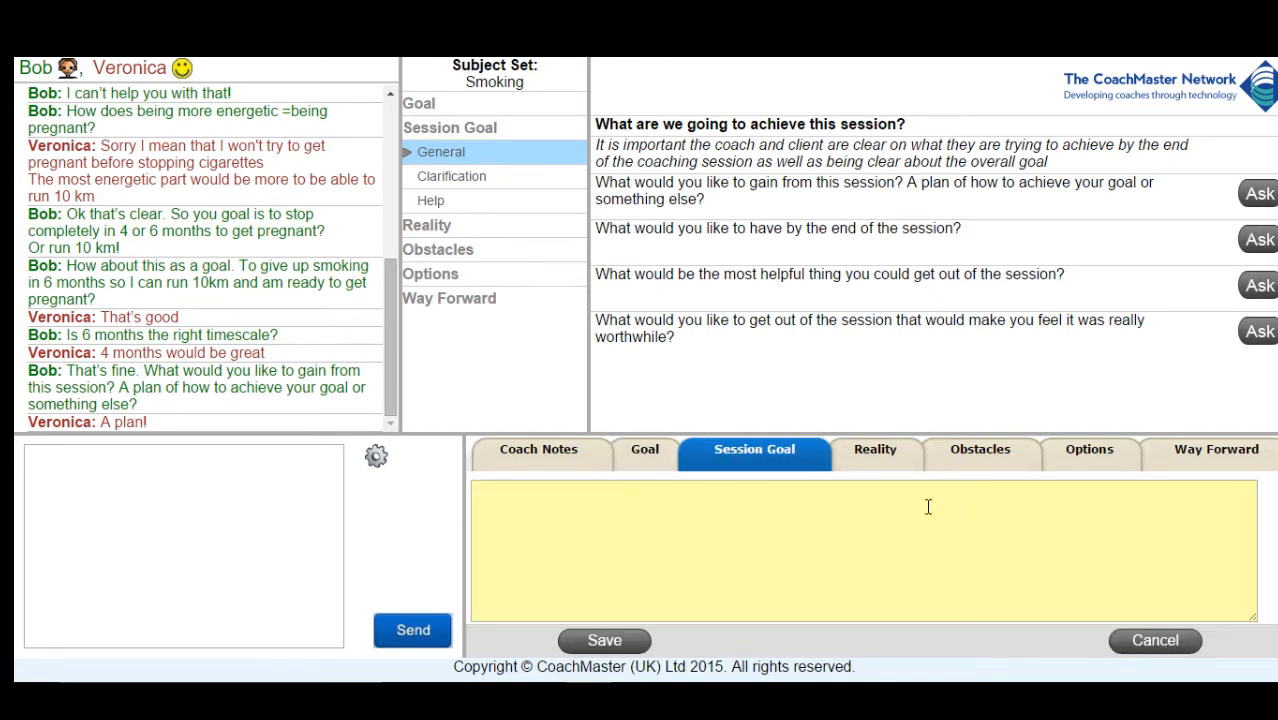
- Save the Session Goal note as 'A plan of how to achieve my goal'
type("A plan of how to achieve my goal")
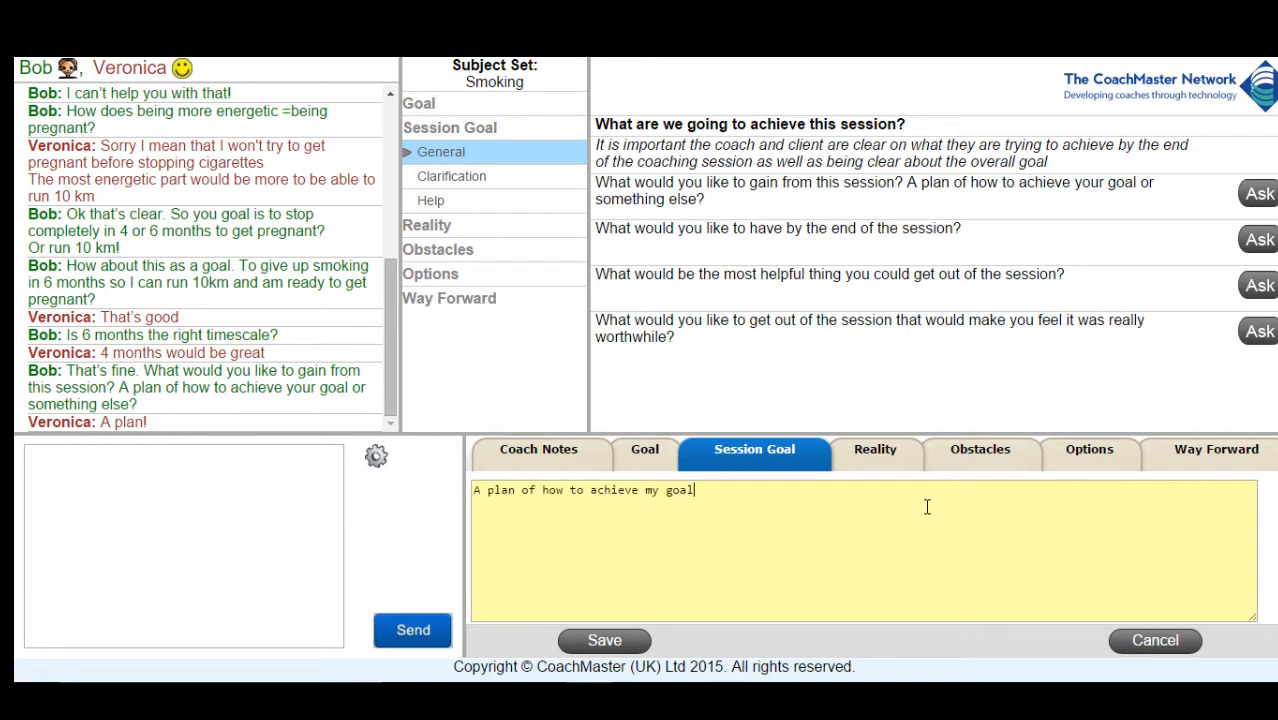
left_click(604, 640)
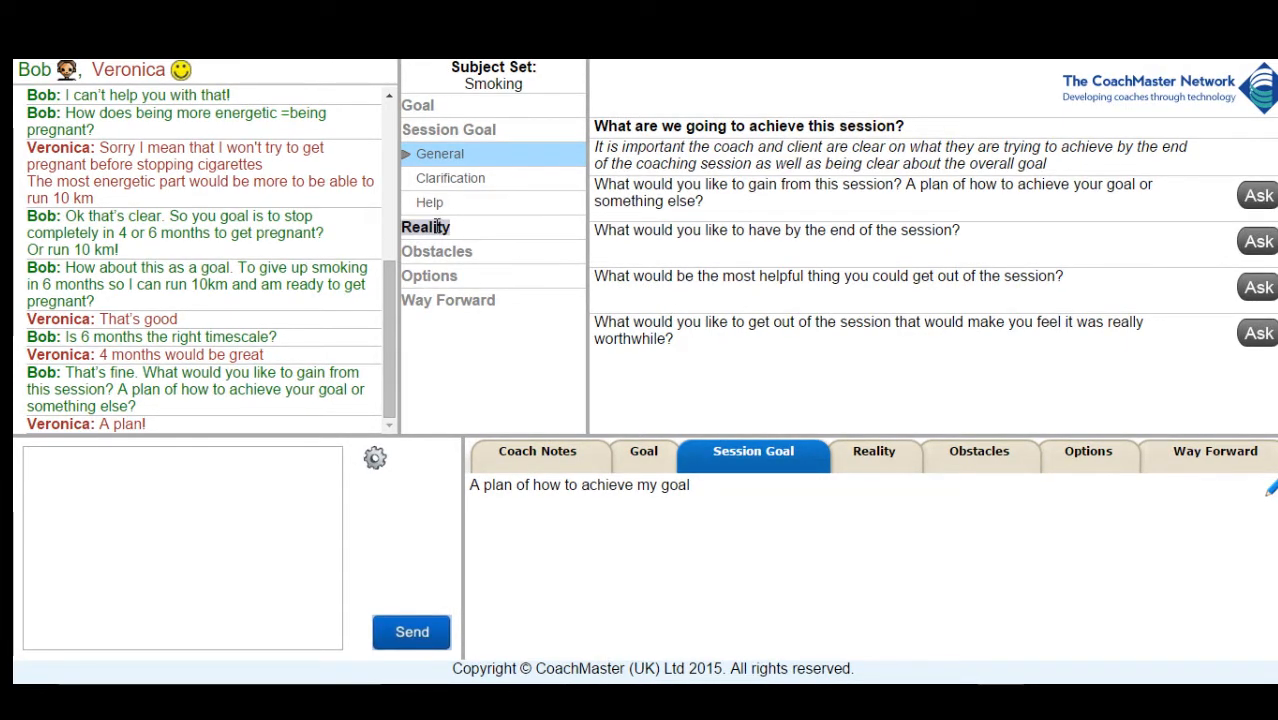
- From the Reality questions, ask how many cigarettes she smokes per day
left_click(425, 227)
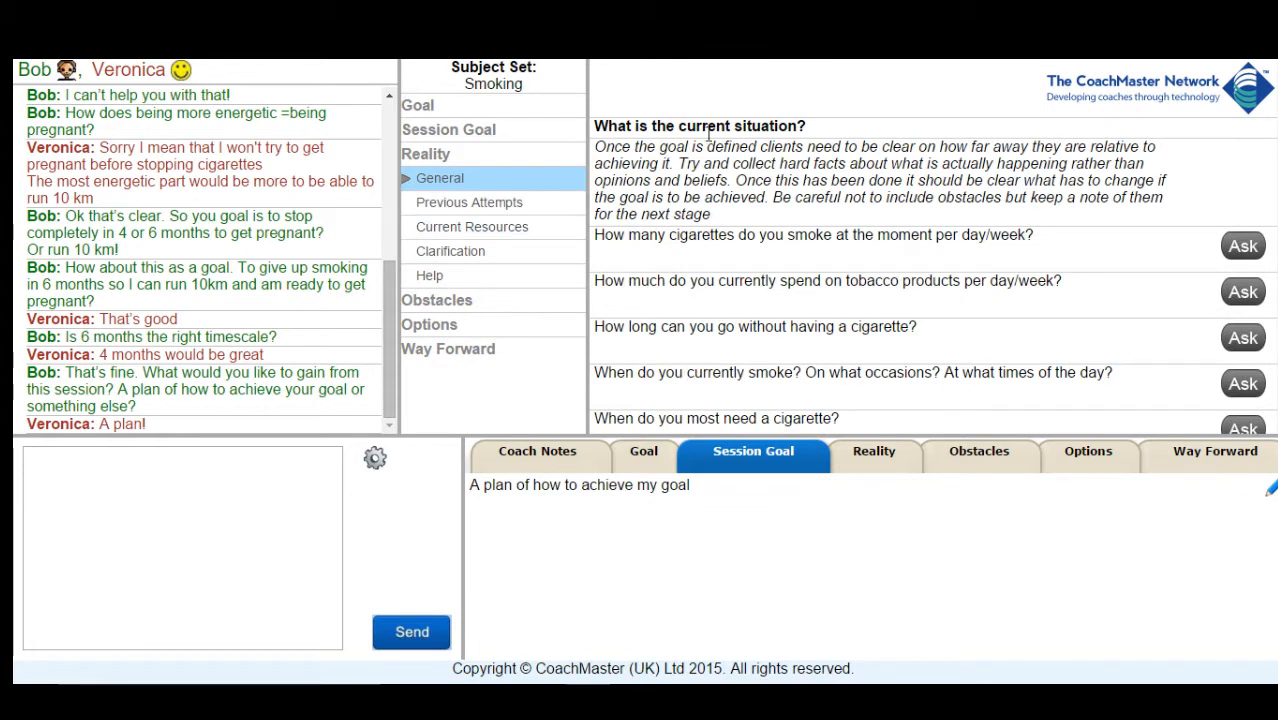
mouse_move(1169, 255)
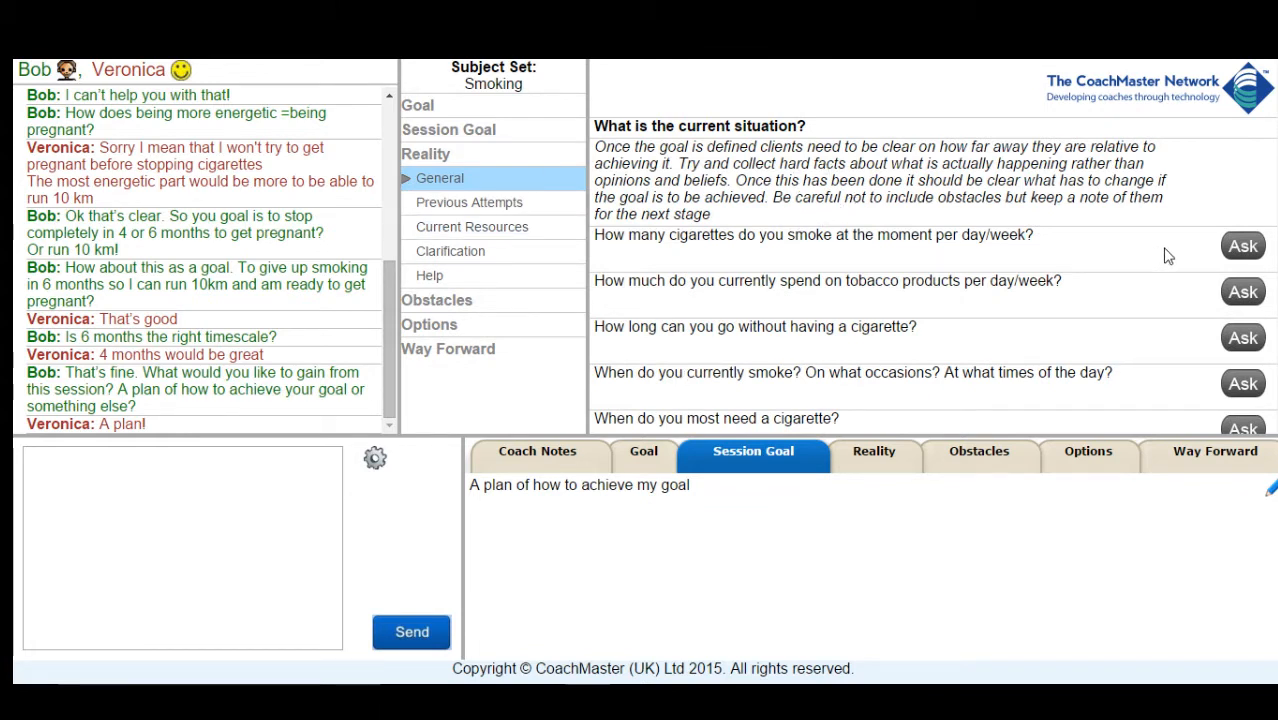
left_click(1242, 245)
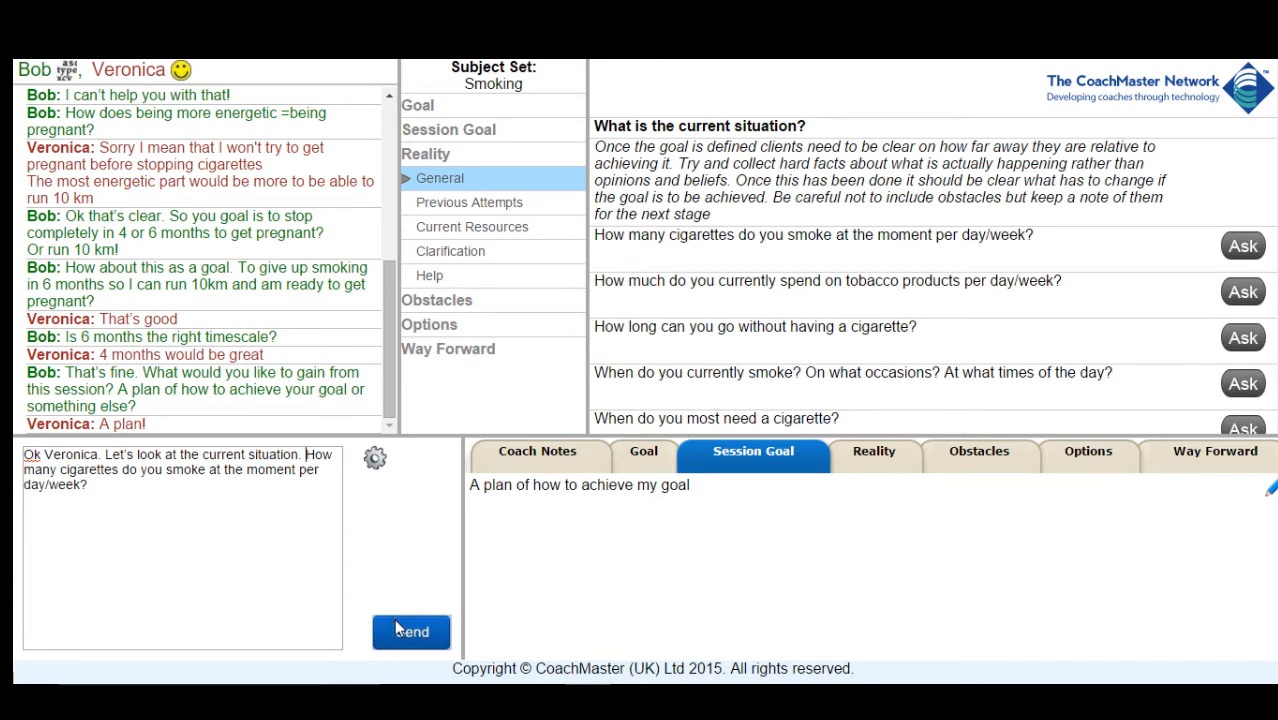
left_click(411, 631)
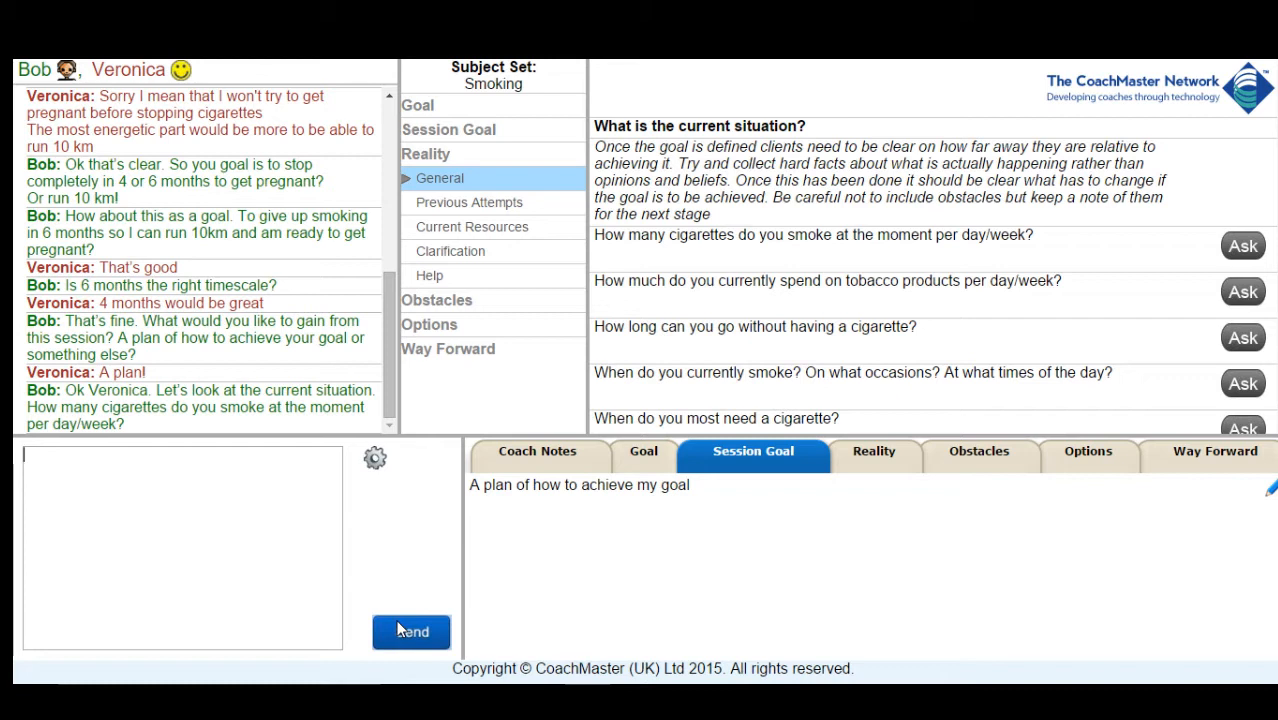
mouse_move(444, 592)
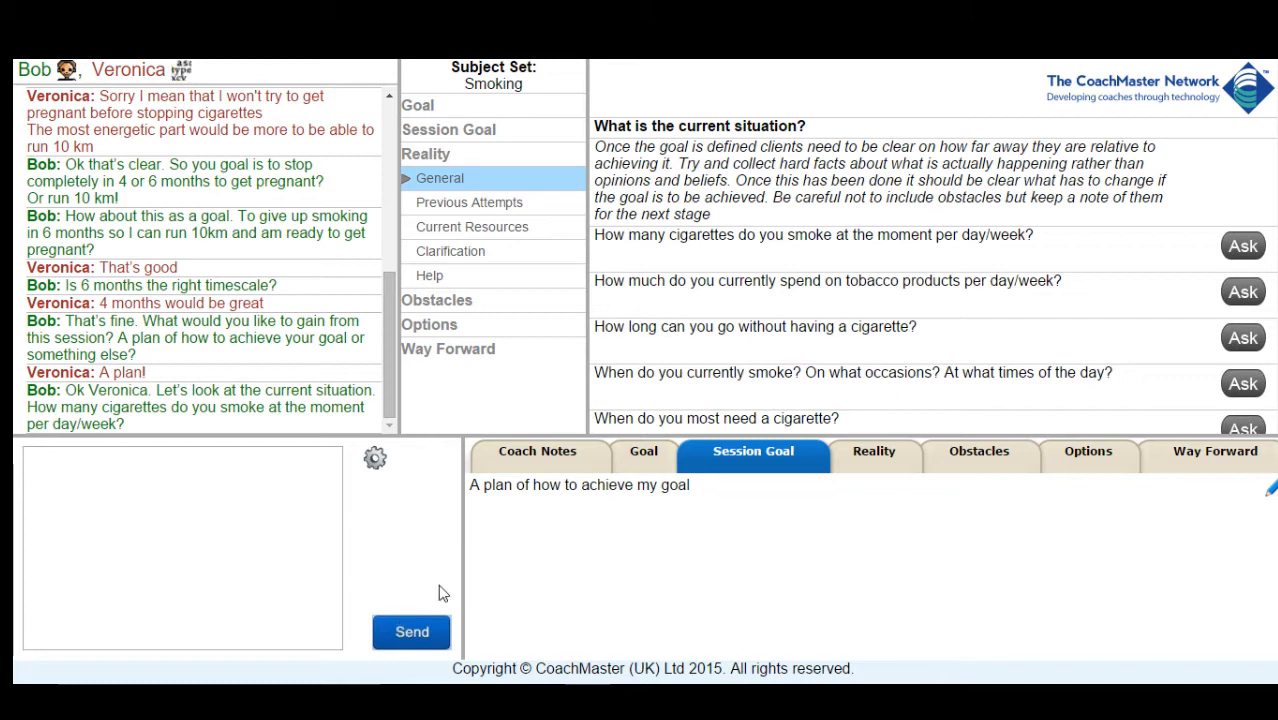
scroll("down", 3)
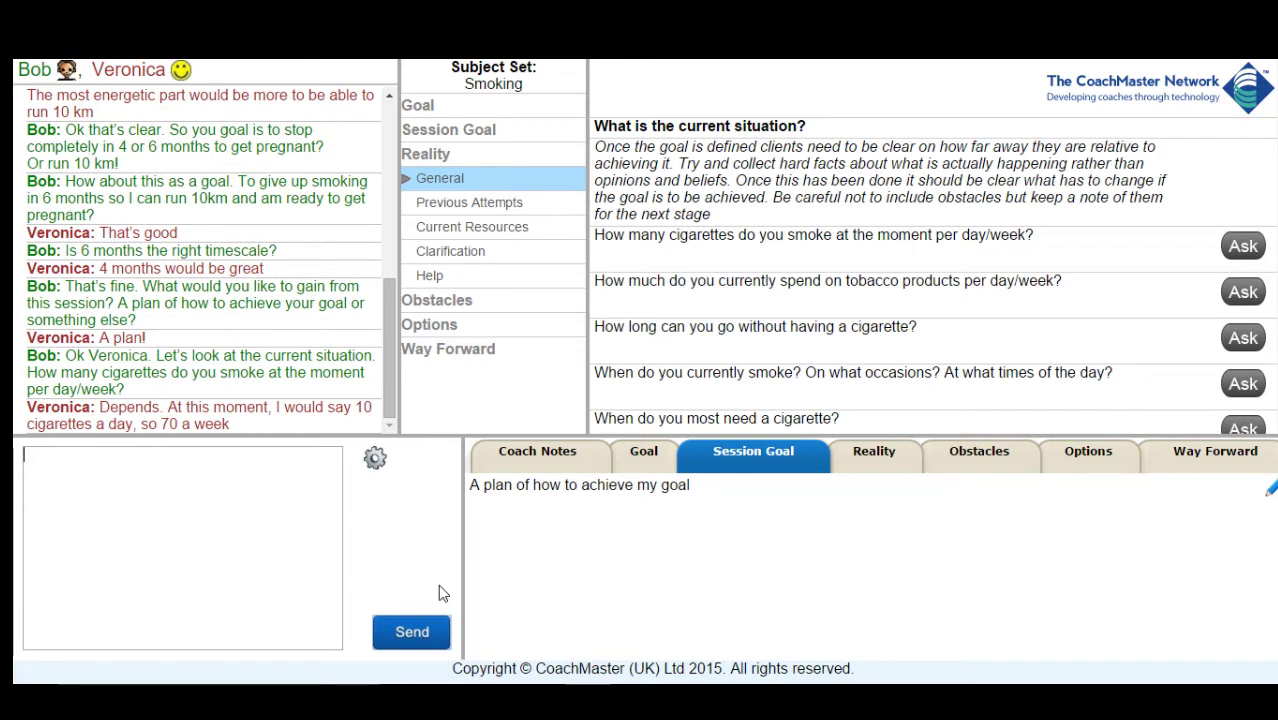
mouse_move(435, 543)
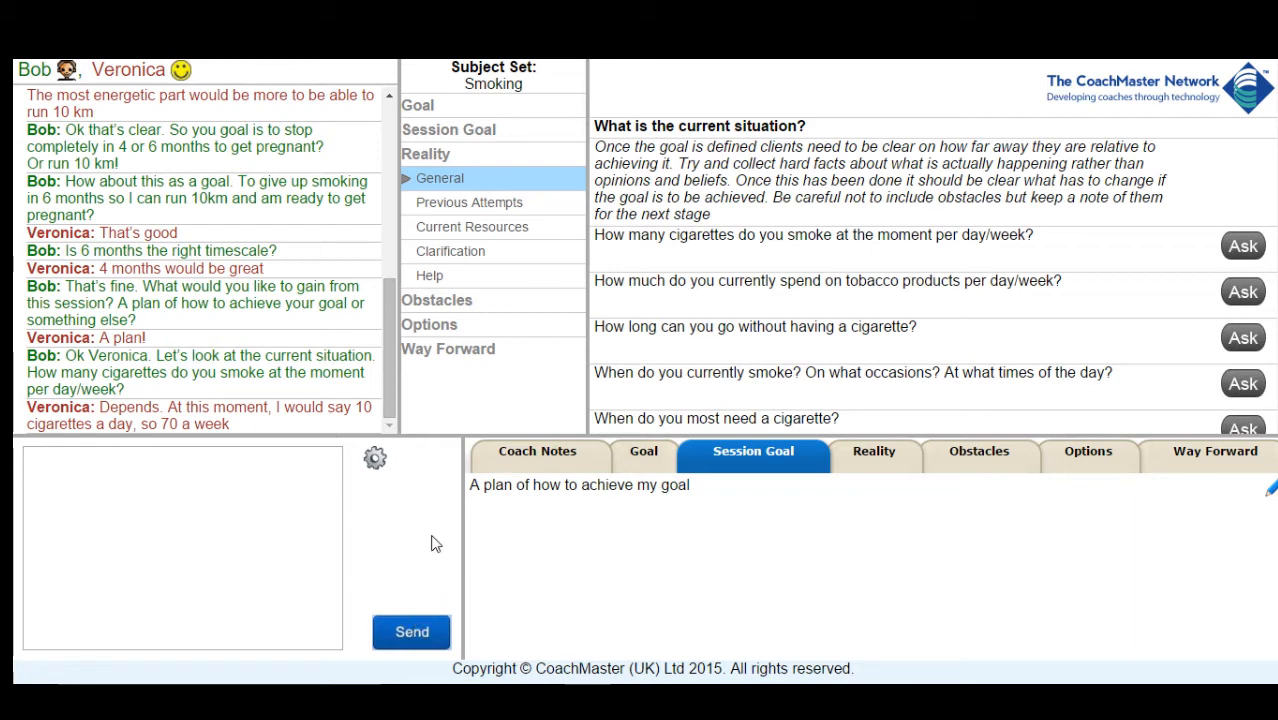
- From Previous Attempts, ask about her past quit attempts, starting with 'Ok'
left_click(468, 202)
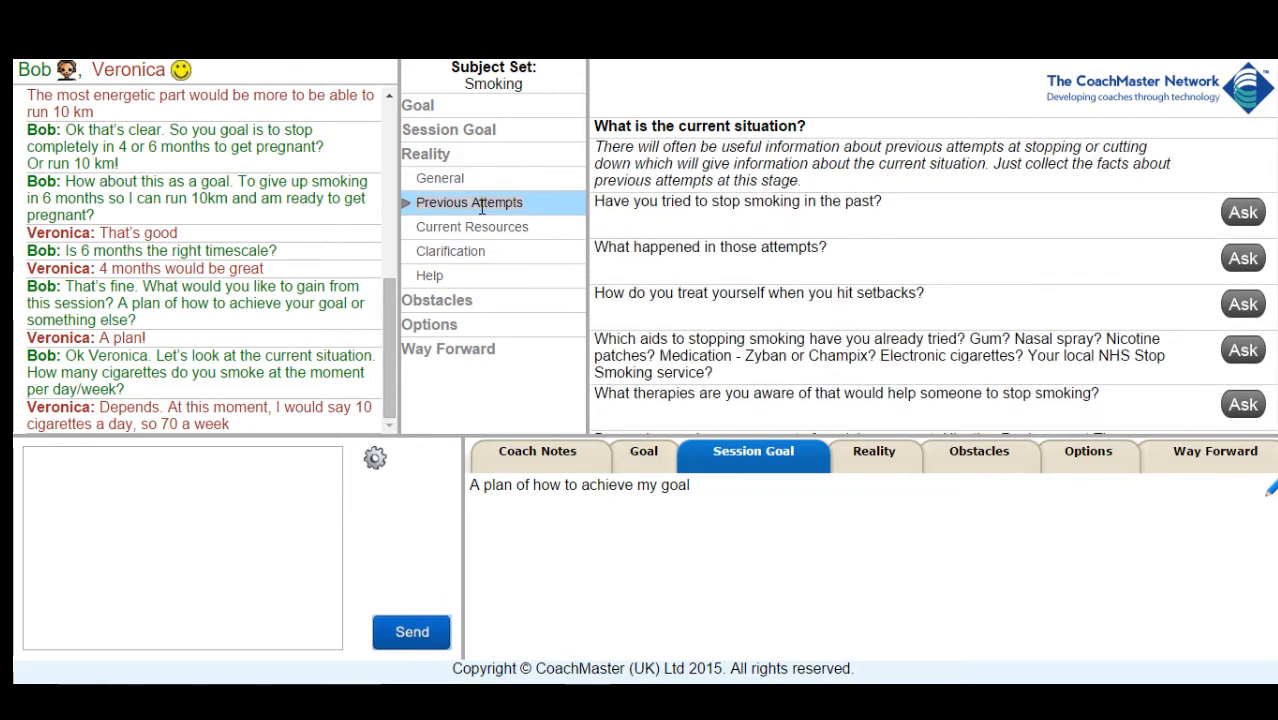
mouse_move(928, 207)
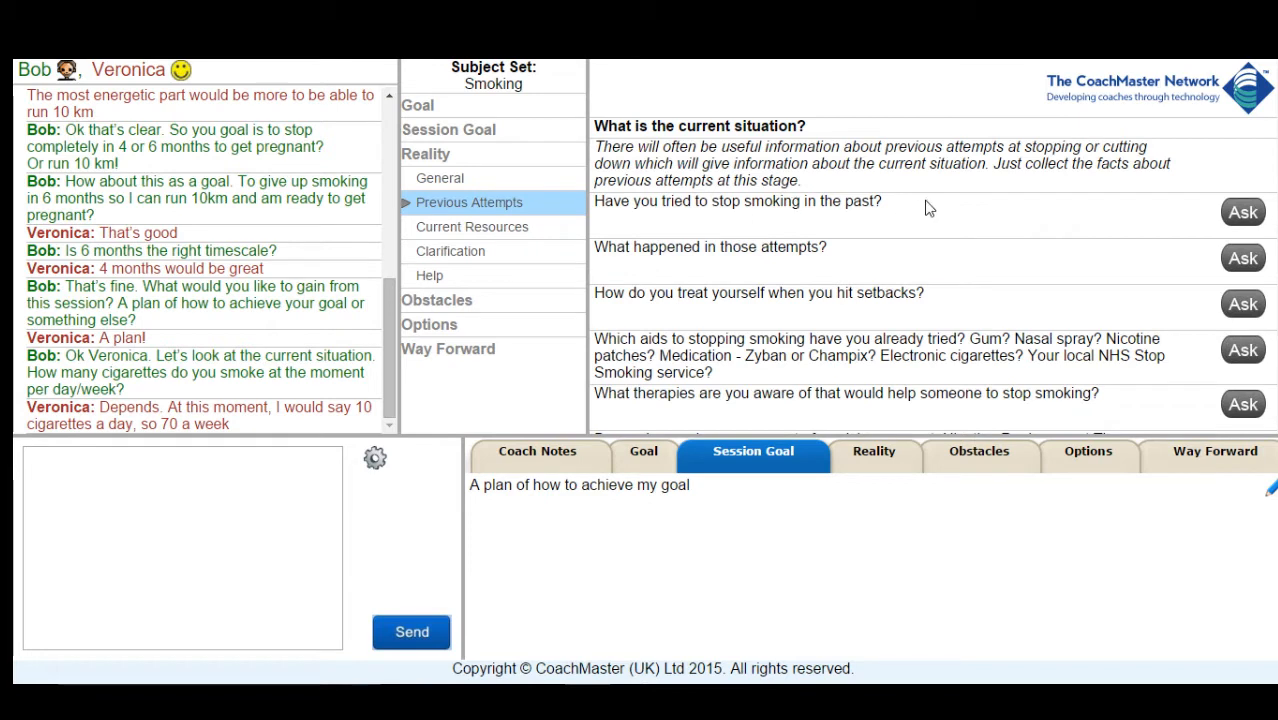
left_click(1242, 211)
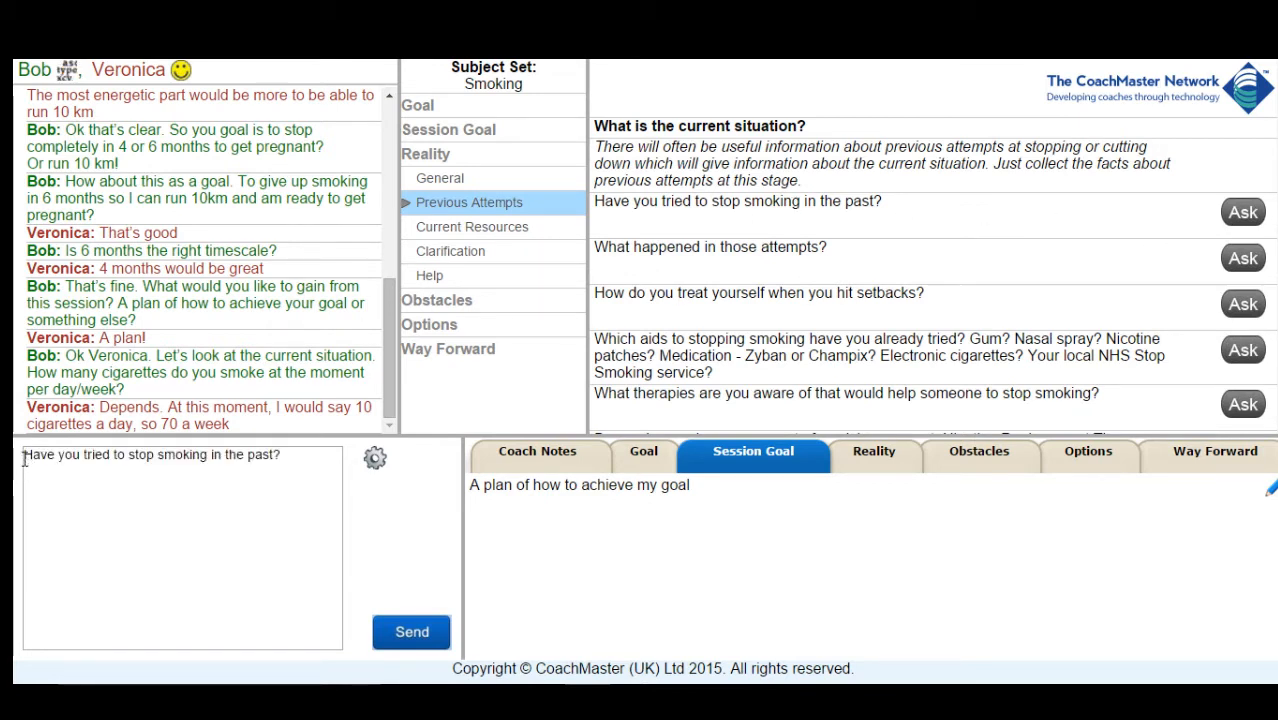
type("Ok")
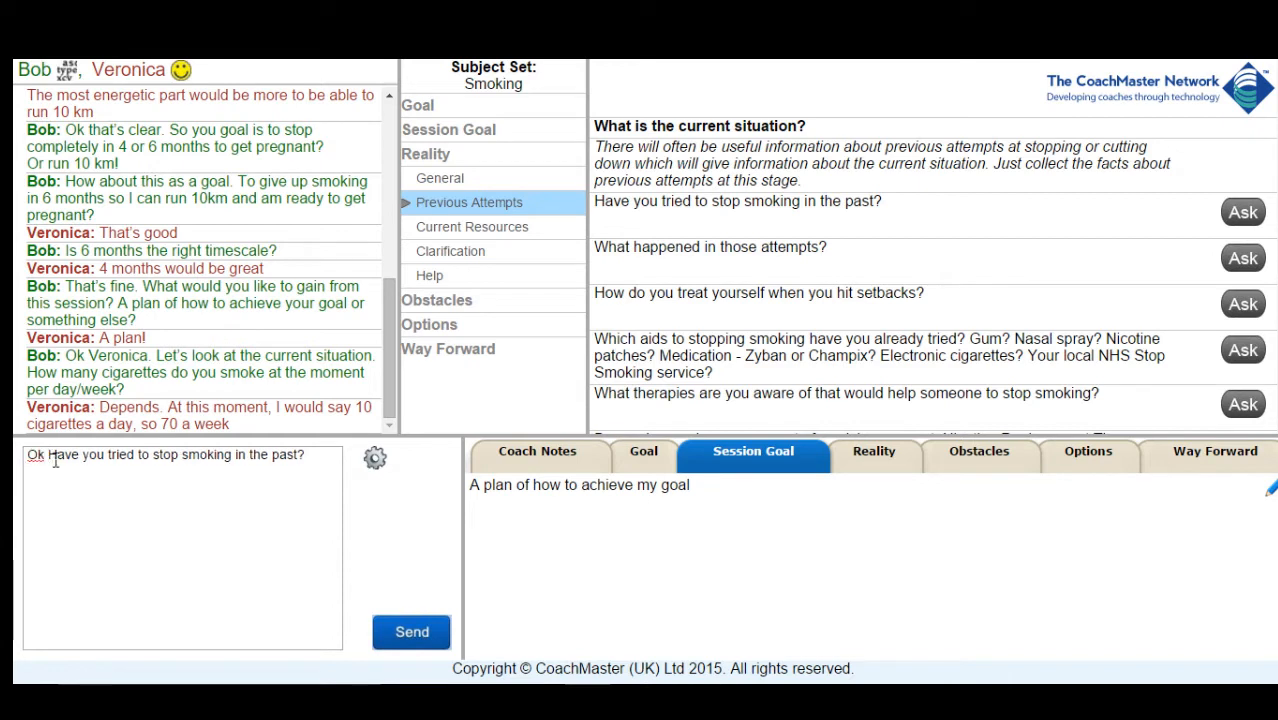
left_click(411, 631)
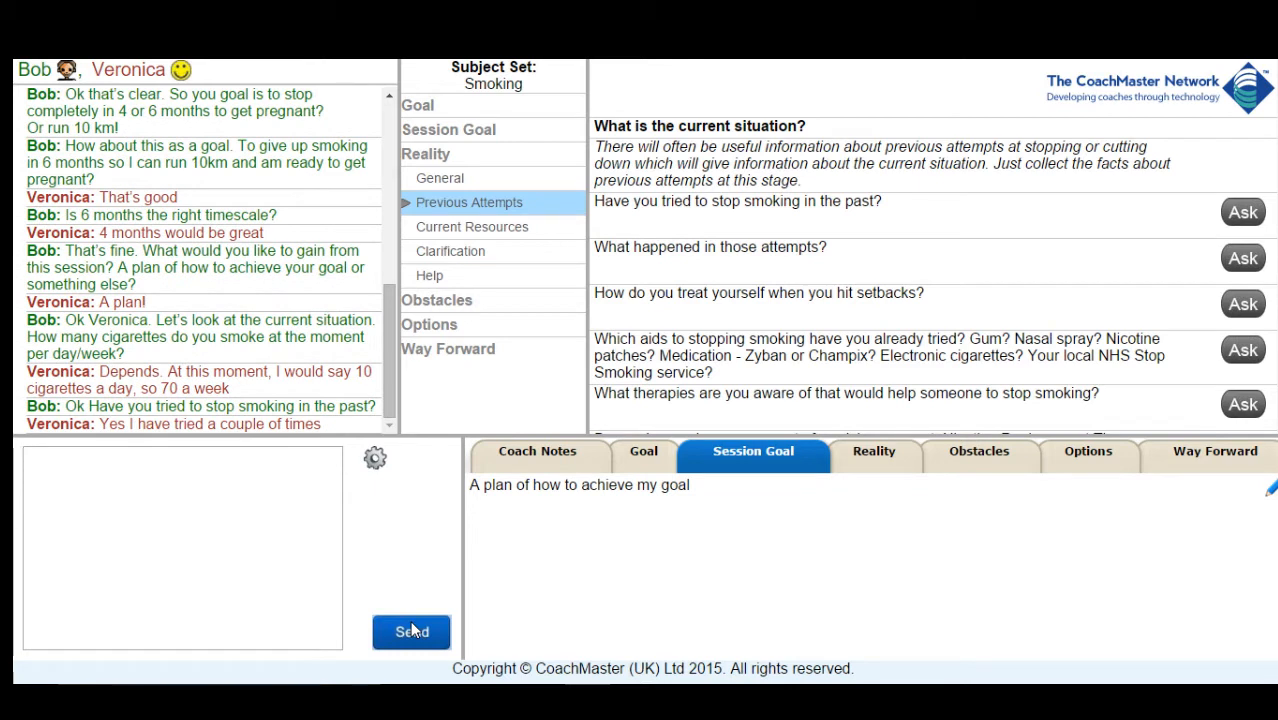
mouse_move(820, 425)
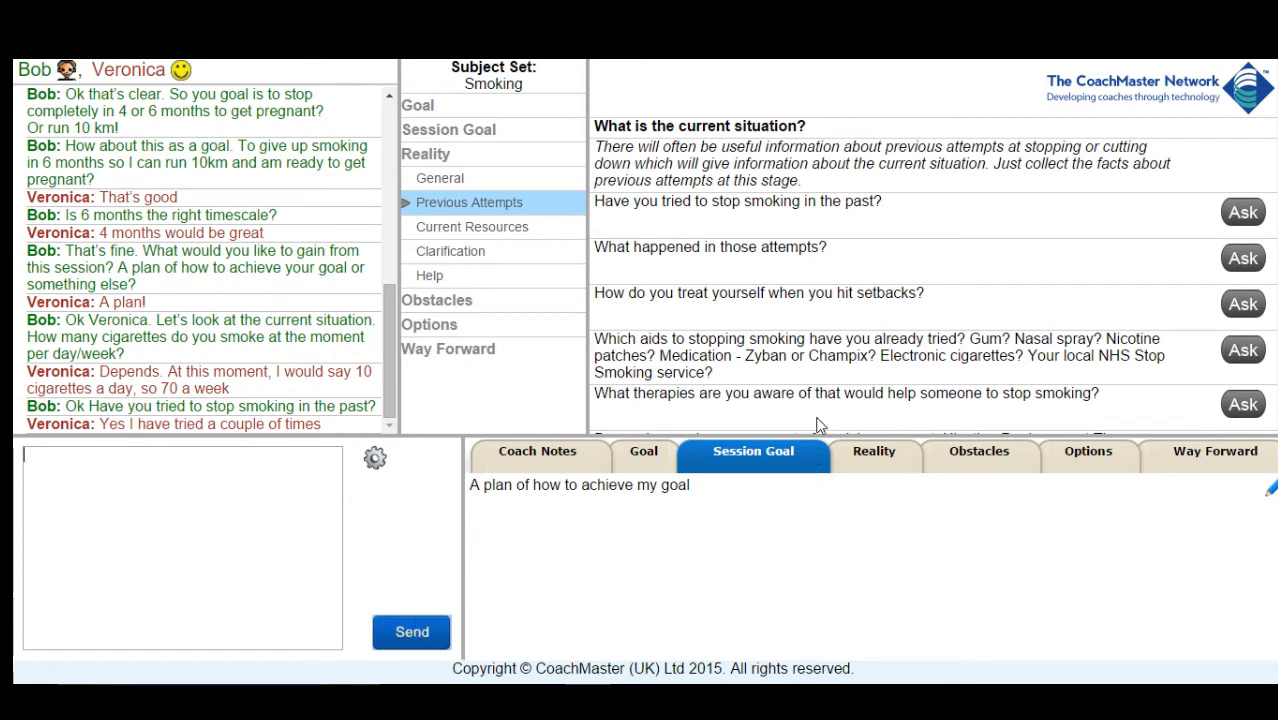
- Ask what happened during those attempts and which stop-smoking aids she has tried
left_click(1242, 258)
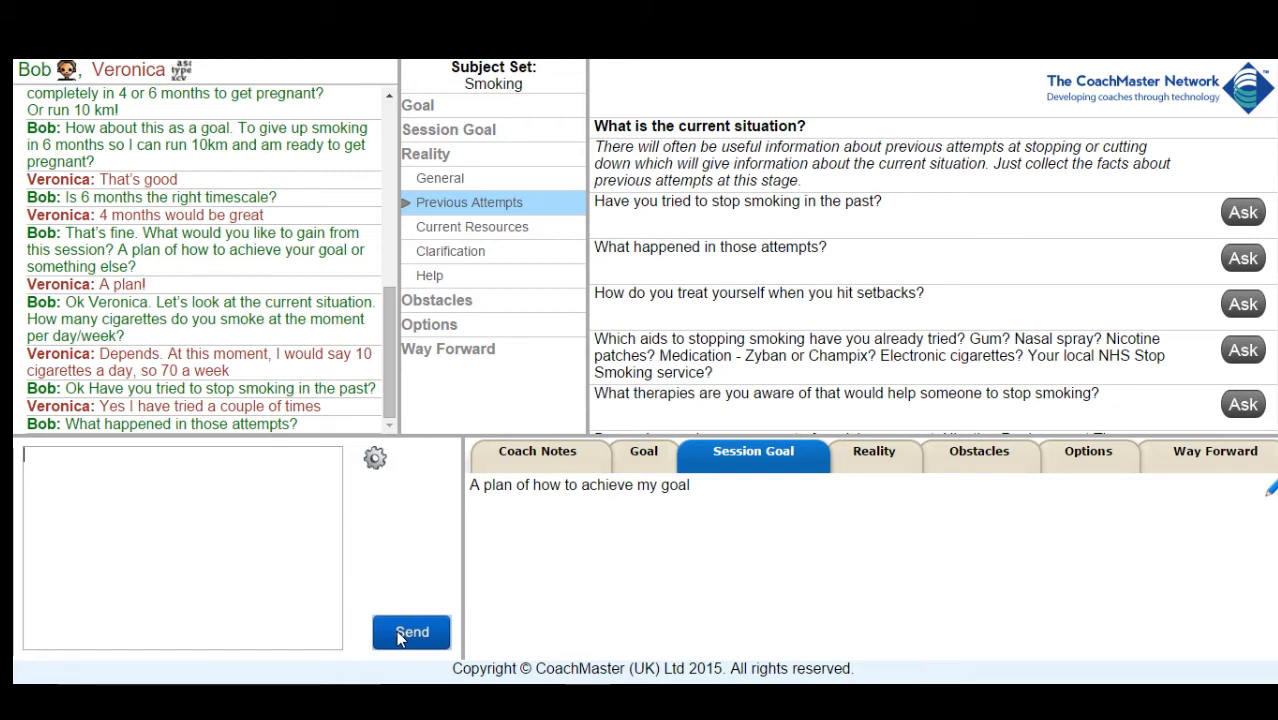
left_click(411, 632)
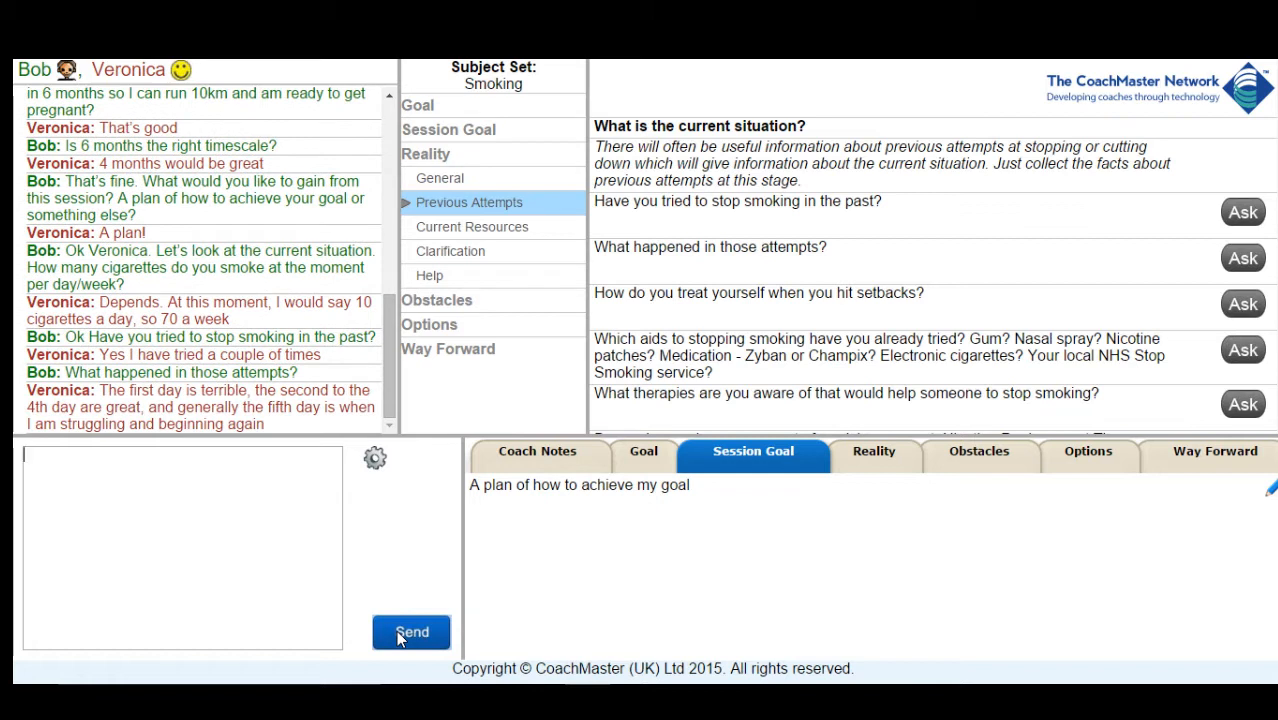
mouse_move(1210, 377)
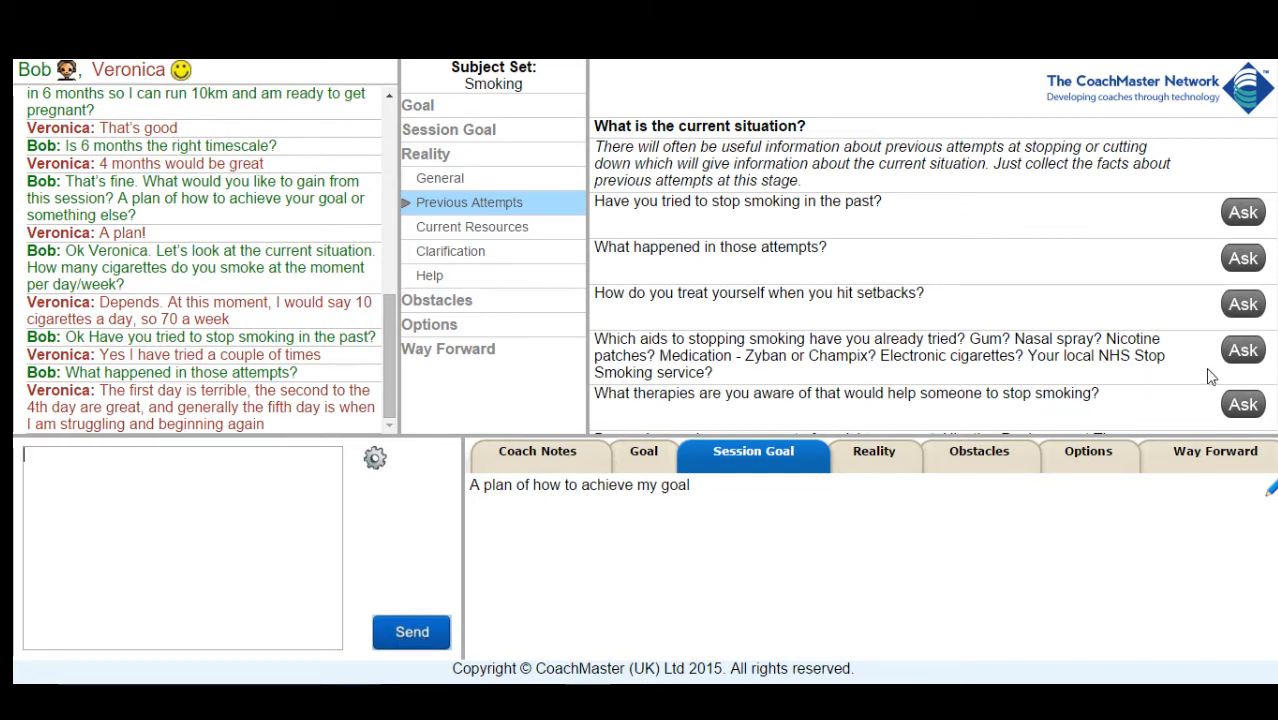
left_click(1242, 349)
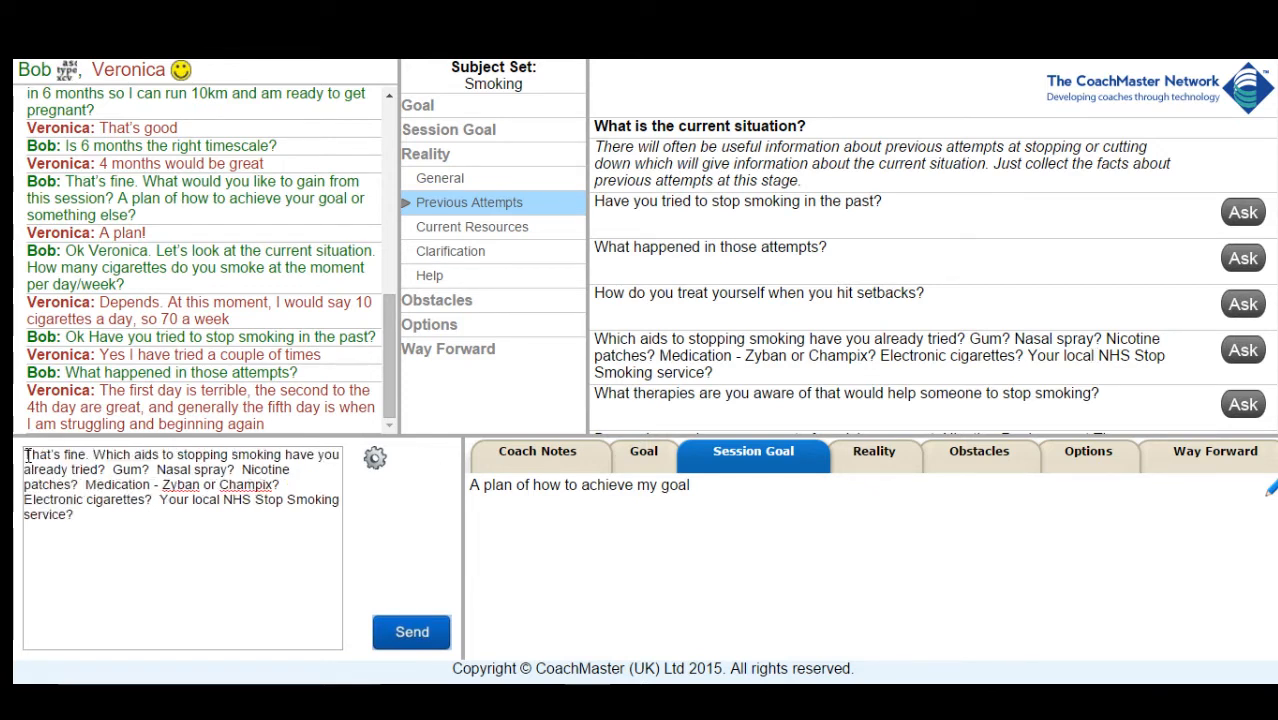
left_click(411, 631)
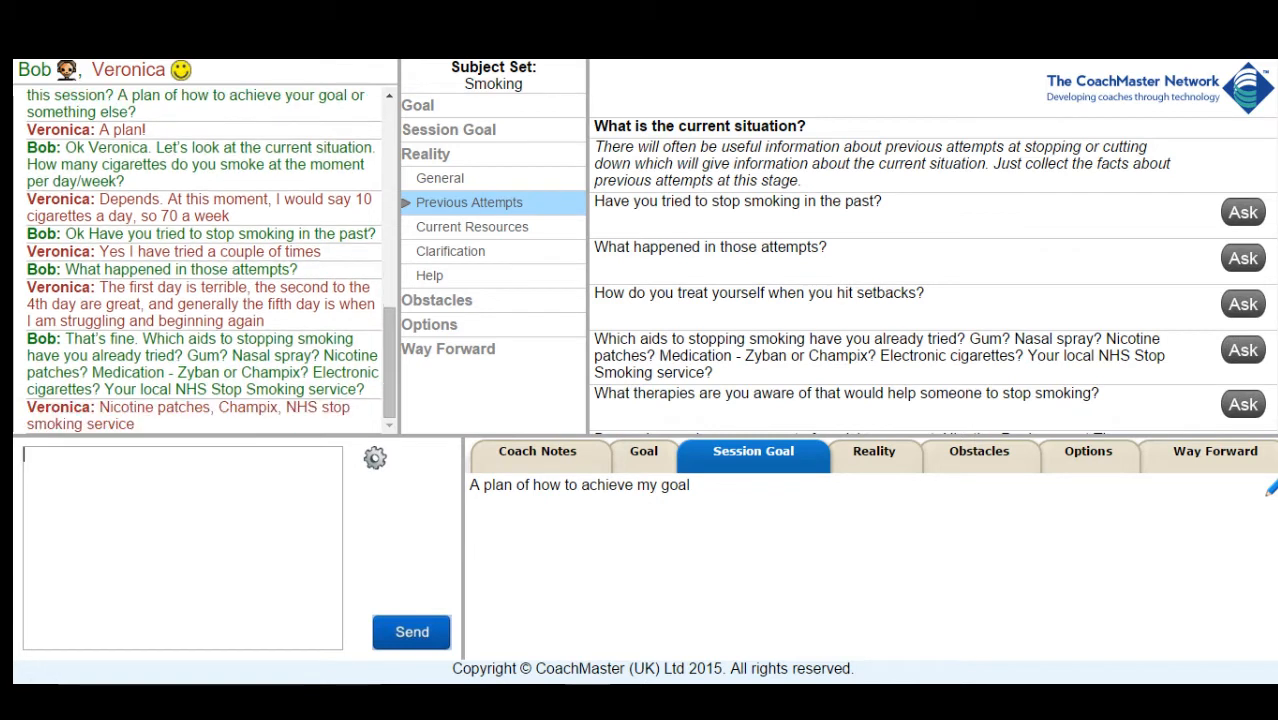
- Reply 'A fair bit of support then' and later acknowledge her with 'Ok'
type("A fair bit of support then!")
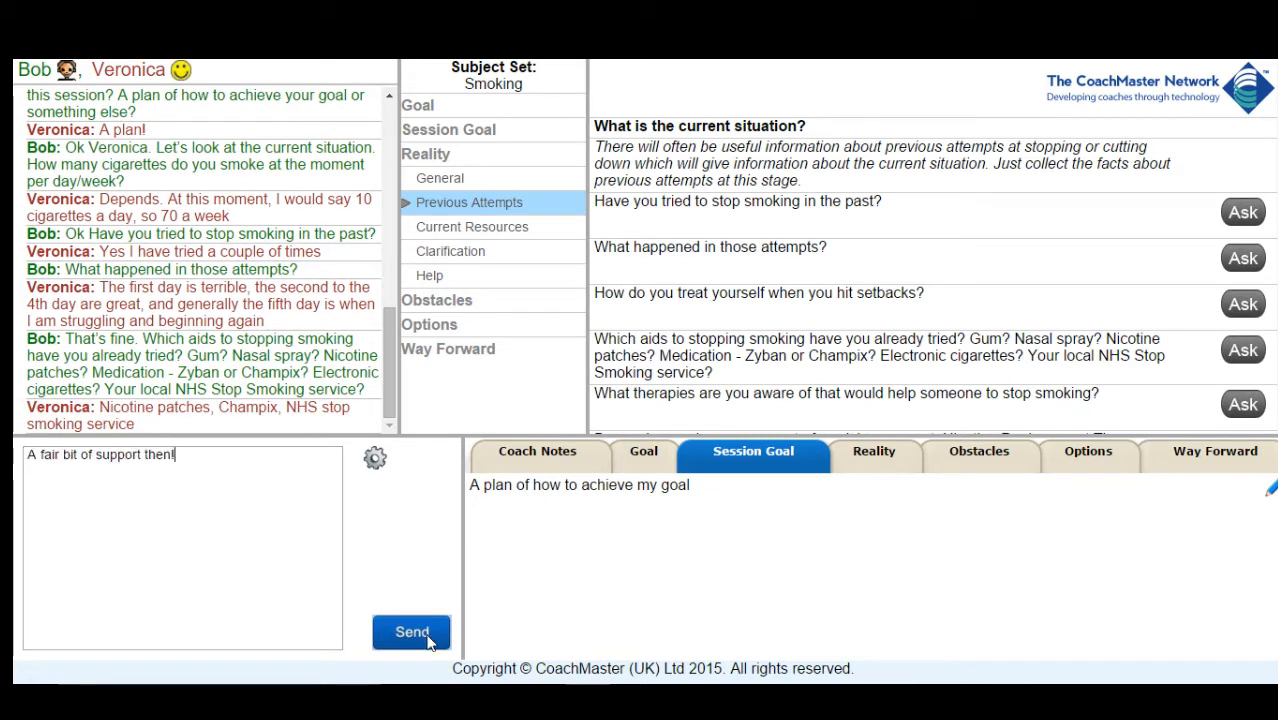
left_click(411, 632)
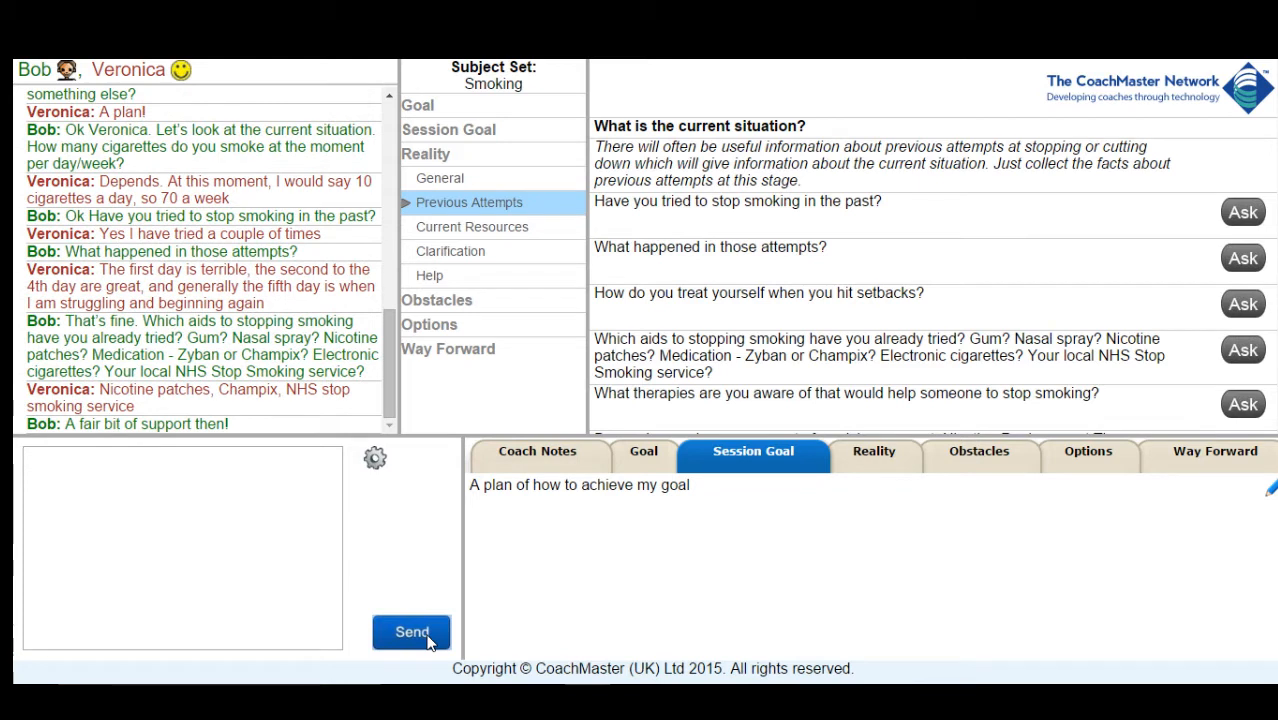
mouse_move(535, 70)
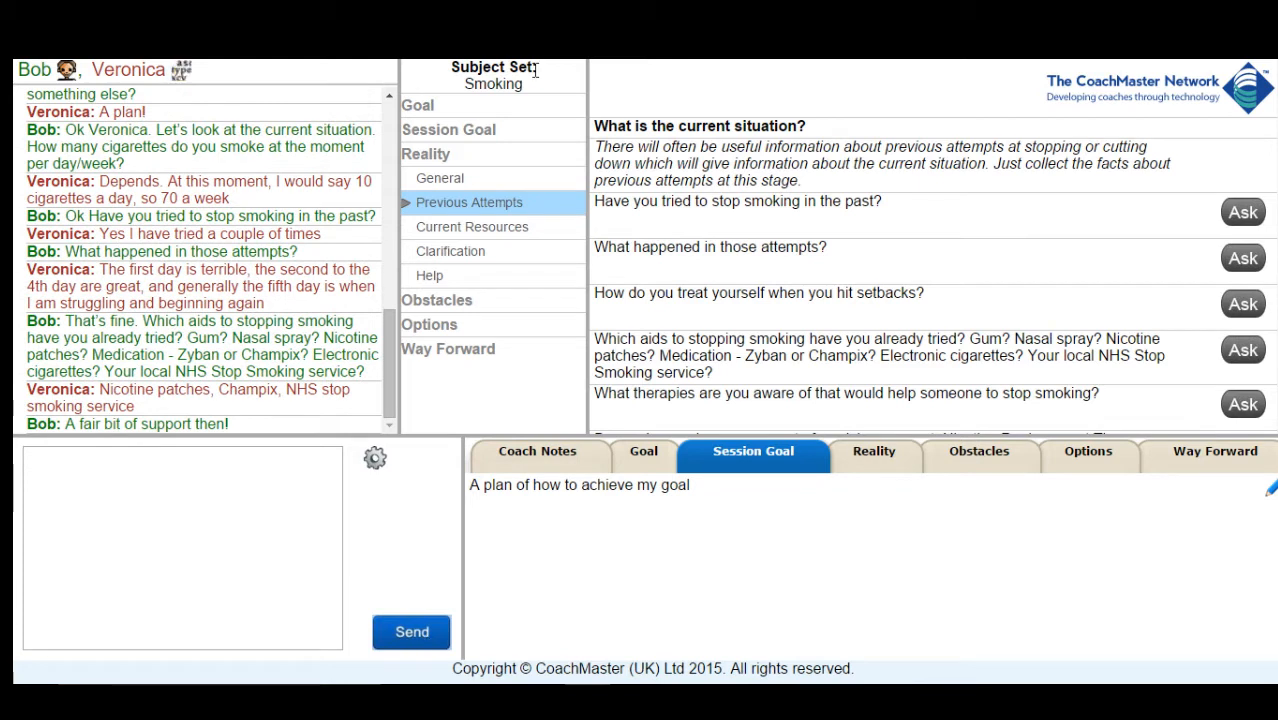
left_click(411, 631)
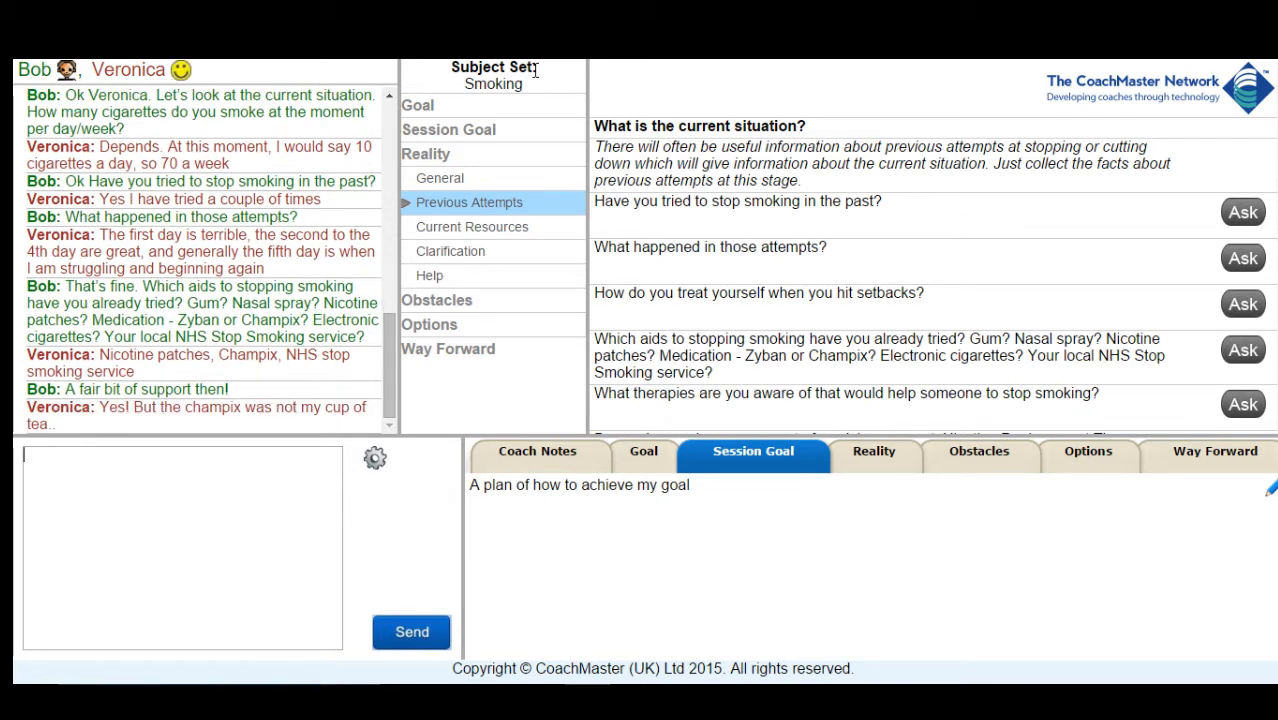
type("Ok")
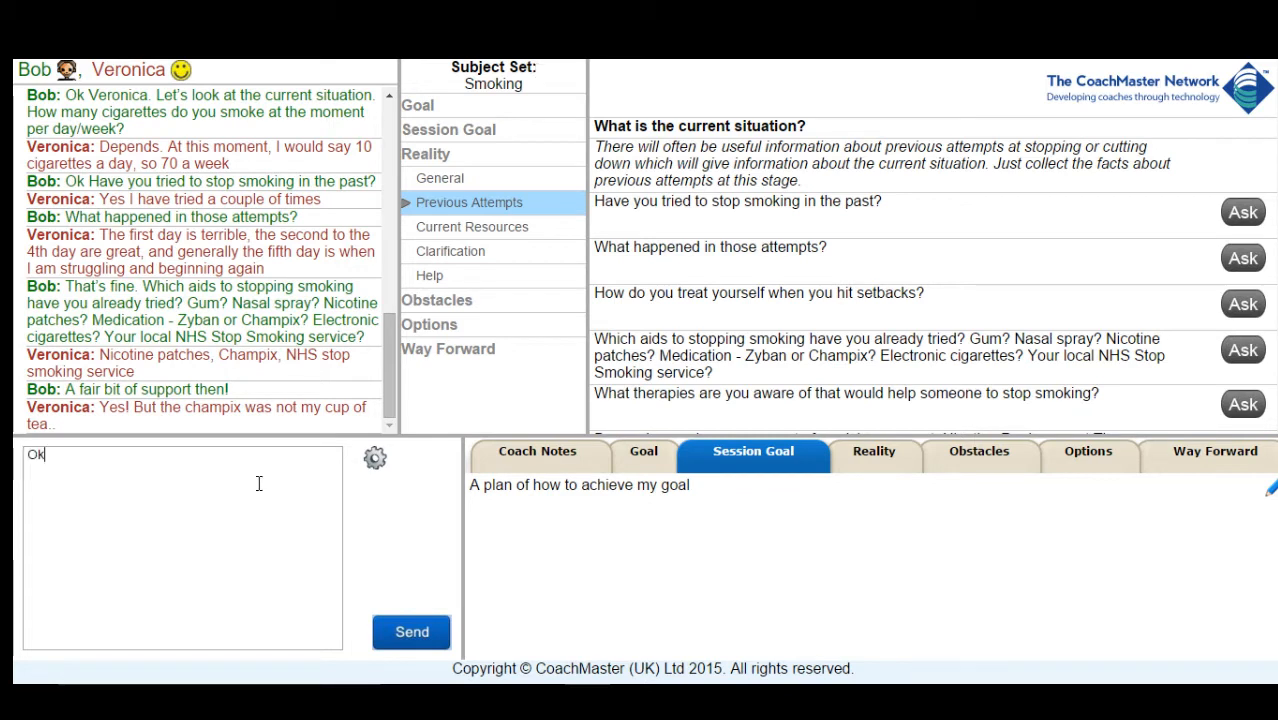
left_click(411, 631)
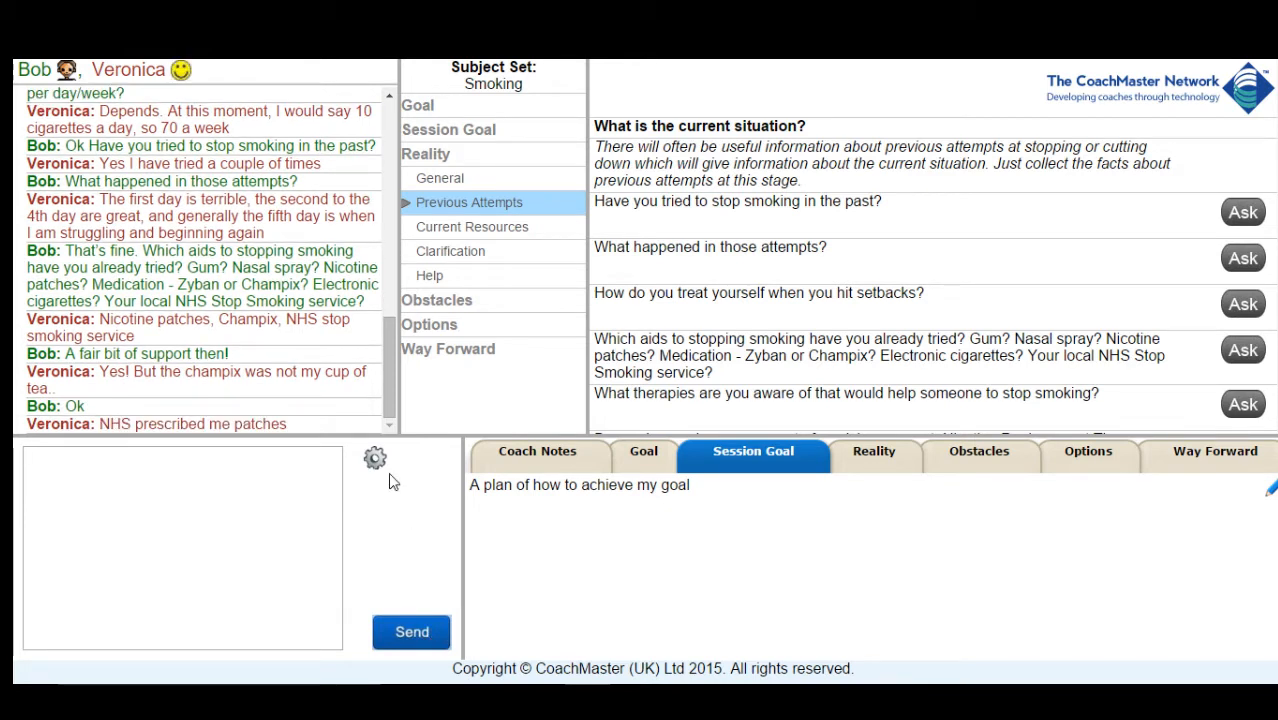
- Ask about her useful skills from Current Resources, then remark 'Could be helpful...'
left_click(471, 227)
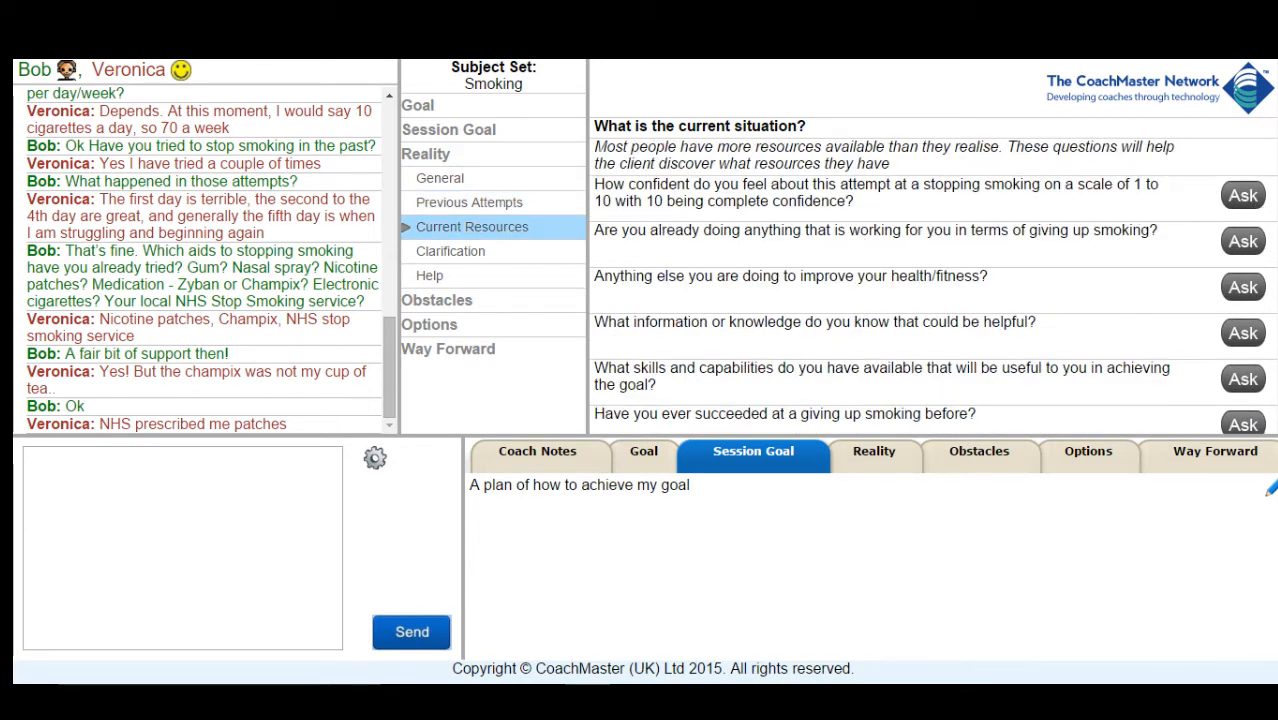
scroll("up", 3)
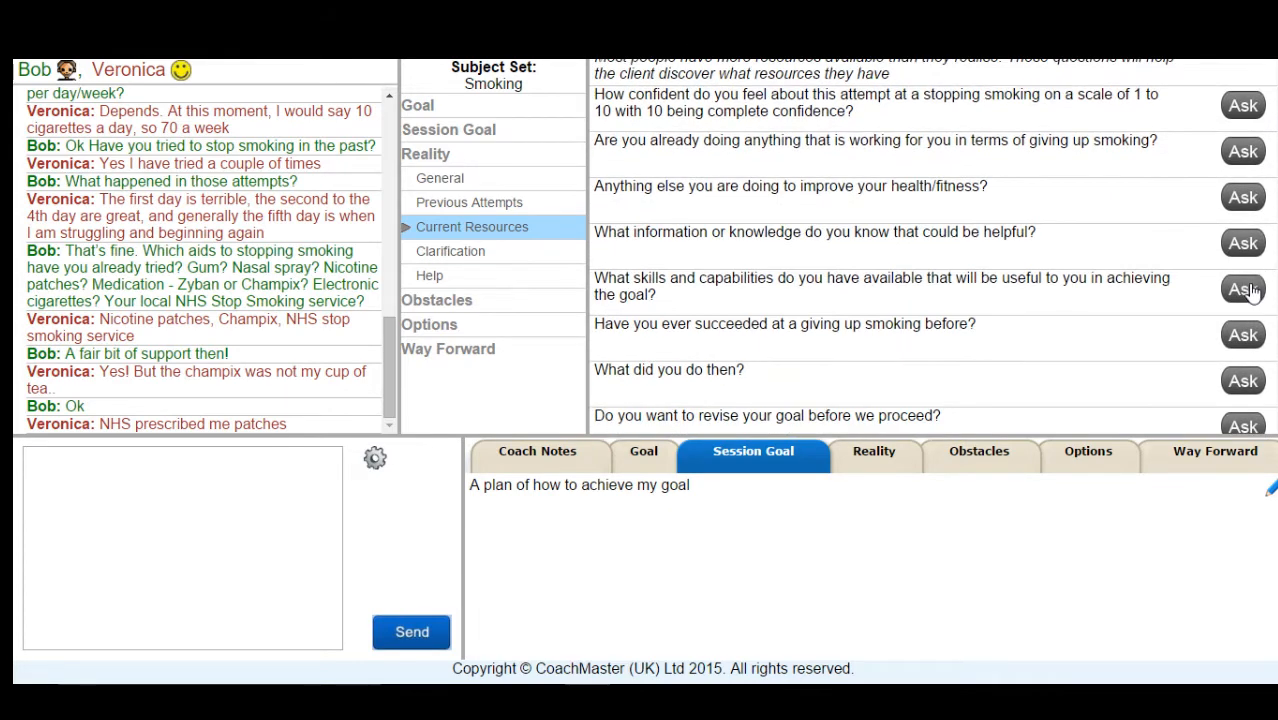
left_click(1243, 289)
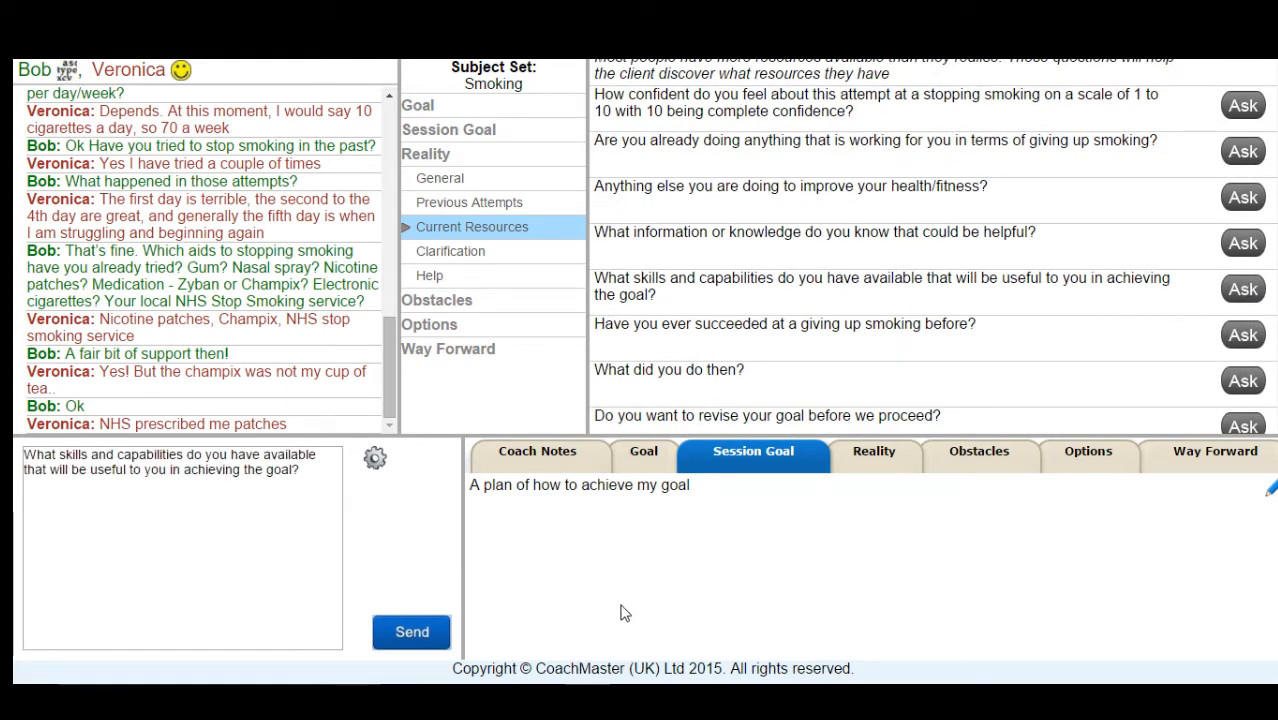
left_click(411, 631)
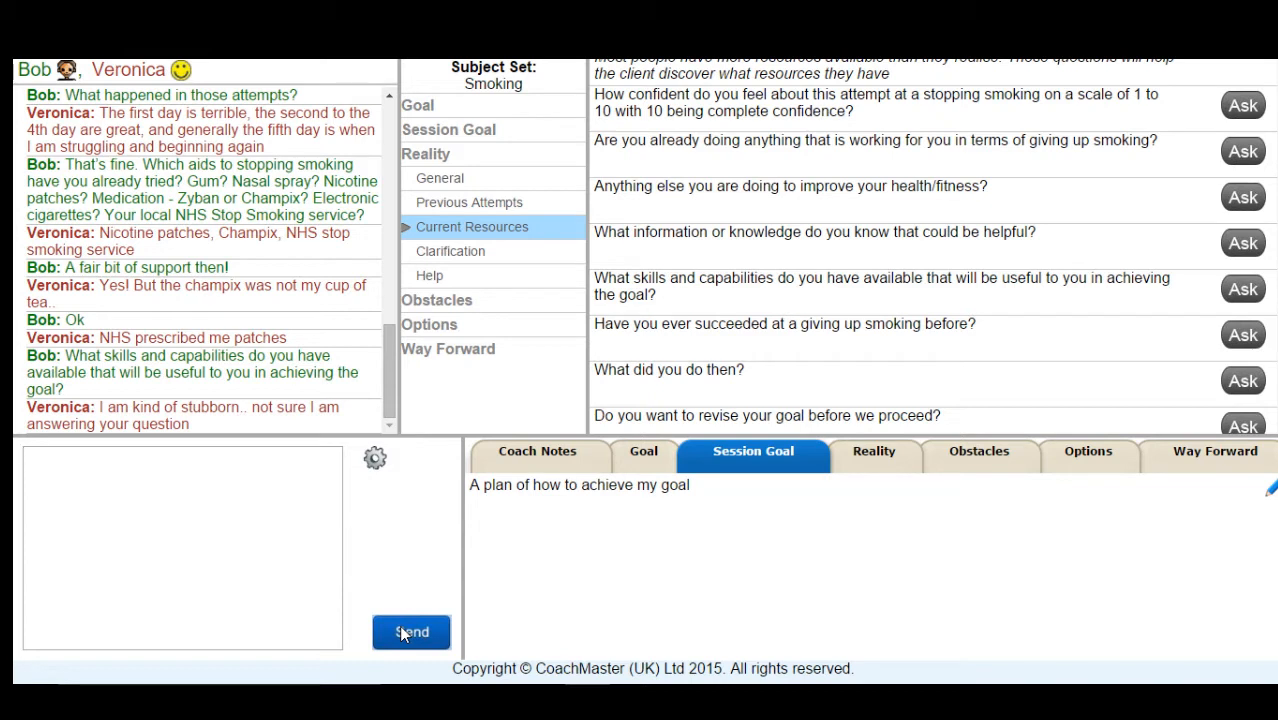
type("Could be helpful...")
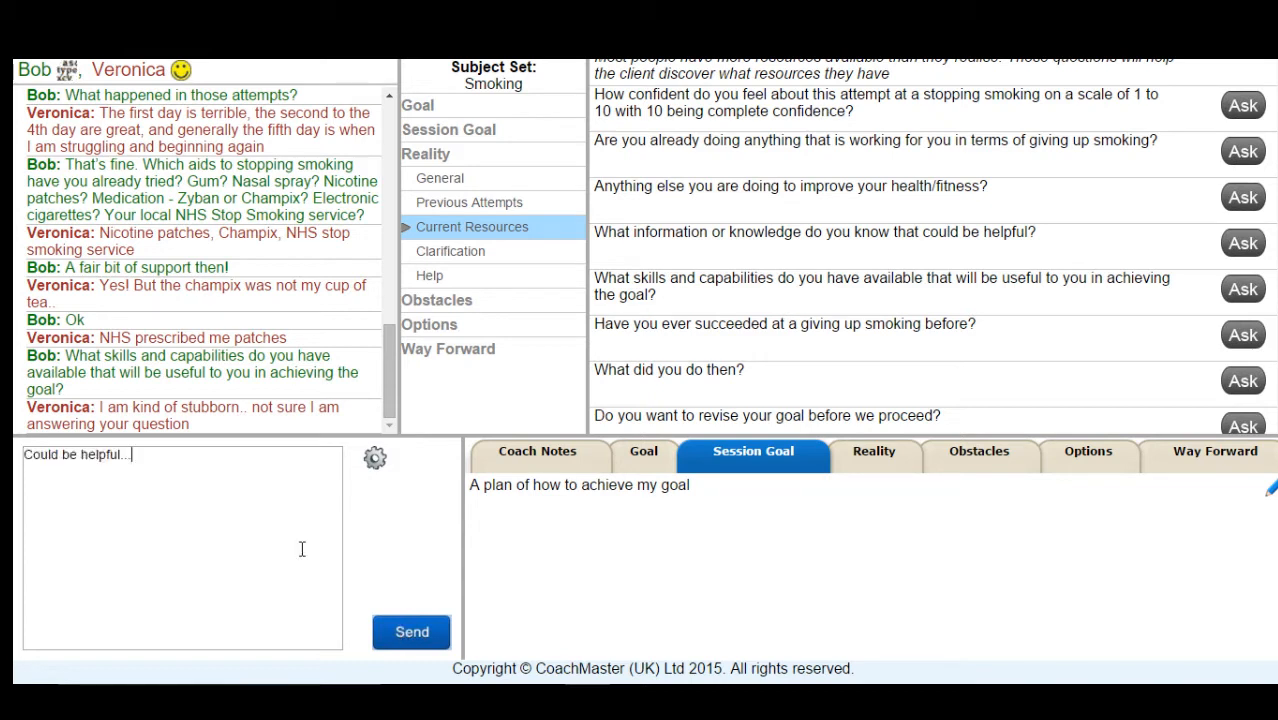
left_click(411, 631)
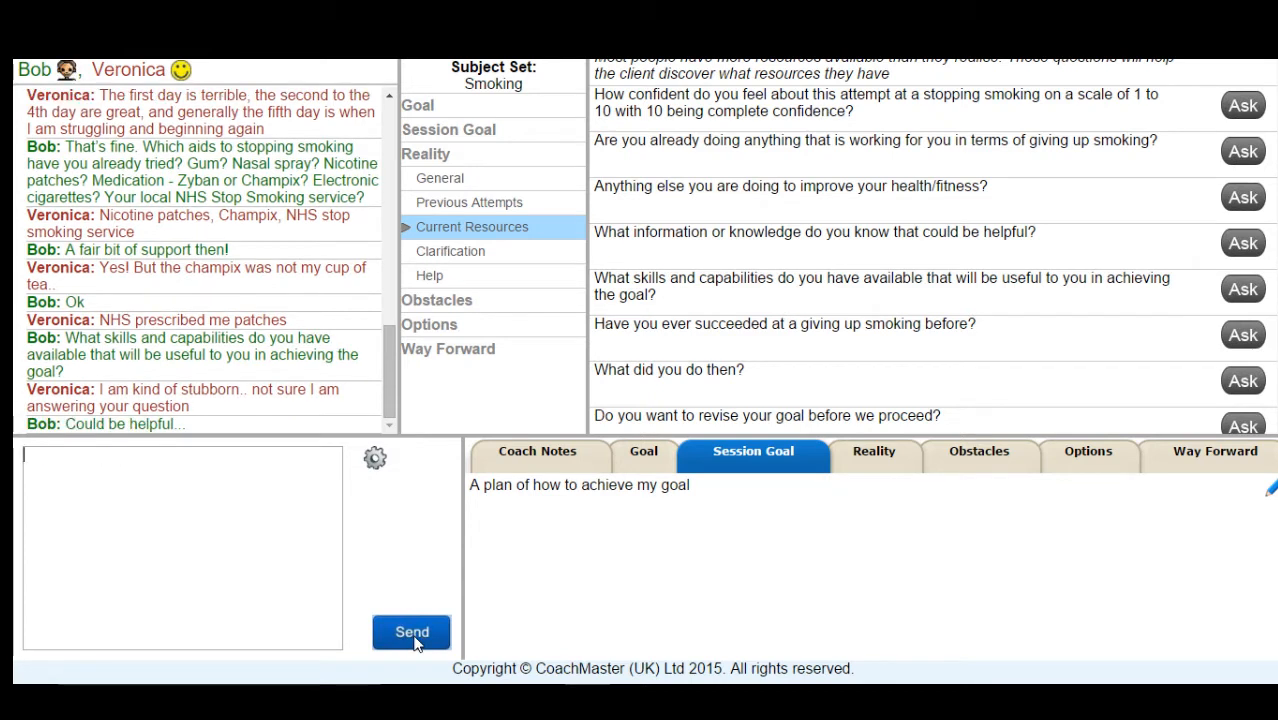
mouse_move(358, 540)
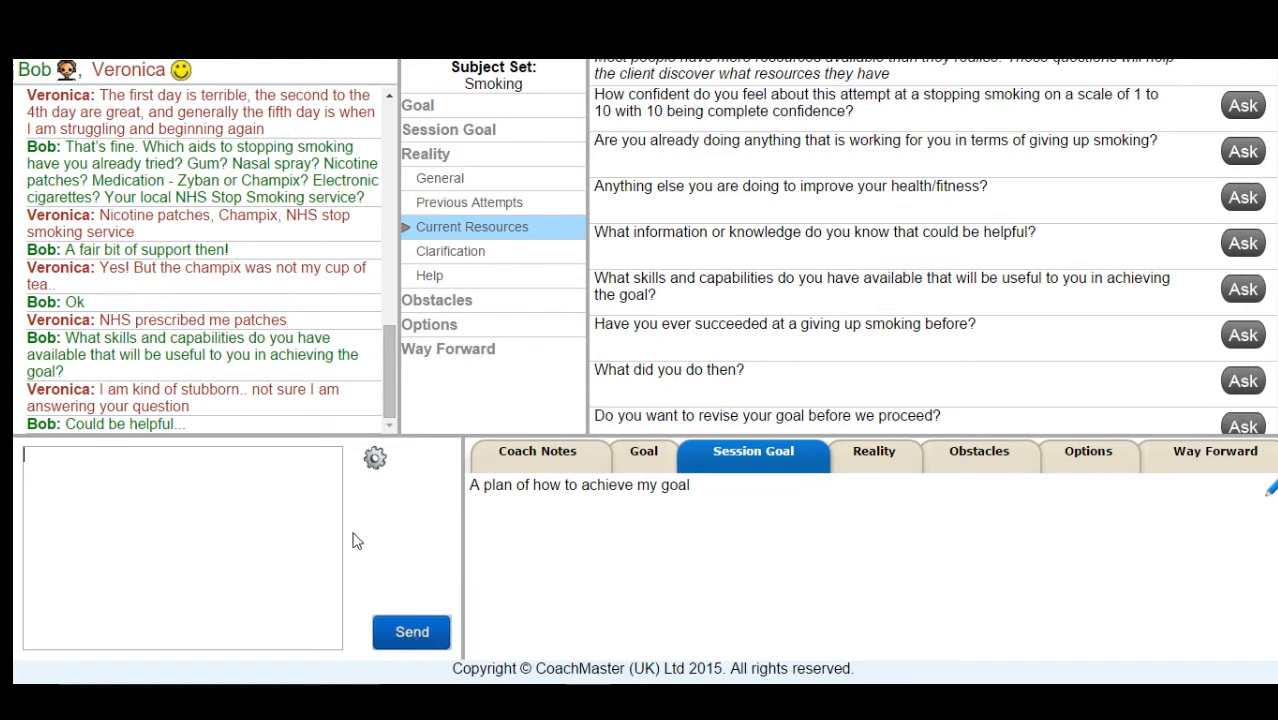
mouse_move(1202, 183)
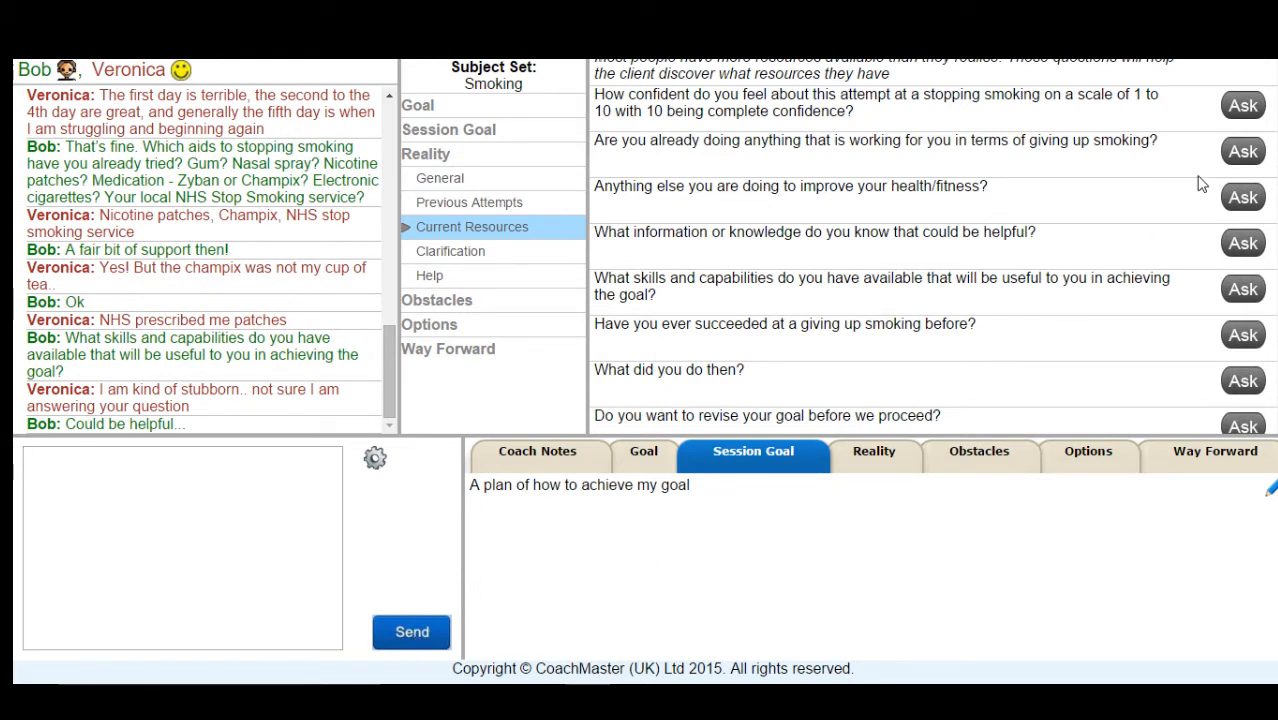
- Ask whether she is already doing anything that works for her
left_click(1242, 150)
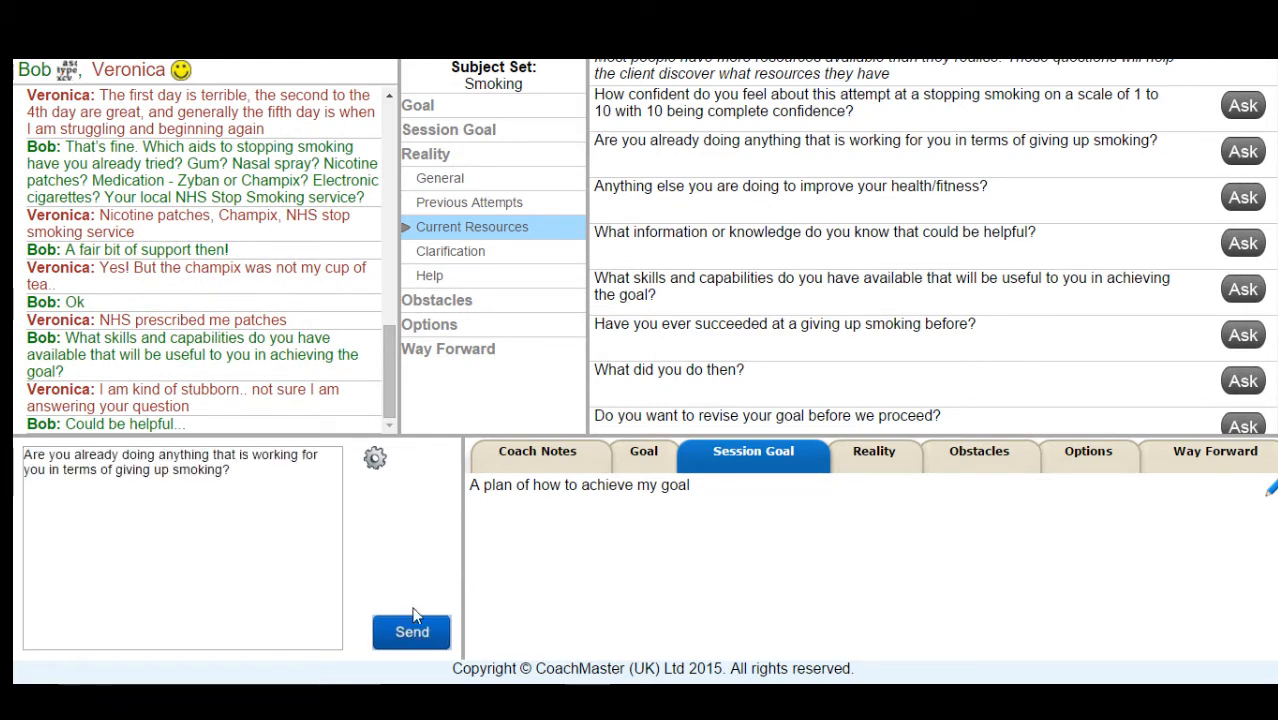
left_click(411, 631)
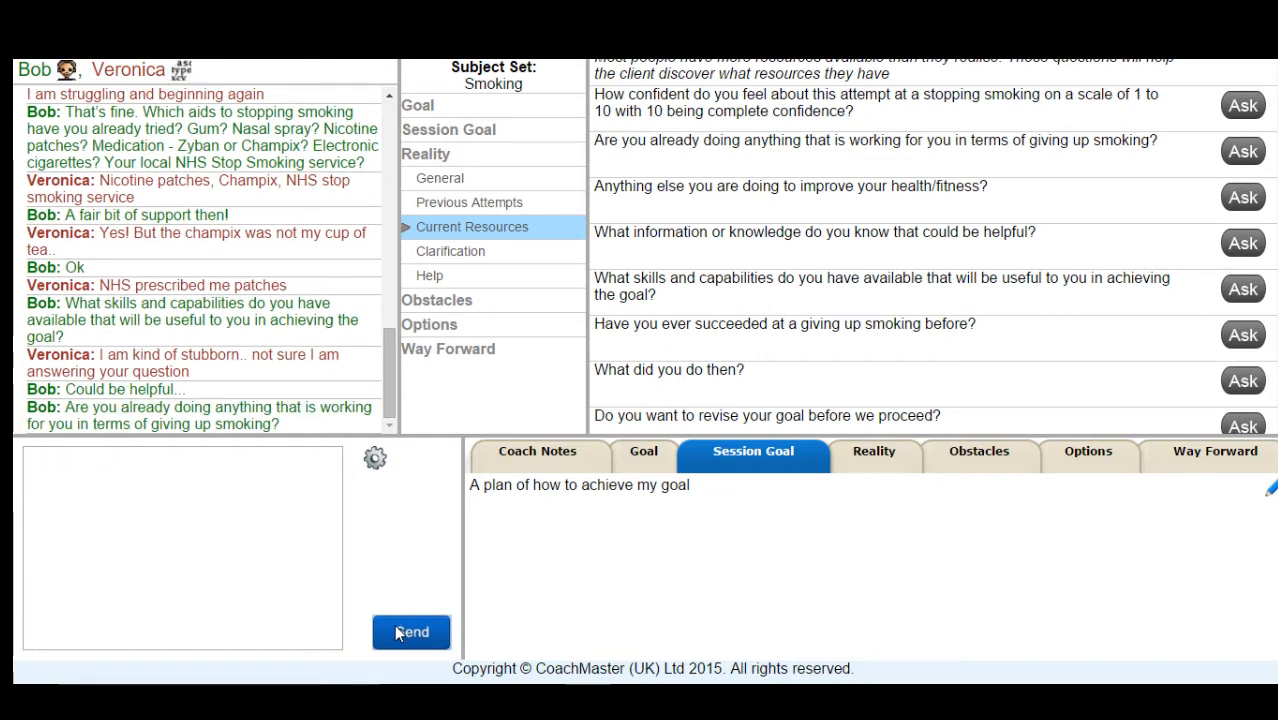
left_click(411, 632)
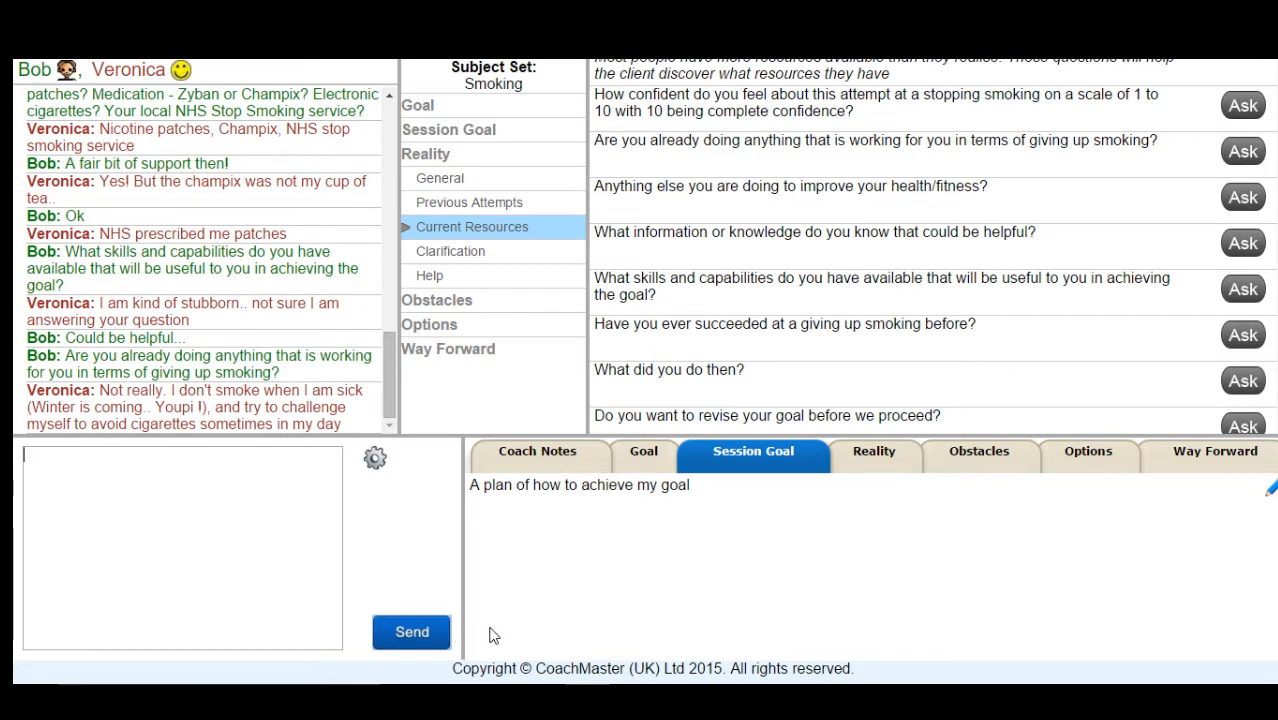
- Save a Reality note covering her smoking level, past quit attempts, aids tried and coping habits
left_click(873, 451)
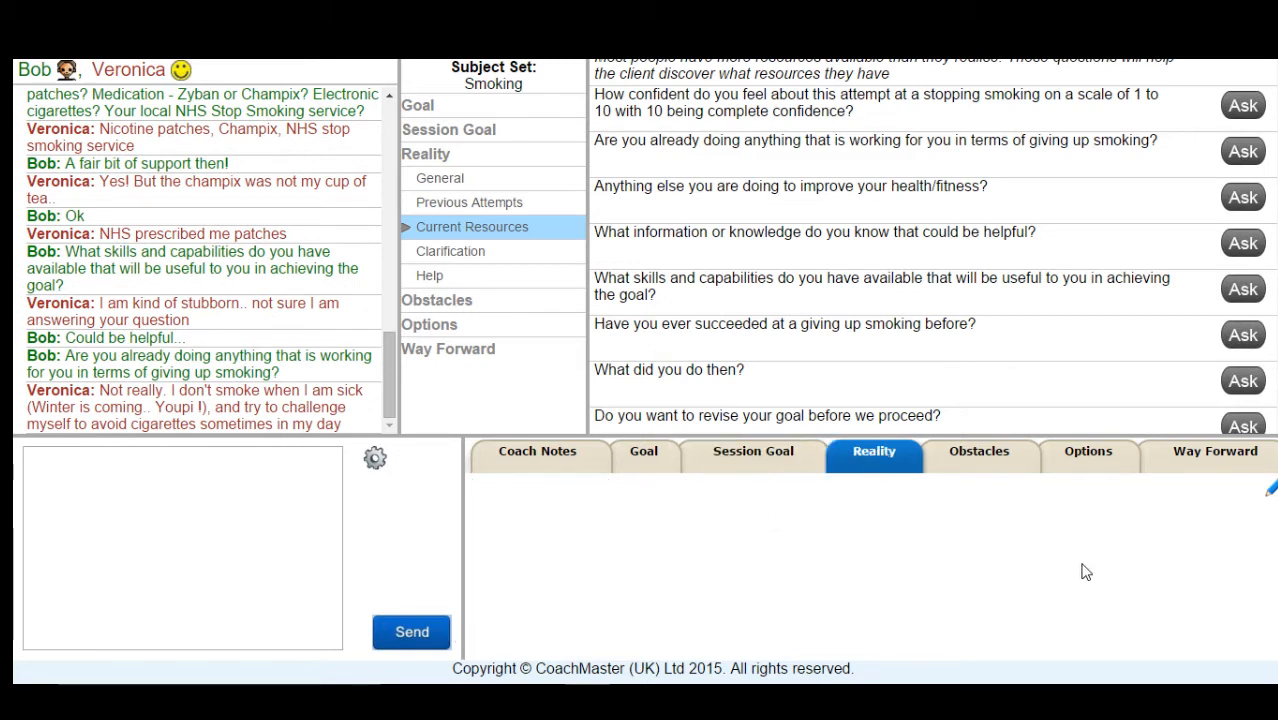
left_click(1270, 487)
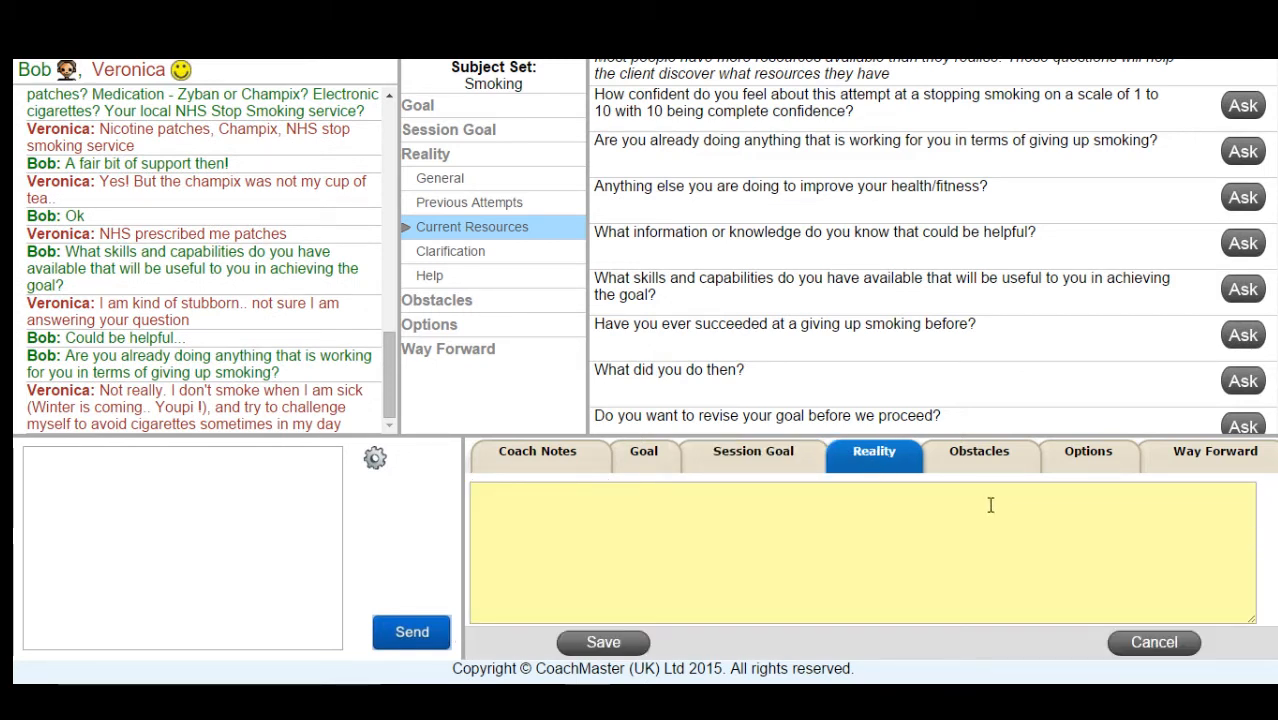
mouse_move(982, 507)
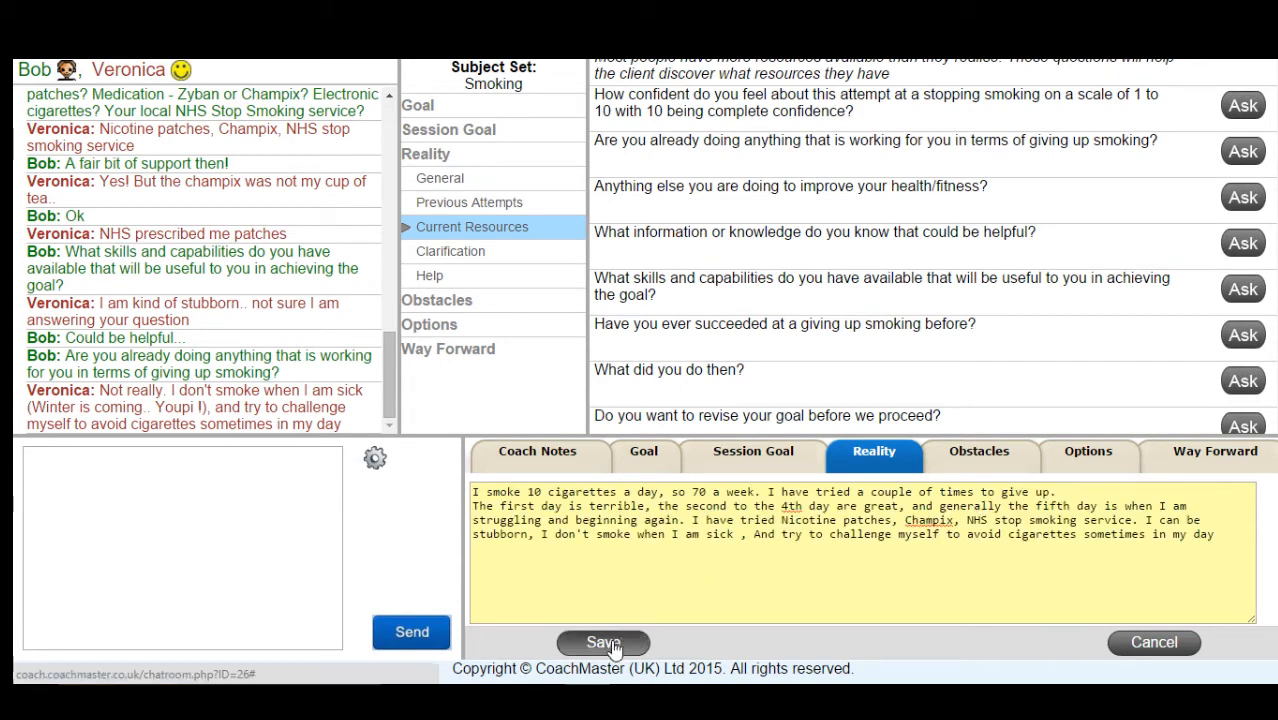
left_click(603, 643)
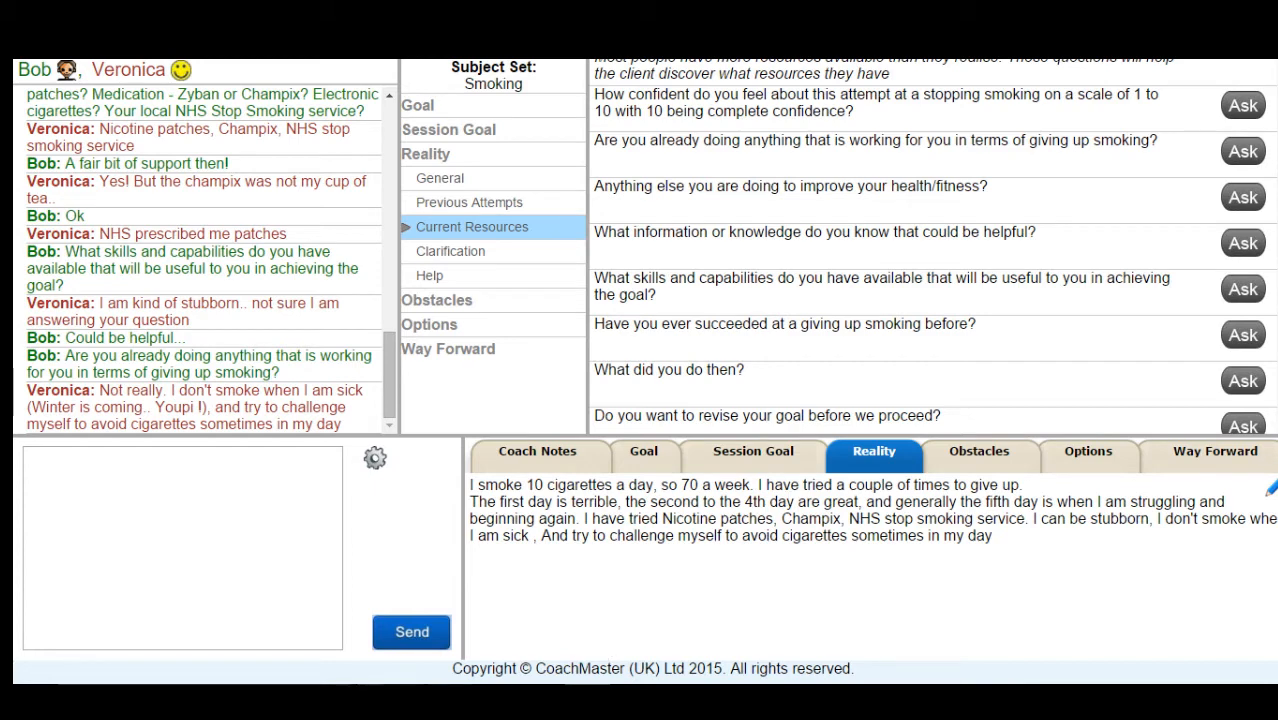
- Ask 'How is that for the current reality?', then reply 'Cool let's move on'
type("How is that for the current reality?")
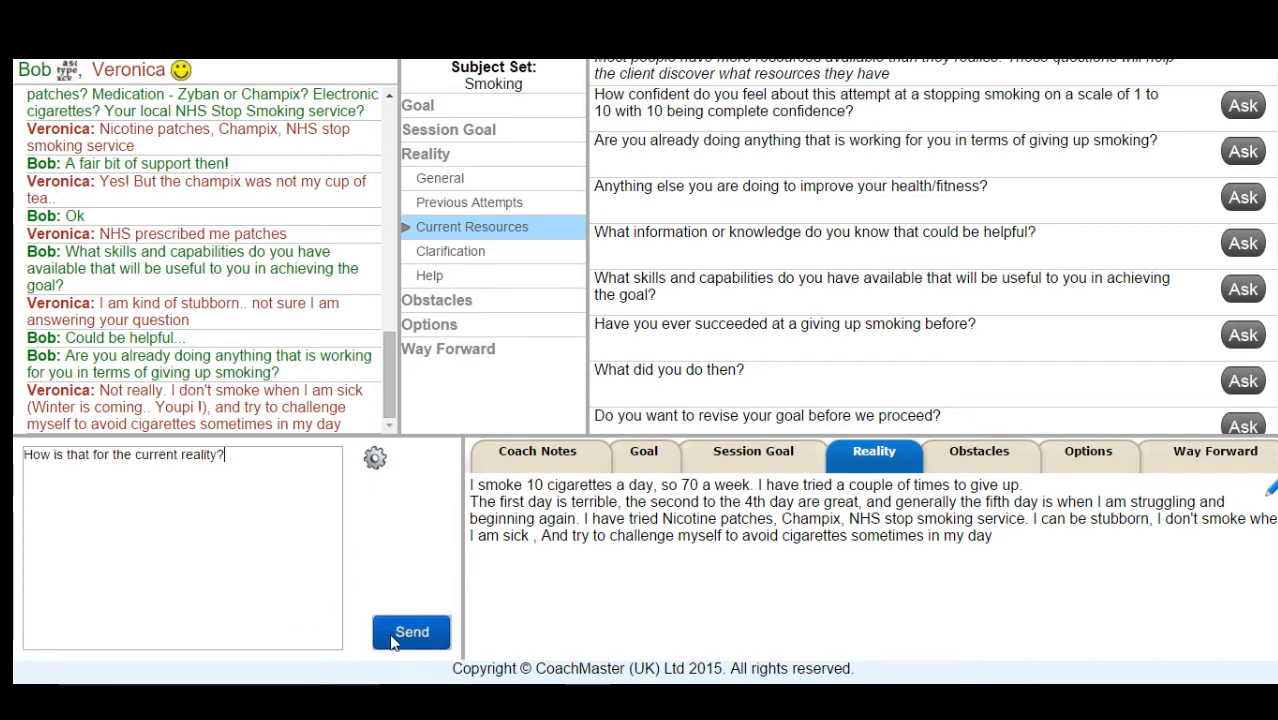
left_click(411, 631)
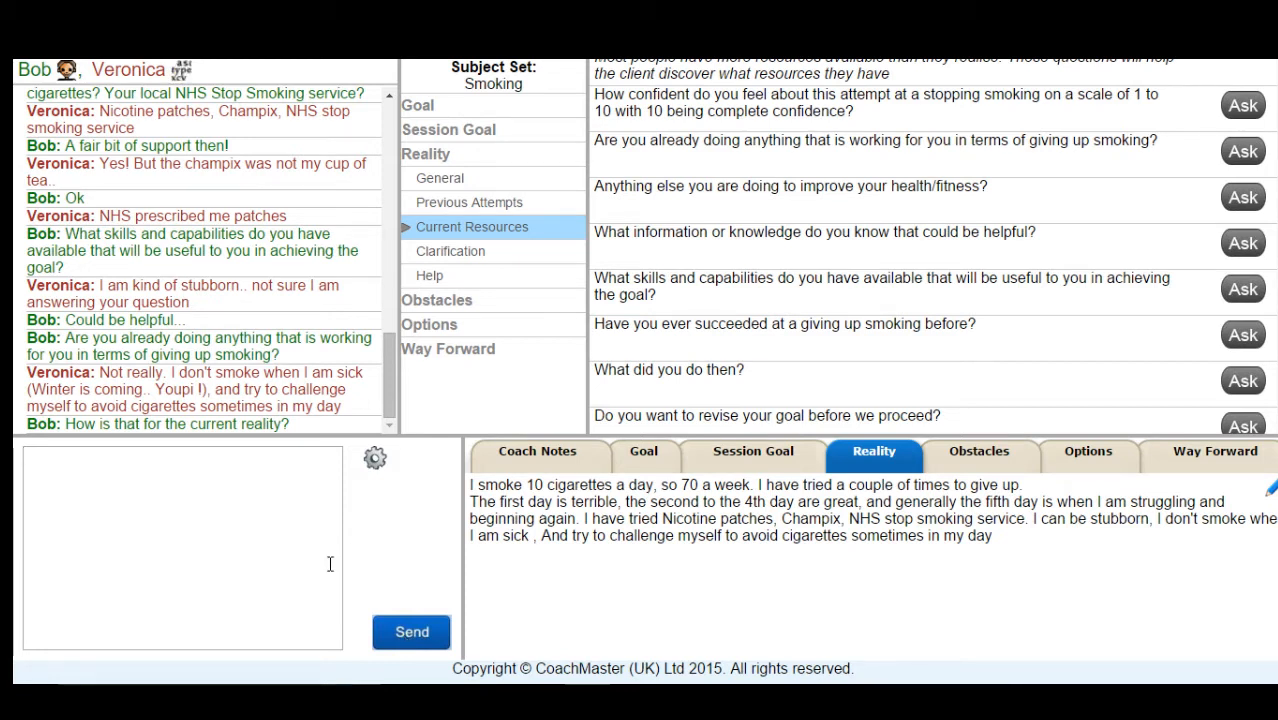
scroll("down", 3)
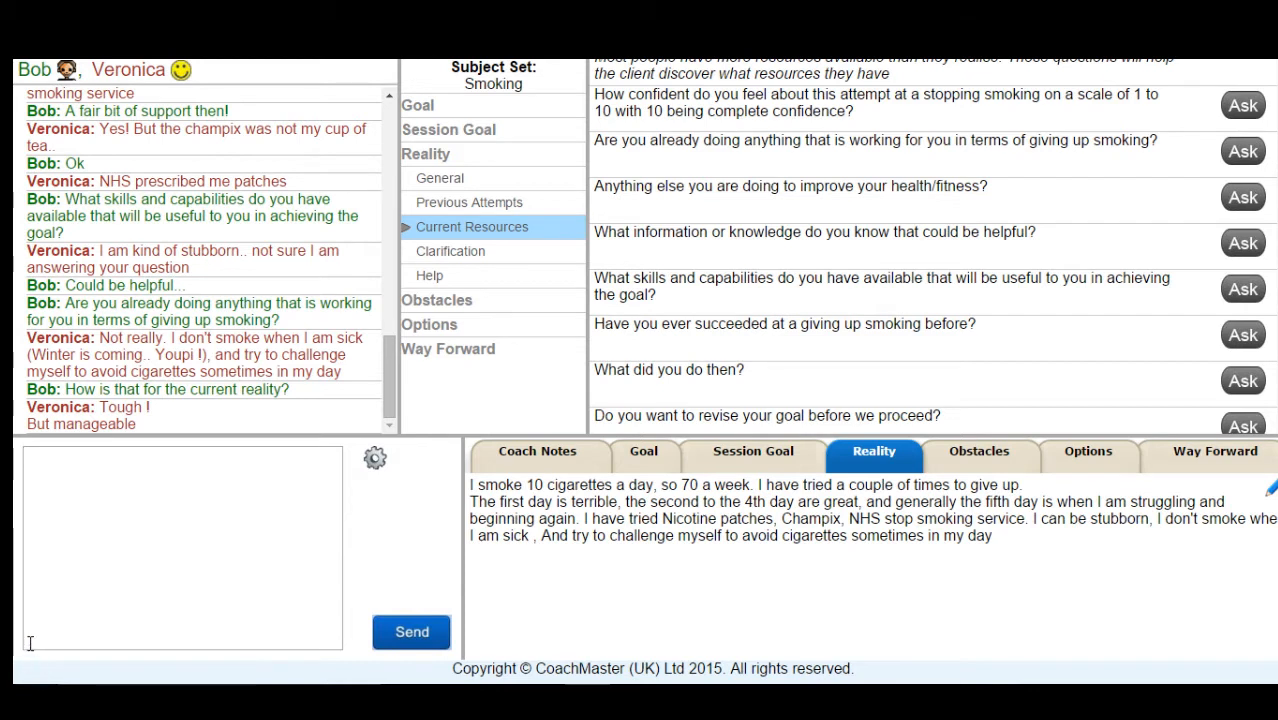
type("Cool let's move on")
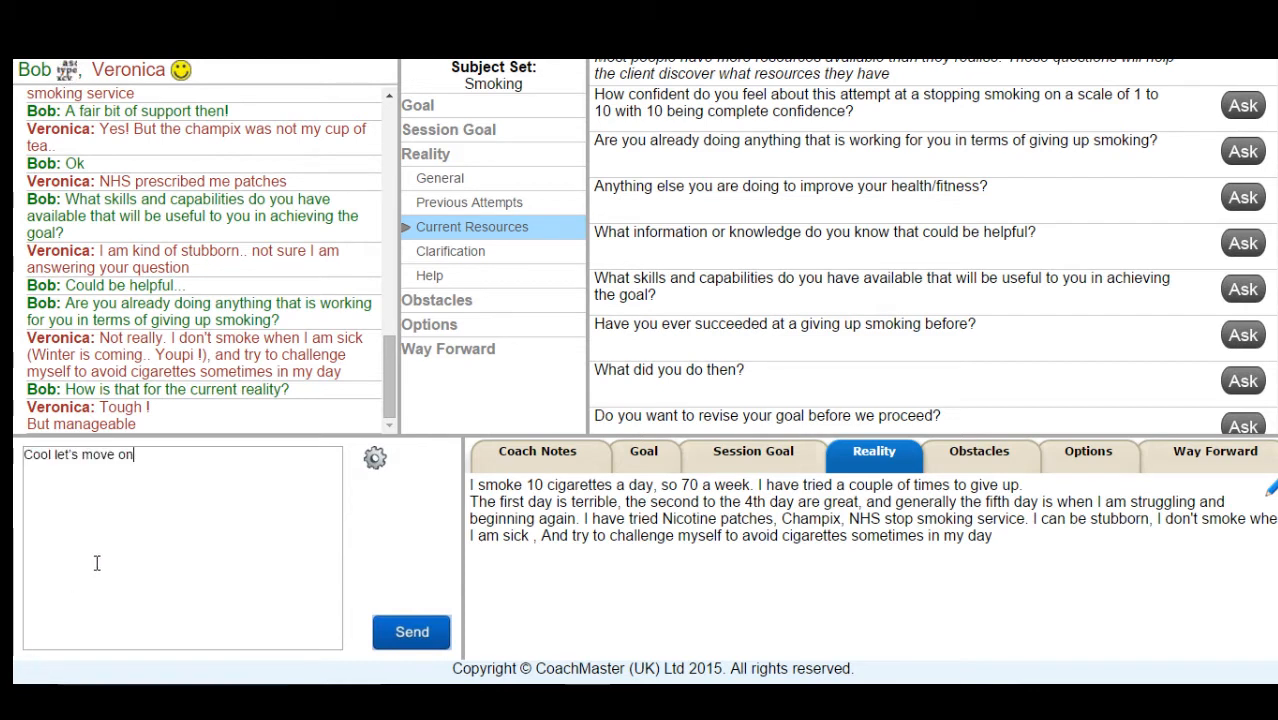
left_click(410, 631)
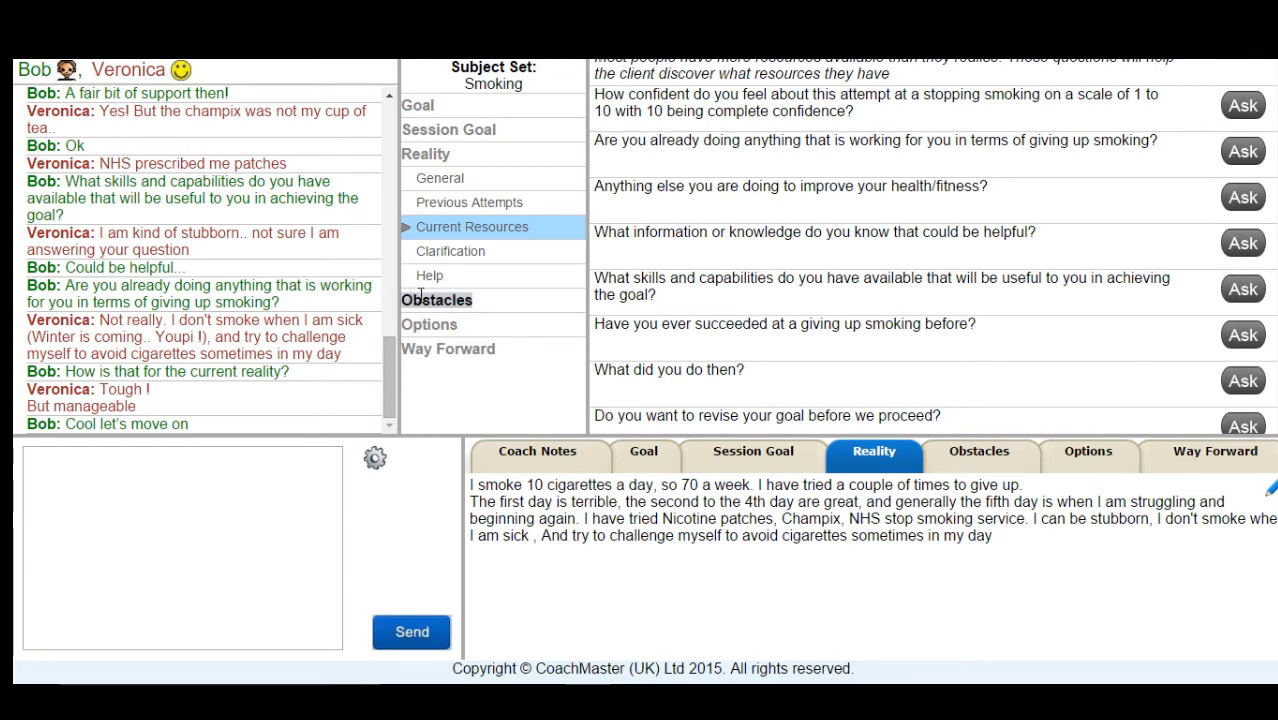
- Ask what blocks her from stopping smoking and whether lacking stress options is one
left_click(437, 299)
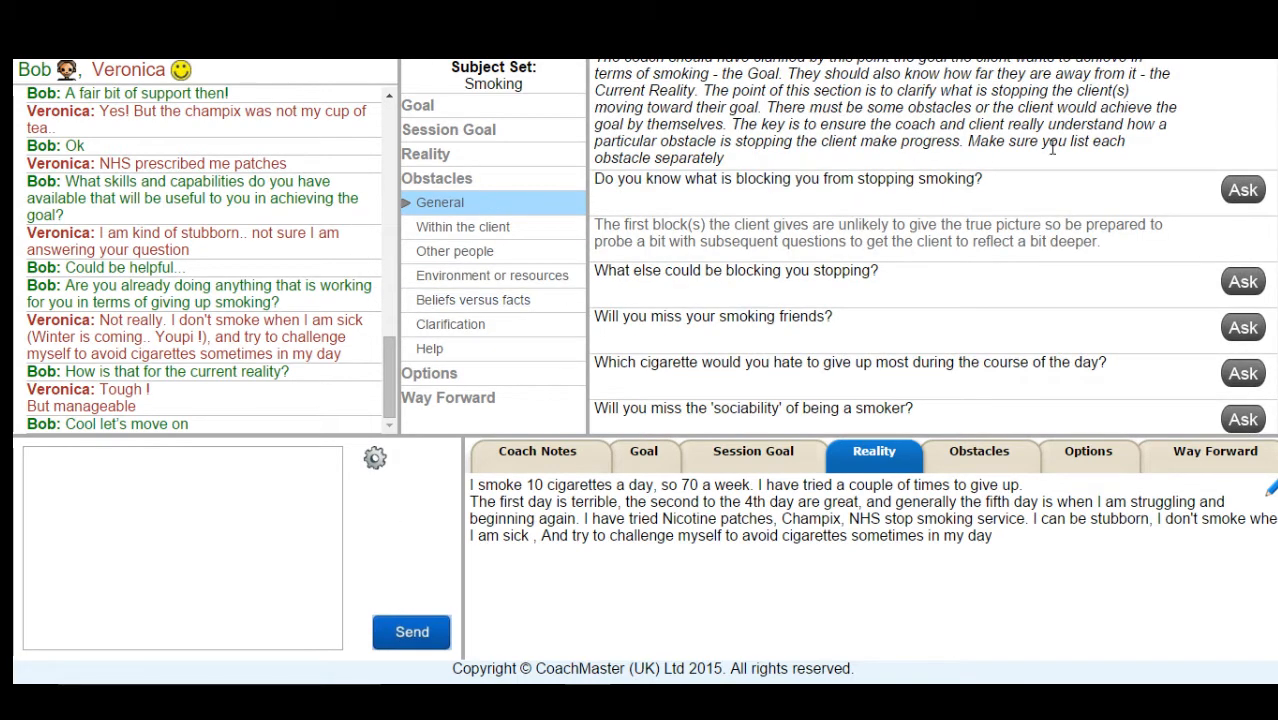
left_click(1242, 189)
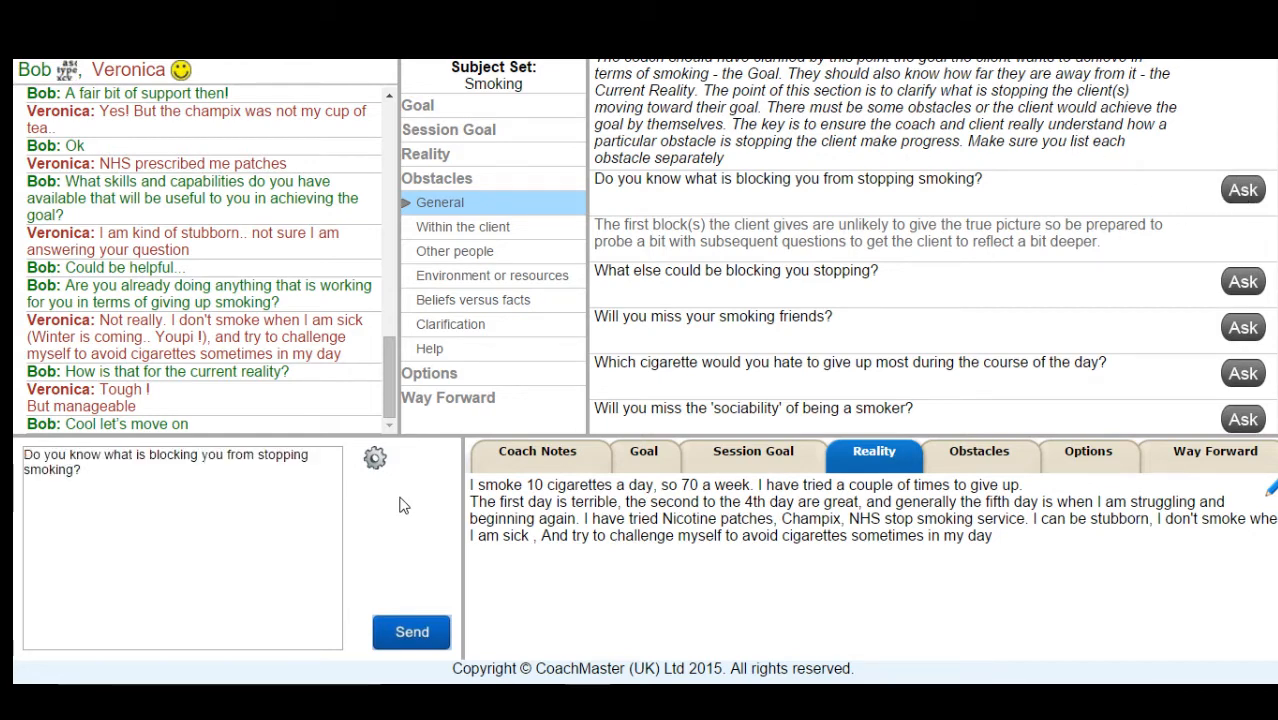
left_click(411, 631)
type("So would one block be not having other options to deal with stress?")
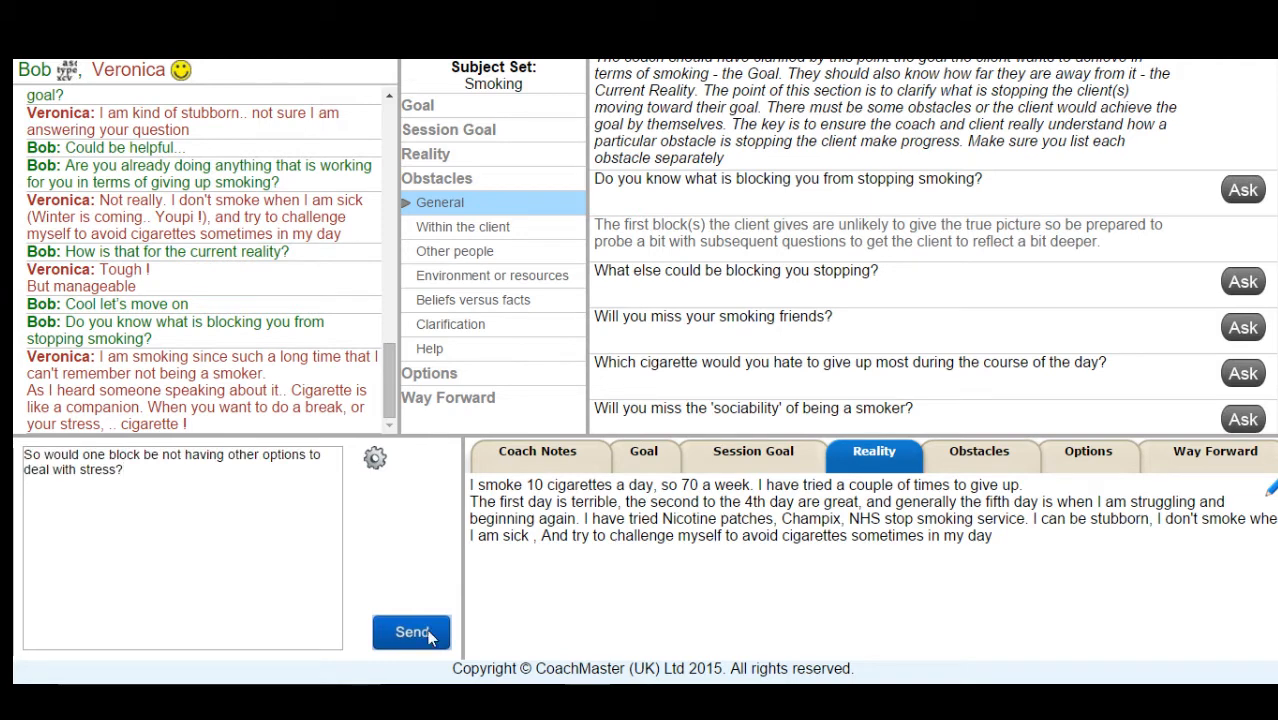
left_click(411, 632)
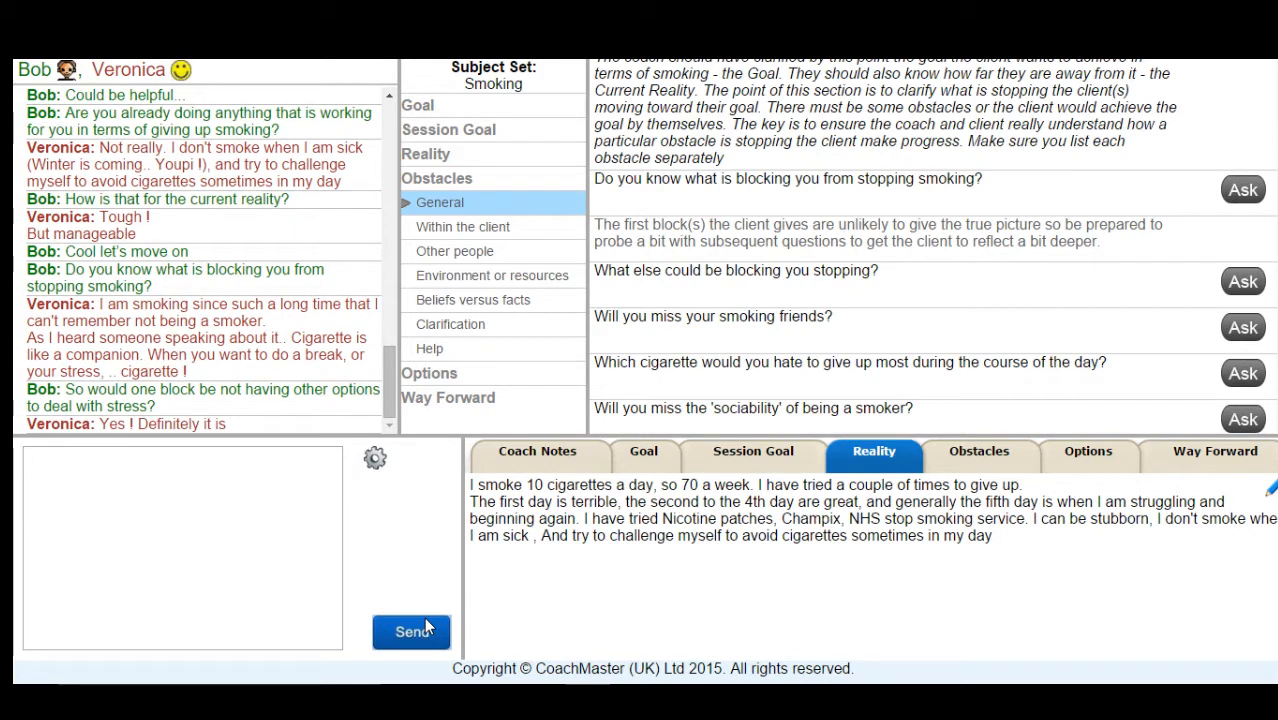
mouse_move(855, 355)
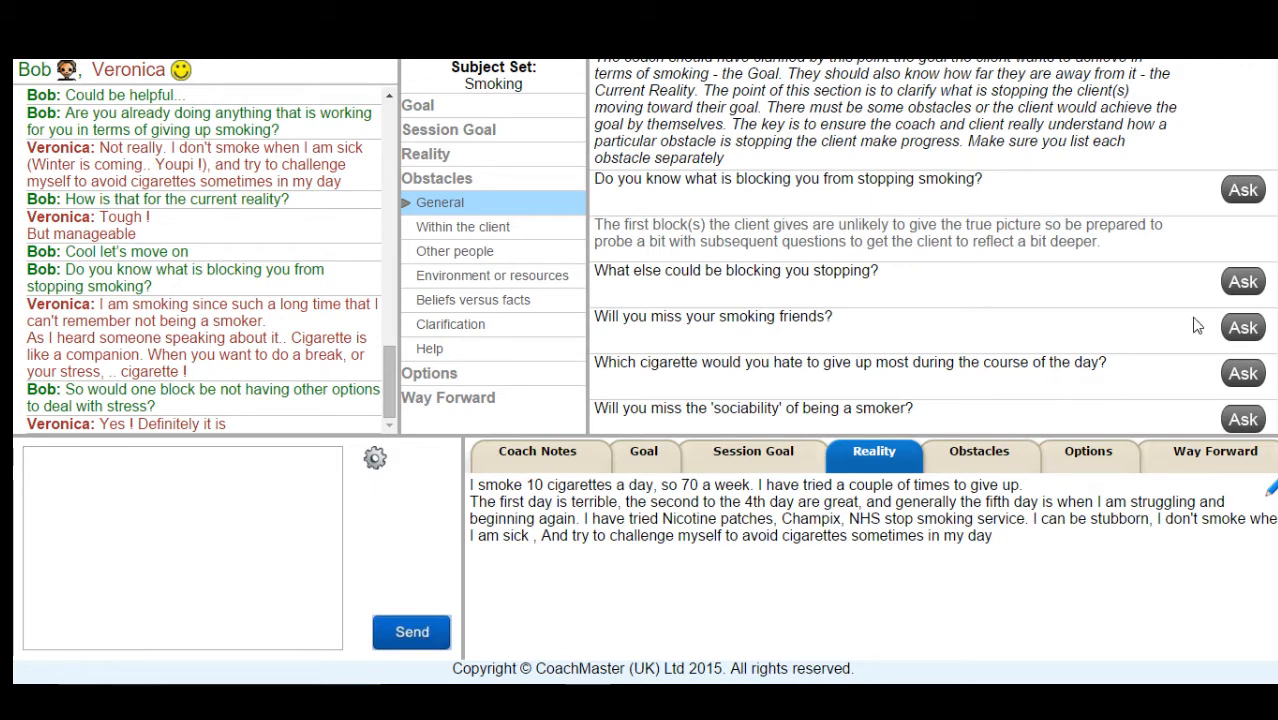
- Ask 'Great. What else could be blocking you stopping?'
left_click(1242, 281)
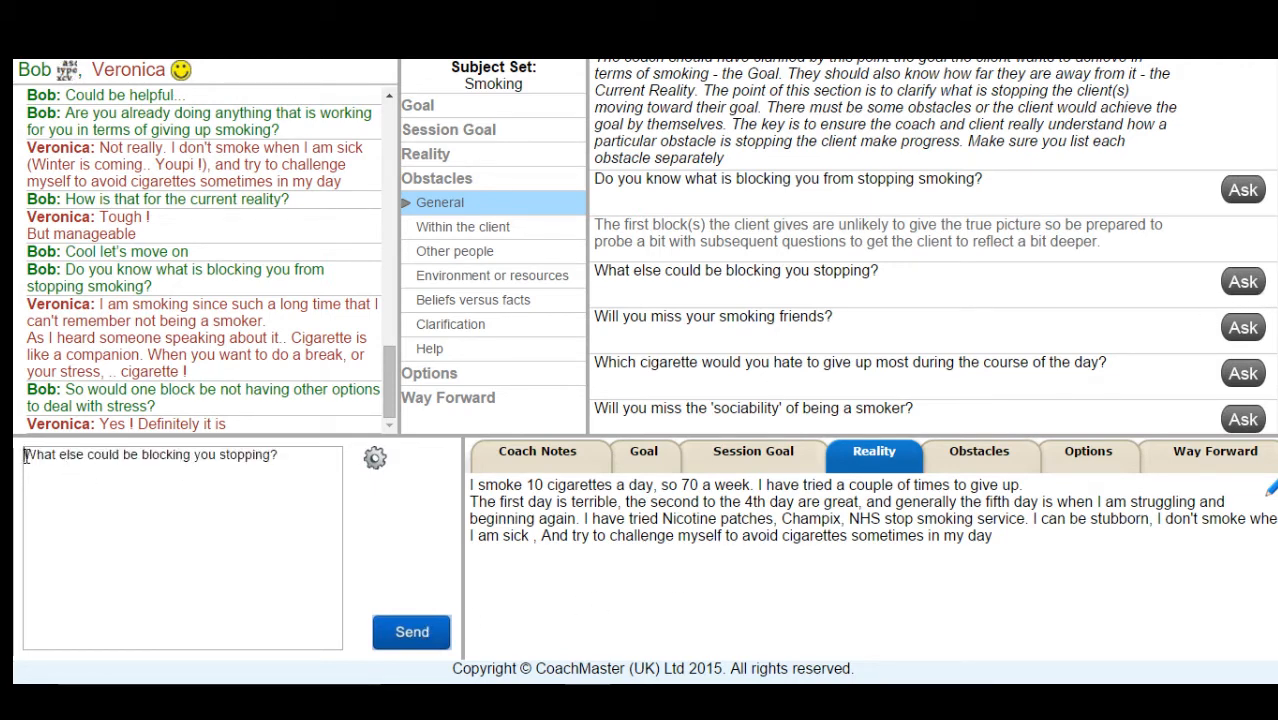
type("Great.")
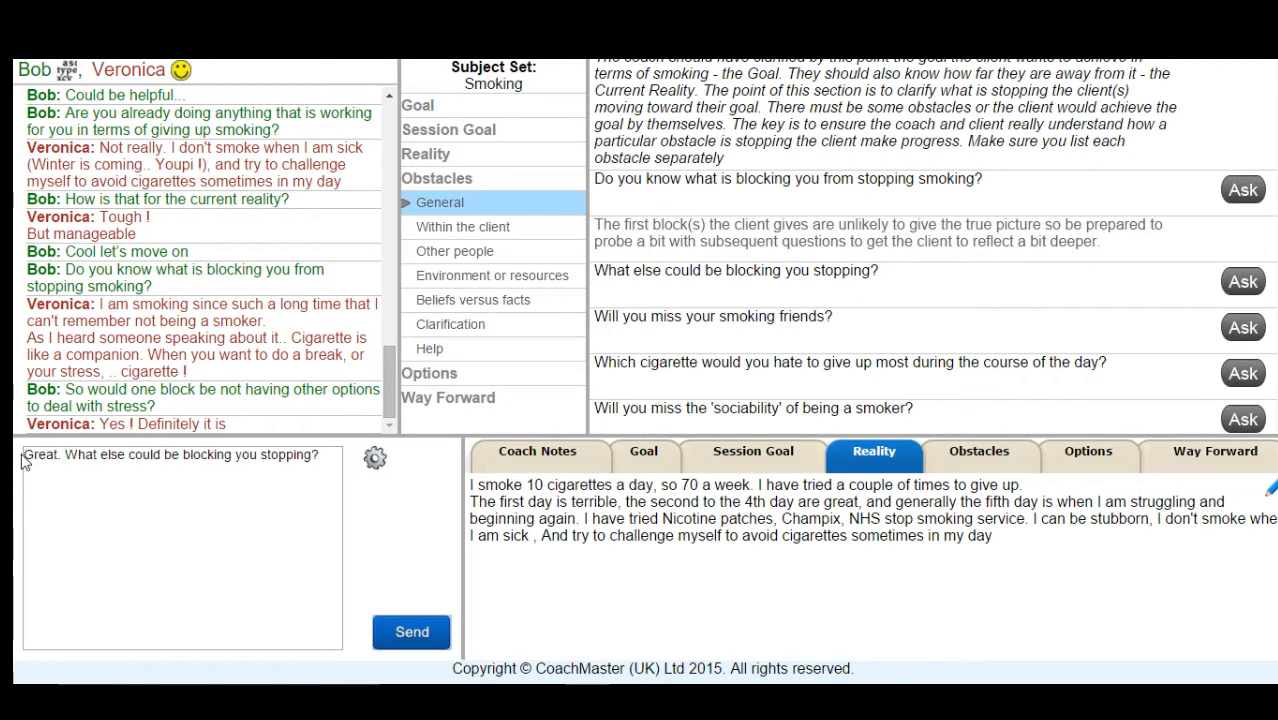
left_click(411, 631)
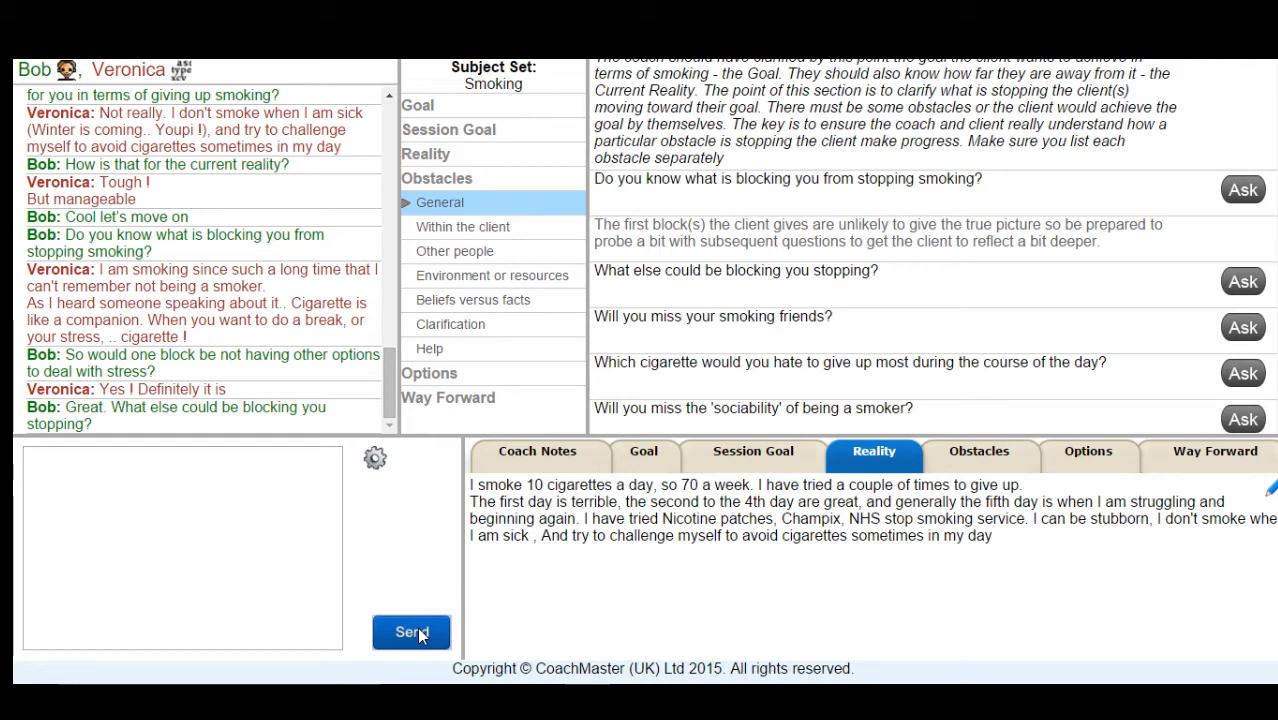
left_click(411, 631)
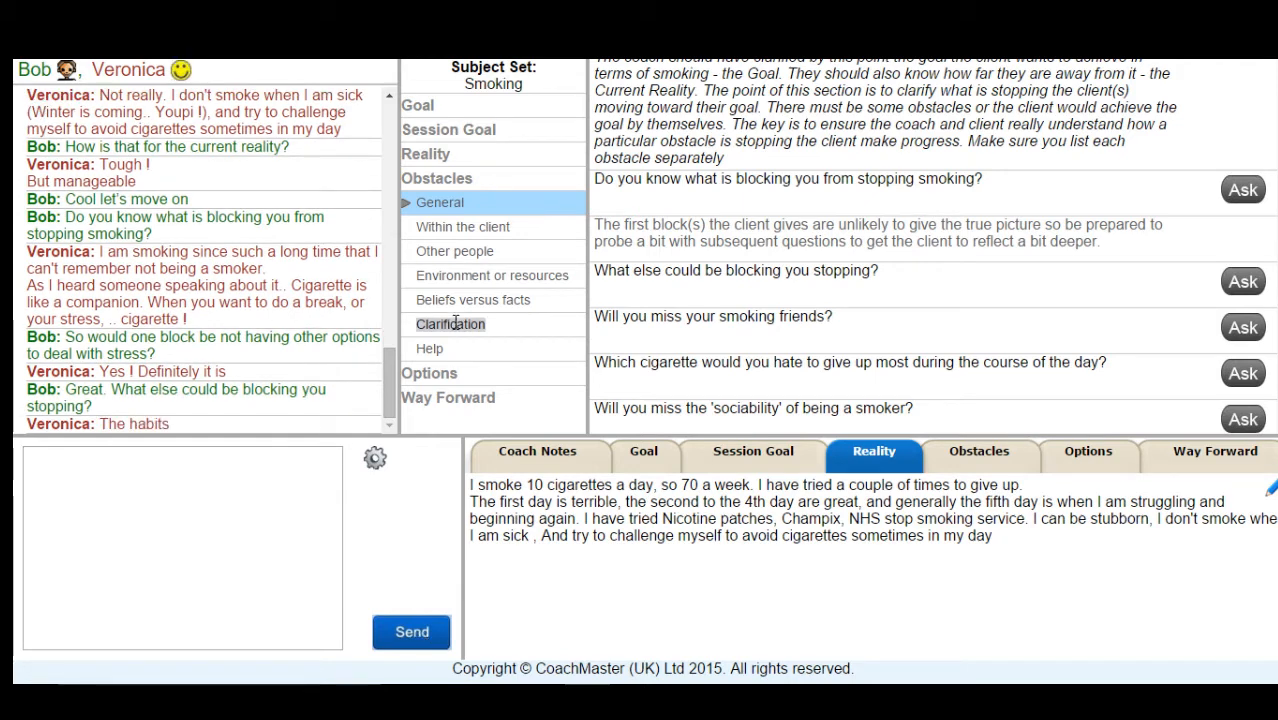
- Ask 'Ok what habits specifically?' using the Obstacles clarification questions
left_click(450, 323)
type("Ok what habits specifically?")
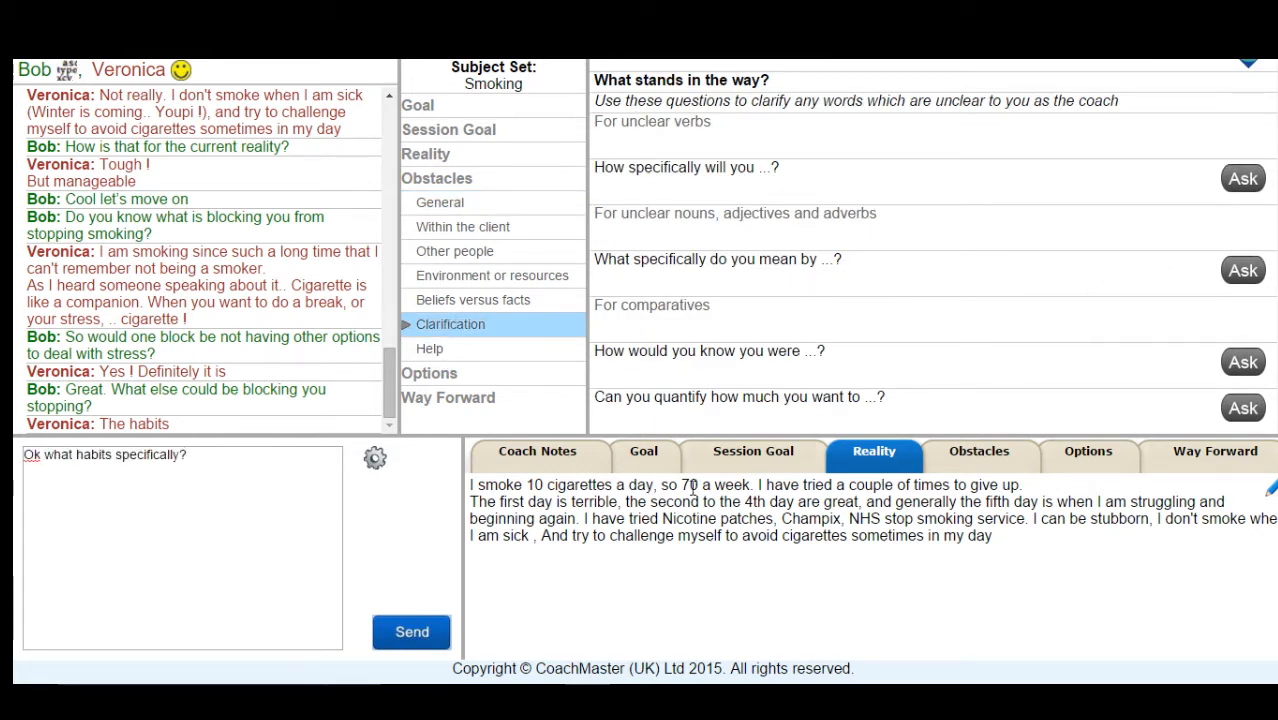
left_click(411, 631)
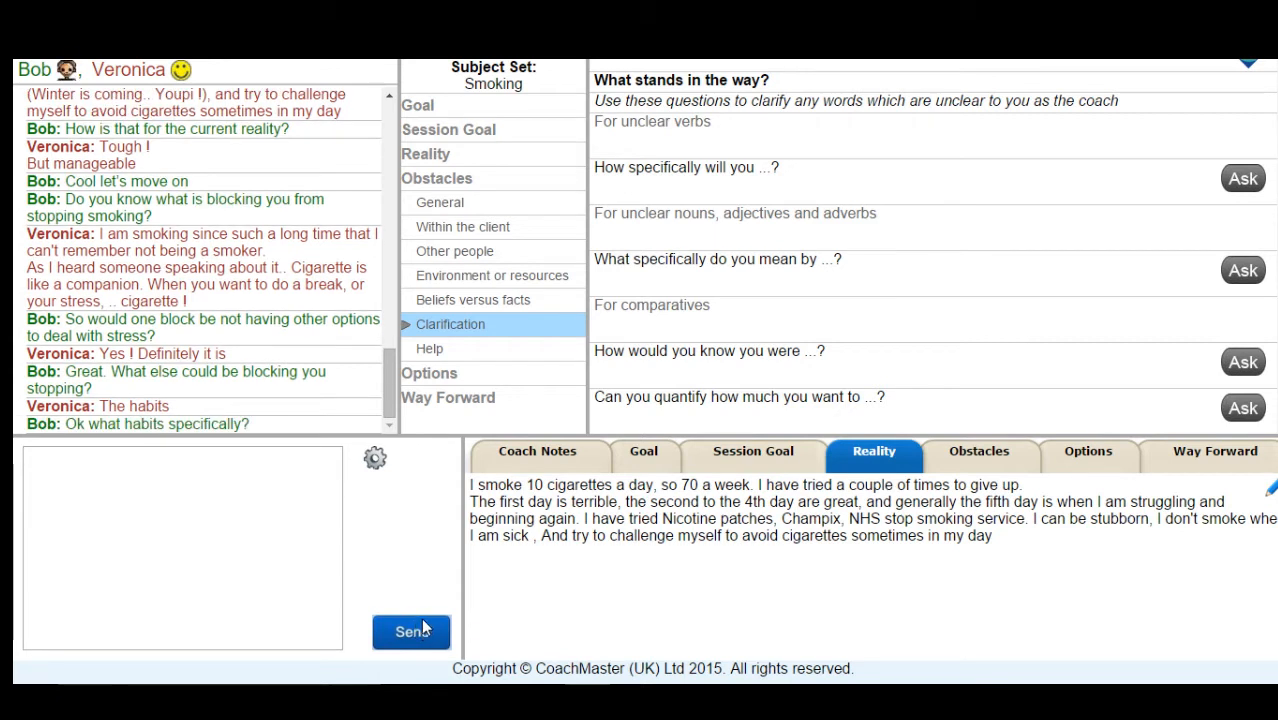
mouse_move(472, 624)
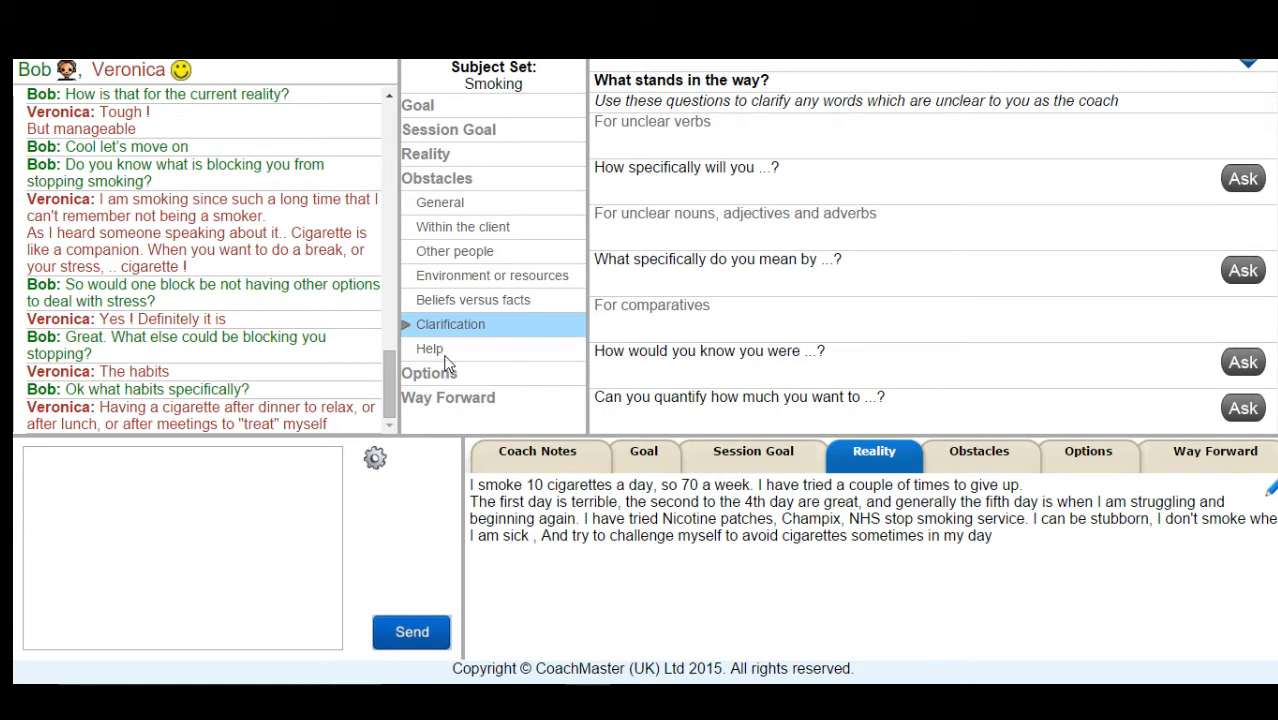
mouse_move(518, 396)
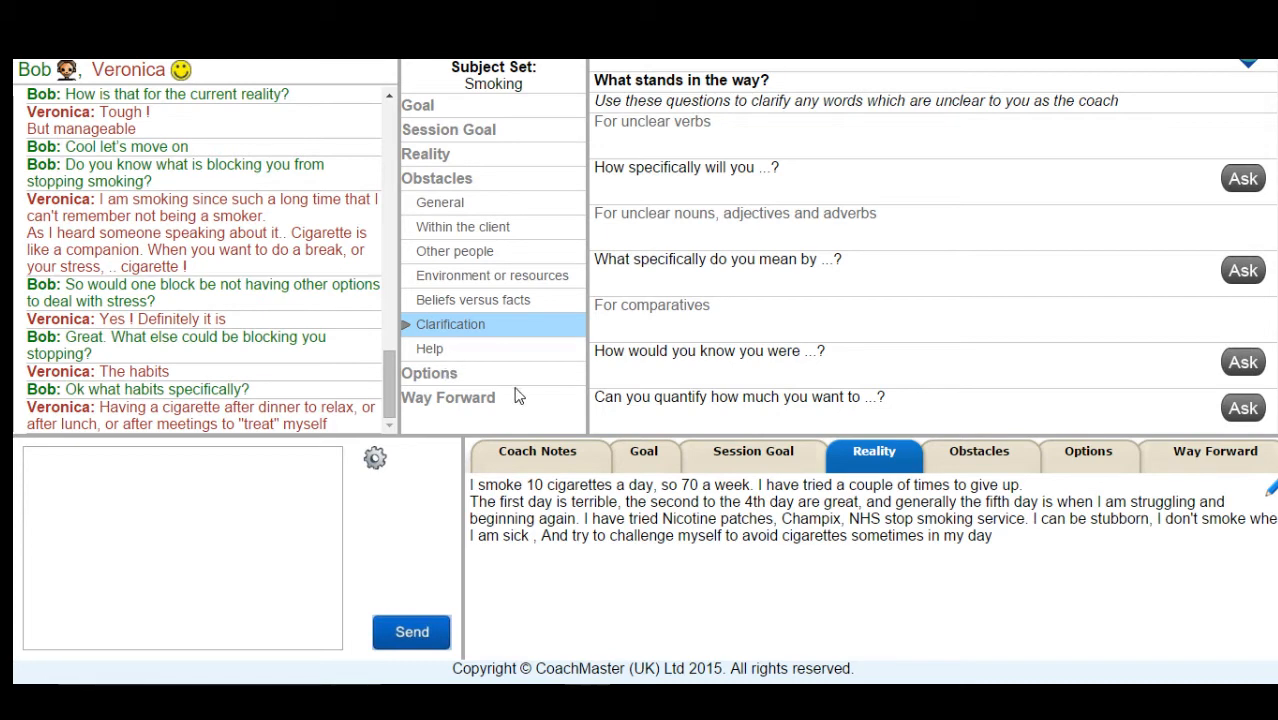
left_click(429, 348)
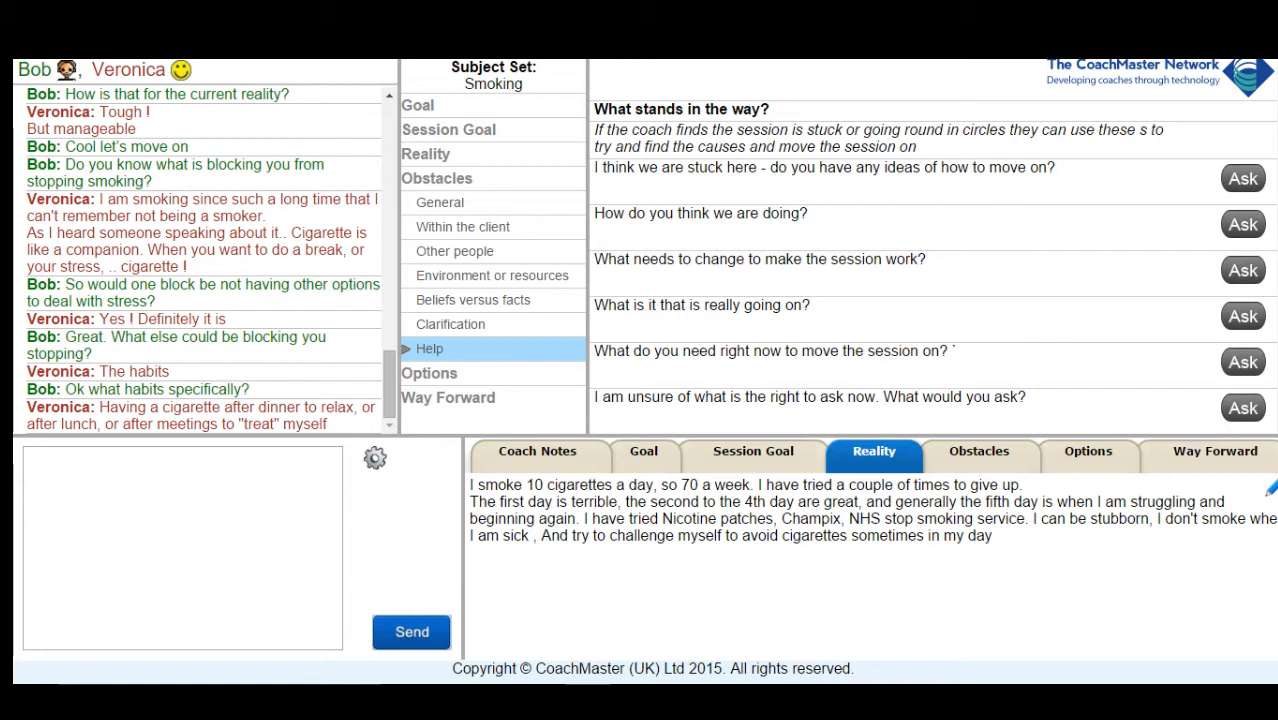
mouse_move(450, 352)
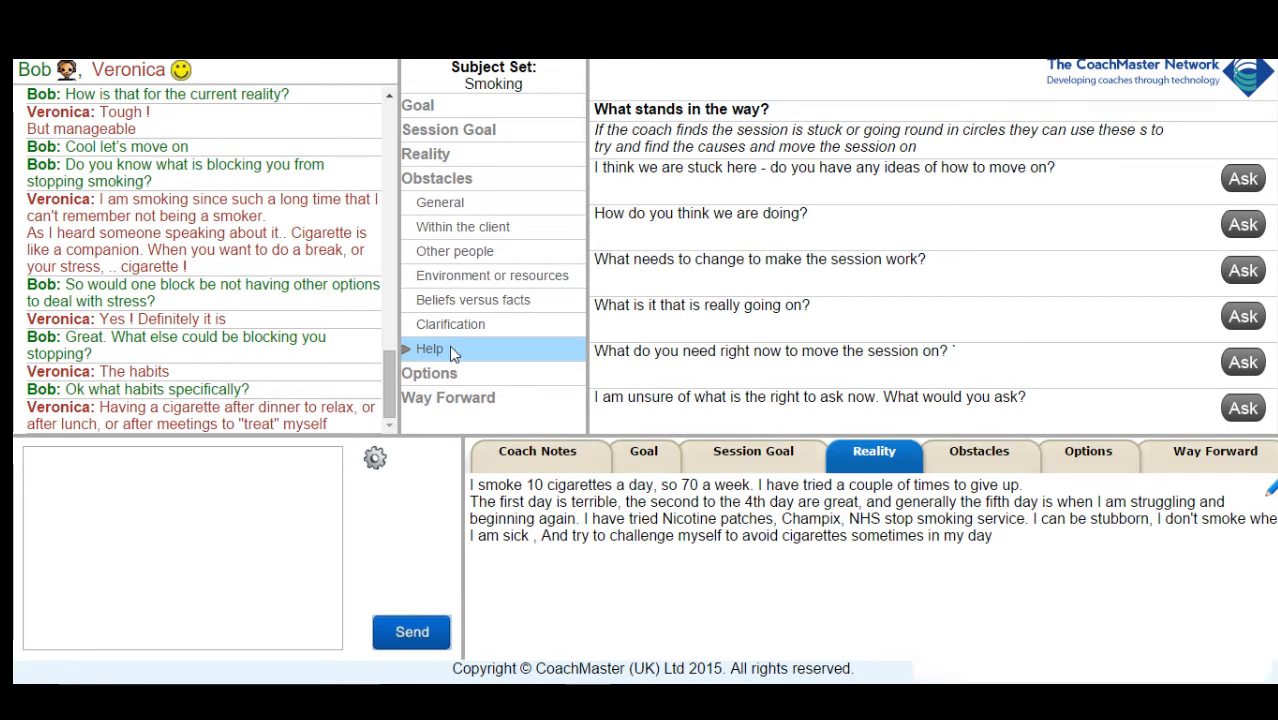
mouse_move(1210, 150)
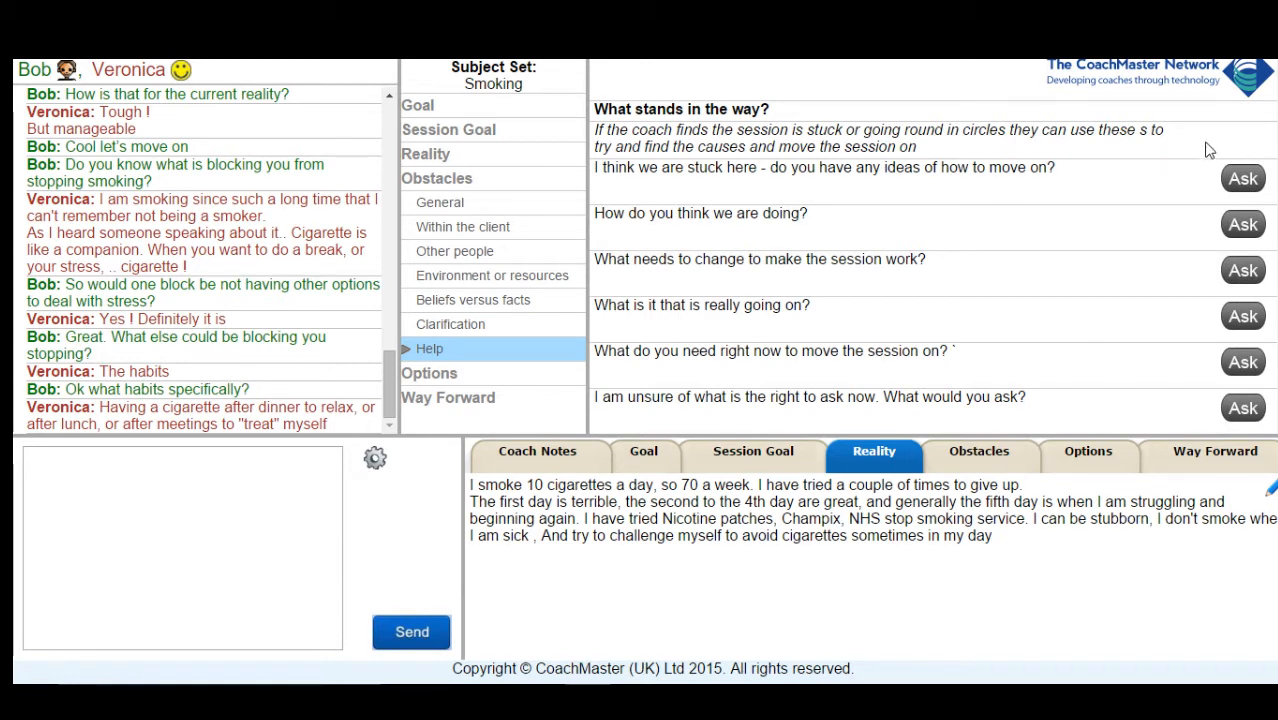
mouse_move(473, 300)
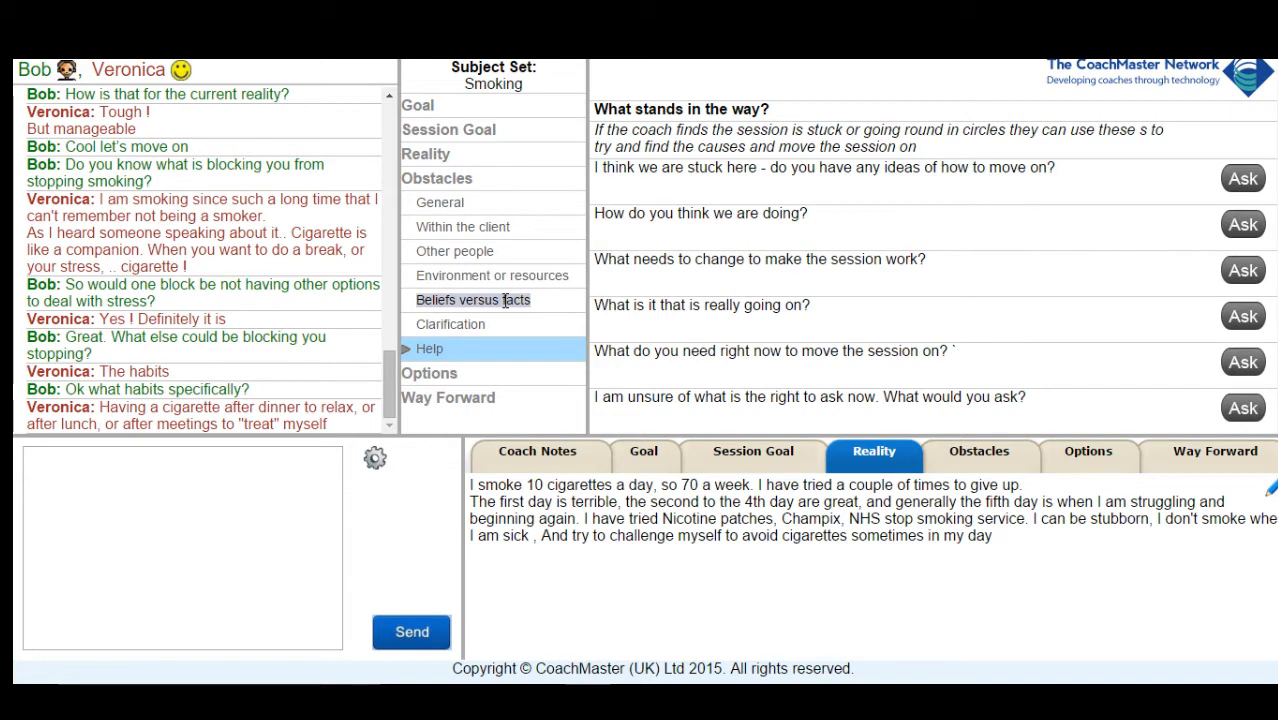
- Ask what she tells herself before a 'treat' cigarette, then recap obstacles asking 'Anything else?'
left_click(473, 300)
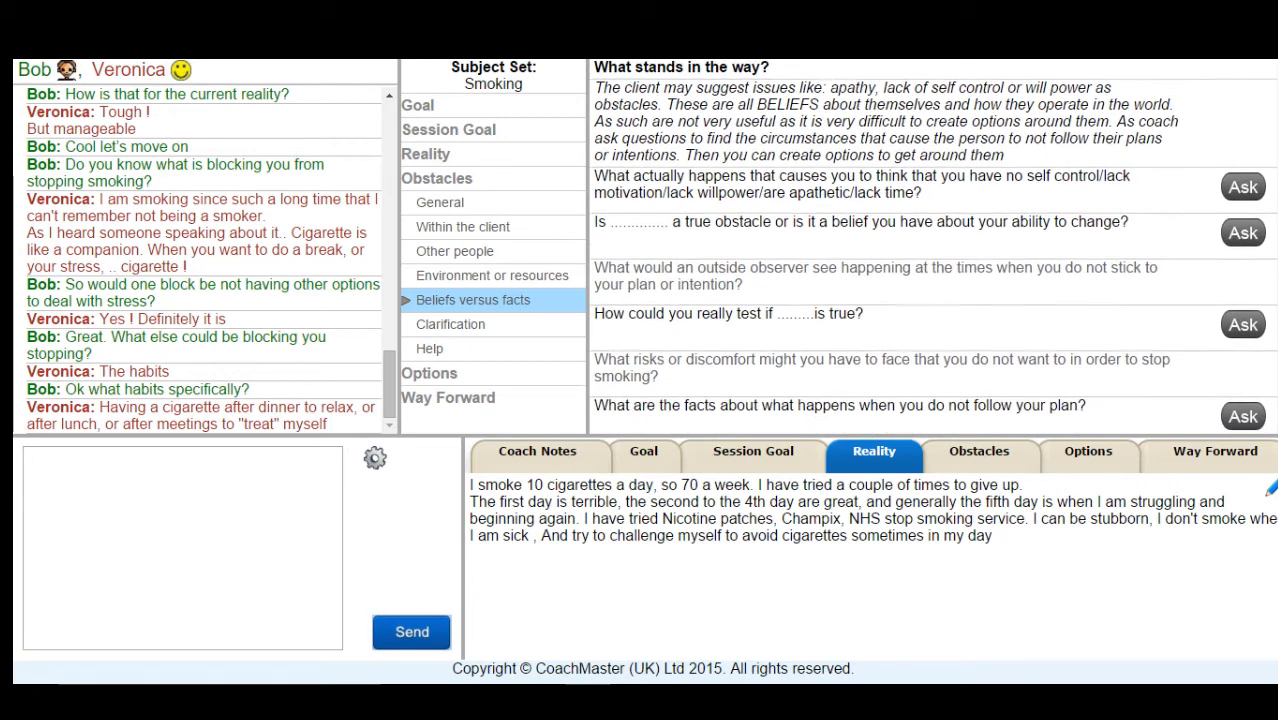
scroll("down", 3)
type("What do you tell yourself before smoking a 'treat' cigarette?")
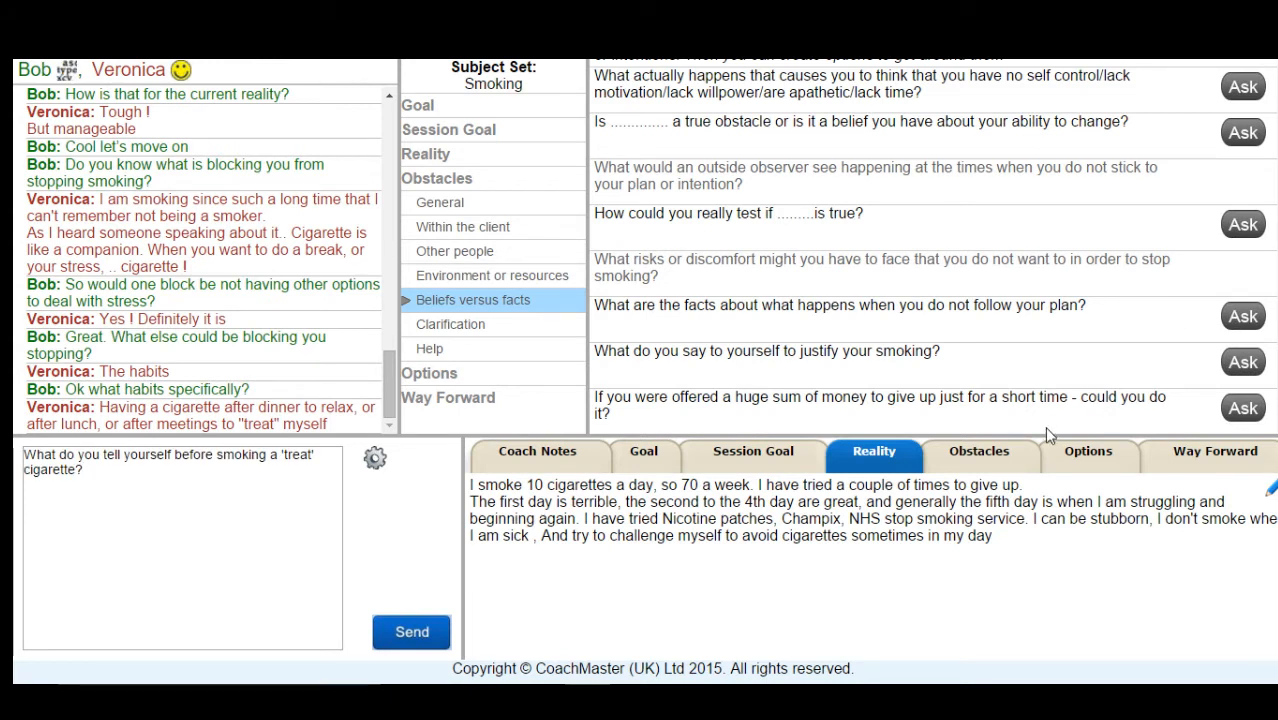
left_click(410, 631)
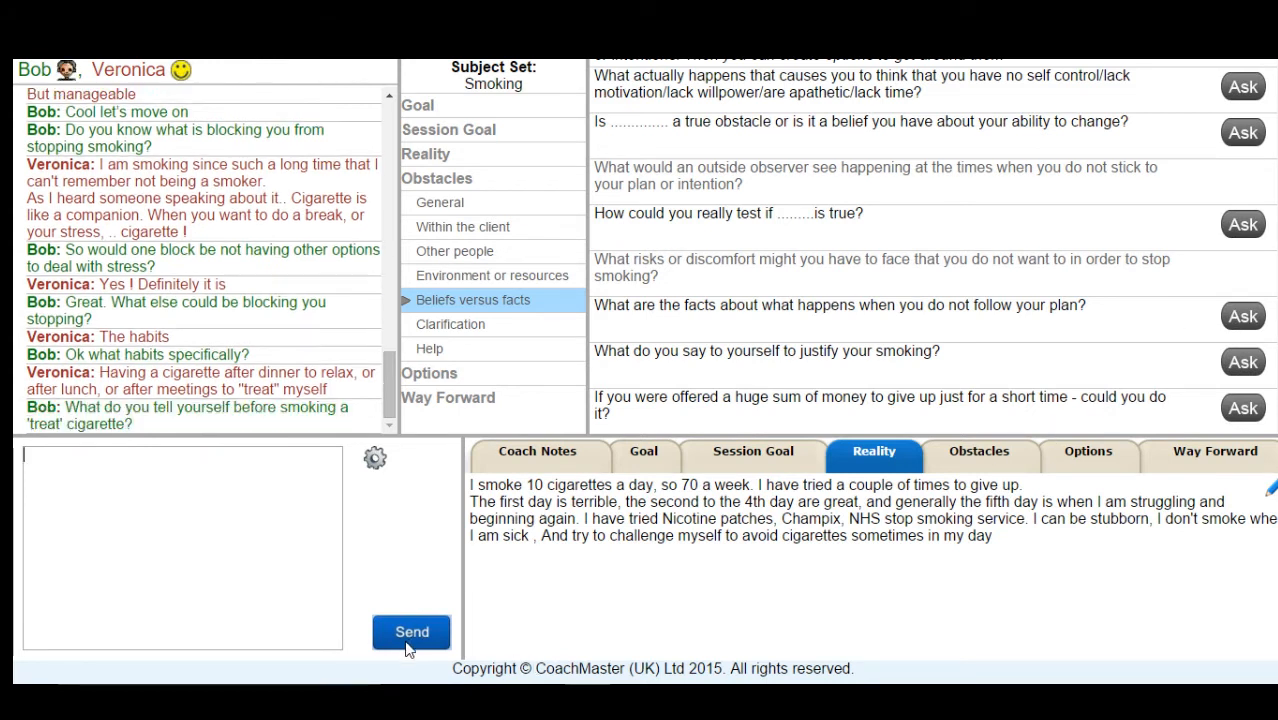
mouse_move(463, 647)
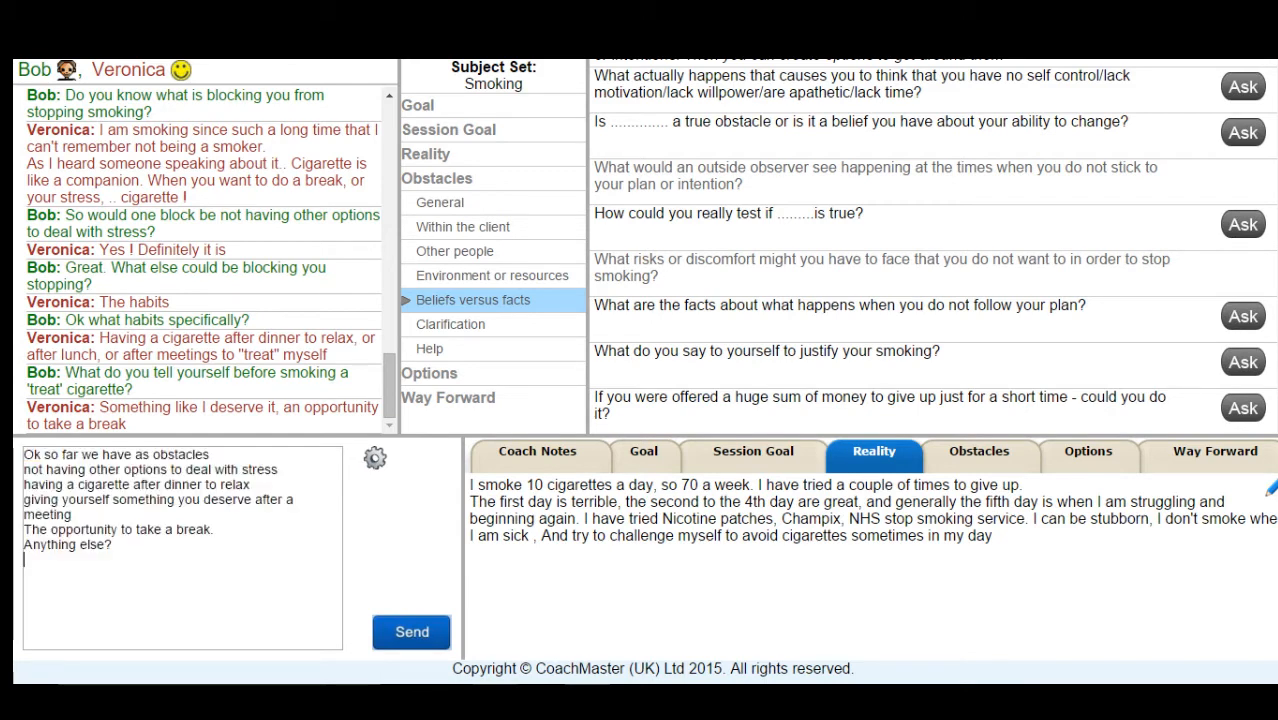
left_click(411, 631)
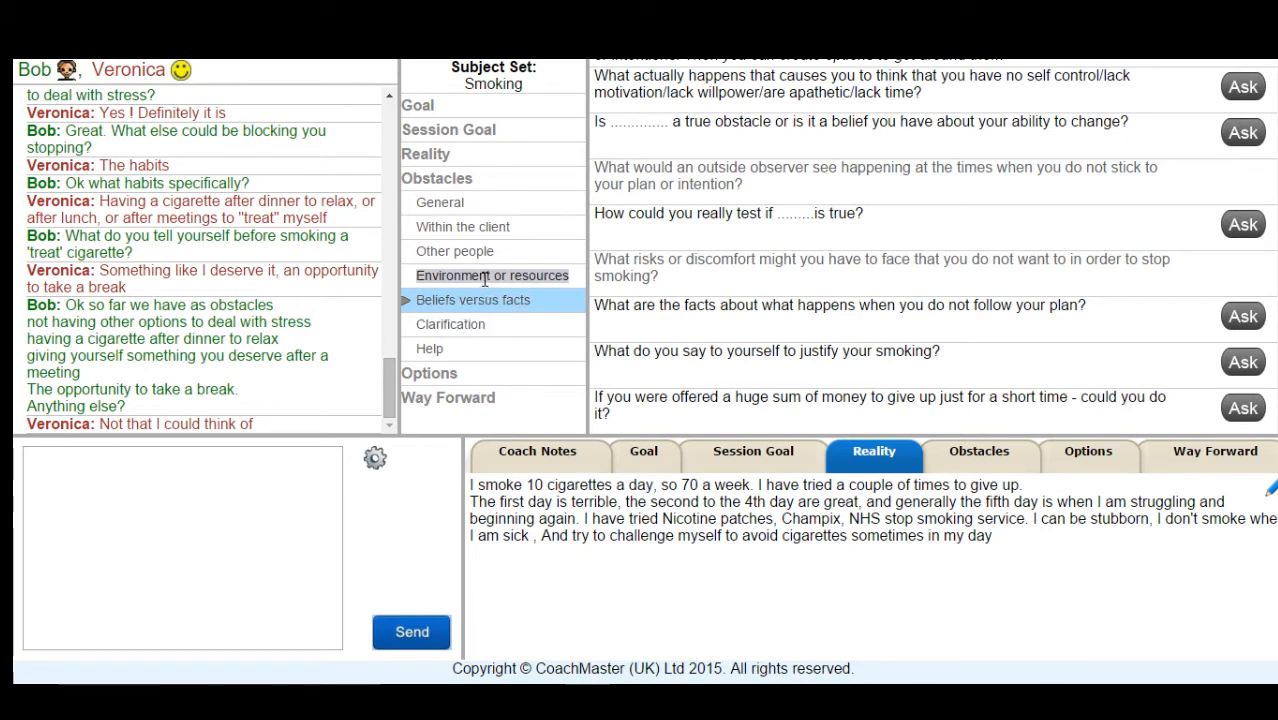
- Ask whether other groups make quitting harder, then send 'Ok thanks for that'
left_click(491, 275)
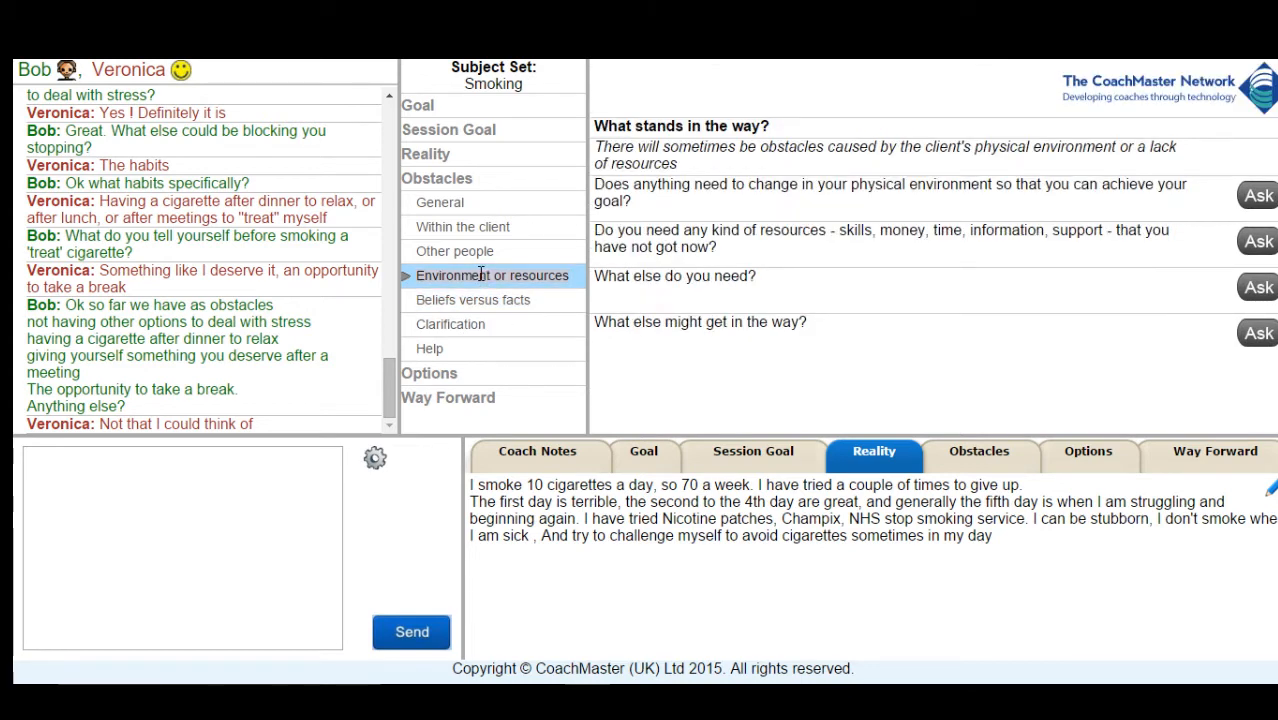
left_click(455, 251)
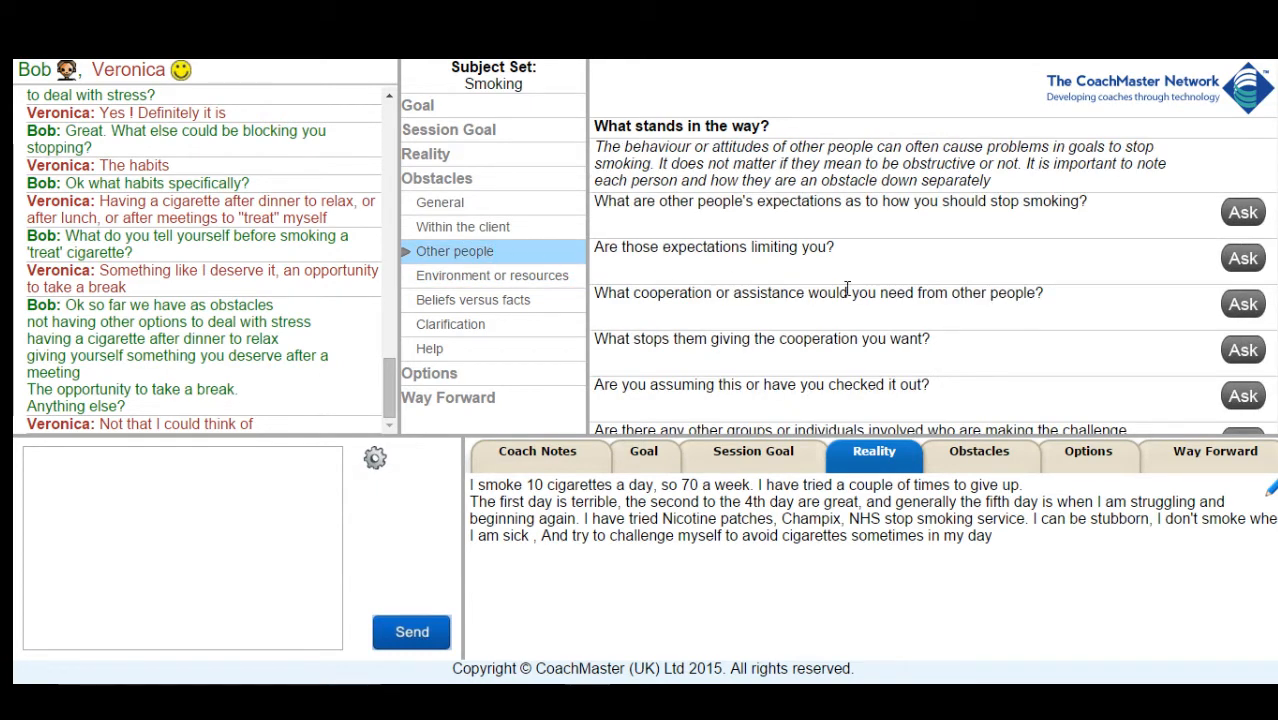
scroll("up", 3)
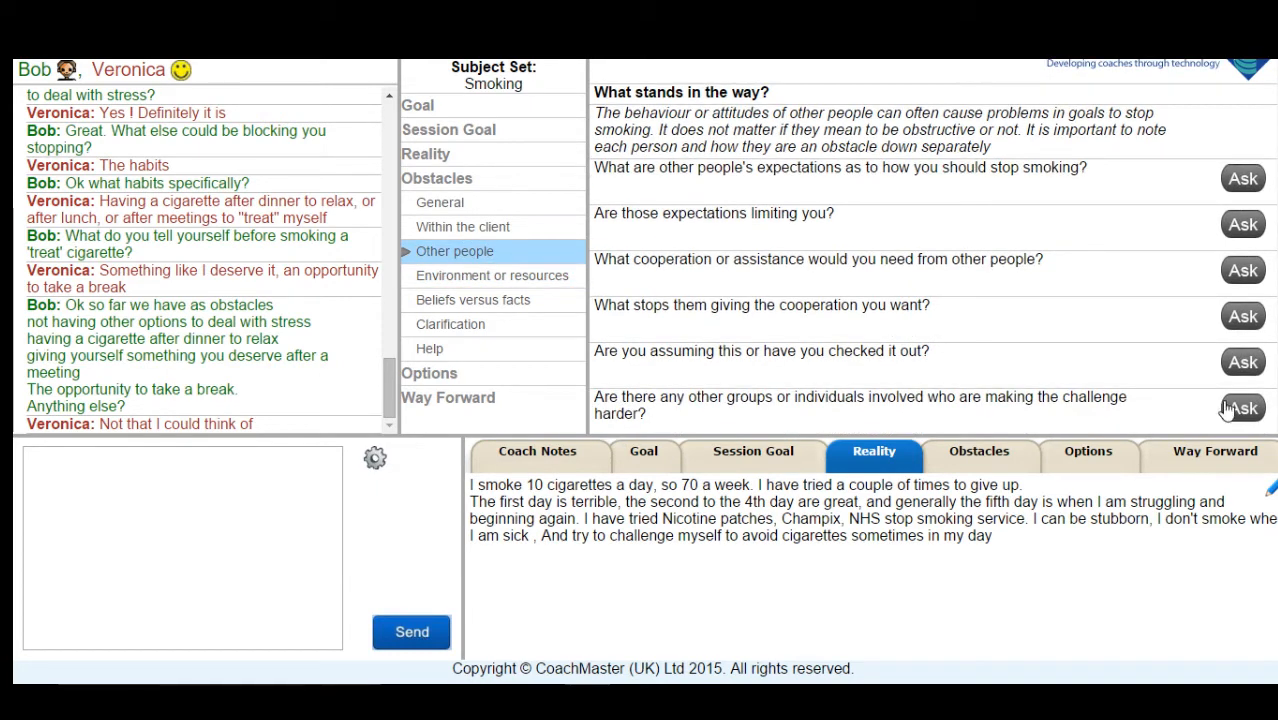
left_click(1242, 408)
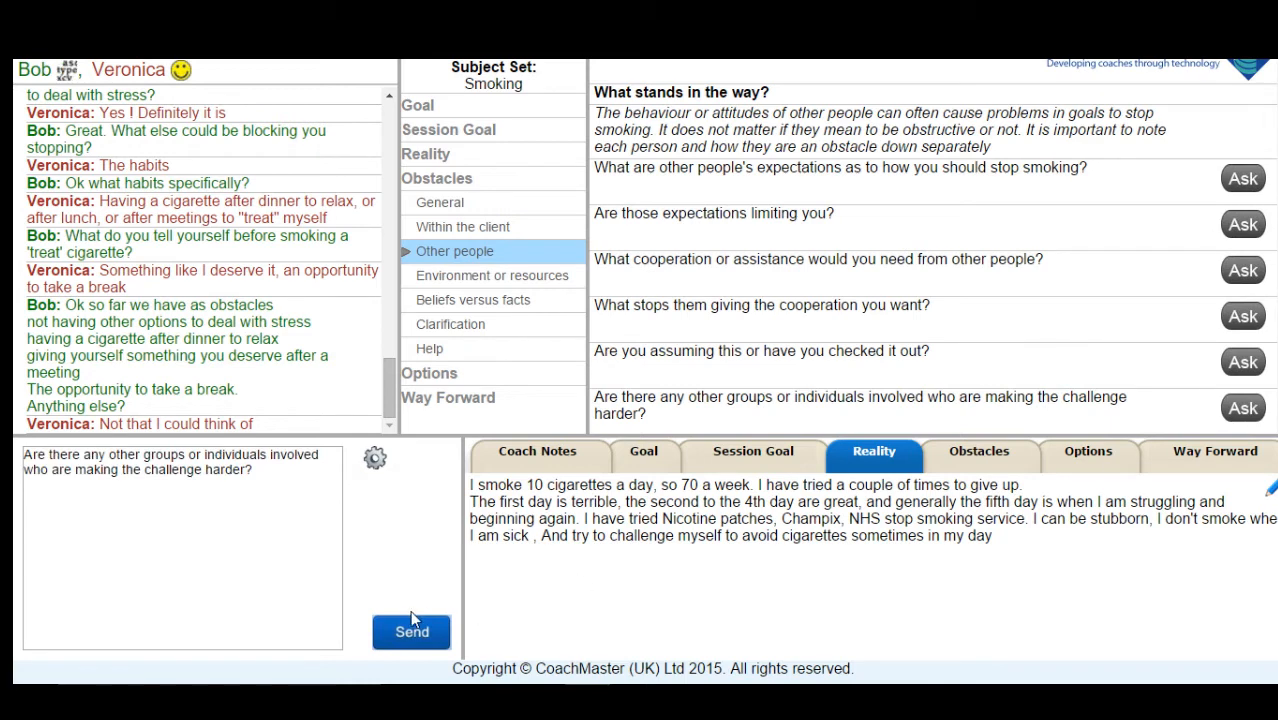
left_click(411, 631)
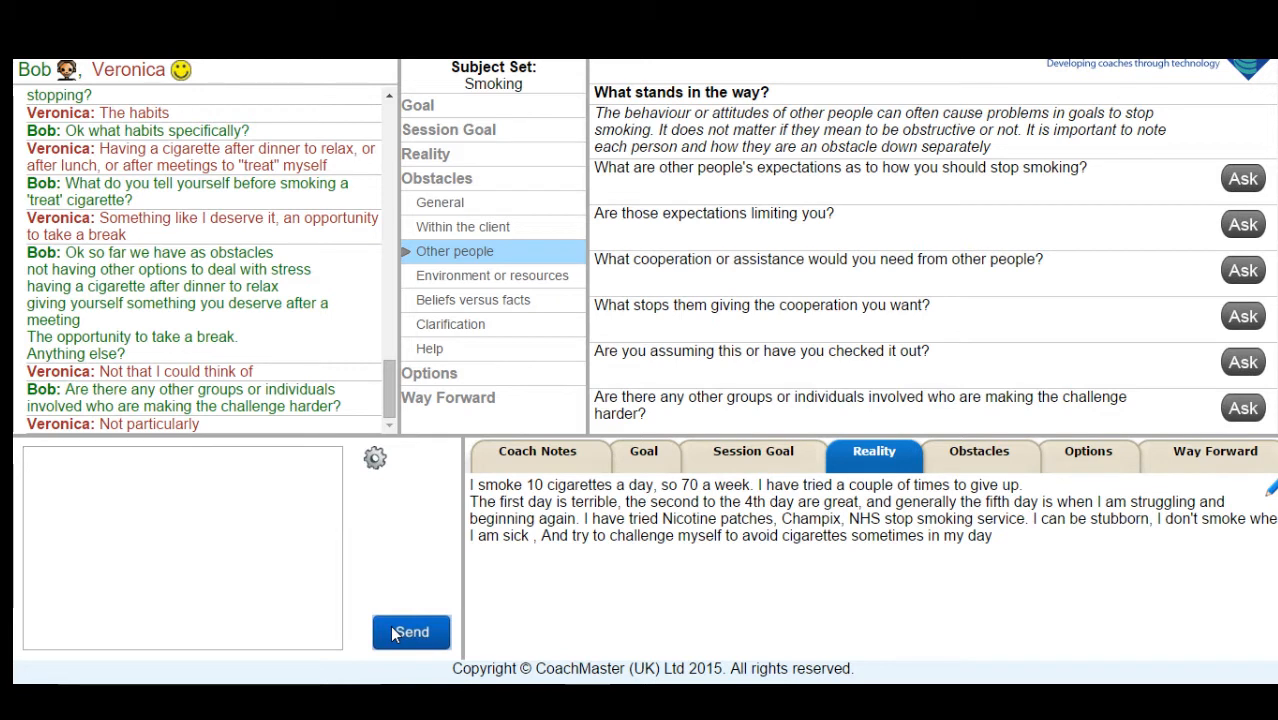
type("Ok thanks for that")
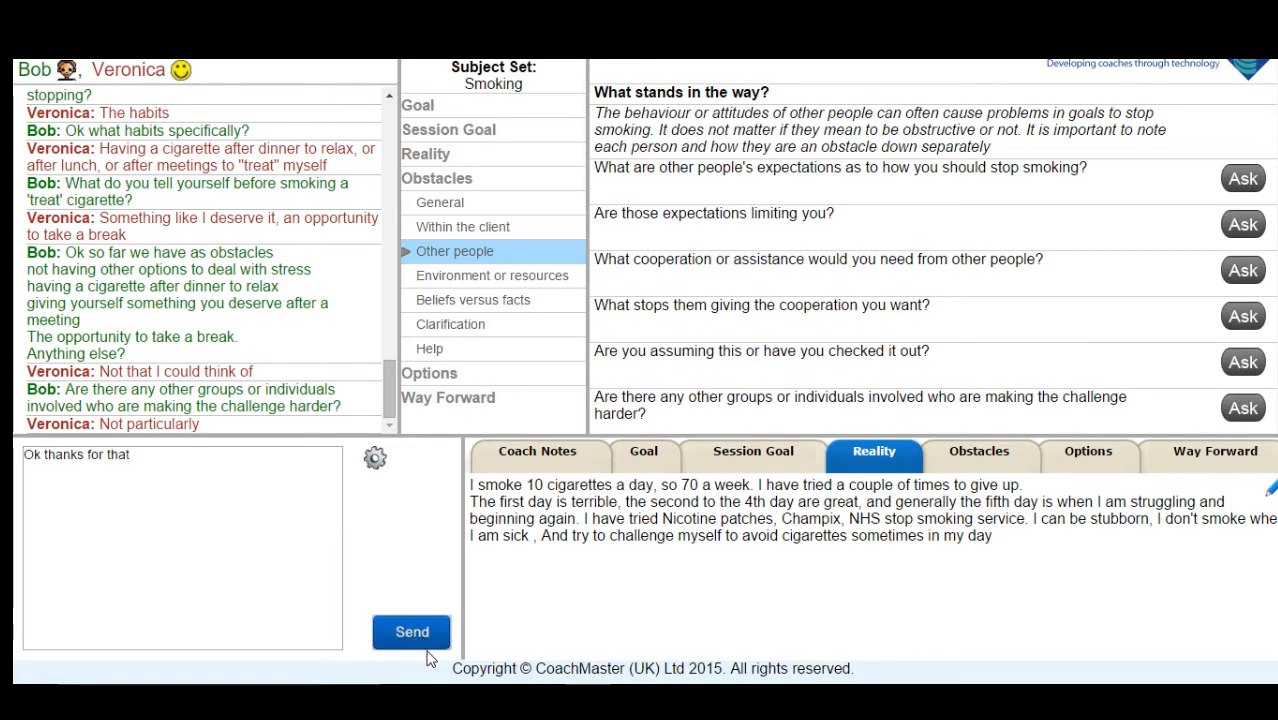
left_click(411, 631)
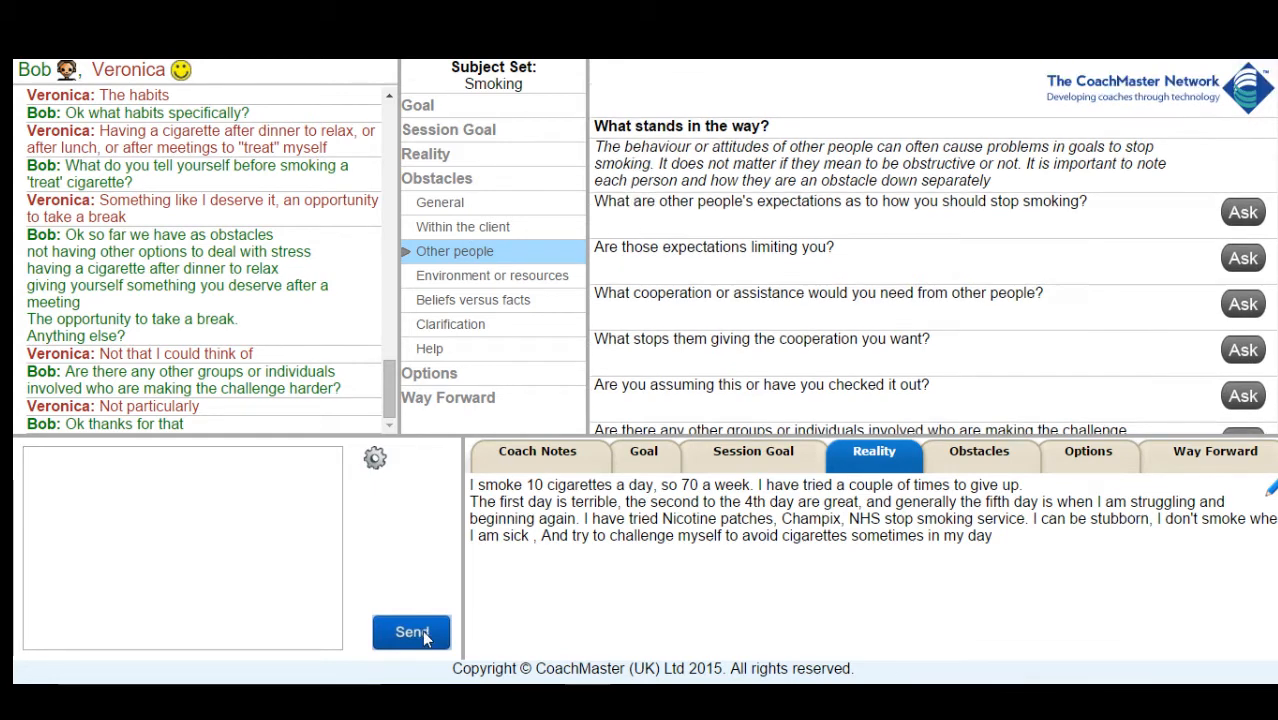
mouse_move(495, 282)
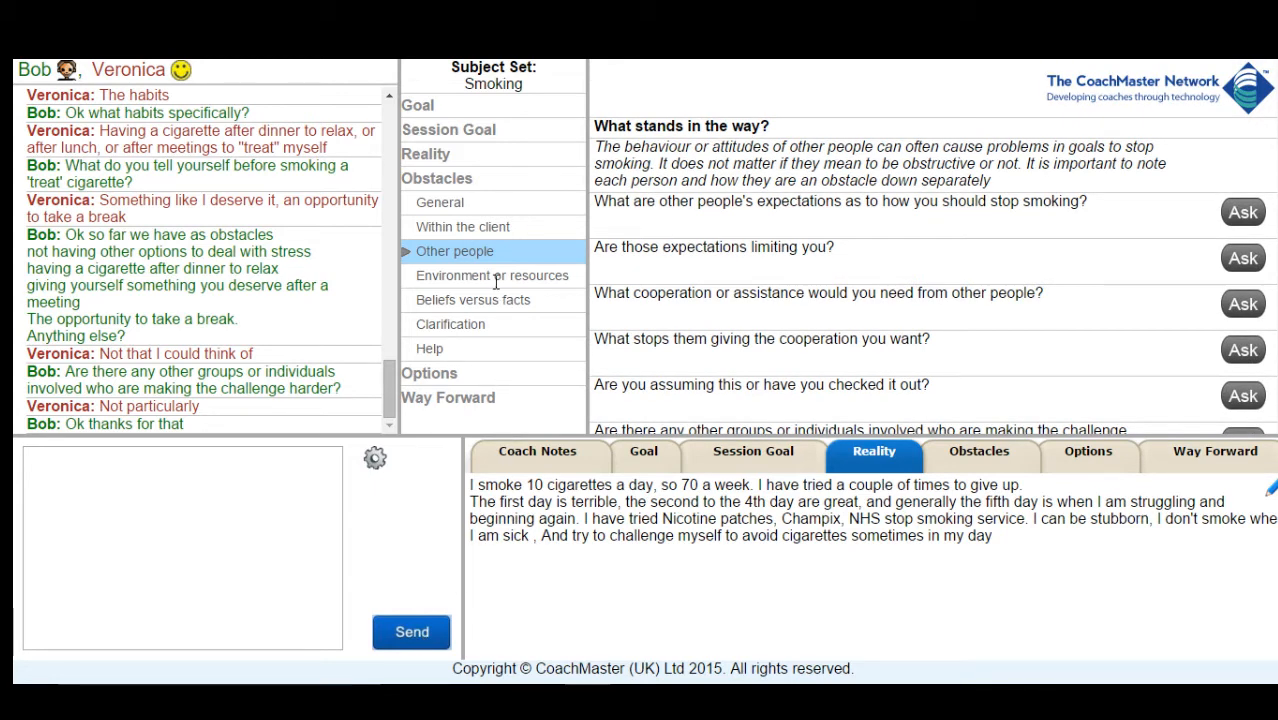
- Ask what resources she needs, then 'Which skills specifically?'
left_click(491, 275)
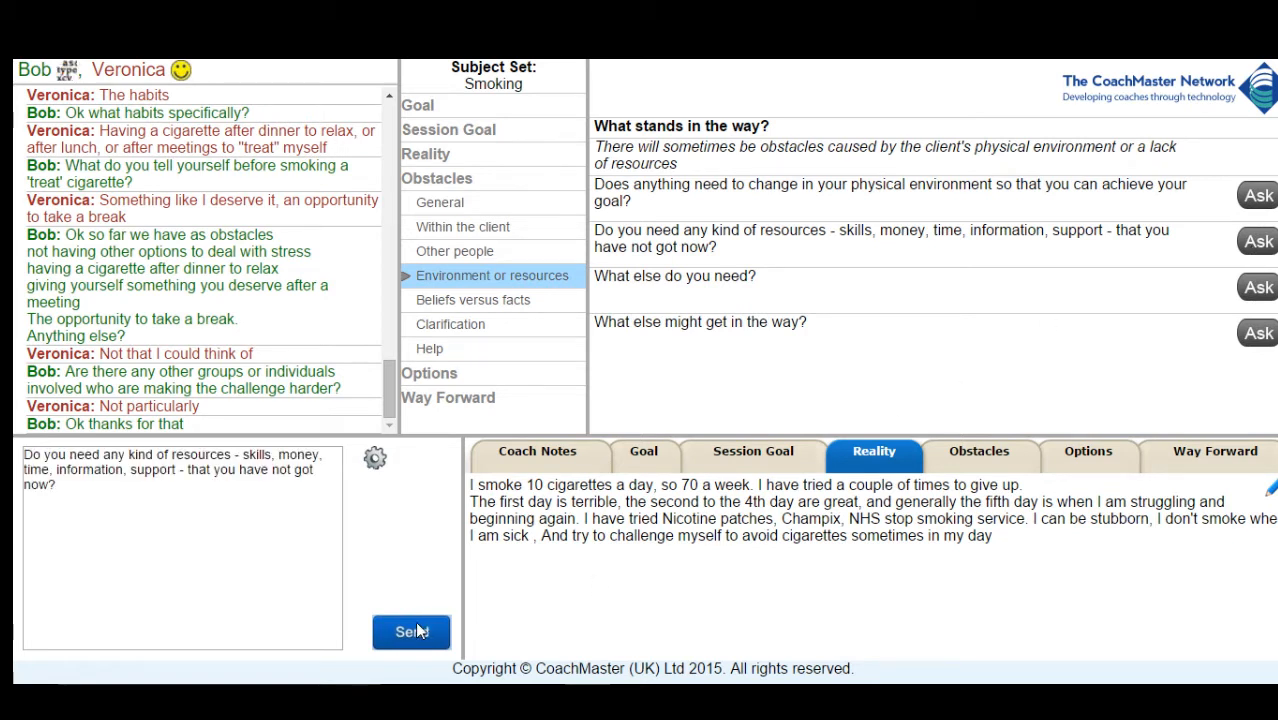
left_click(411, 632)
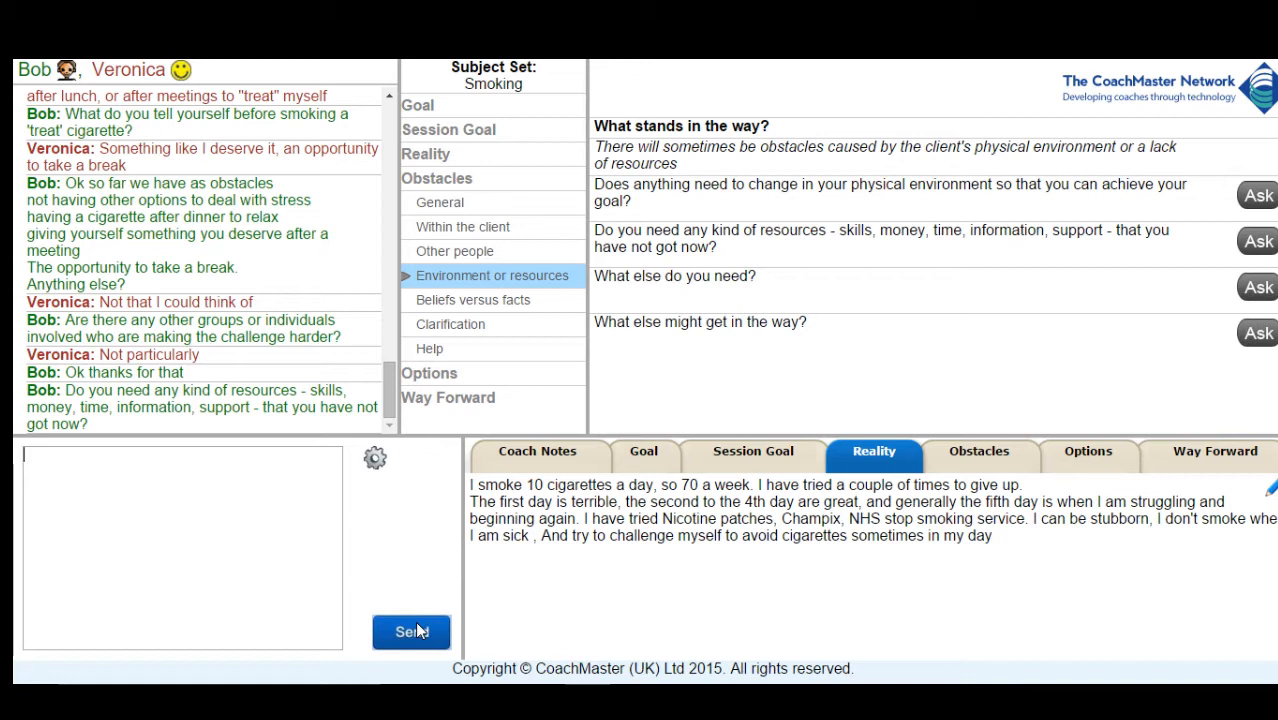
mouse_move(1211, 645)
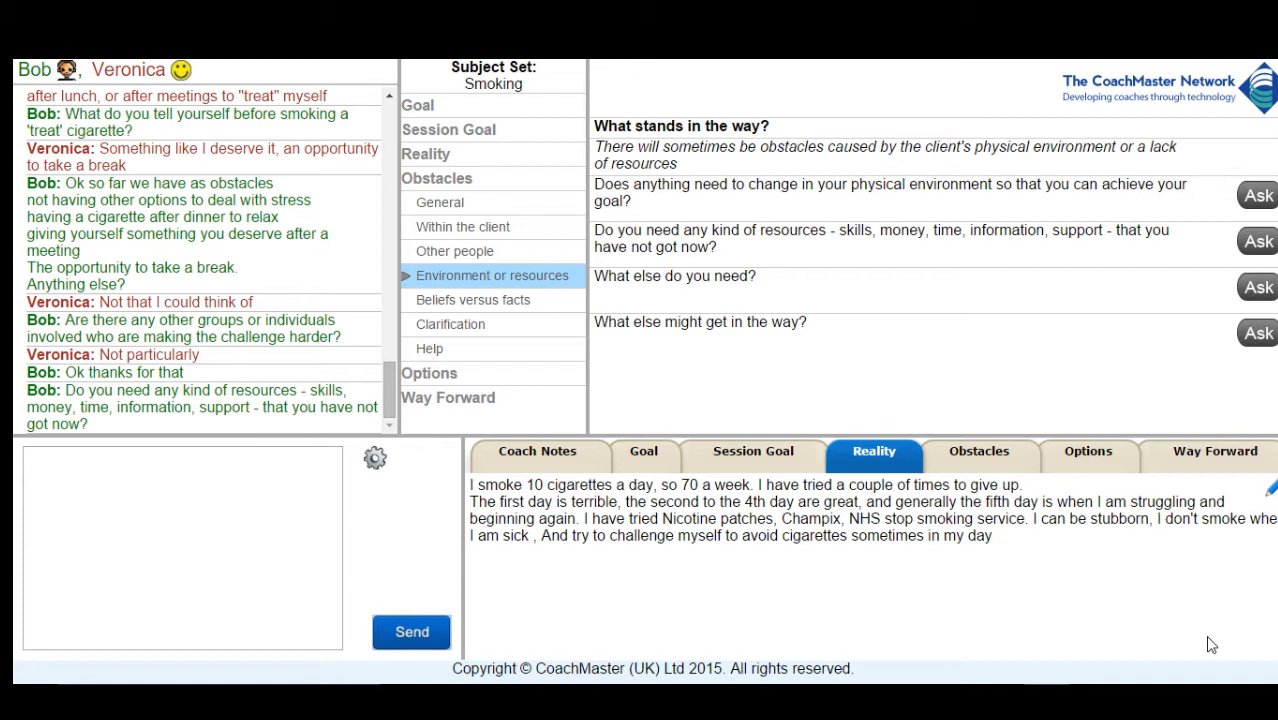
scroll("down", 3)
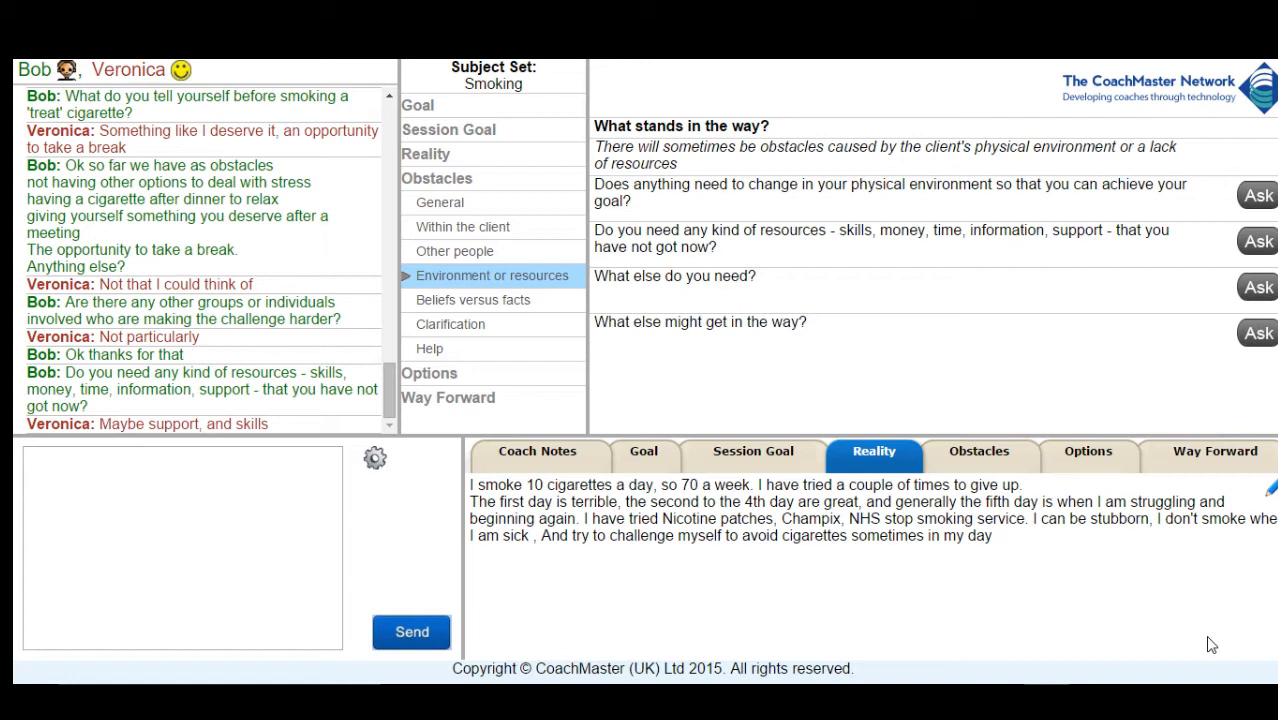
type("Which skills specifically?")
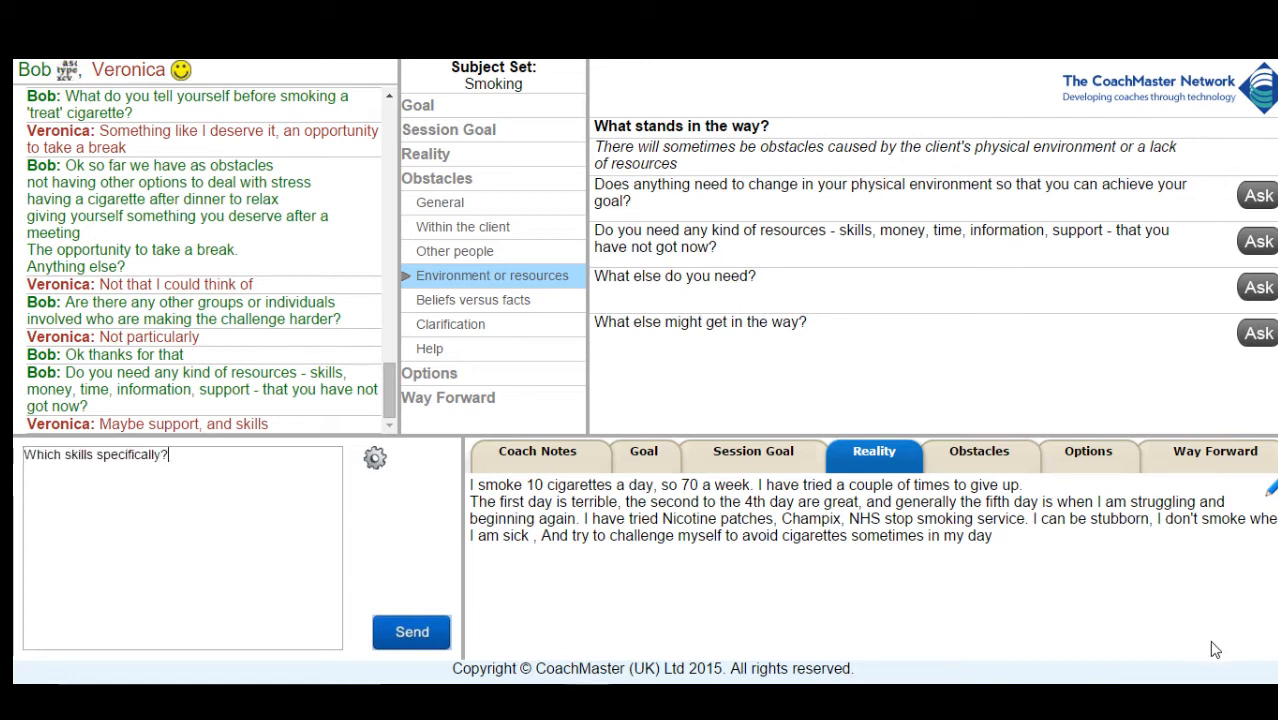
mouse_move(654, 658)
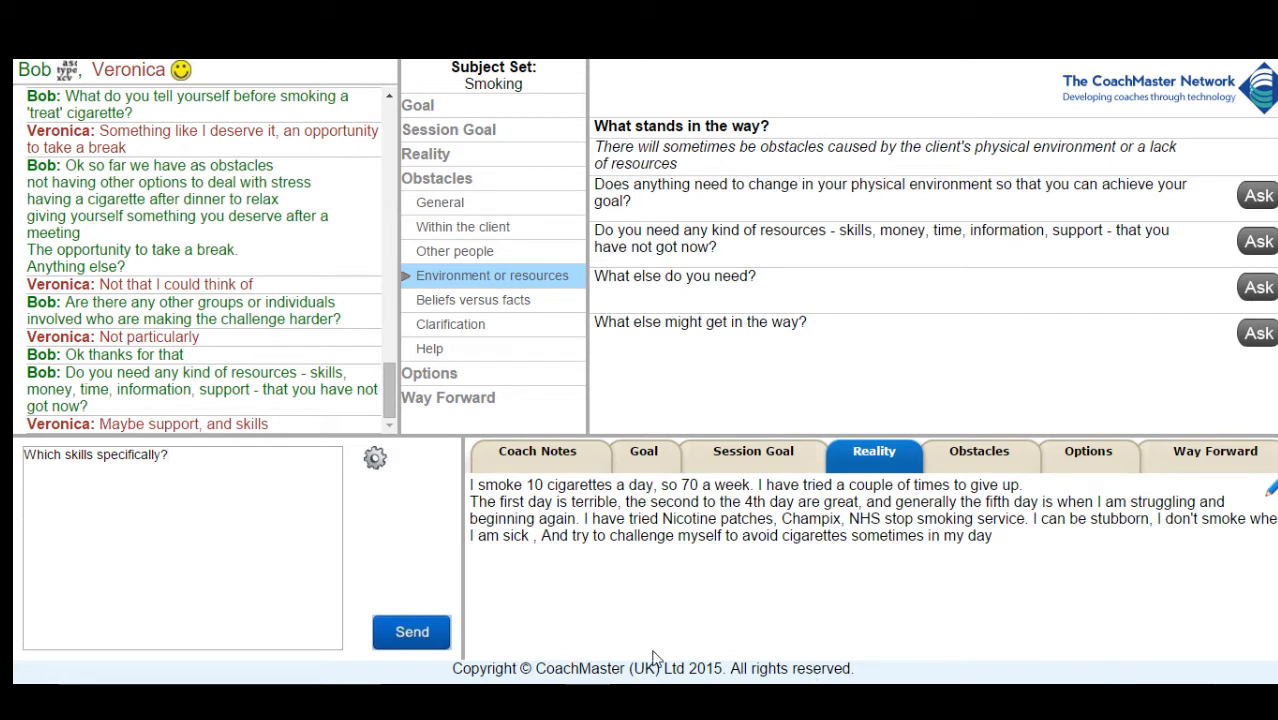
left_click(411, 631)
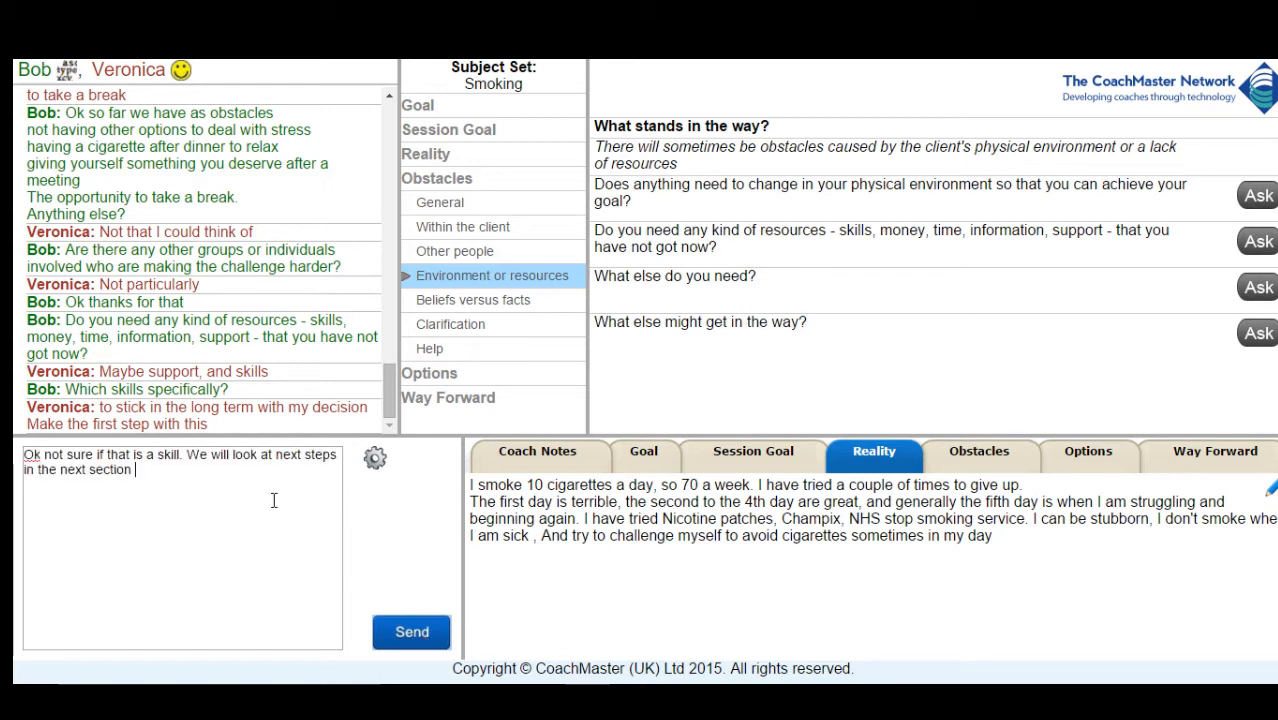
- Defer next steps to the next section and send the obstacle list for confirmation
left_click(411, 631)
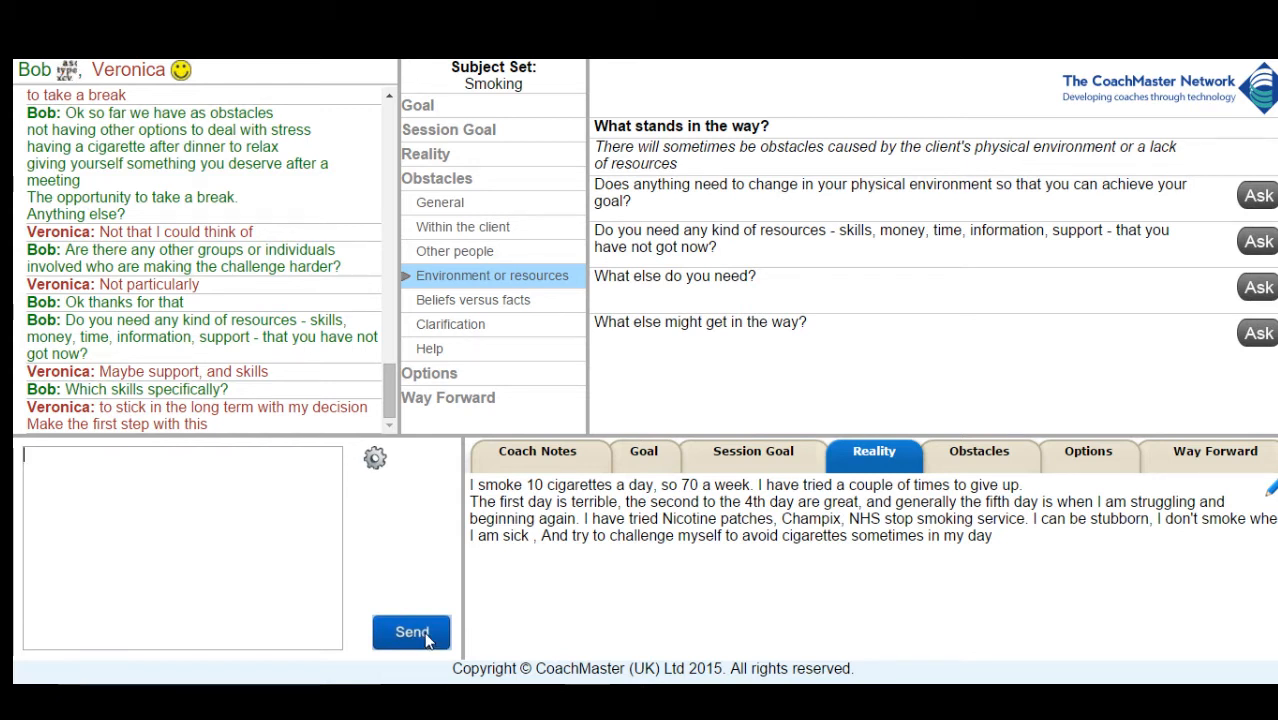
left_click(411, 632)
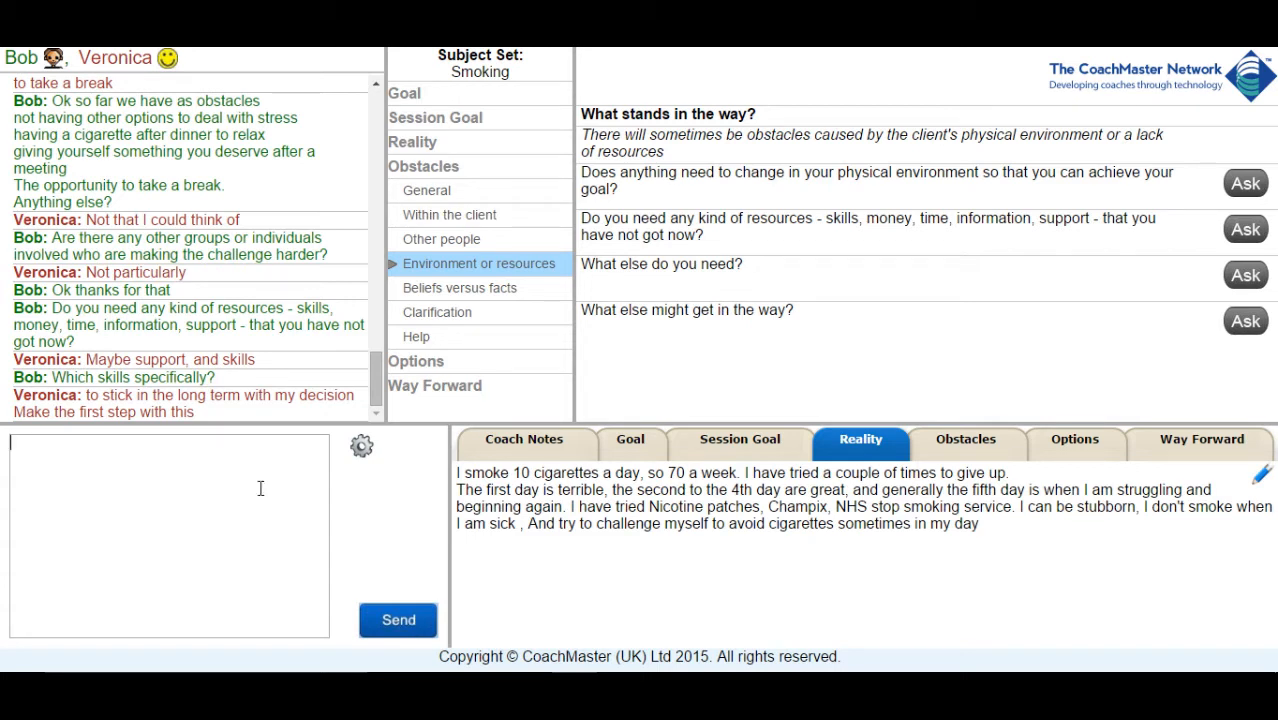
type("Ok not sure if that is a skill. We will look at next steps in the next section")
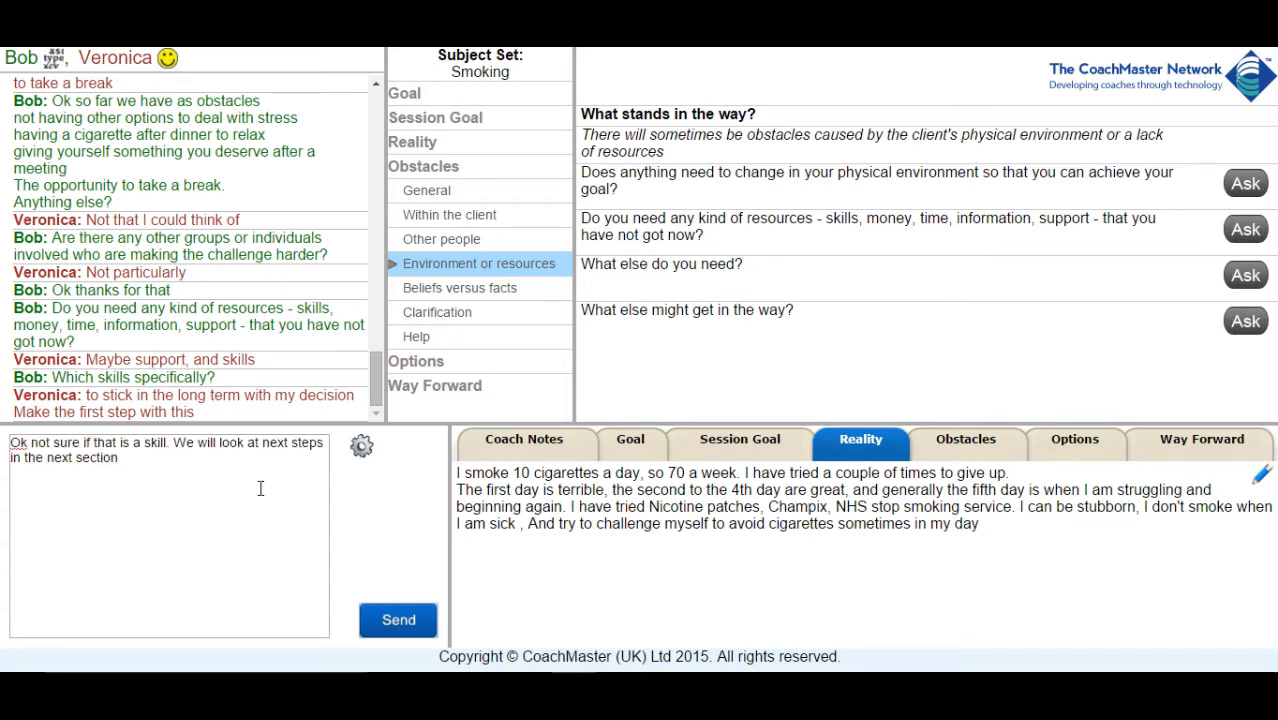
left_click(398, 620)
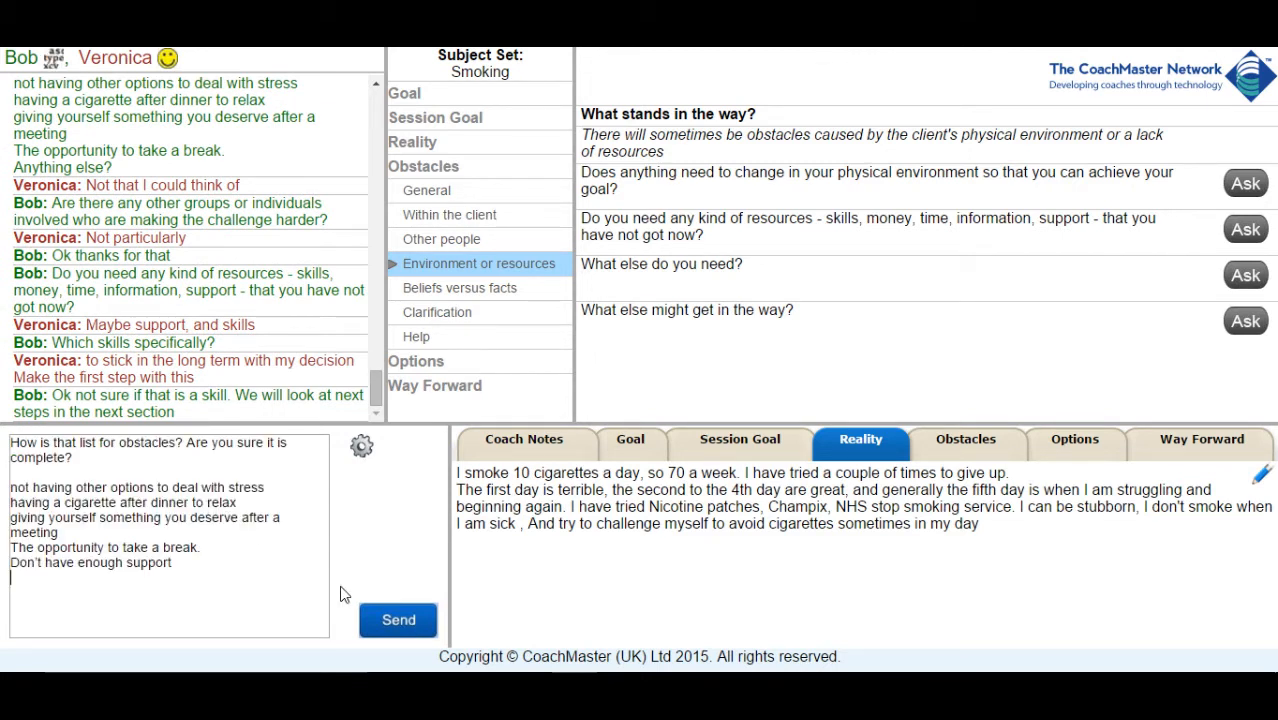
left_click(398, 619)
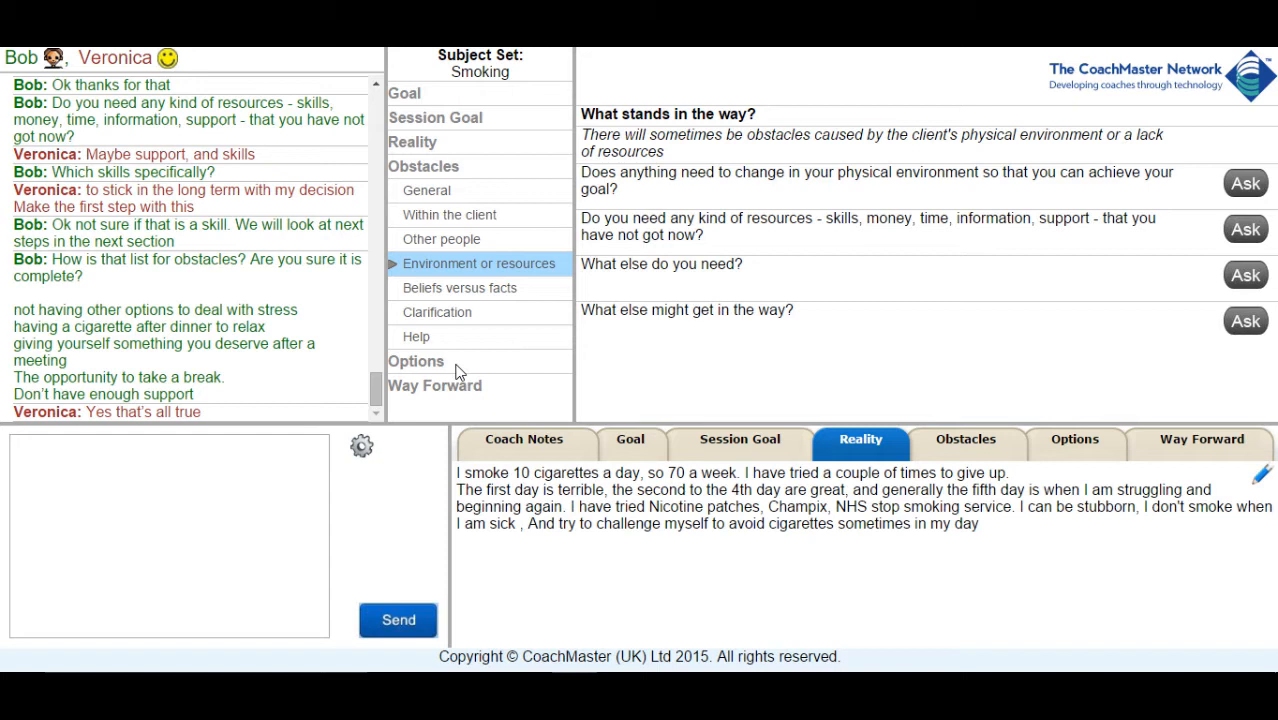
mouse_move(479, 613)
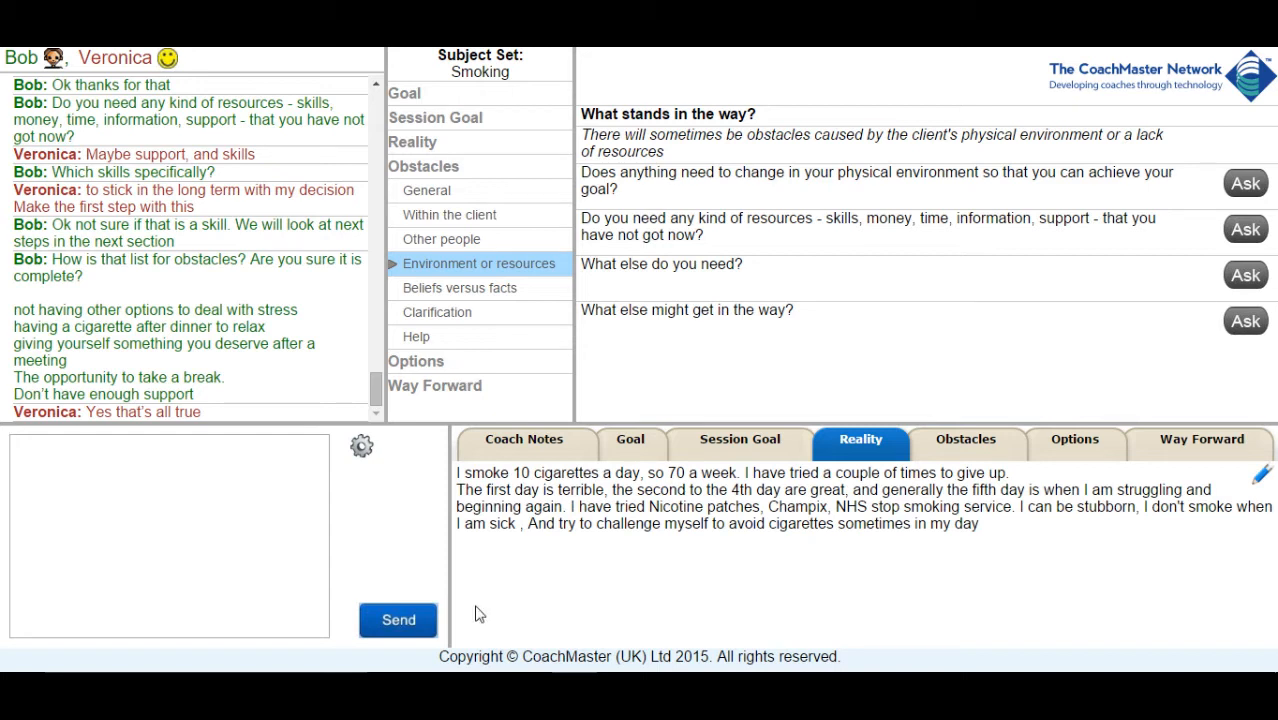
- Paste the five agreed obstacles into the Obstacles note and save it
left_click(965, 438)
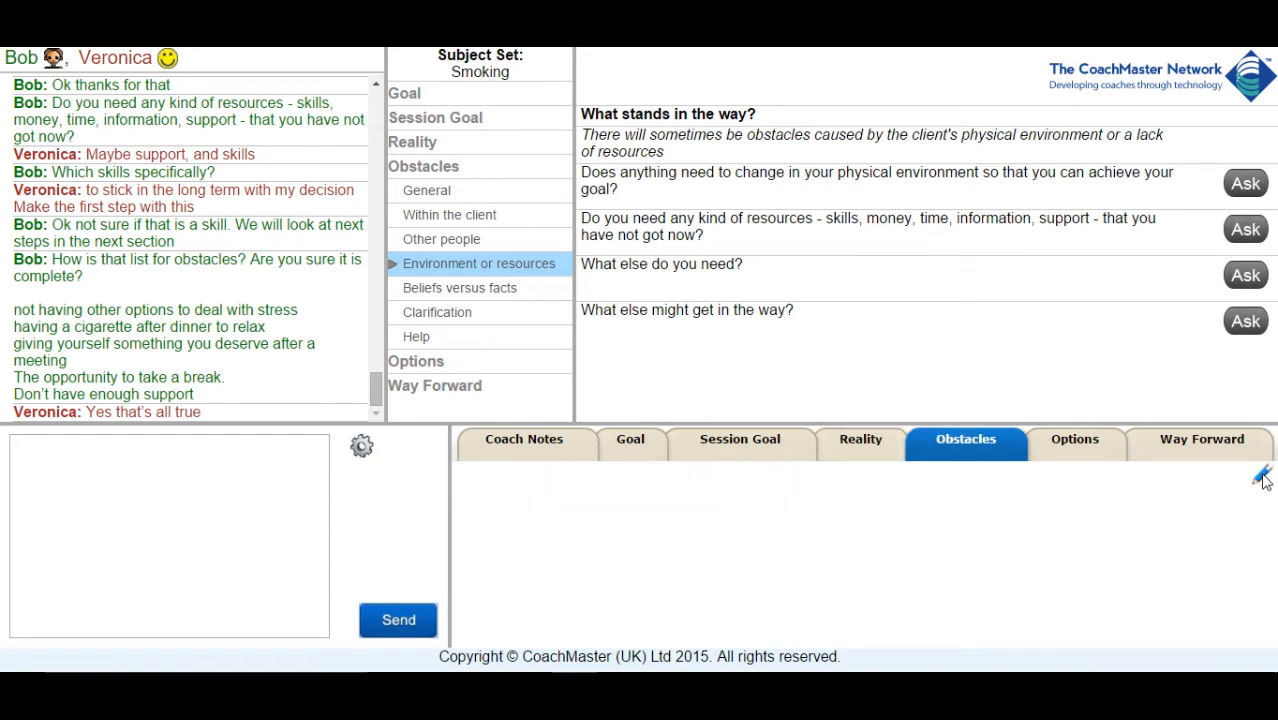
left_click(1263, 476)
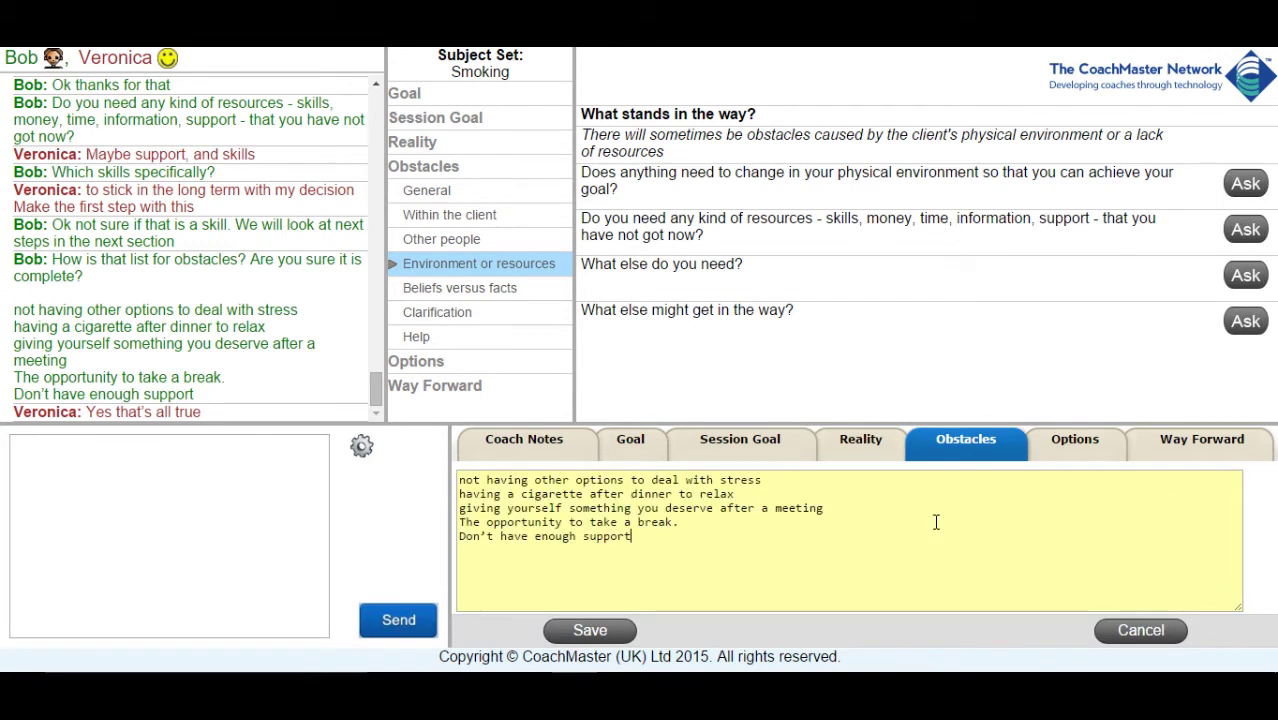
left_click(589, 630)
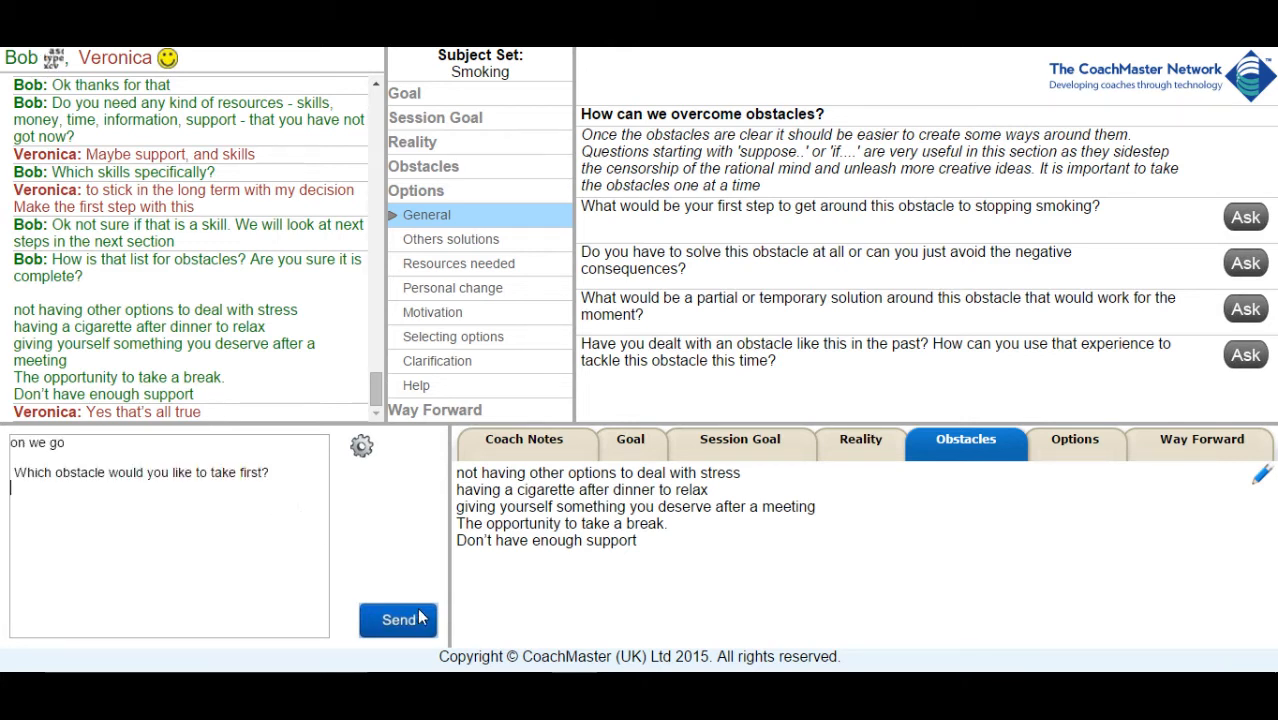
- Ask which obstacle to tackle first, about tried methods, and how to find stress-handling methods
left_click(398, 619)
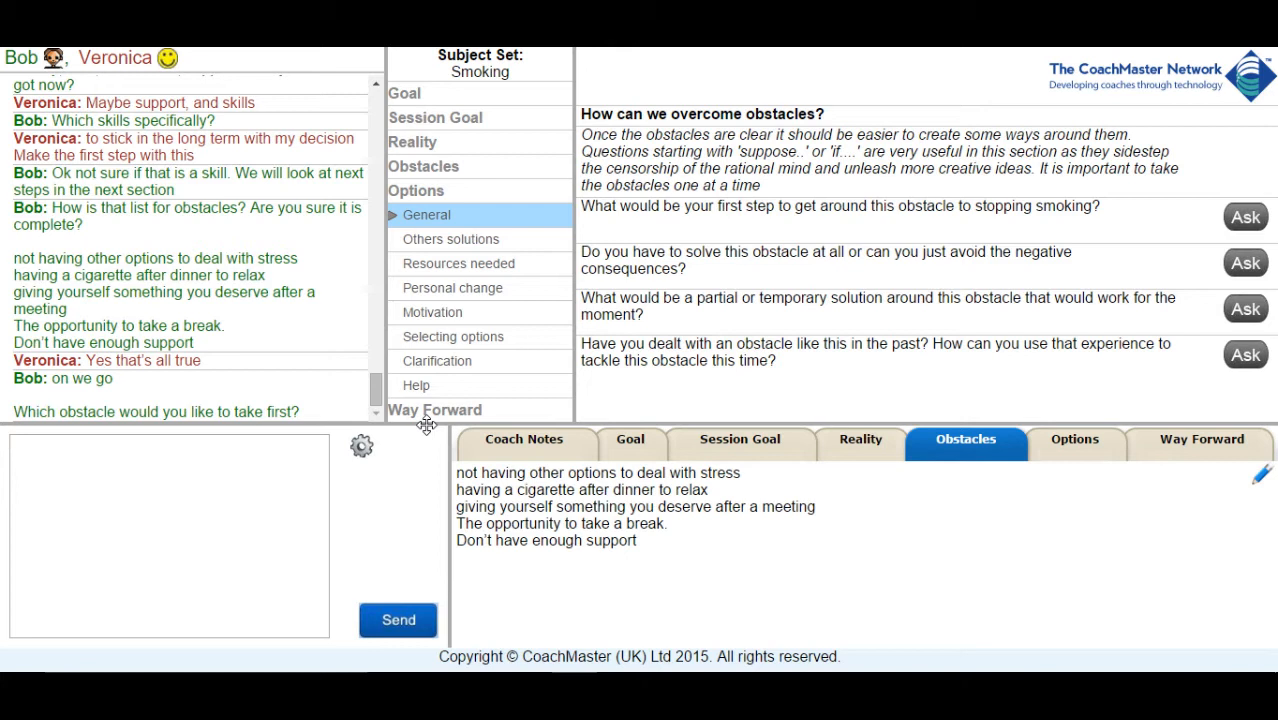
mouse_move(1225, 609)
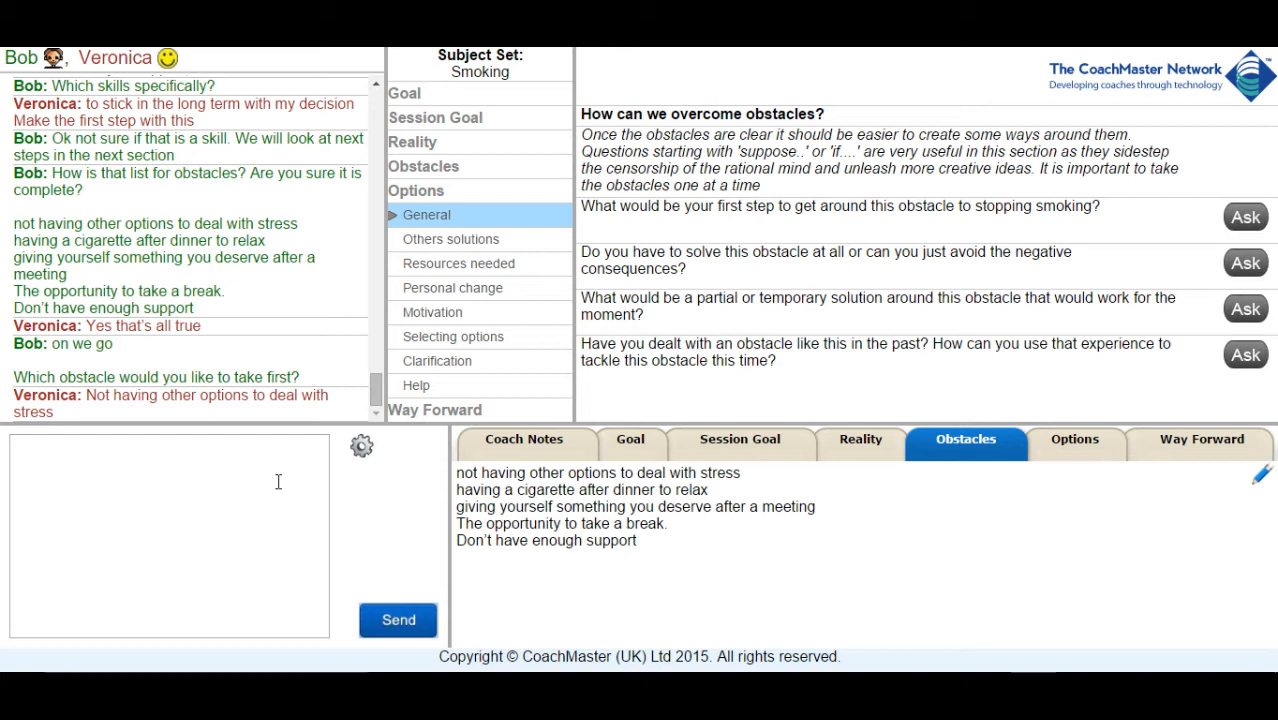
mouse_move(1052, 558)
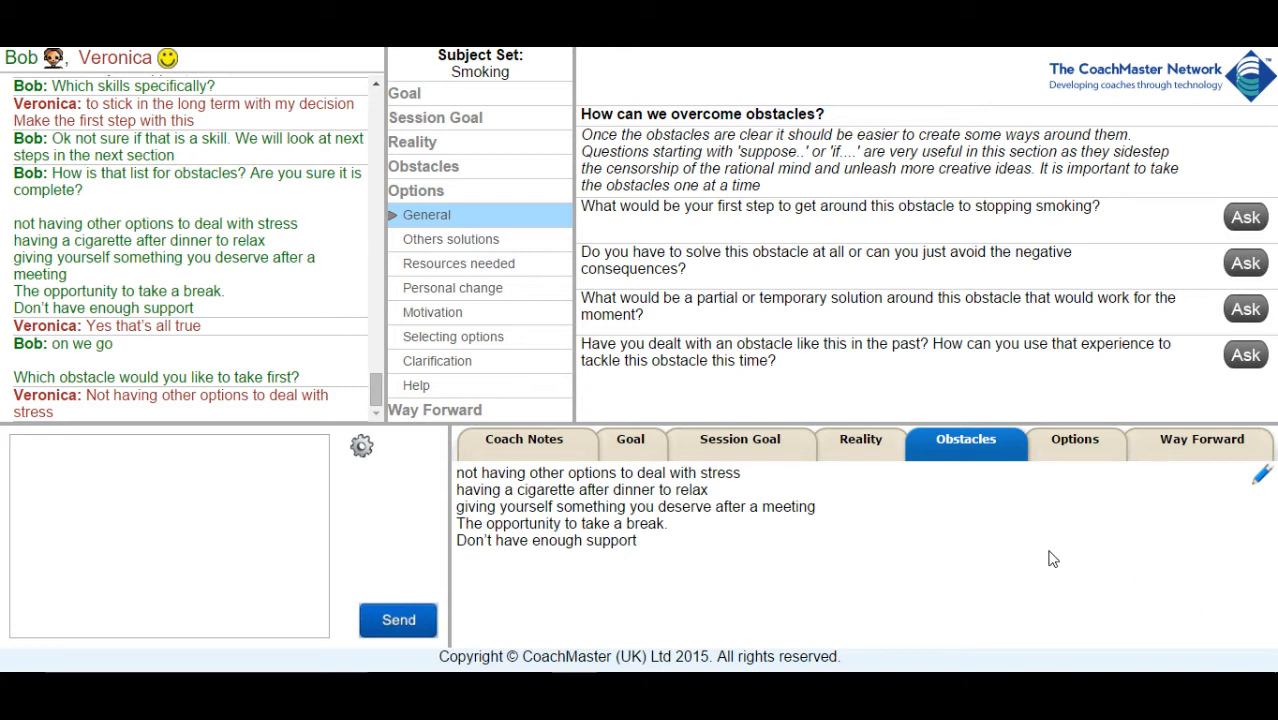
mouse_move(362, 448)
type("Ok fine. Are there 'tried and tested' ways of handling stress? How could you find out about them?")
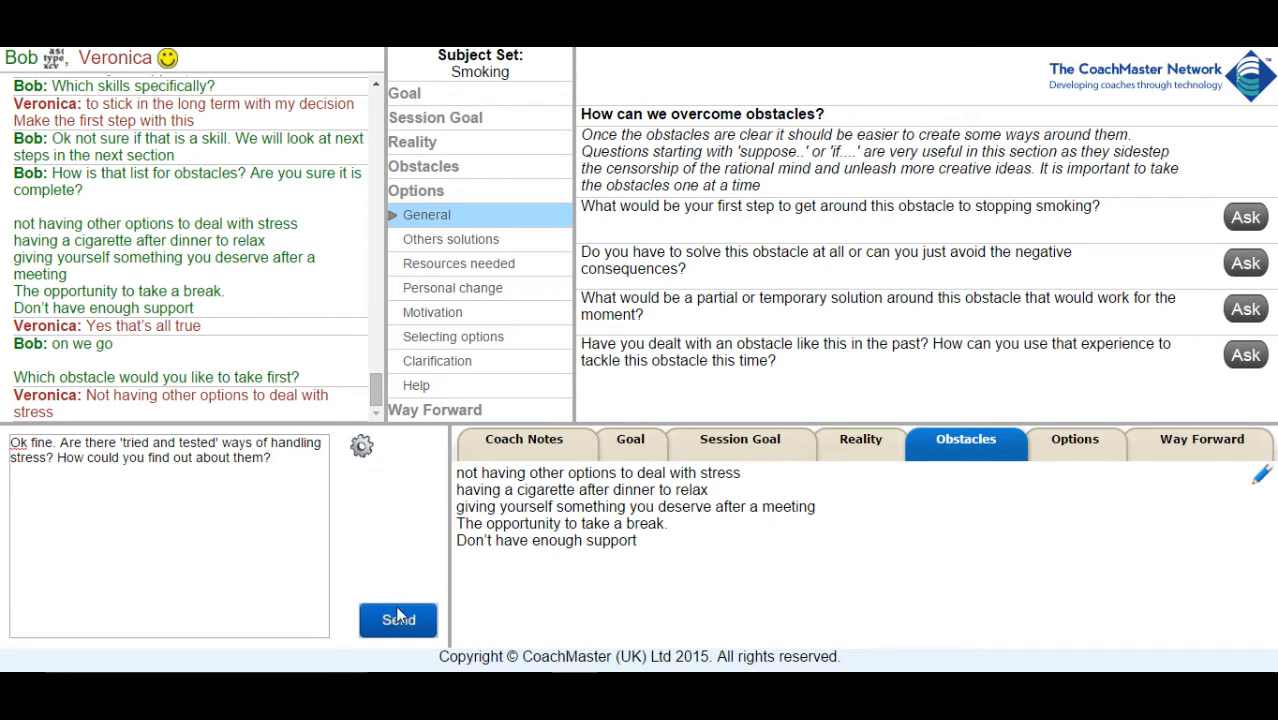
left_click(397, 619)
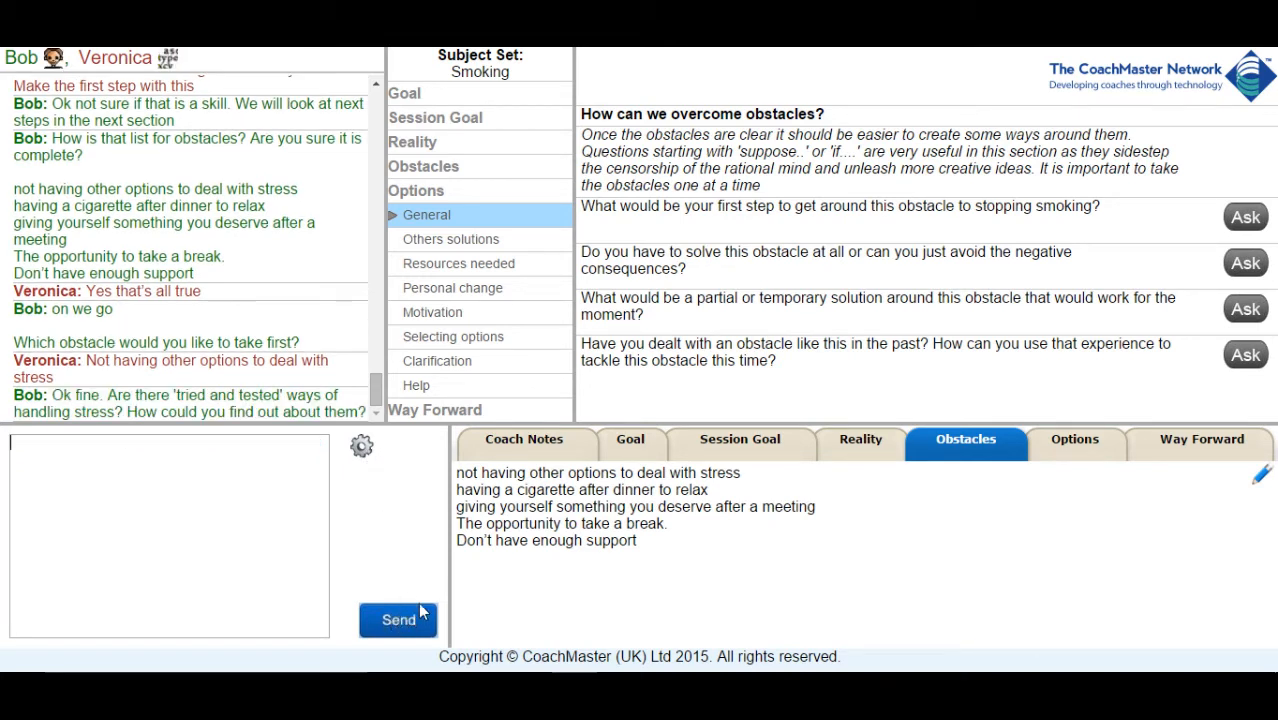
left_click(398, 619)
type("Ok so how could you find out about ways of handling stress without smoking?")
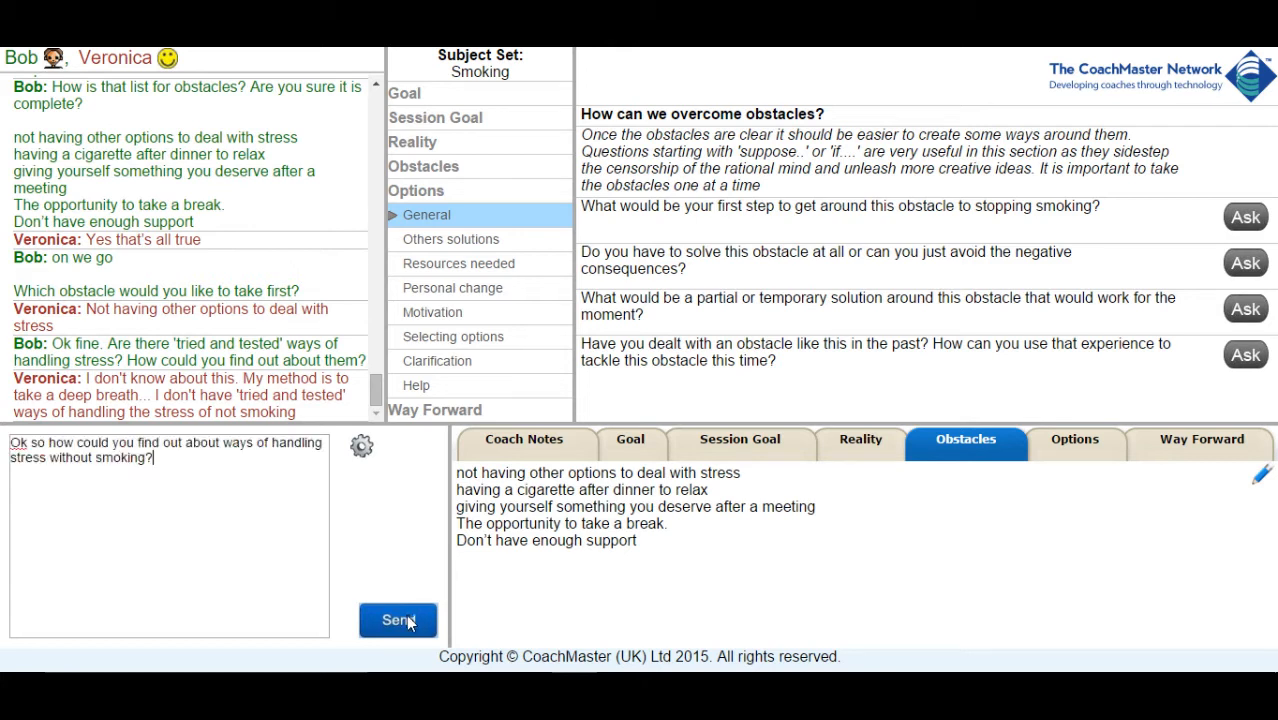
left_click(398, 620)
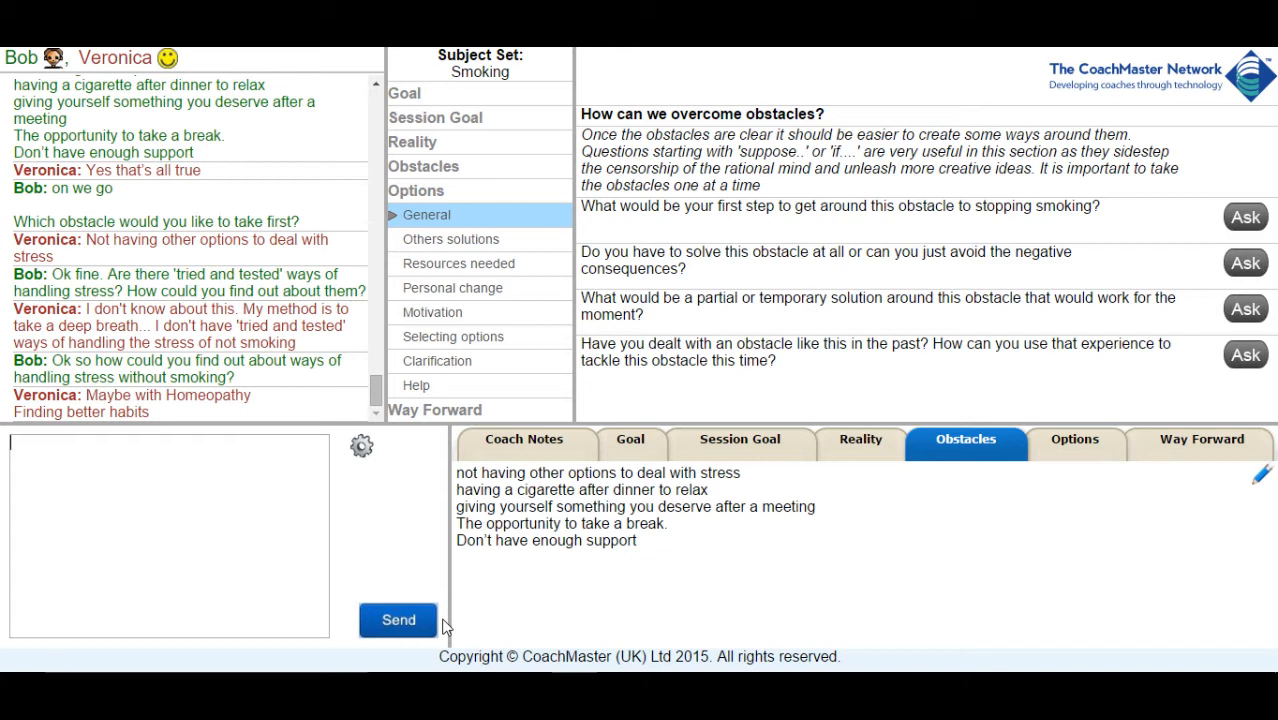
mouse_move(5, 438)
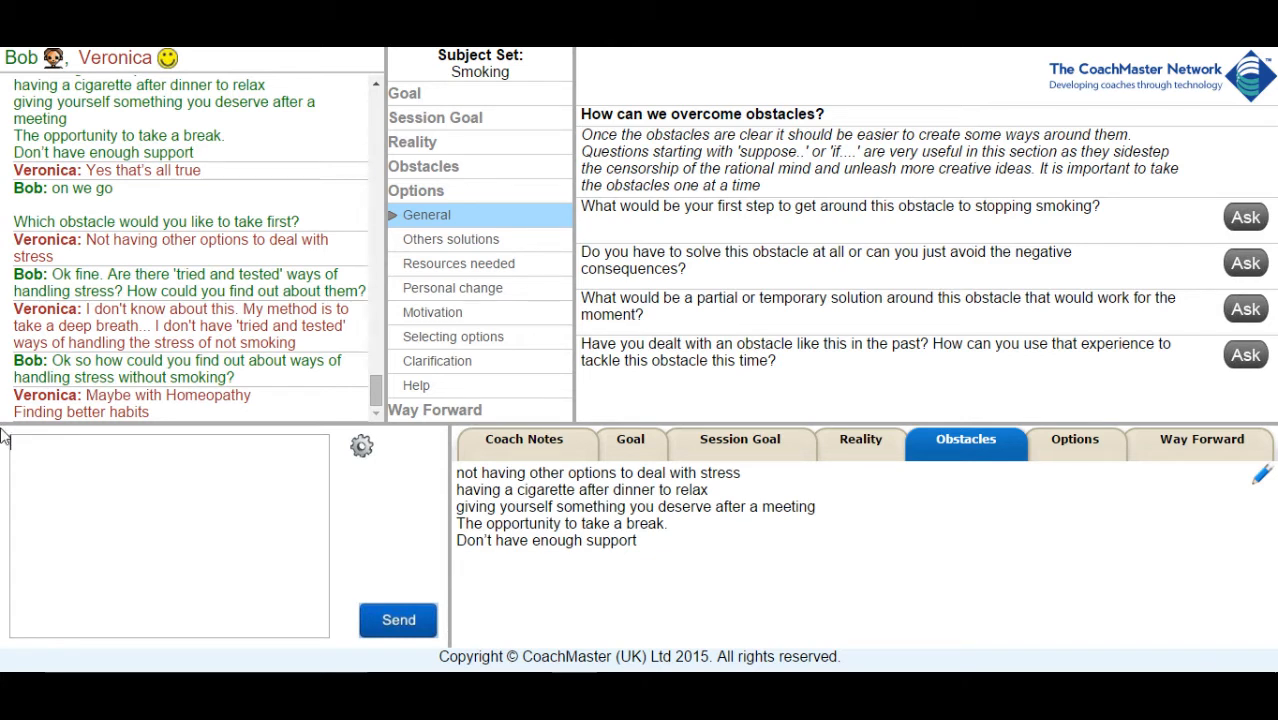
- Suggest a simple Google search and ask if she knows someone who handles stress well
type("How about a simple google search?")
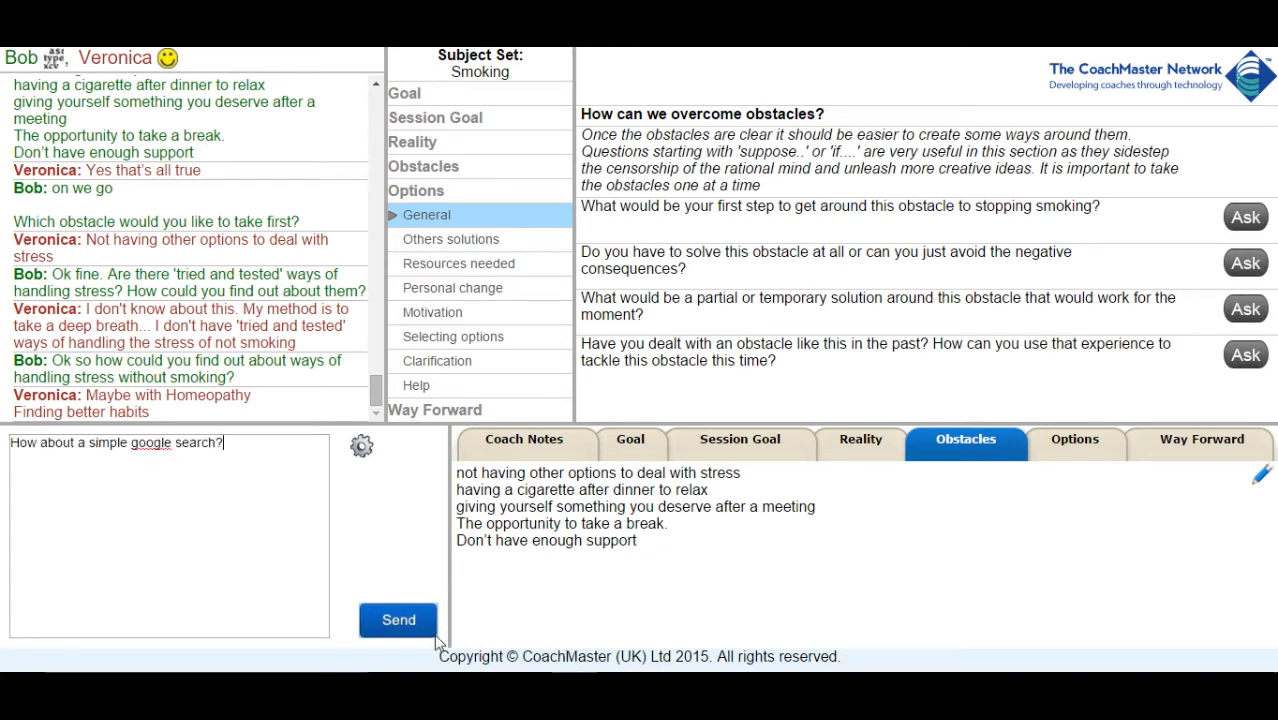
left_click(398, 620)
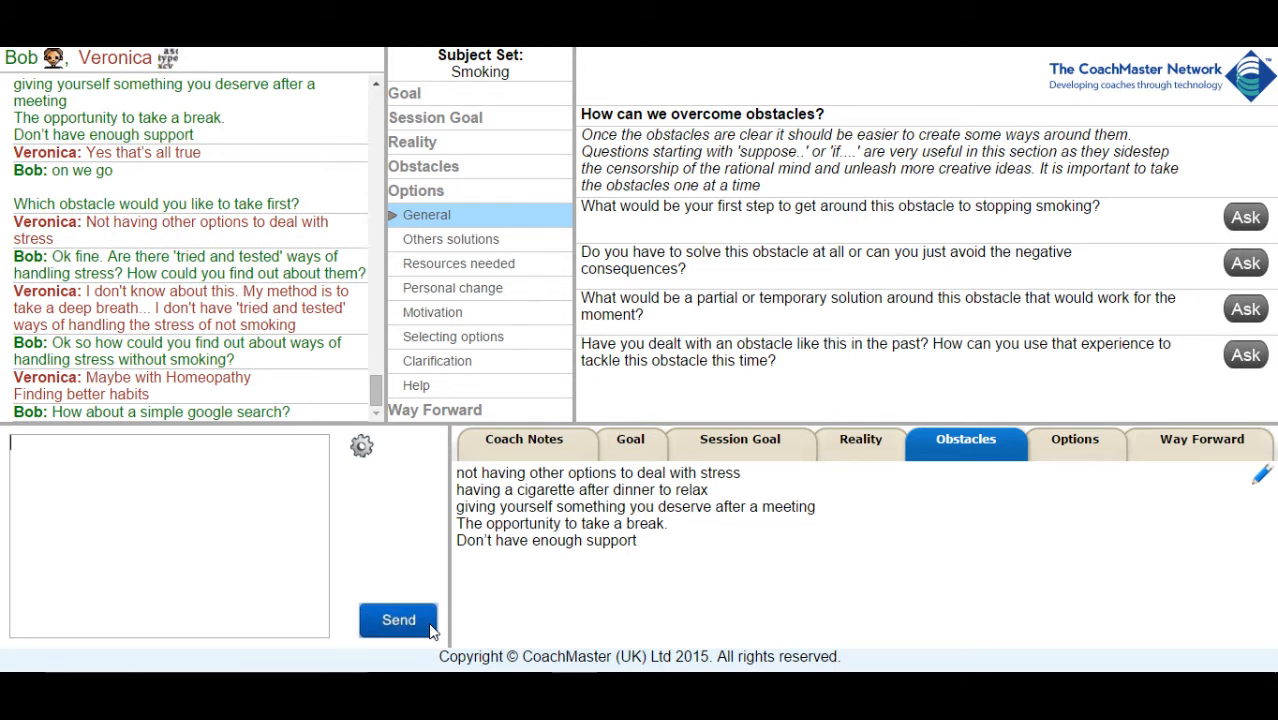
scroll("down", 3)
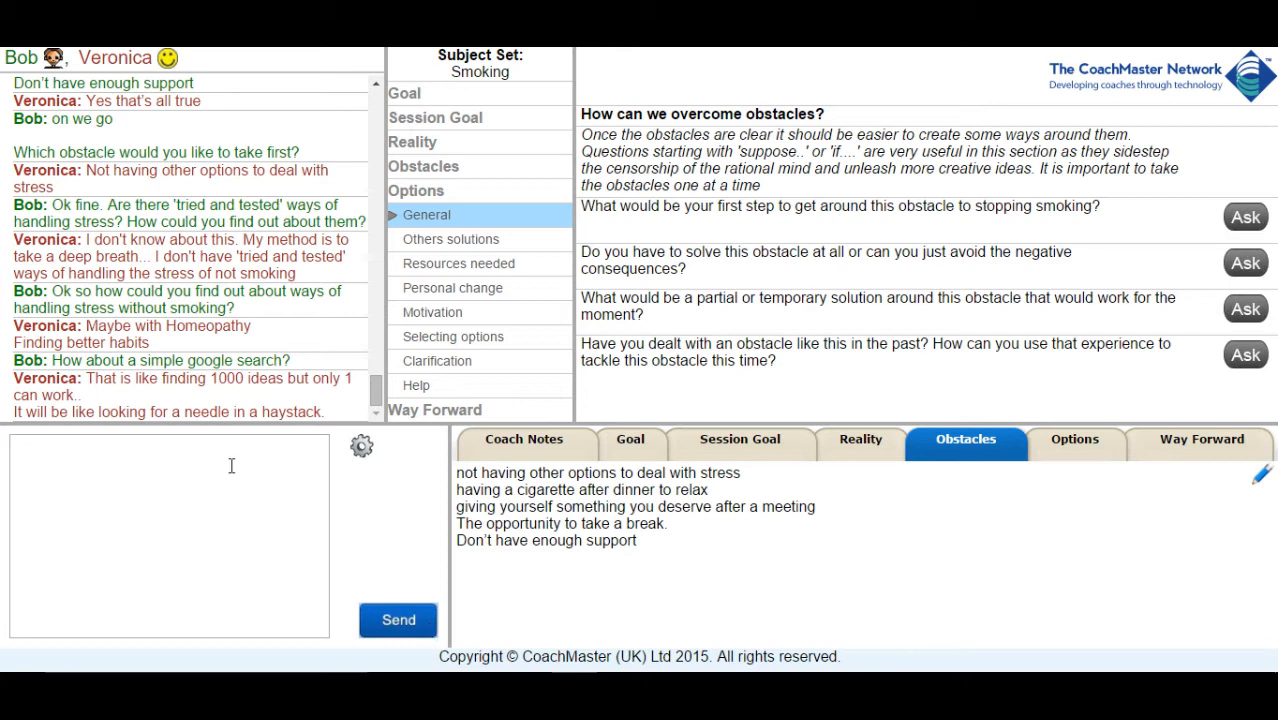
type("ok so do you know someone who handles stress well?")
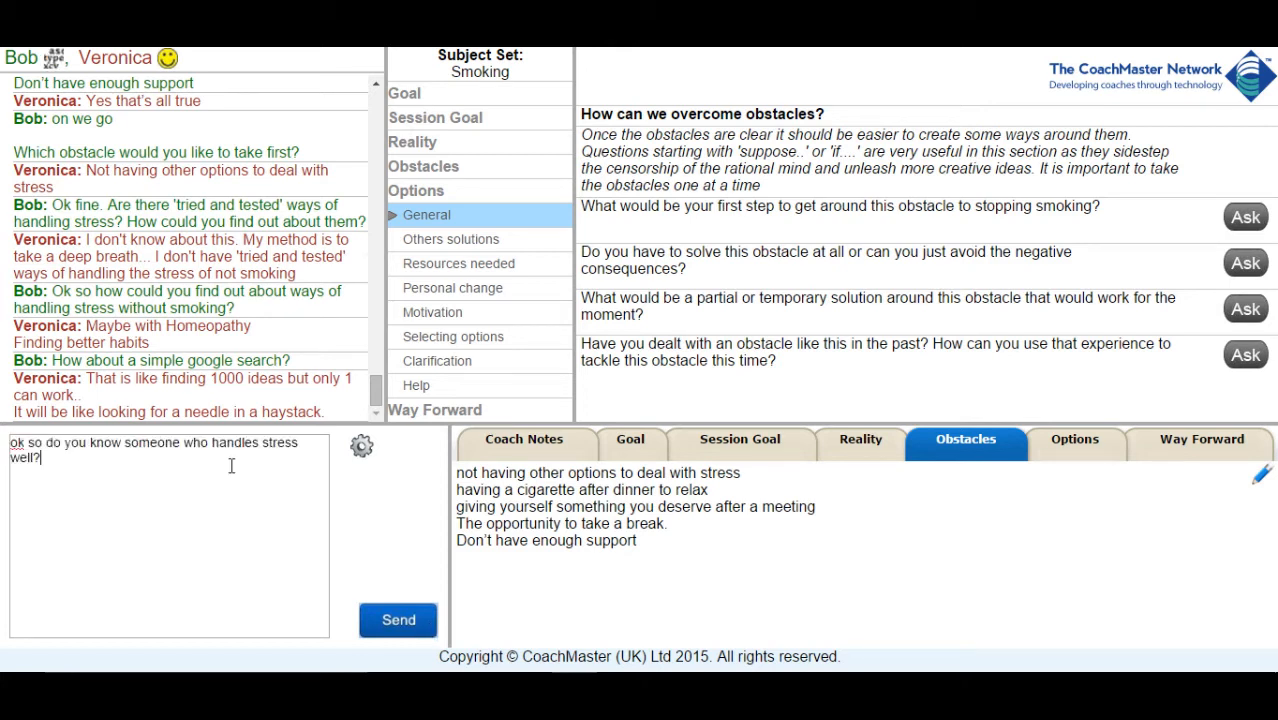
left_click(398, 620)
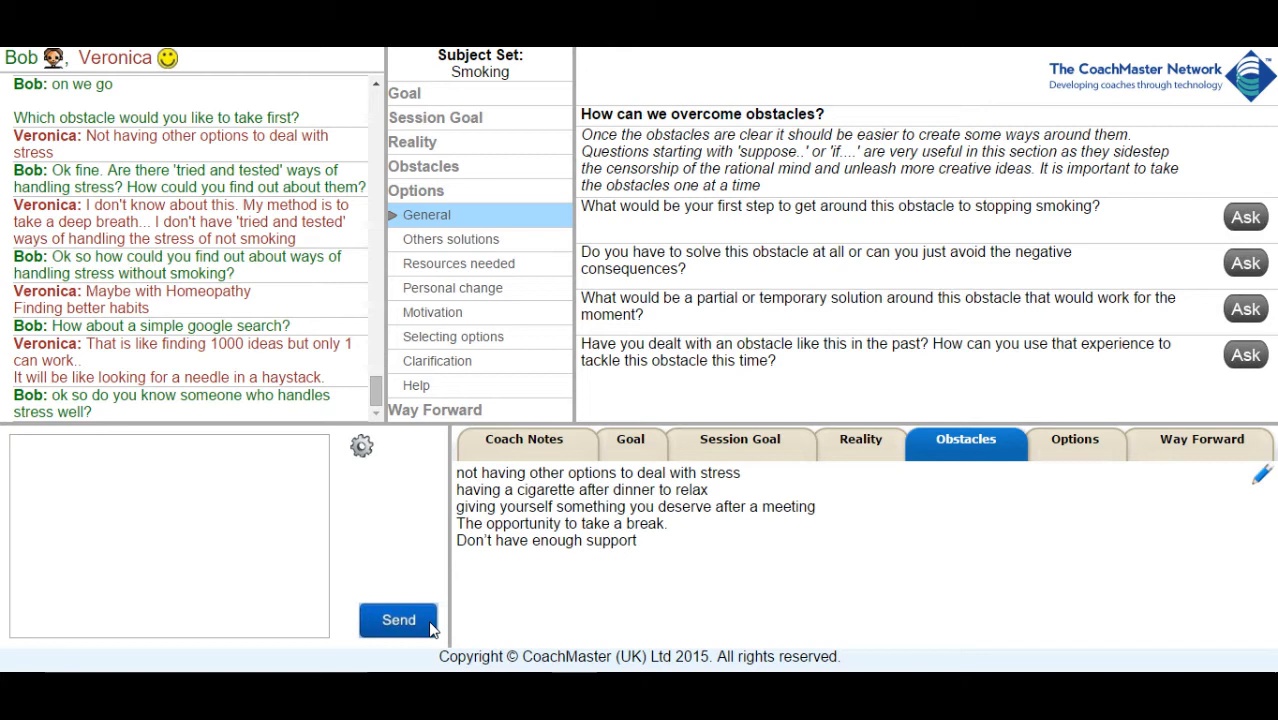
- Ask how her husband could help, then advise 'Probably best not to copy that too much then!'
scroll("down", 3)
type("How could you use him in the nicest sense to help you?")
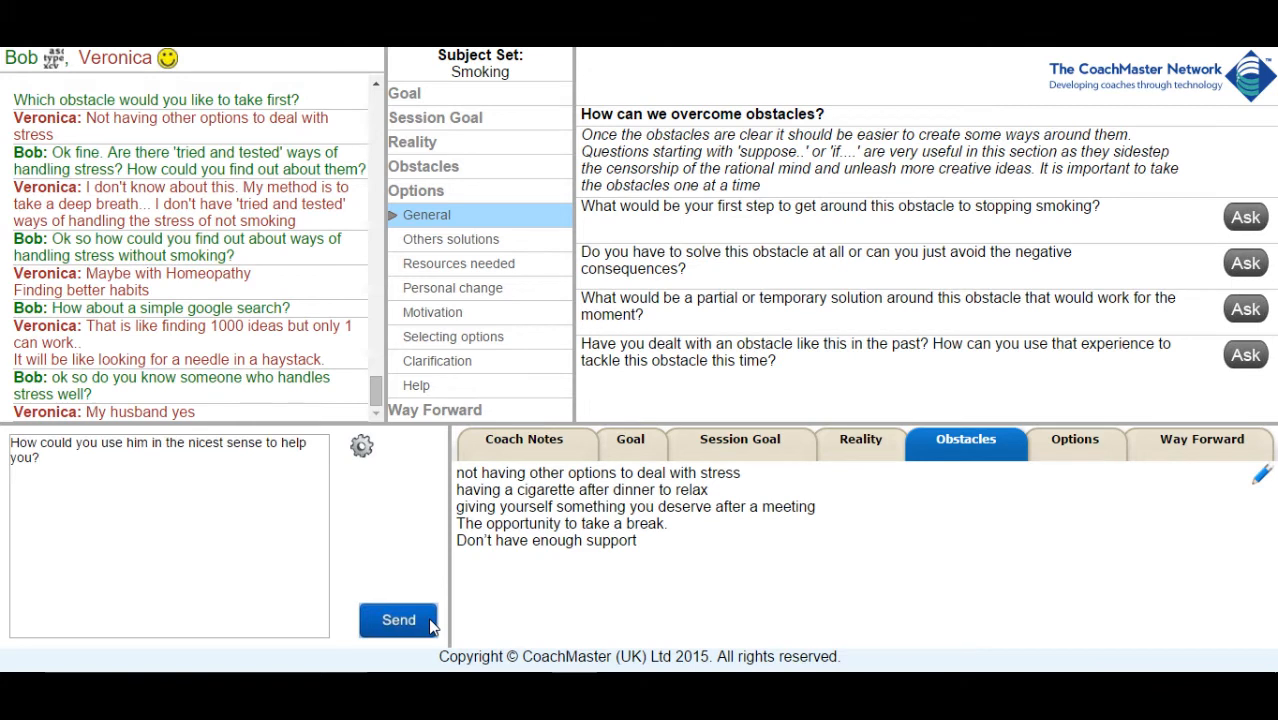
left_click(398, 620)
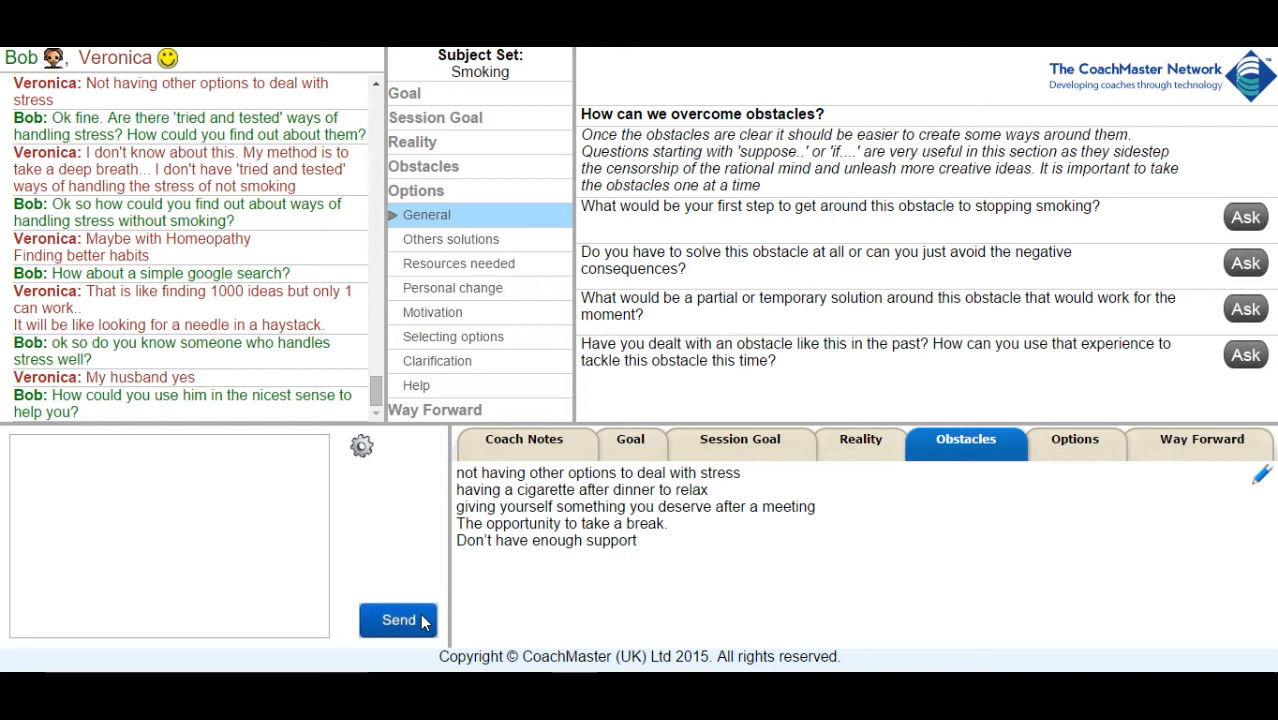
mouse_move(370, 575)
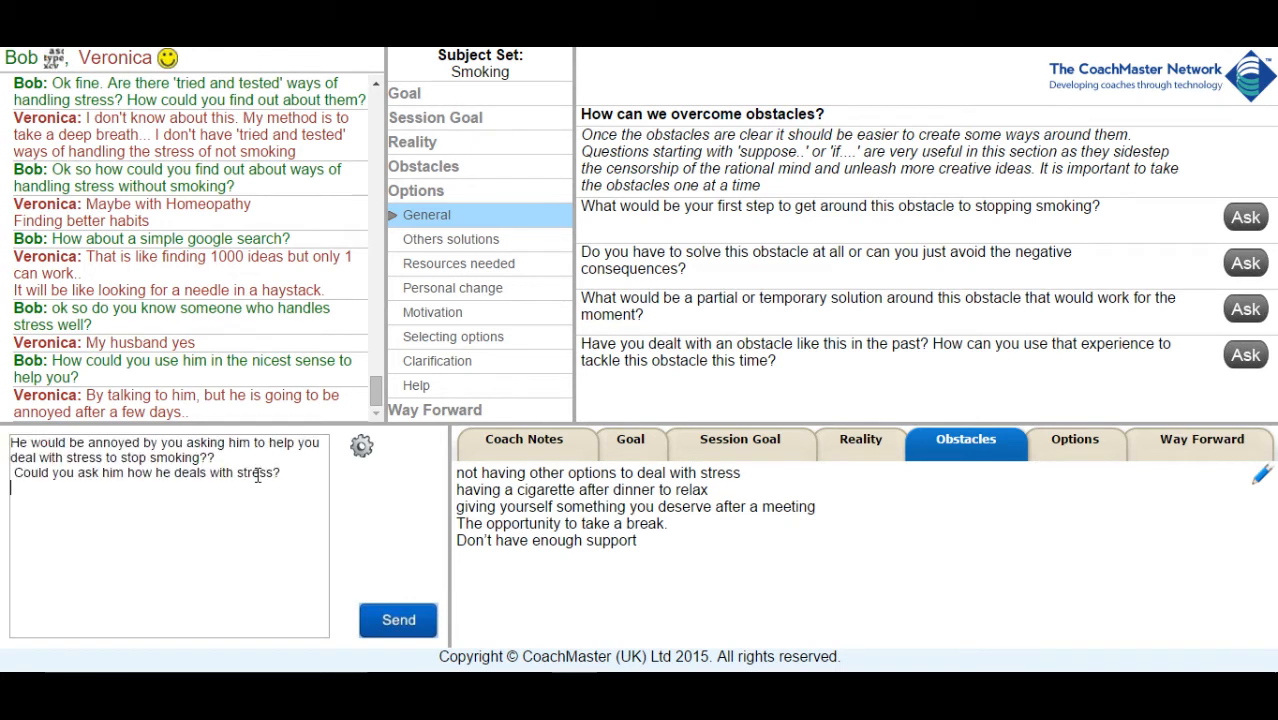
left_click(398, 620)
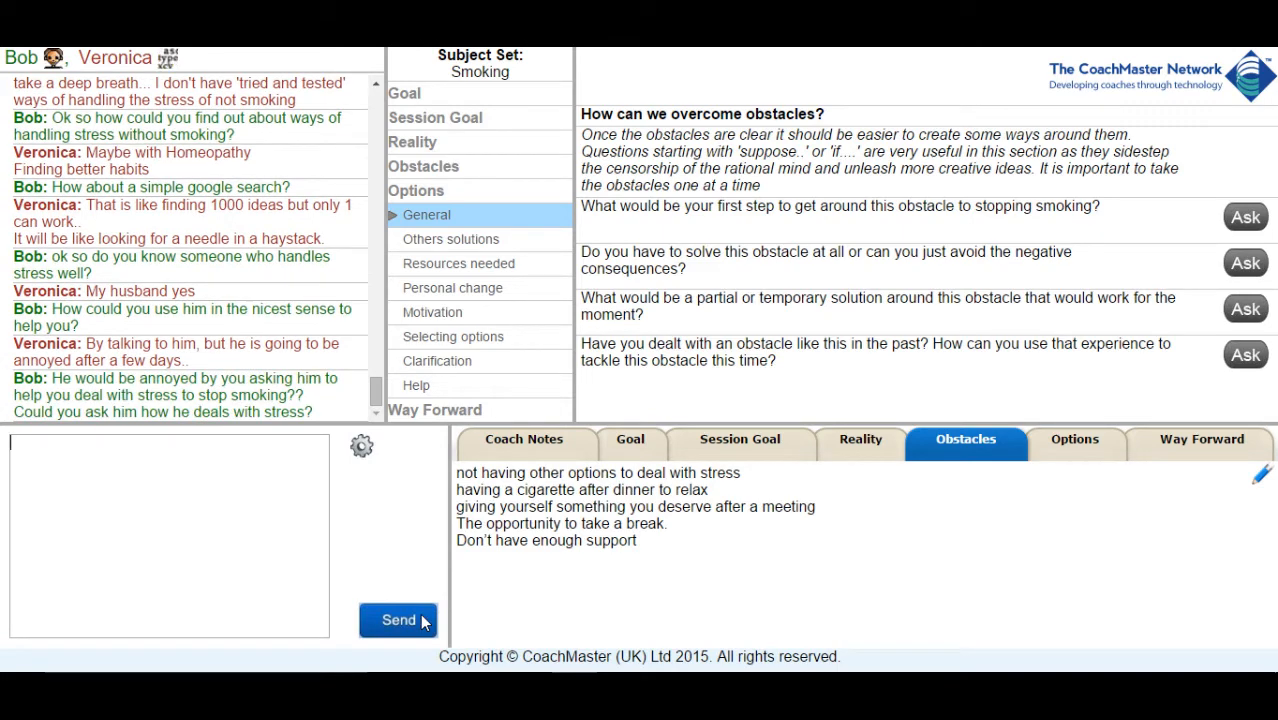
scroll("down", 3)
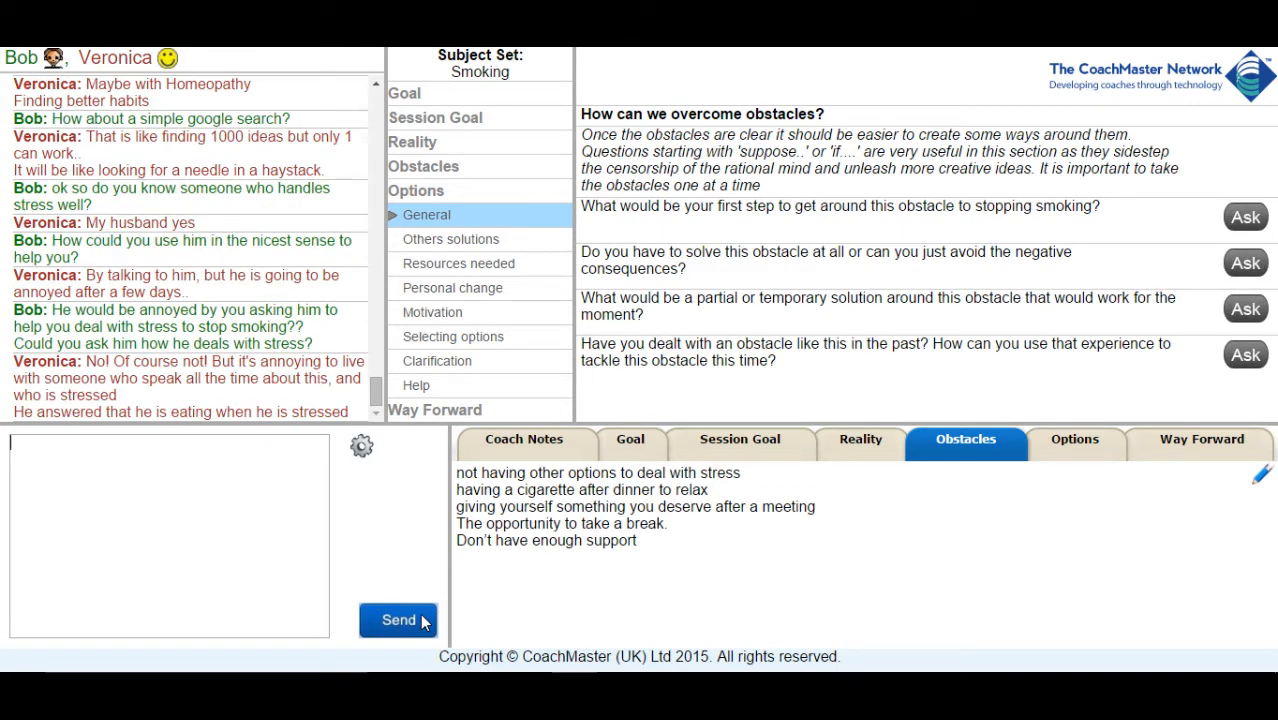
mouse_move(274, 635)
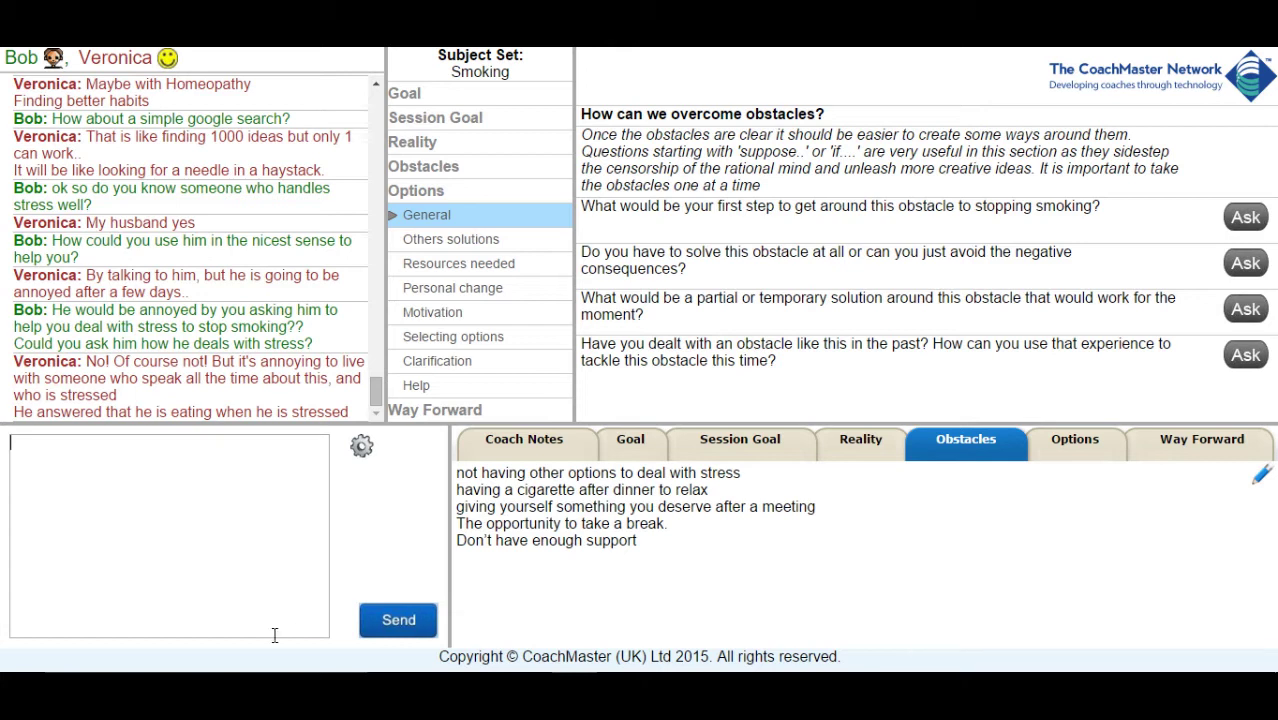
type("Probably best not to copy that too much then!")
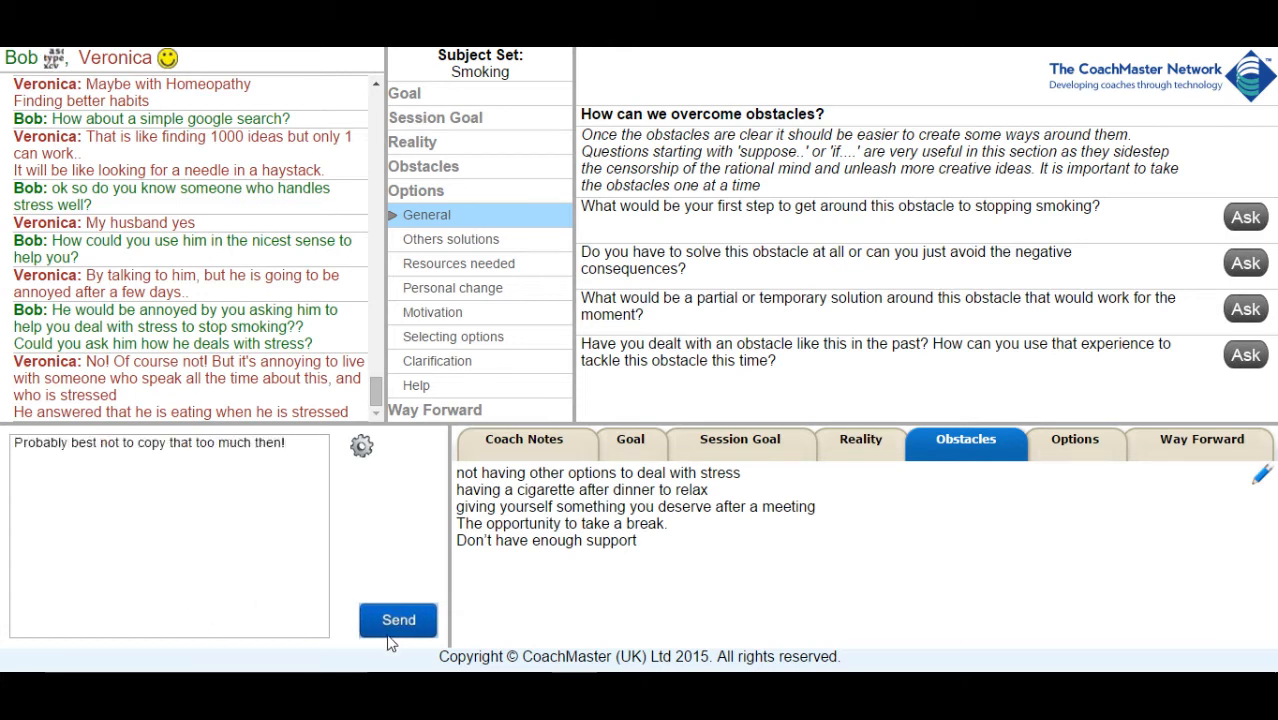
left_click(398, 620)
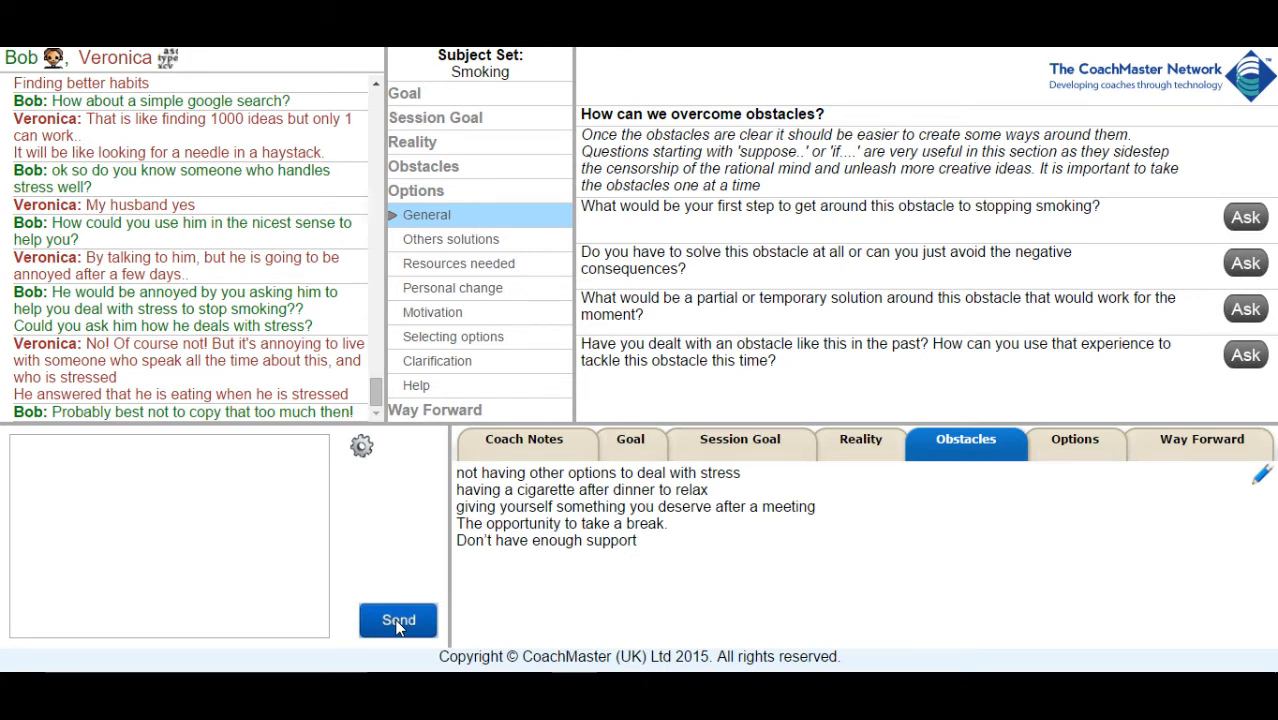
left_click(398, 620)
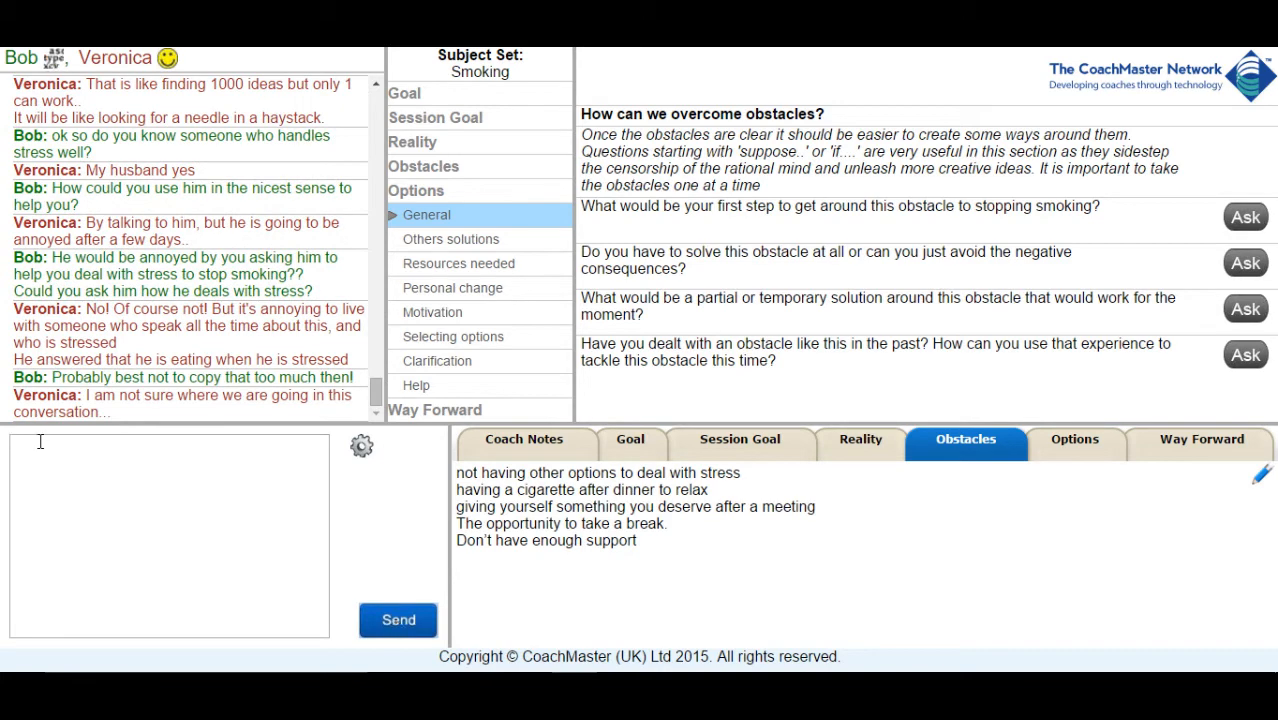
- Propose she talk to her husband before smoking, and send the smokefree.gov stress-relief list
type("We are moving to actions. Is that OK? So one way to at least start would be to agree with your husband that you would talk to him when you are stressed before you had a cigarette?")
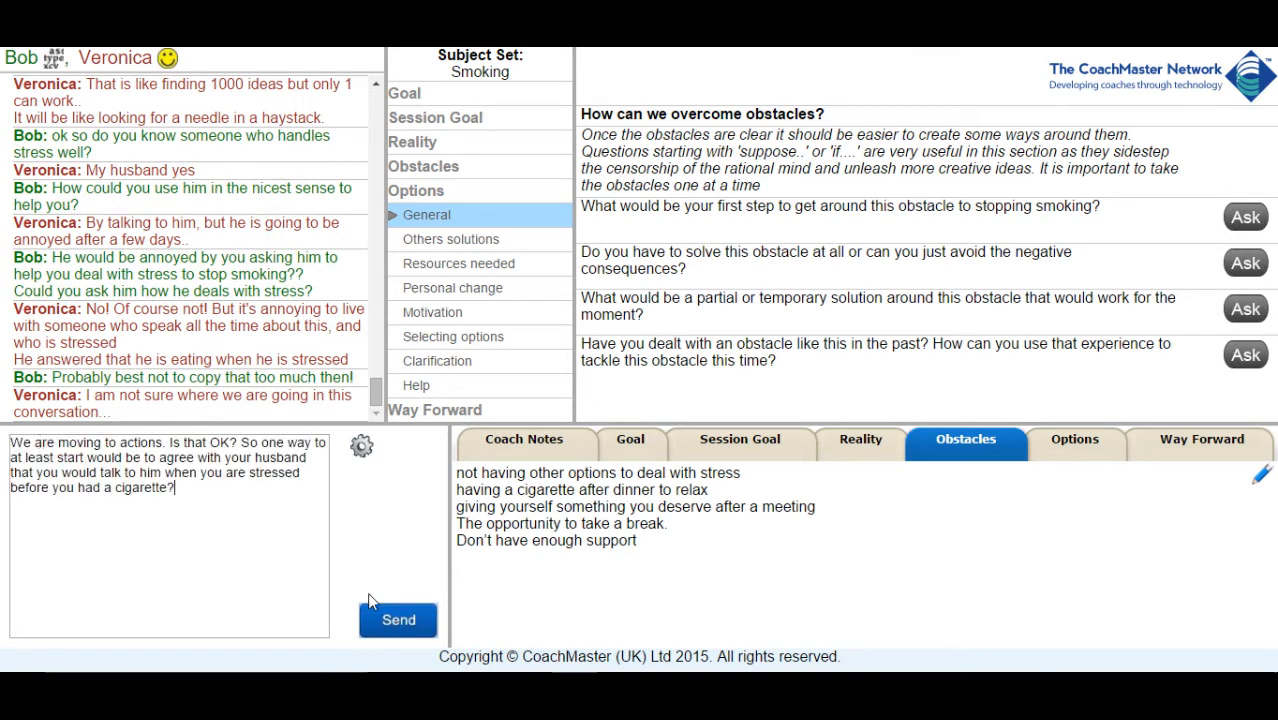
left_click(398, 620)
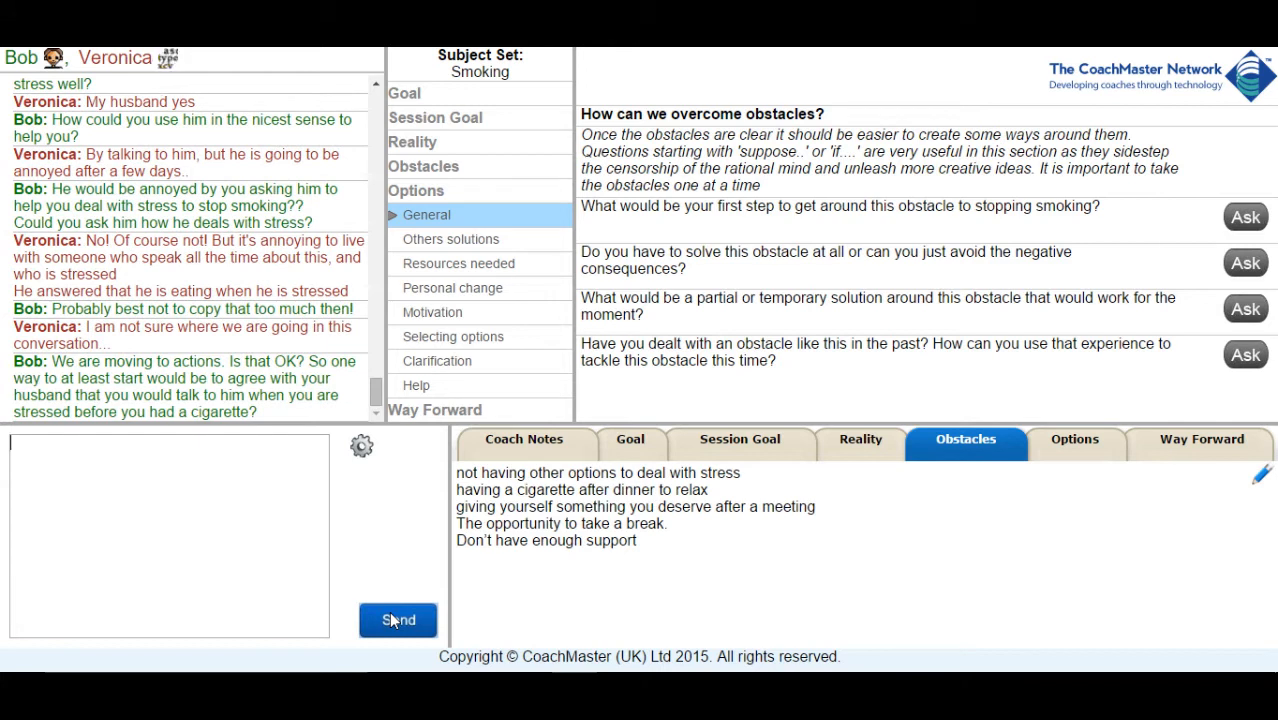
left_click(398, 619)
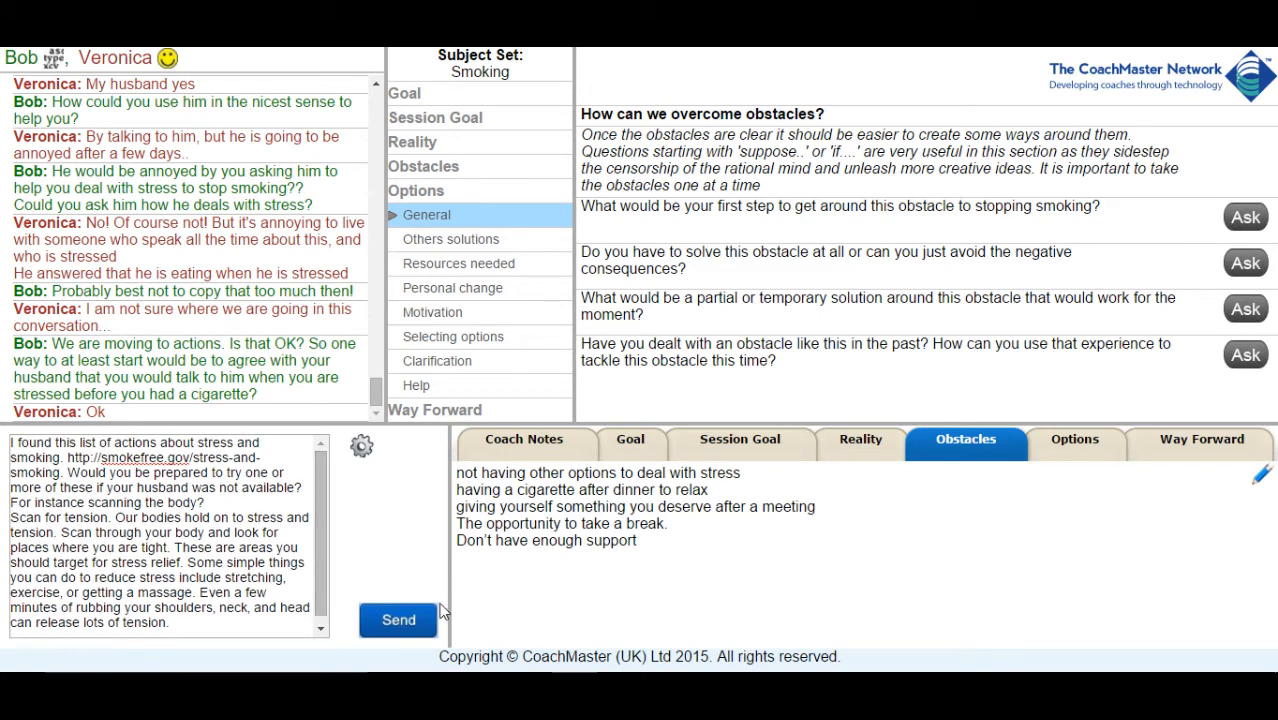
left_click(398, 620)
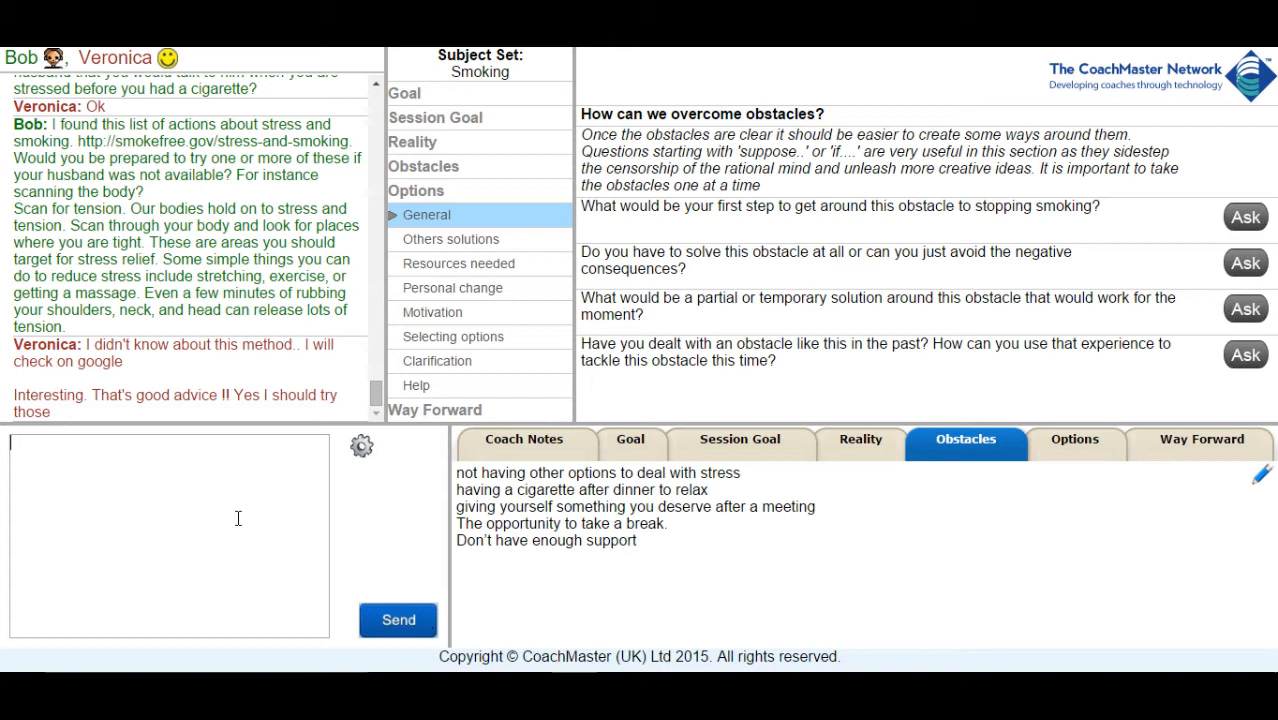
- Ask which tactics could help when she wants to relax with a cigarette
type("Cool. How about the situations where you feel the need to relax with a cigarette or giving your self something you feel you deserve. What tactics could you use there?")
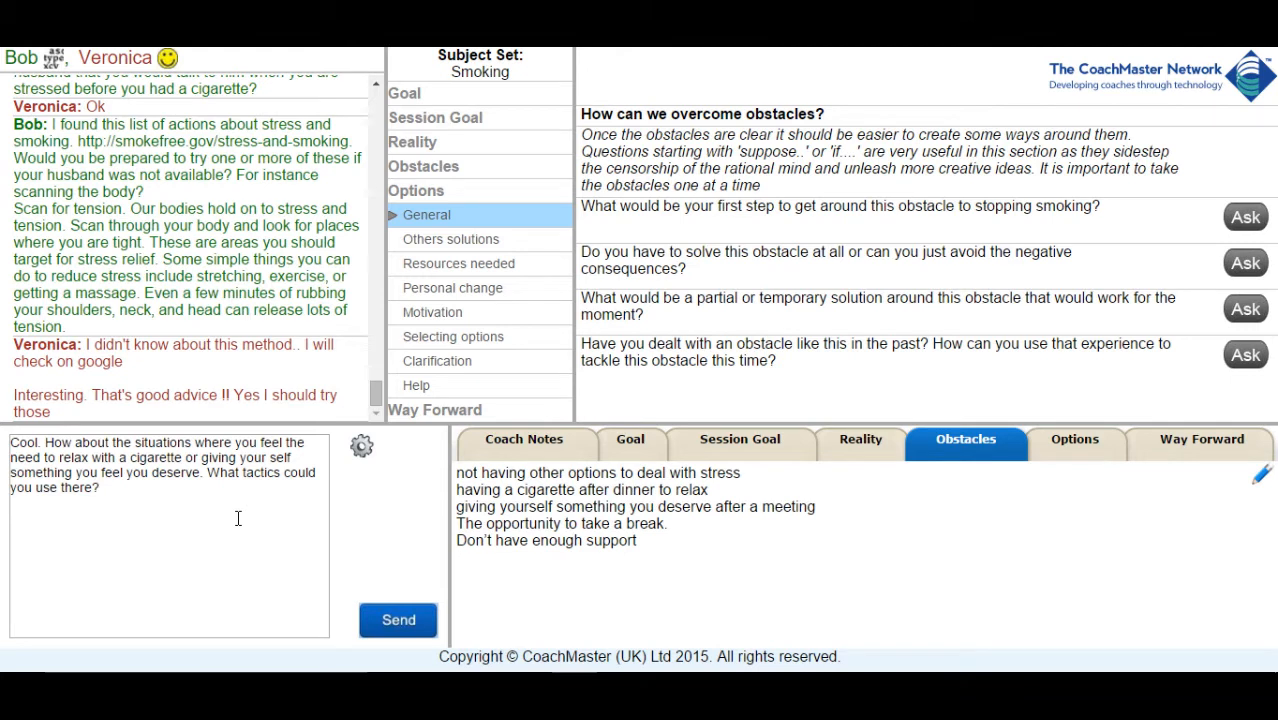
mouse_move(420, 630)
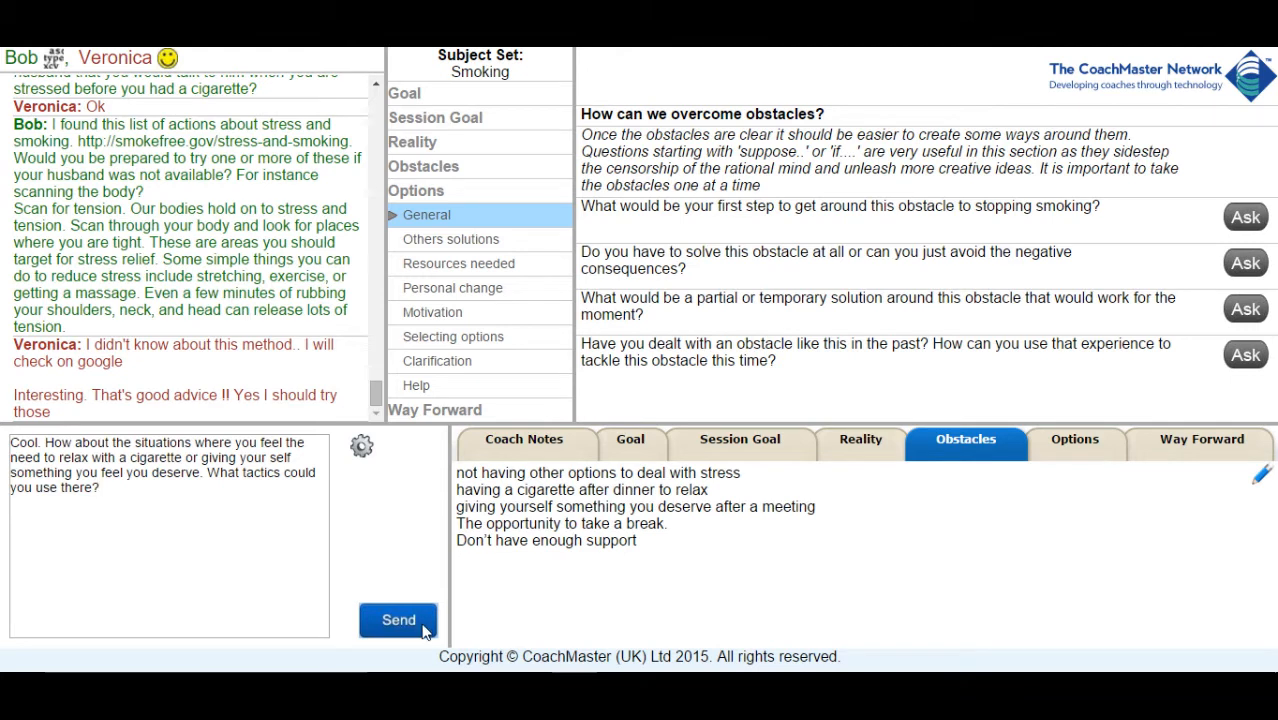
left_click(398, 620)
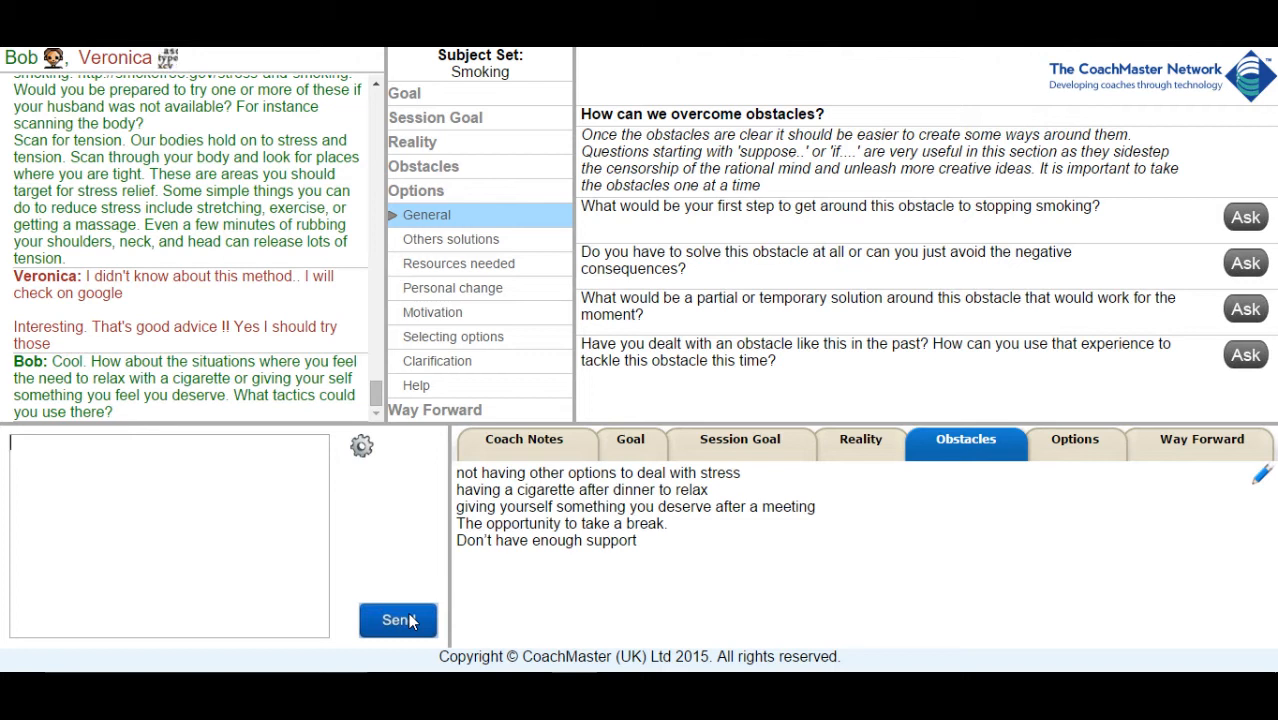
left_click(397, 620)
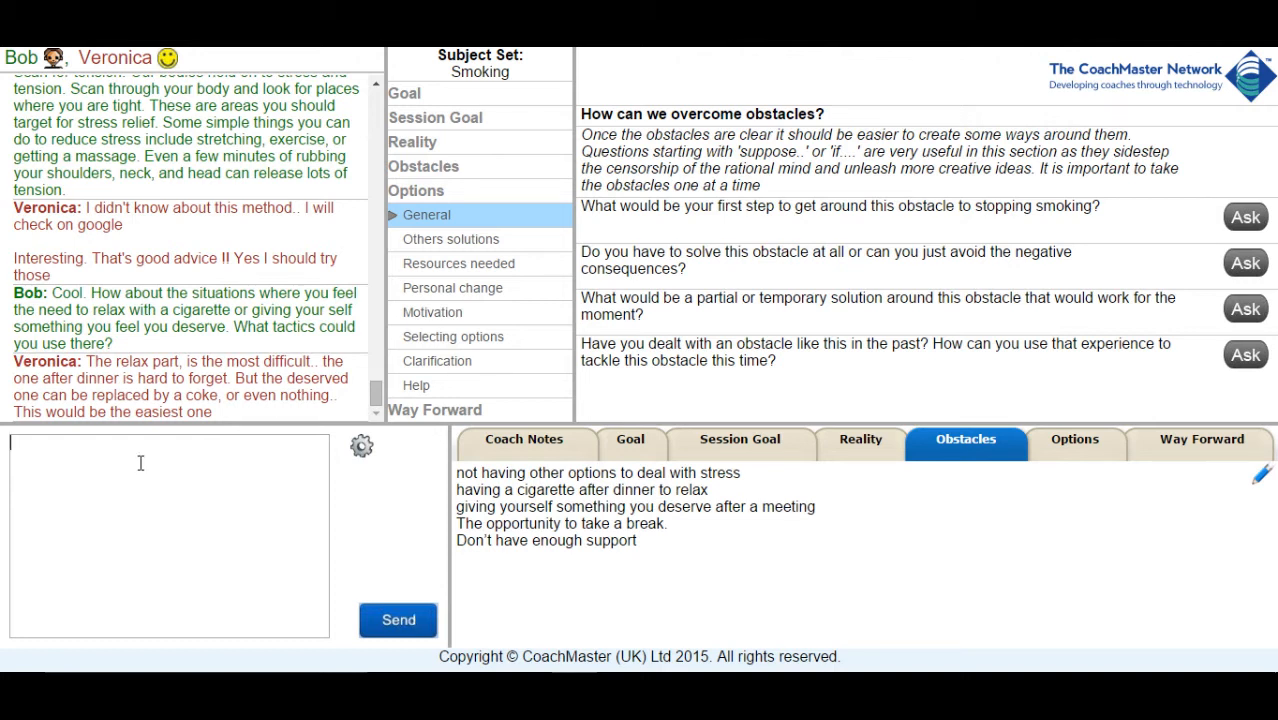
- Offer to find a way of supporting her when she wants to relax, and ask for ideas
type("Ok I would like to find a way of supporting you in the situation where you want to relax. Any ideas?")
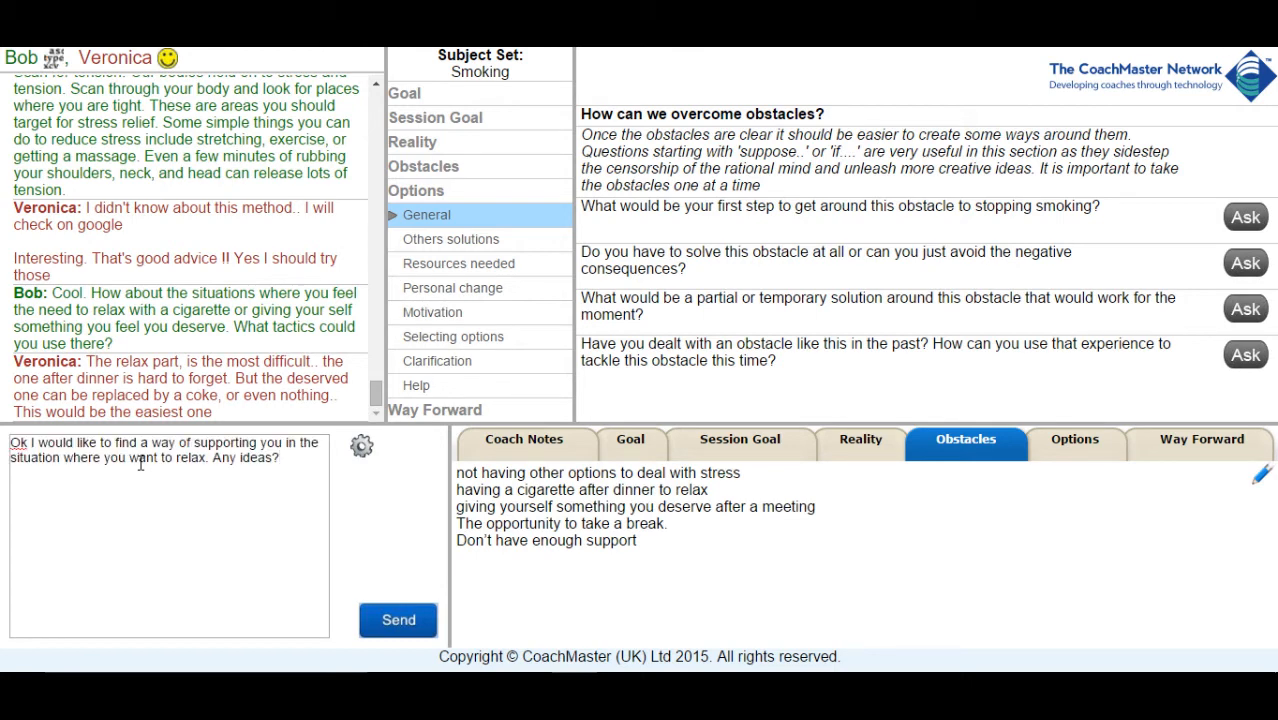
left_click(398, 620)
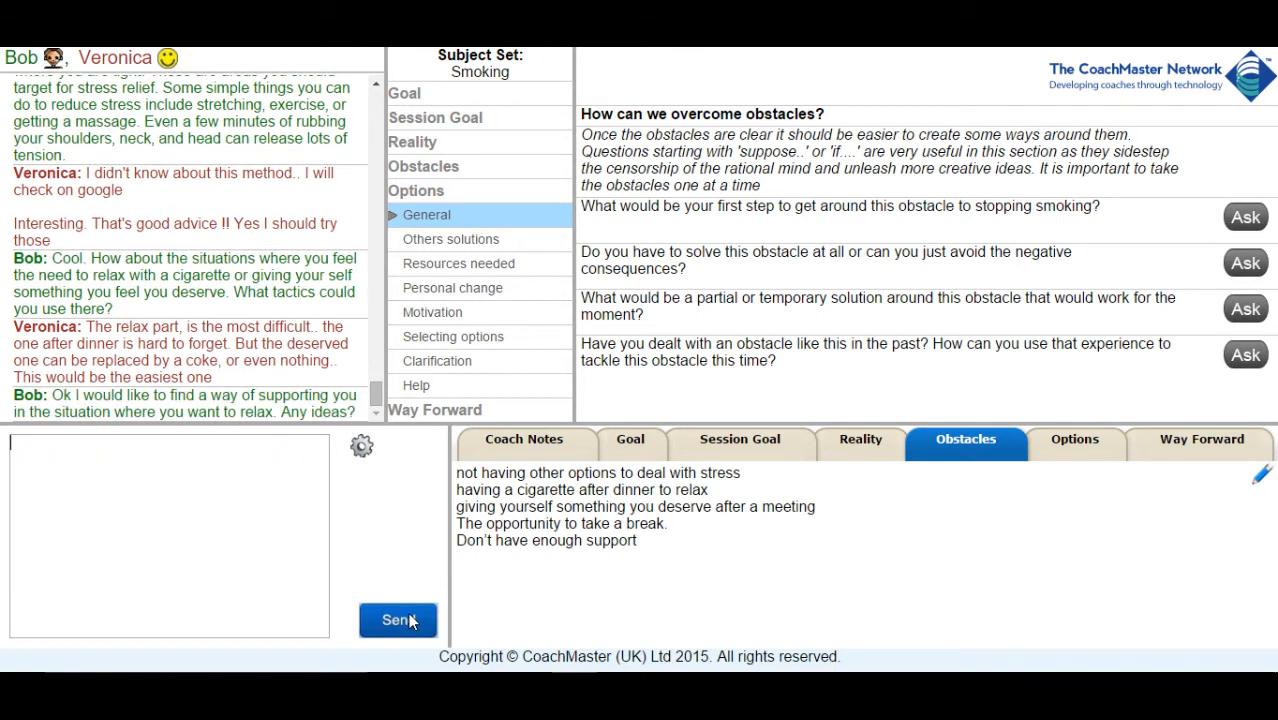
left_click(397, 620)
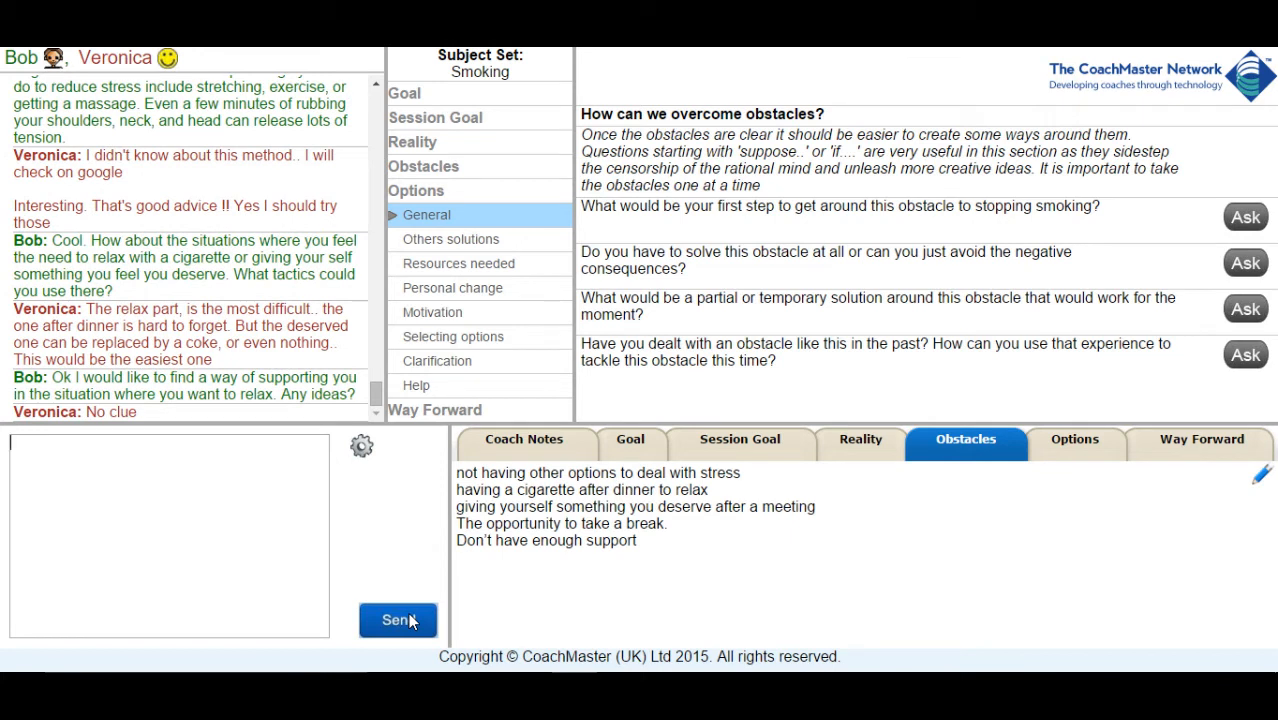
mouse_move(447, 221)
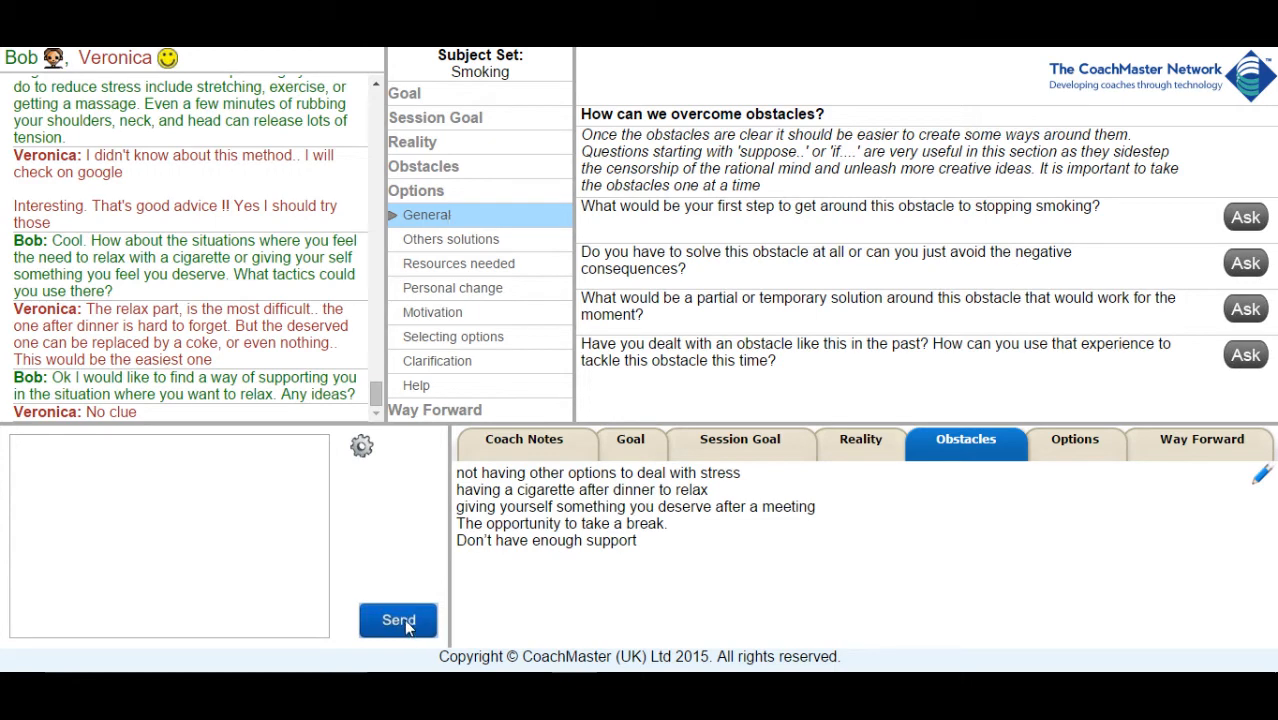
mouse_move(450, 239)
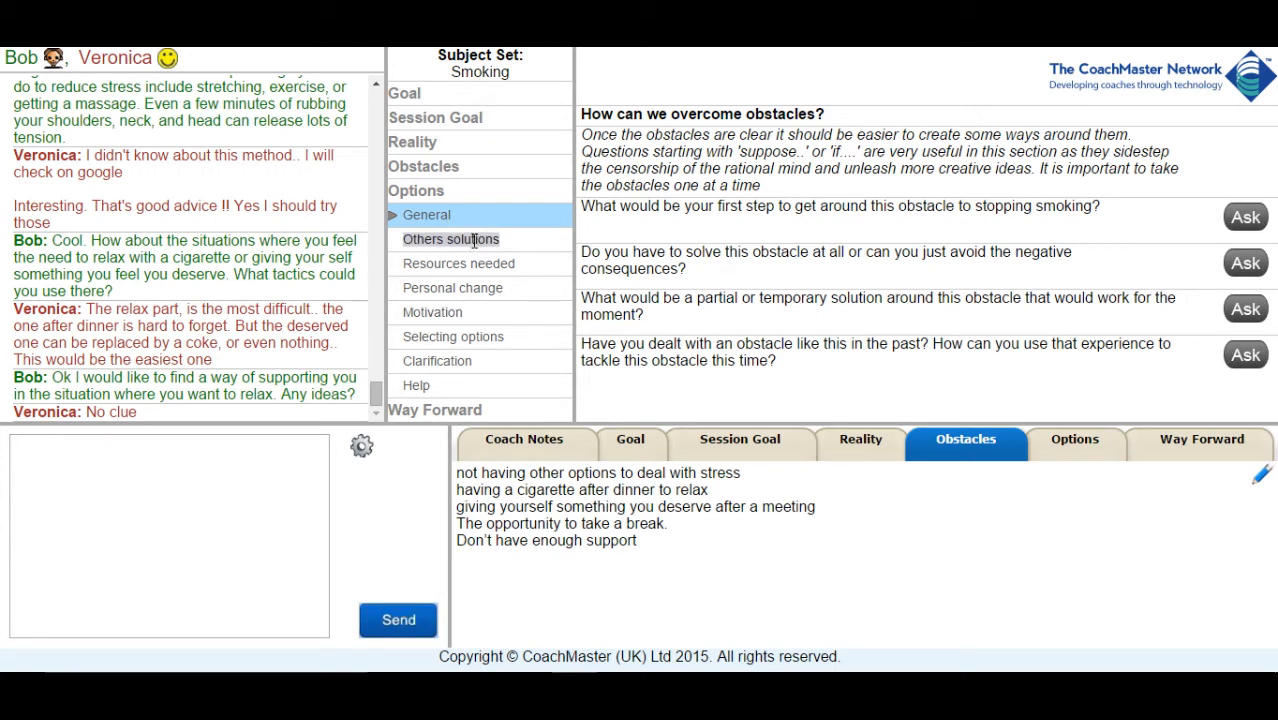
- Show the Others solutions, Resources needed, Personal change, then Motivation option prompts
left_click(451, 239)
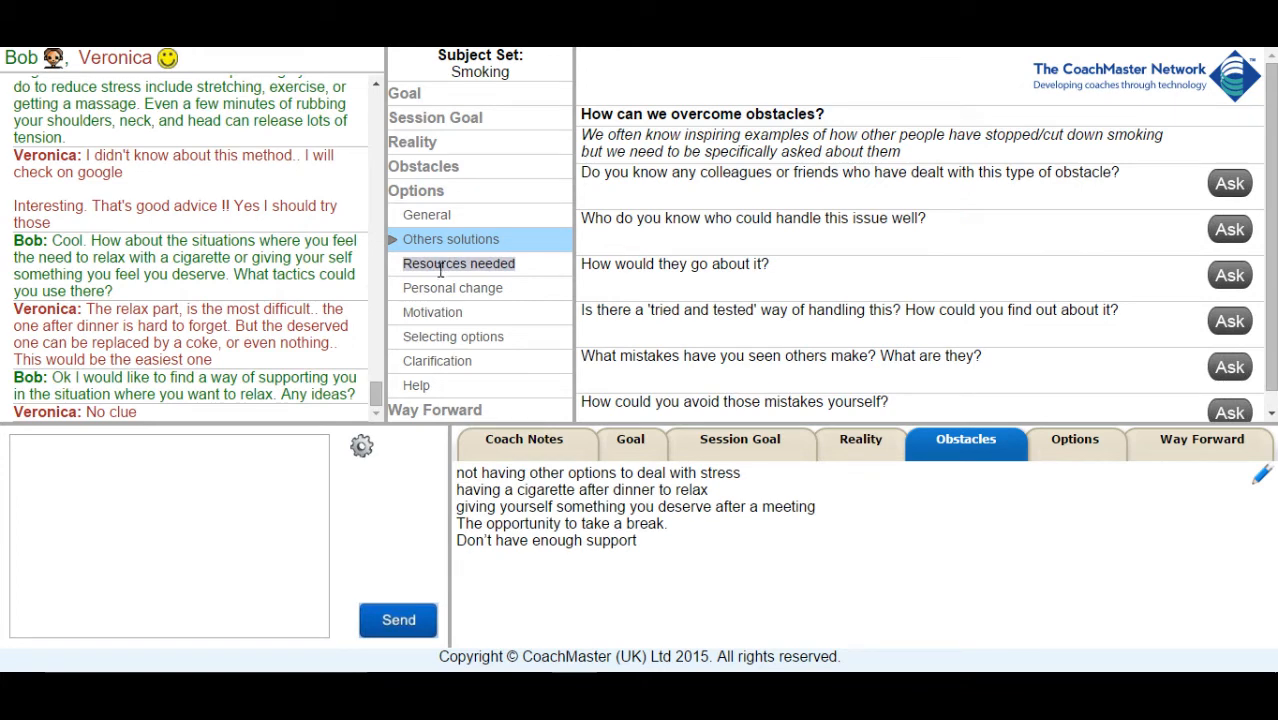
left_click(458, 263)
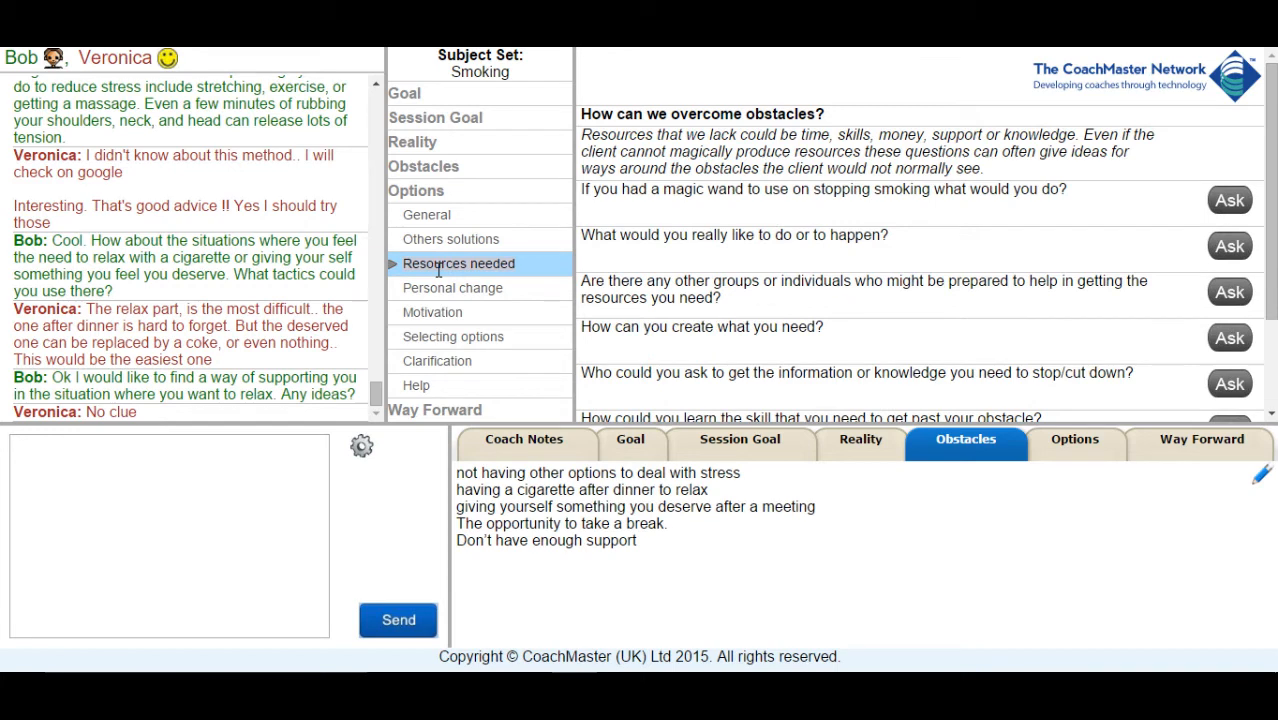
mouse_move(593, 313)
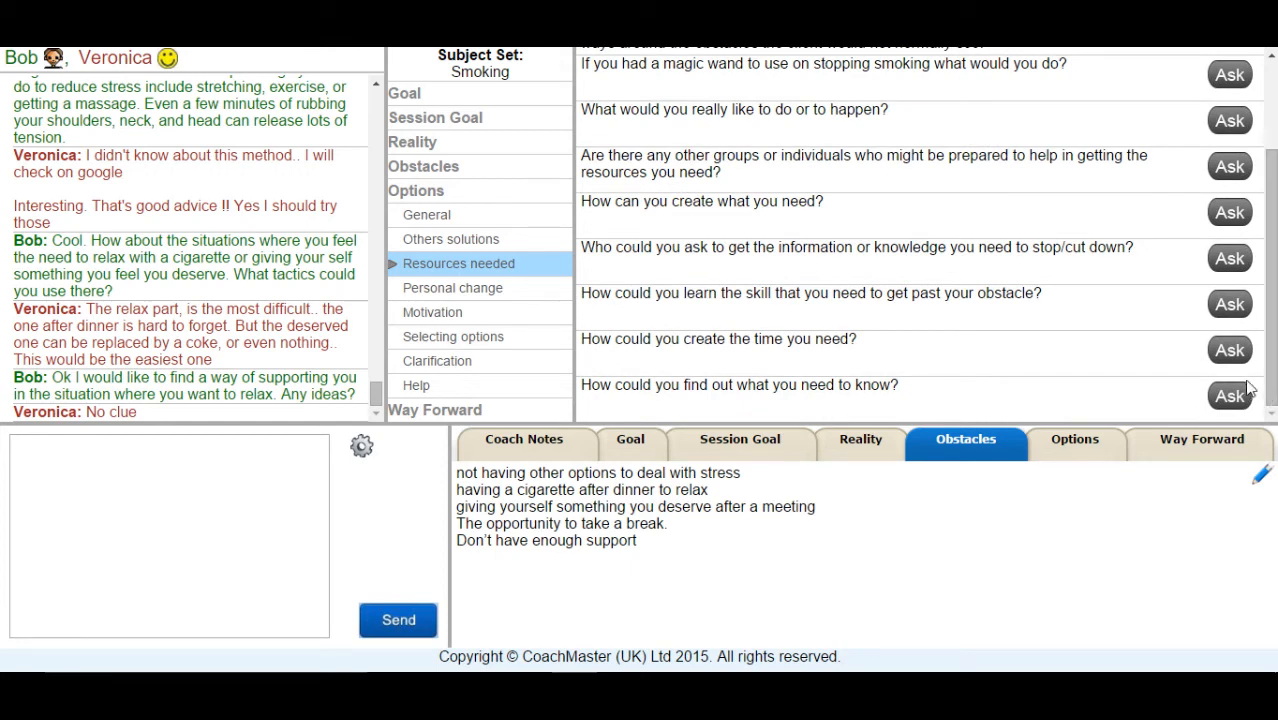
left_click(452, 287)
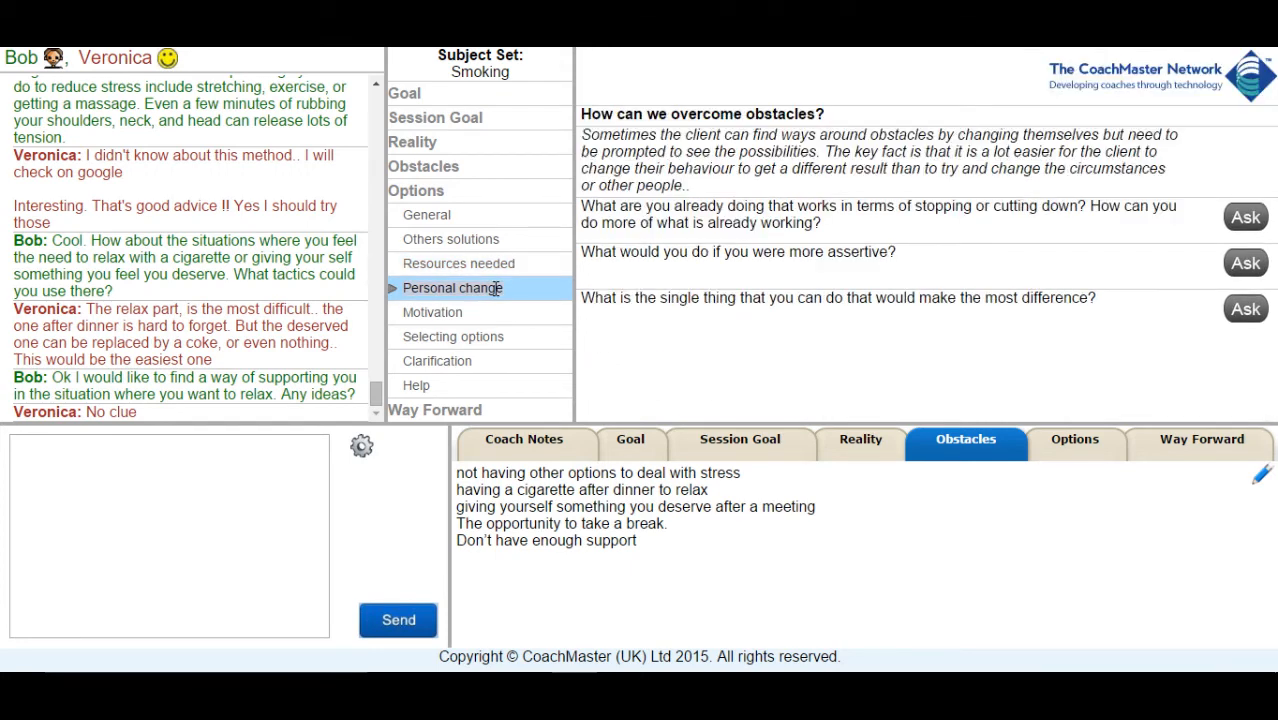
left_click(432, 312)
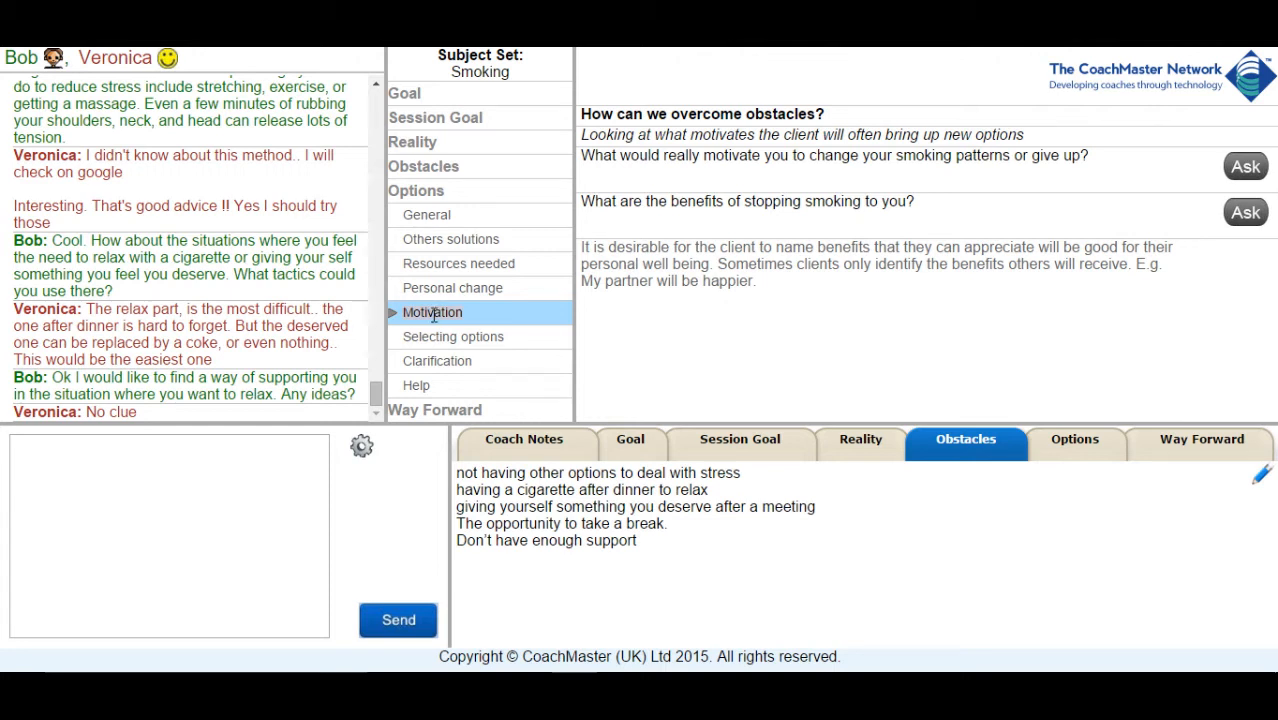
- Ask if she has relaxed without a cigarette and could imagine holiday-style weekends first
type("Have you ever been able to relax without a cigarette?")
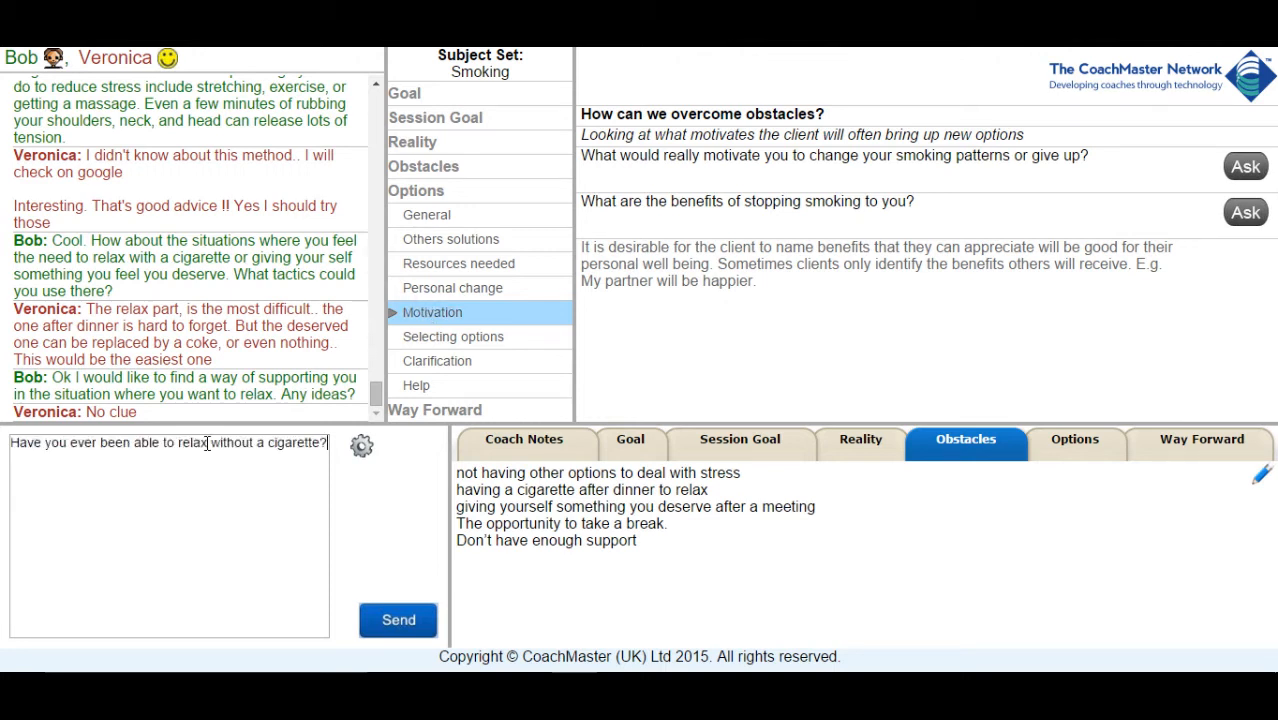
left_click(398, 619)
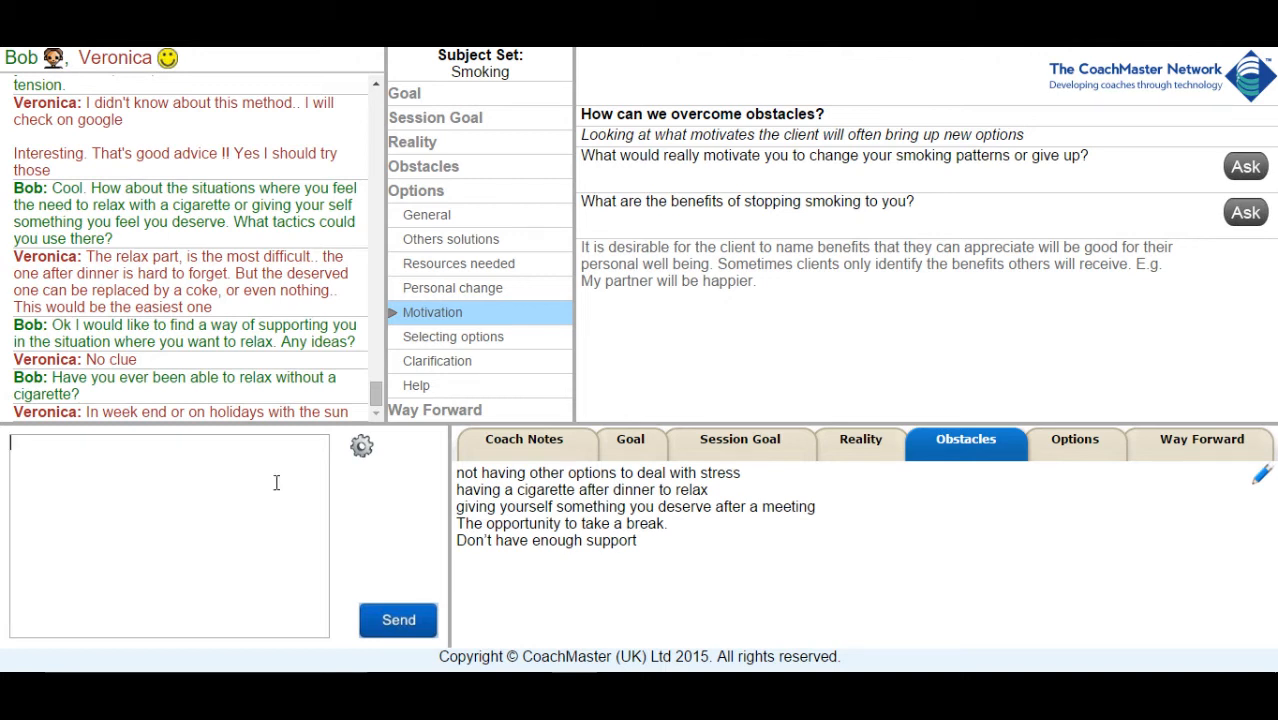
type("Could you at least try to imagine you were on holiday or the weekend before you had a cigarette?")
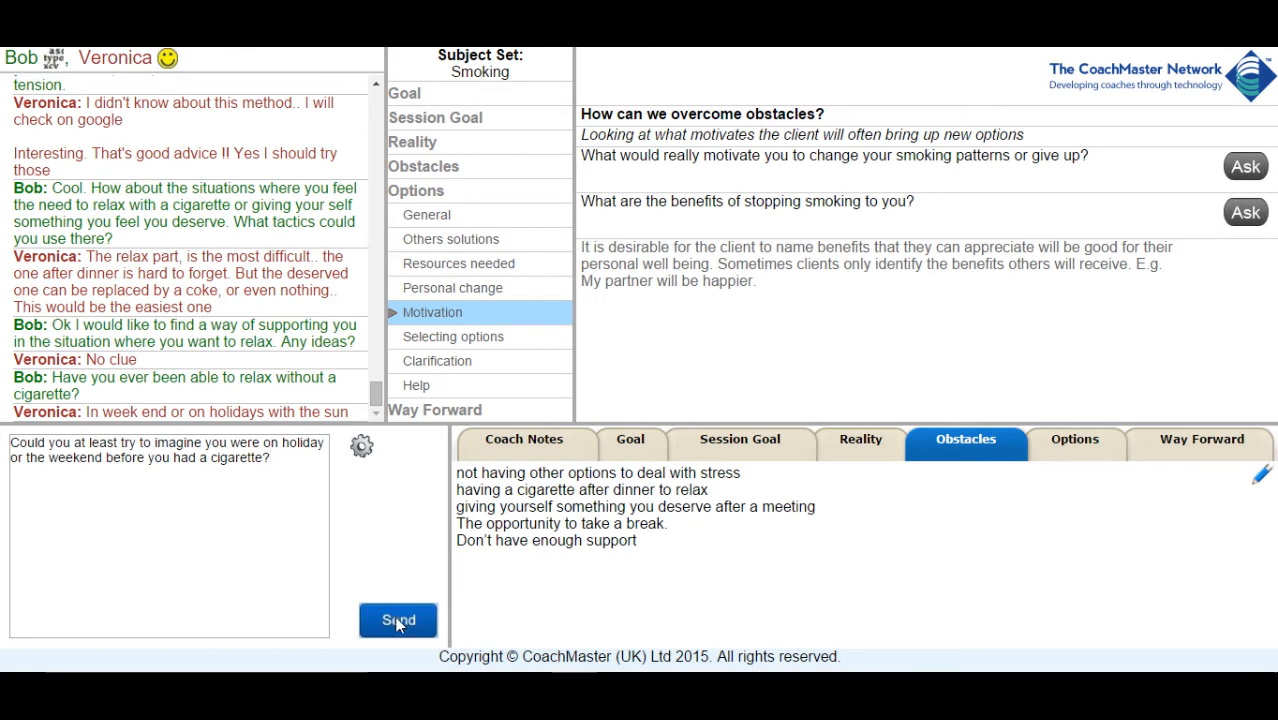
left_click(398, 620)
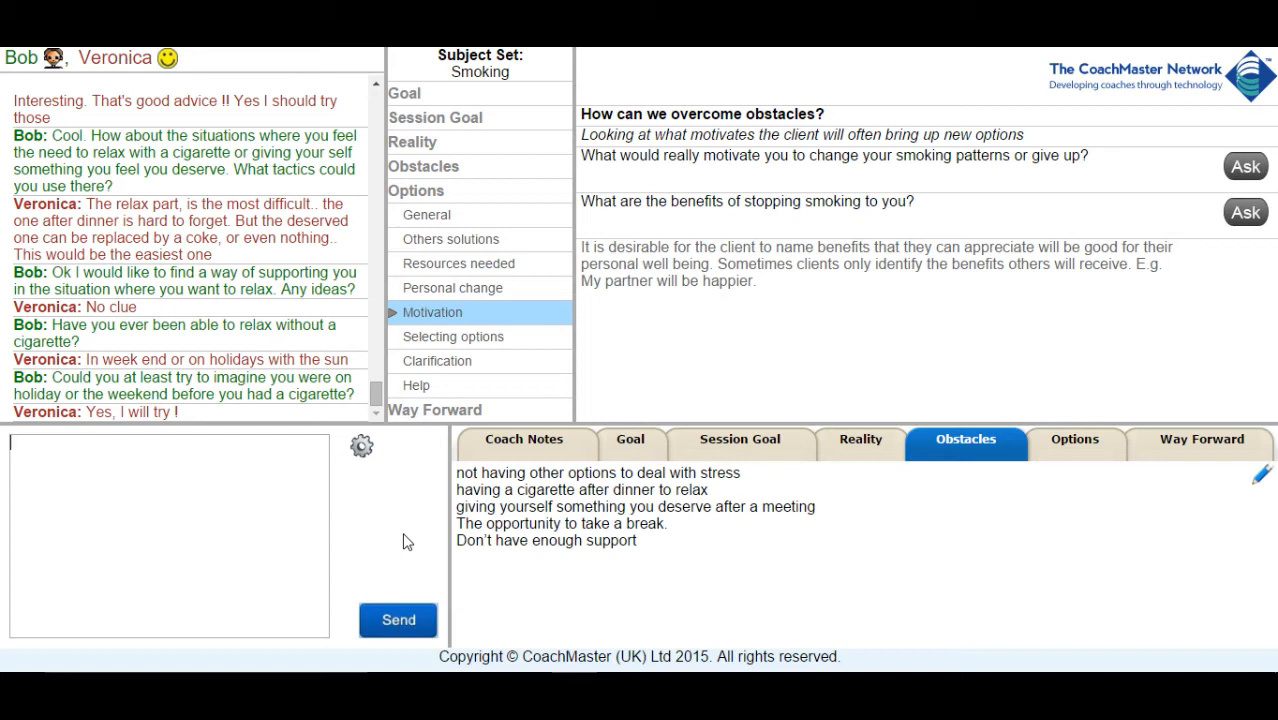
mouse_move(595, 581)
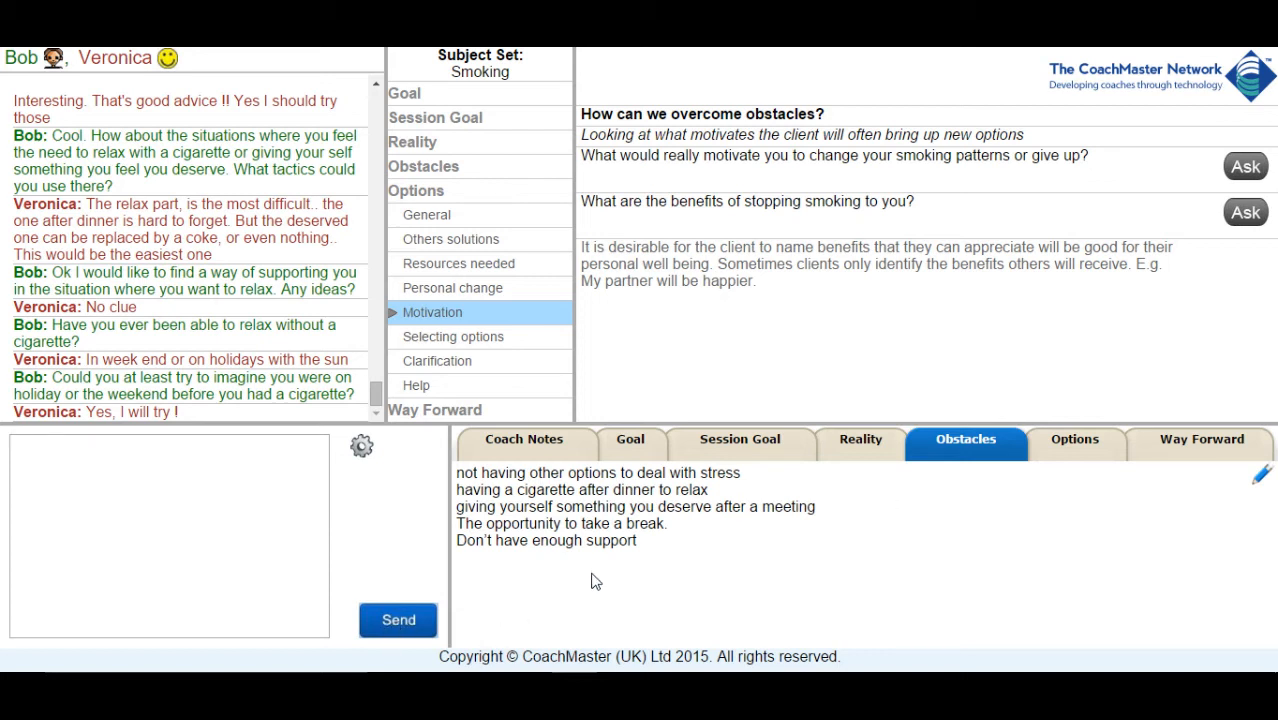
- Select the 'Don't have enough support' obstacle and ask about asking friends for help
double_click(555, 540)
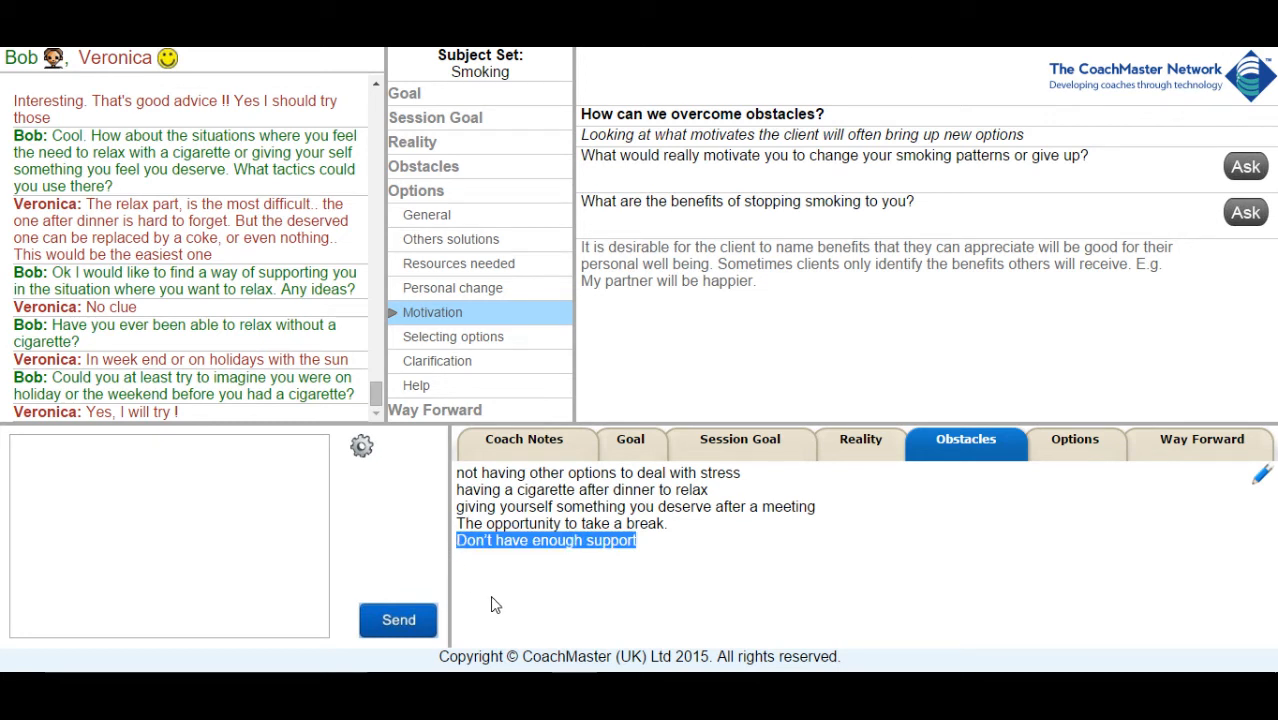
mouse_move(395, 588)
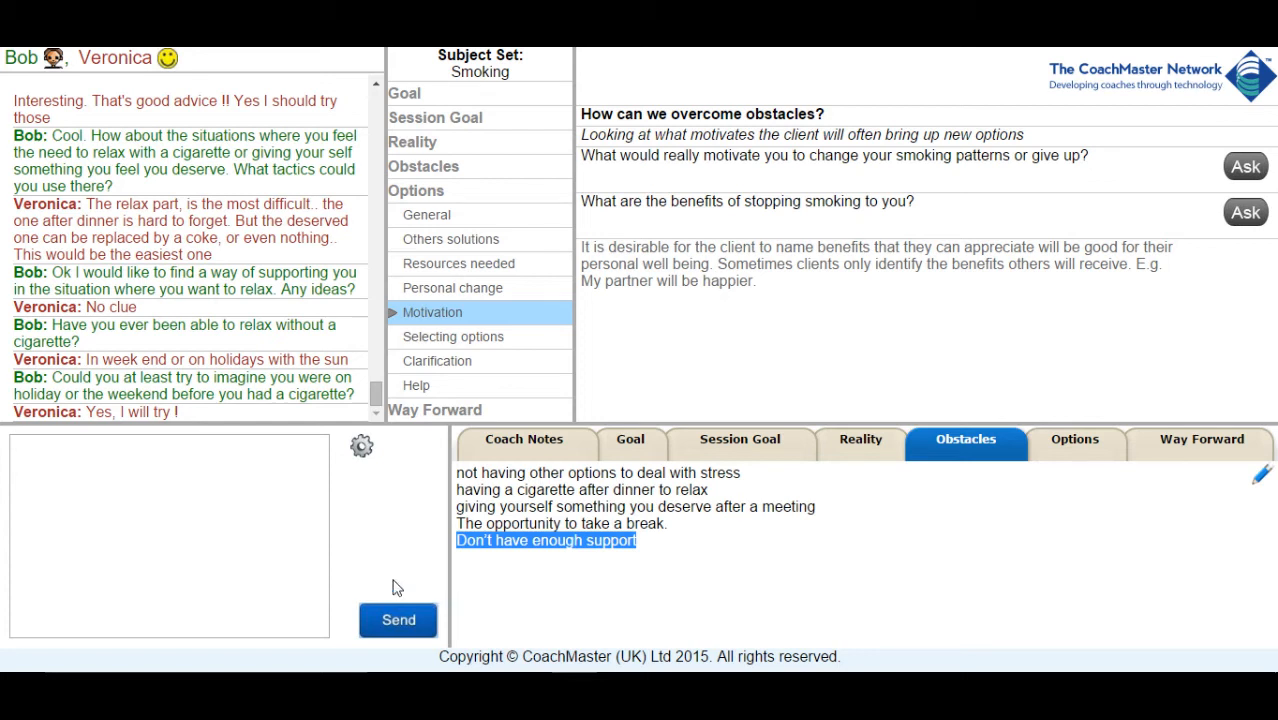
left_click(139, 512)
type("How about support.  Would you be prepared to ask your friends to help?")
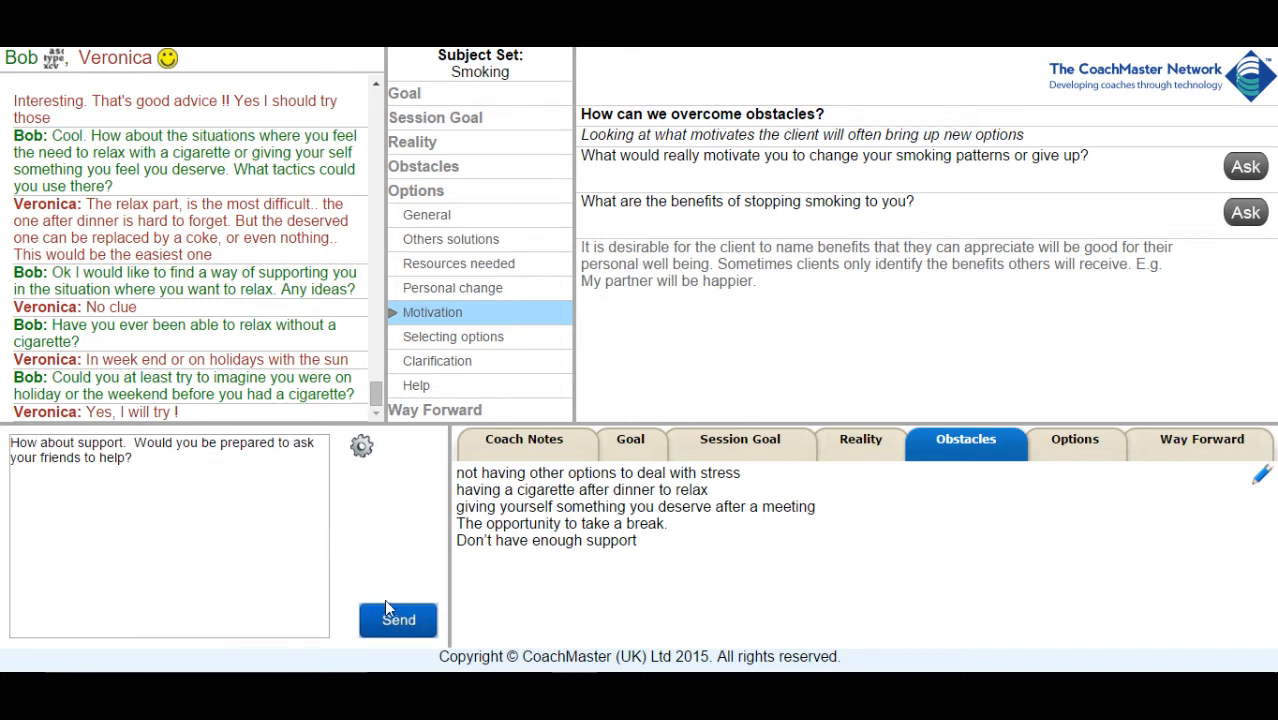
left_click(398, 619)
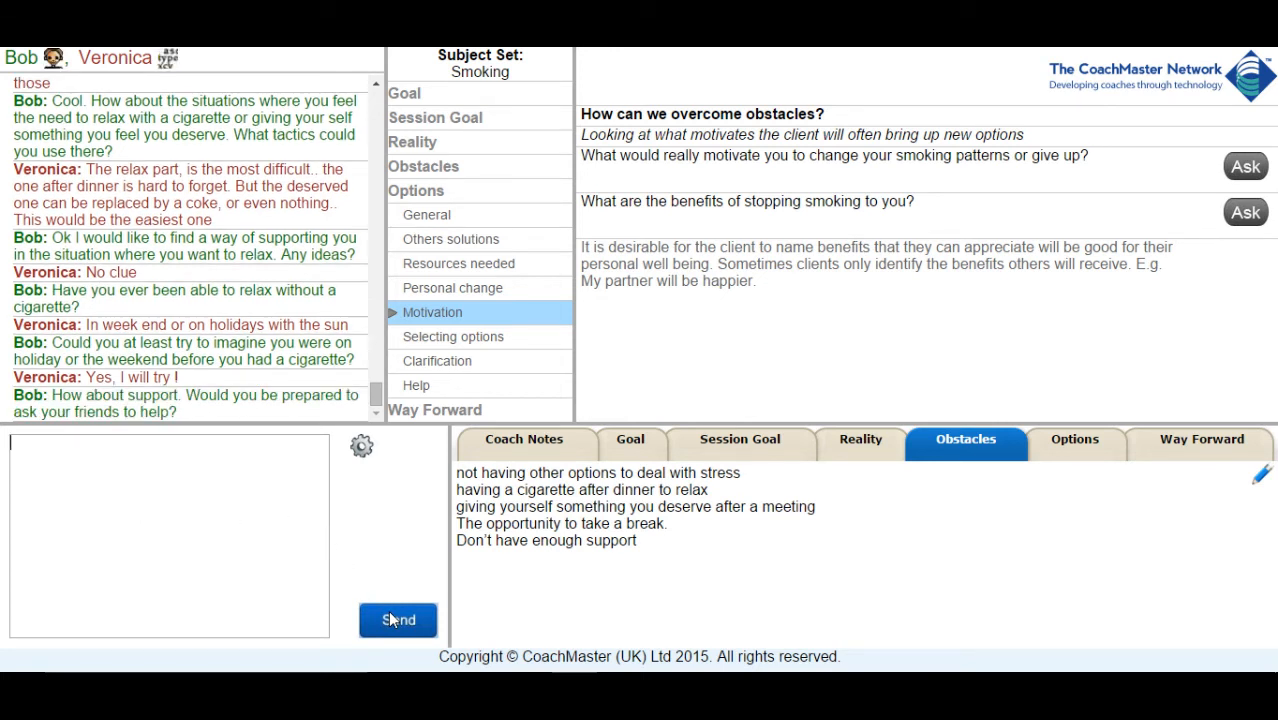
- Send a recap of the agreed options and open the Options note for editing
left_click(398, 620)
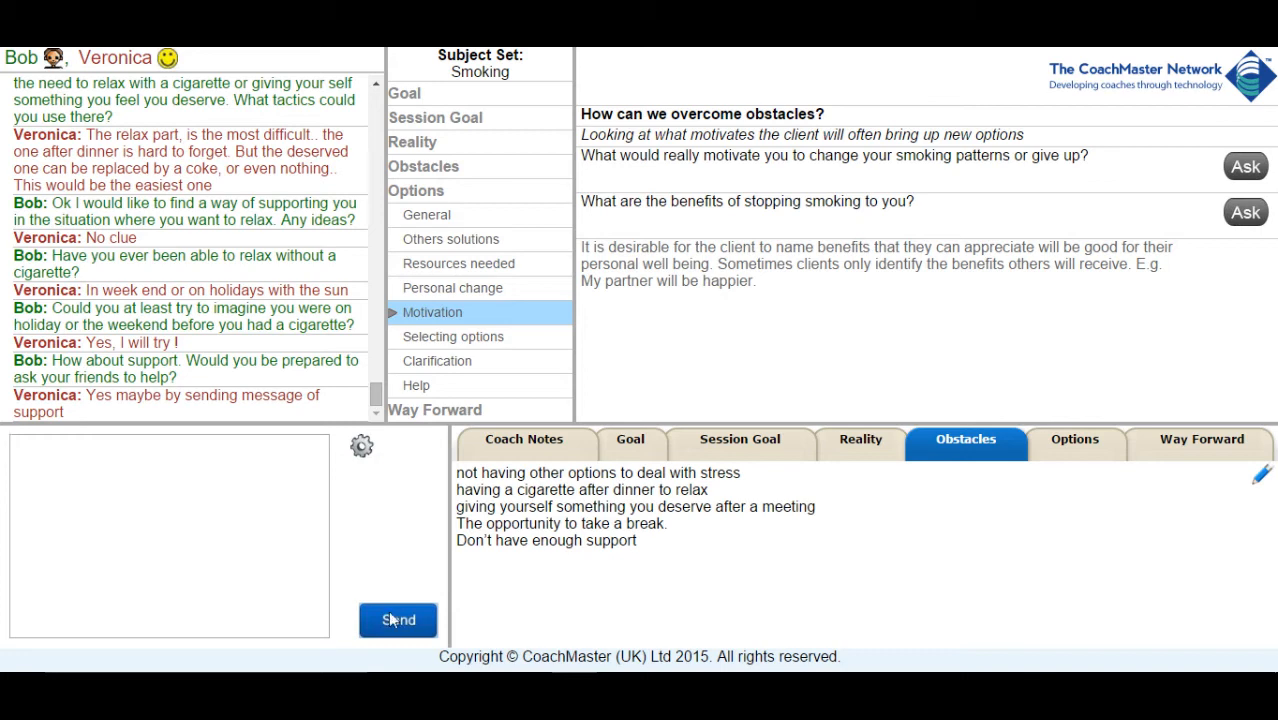
mouse_move(309, 567)
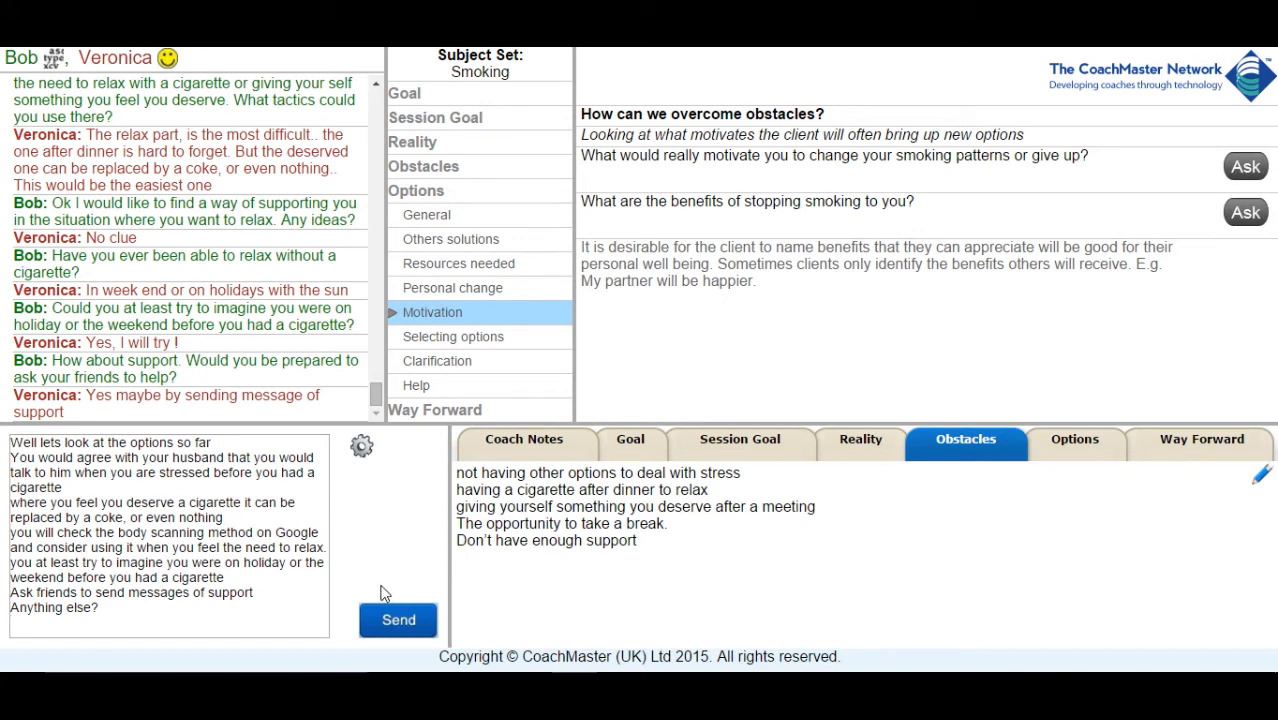
left_click(398, 619)
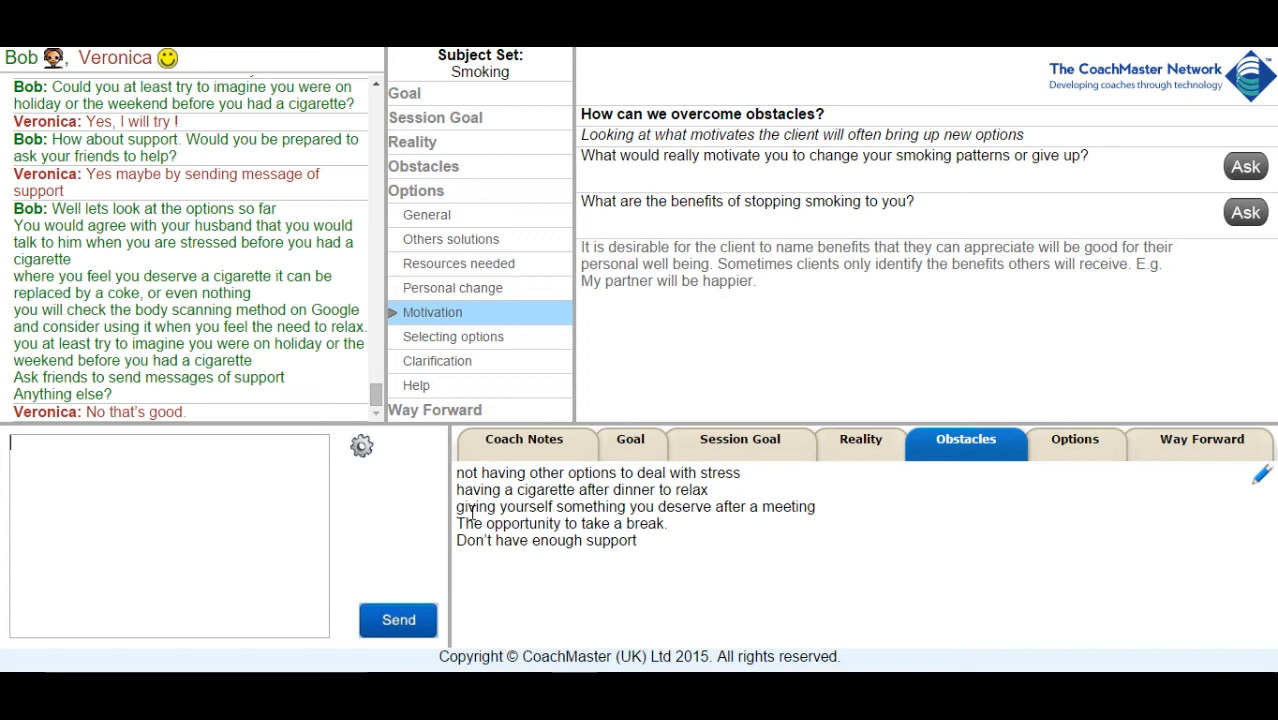
mouse_move(967, 523)
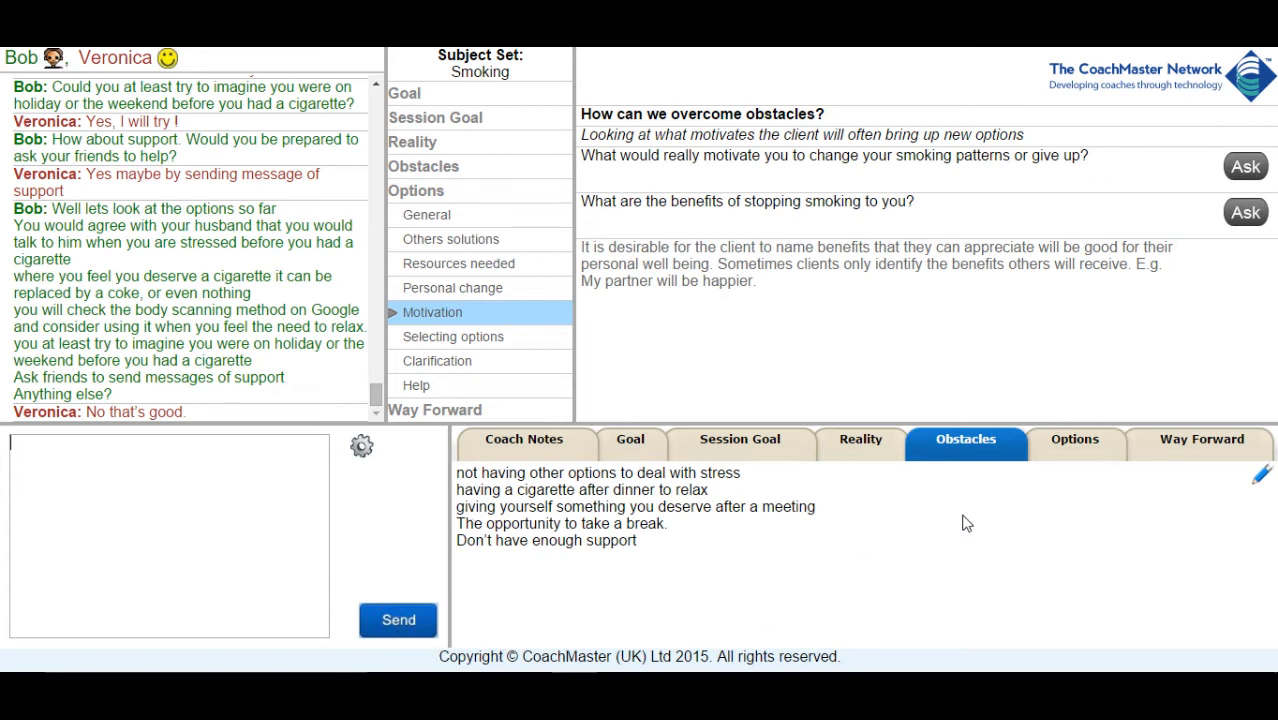
left_click(1074, 438)
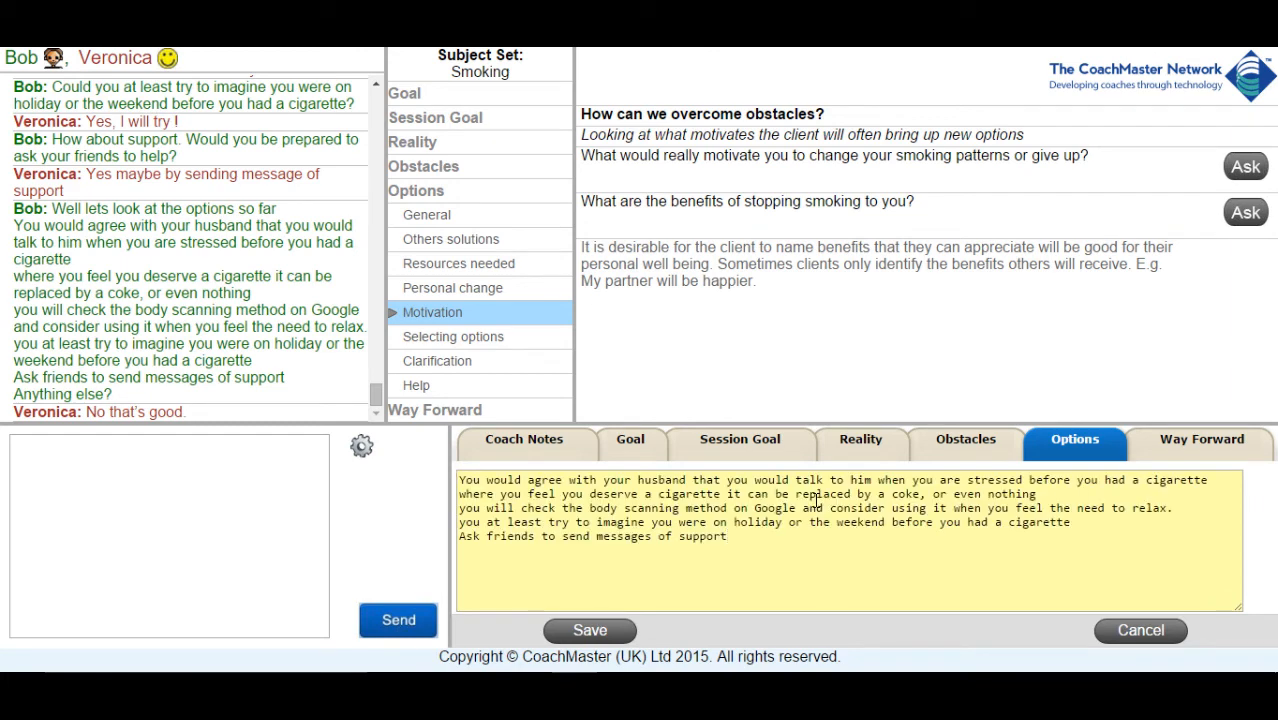
- Save the five agreed options and say each must become a timed action step
left_click(589, 630)
type("So we need to convert each option into an action step with a time by it so we know what you will do.")
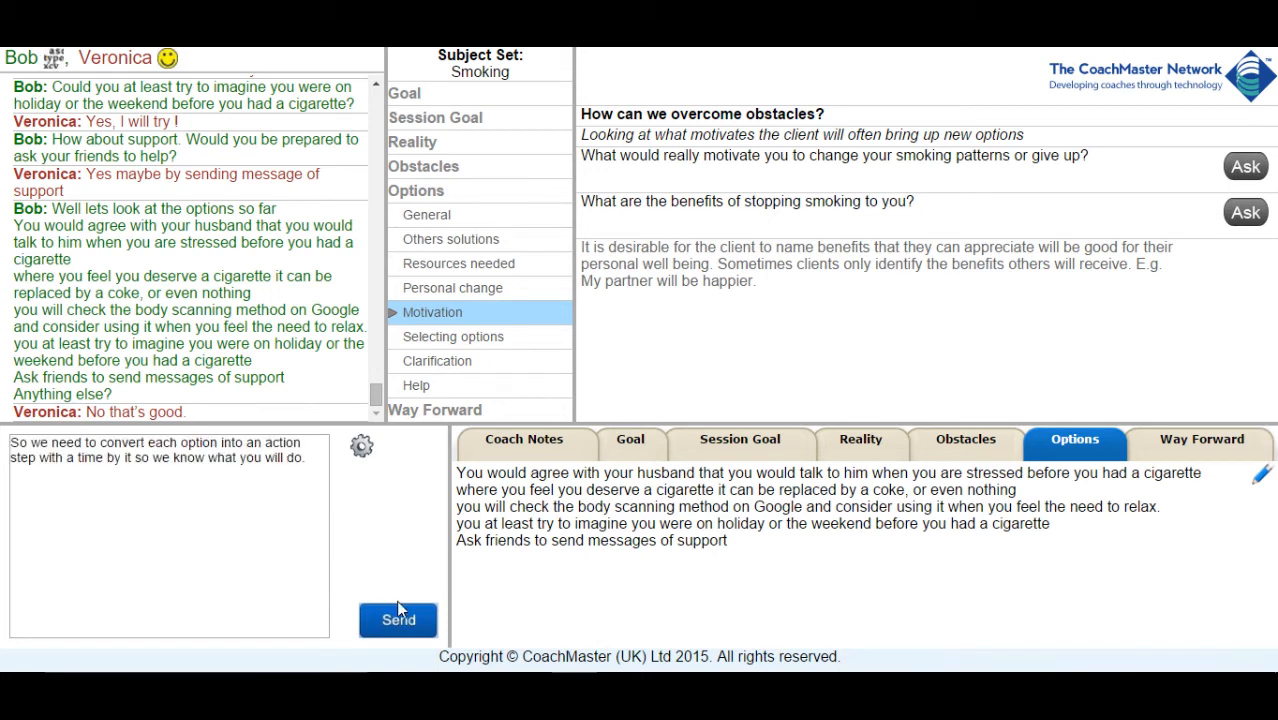
left_click(398, 619)
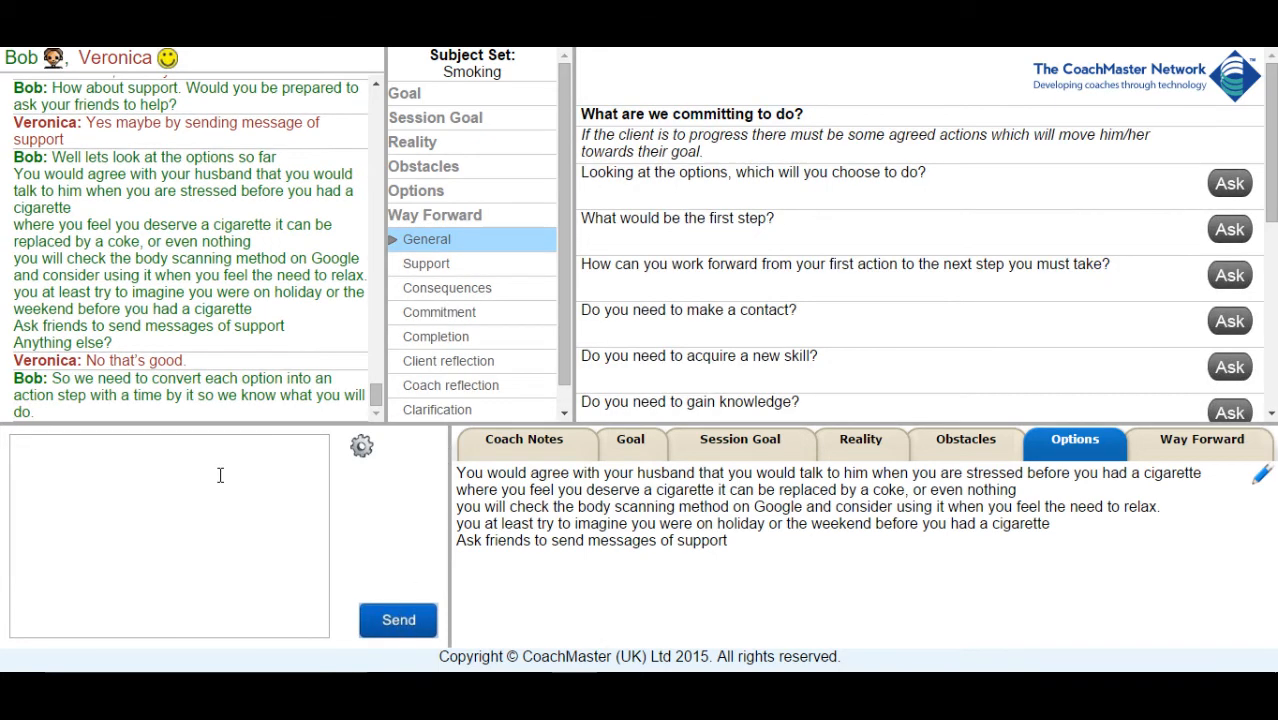
- Ask when she'll talk to her husband and how she'll remember to have a coke
type("When will you speak to your husband about the stress?")
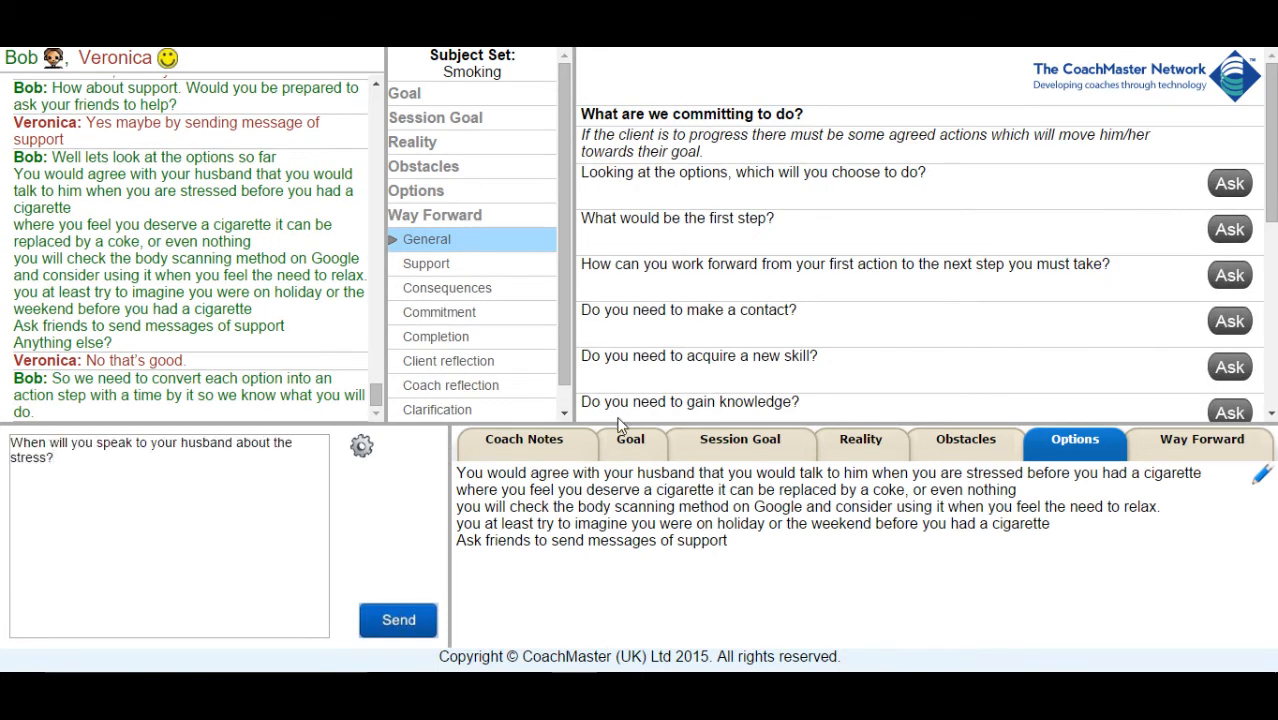
left_click(398, 620)
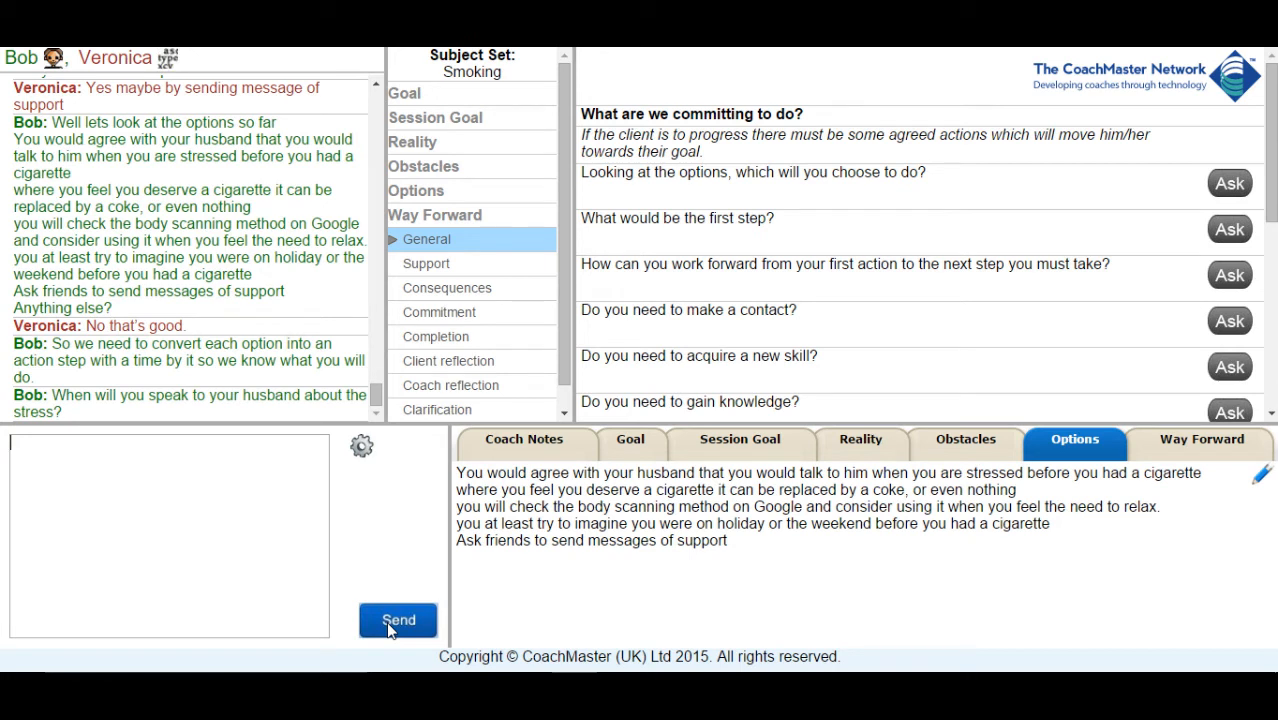
left_click(398, 620)
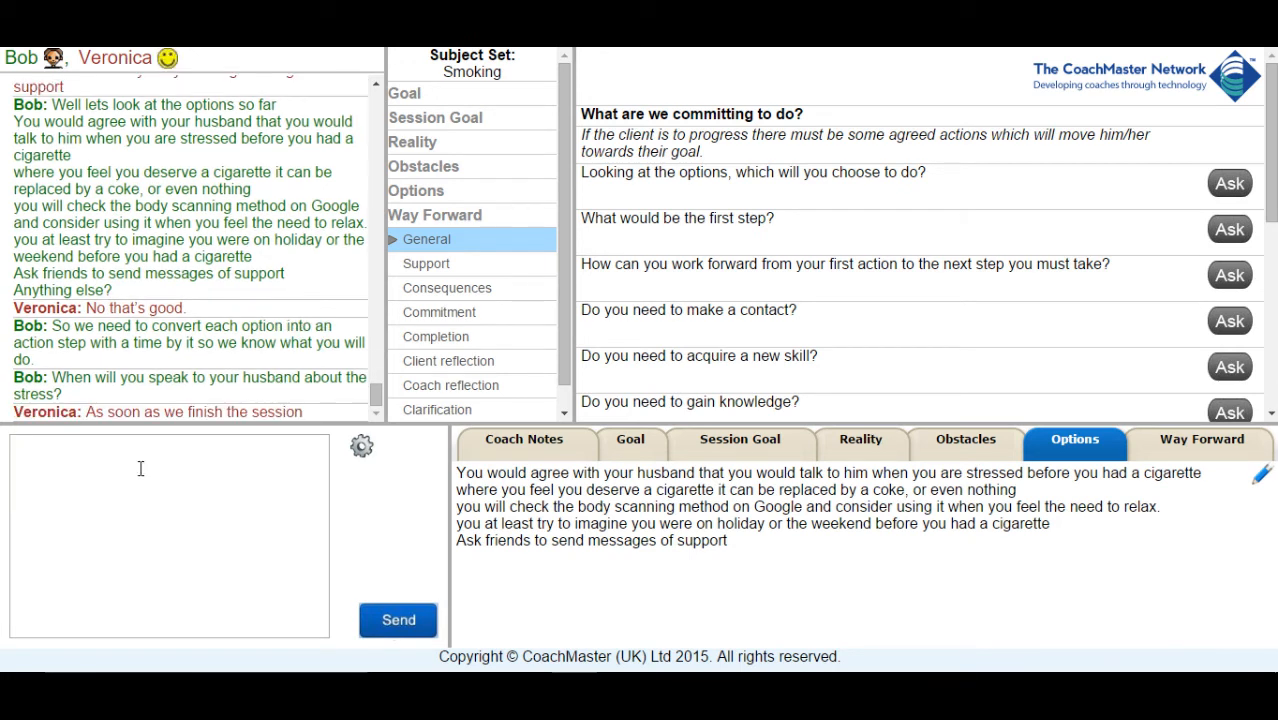
type("Great.  How will you remind yourself to have a coke or something else when you feel you deserve it rather than a cigarette")
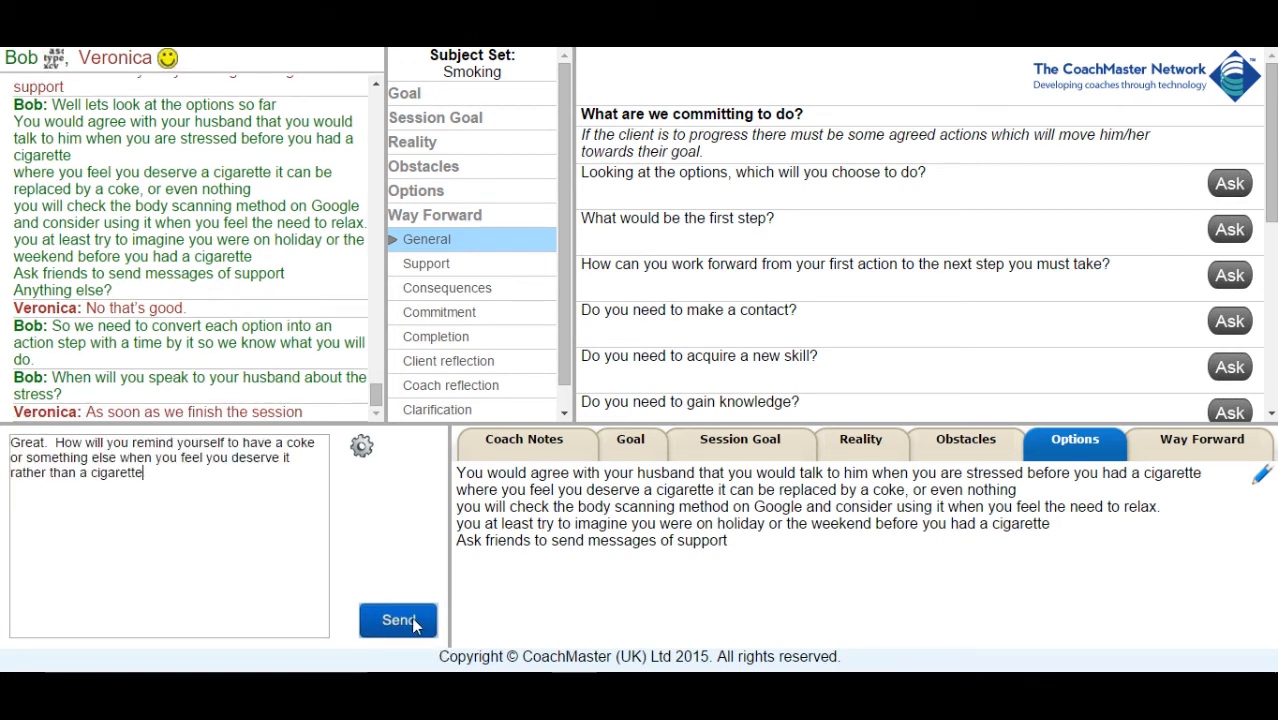
left_click(398, 620)
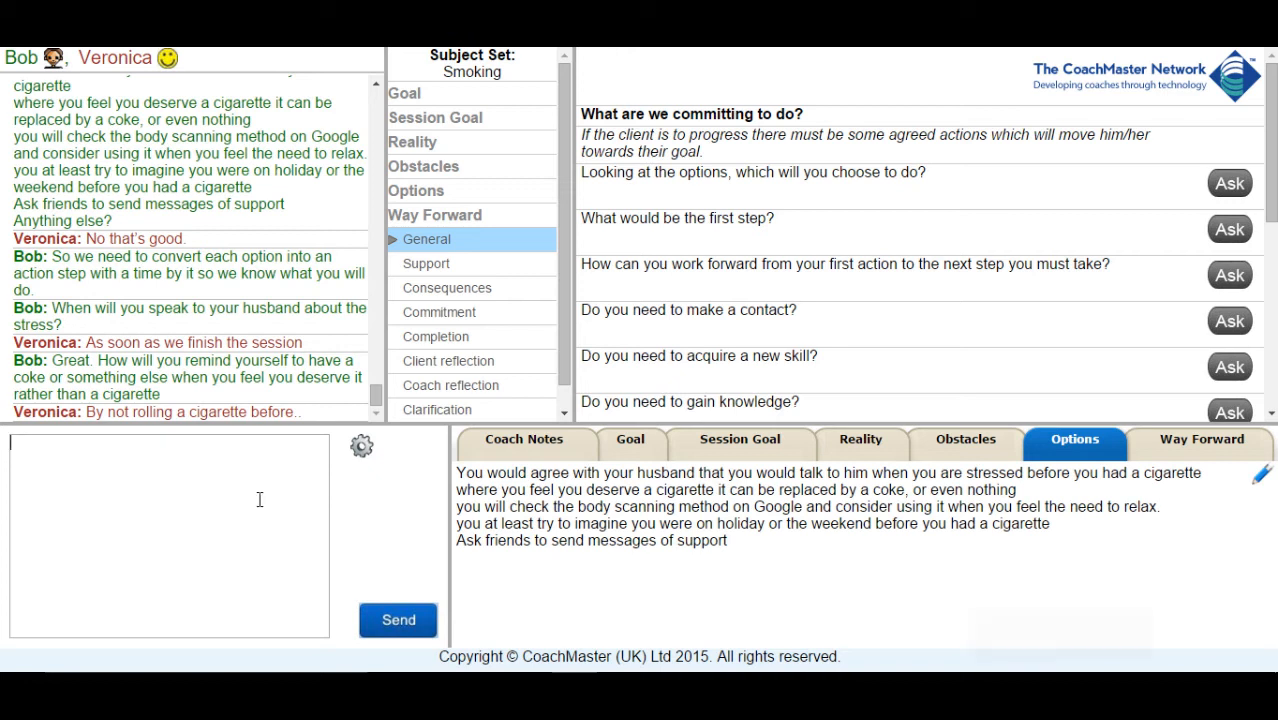
- Ask when she'll try body scanning, which friends she'll ask, and by when
type("When will you check the body scanning method and try it?")
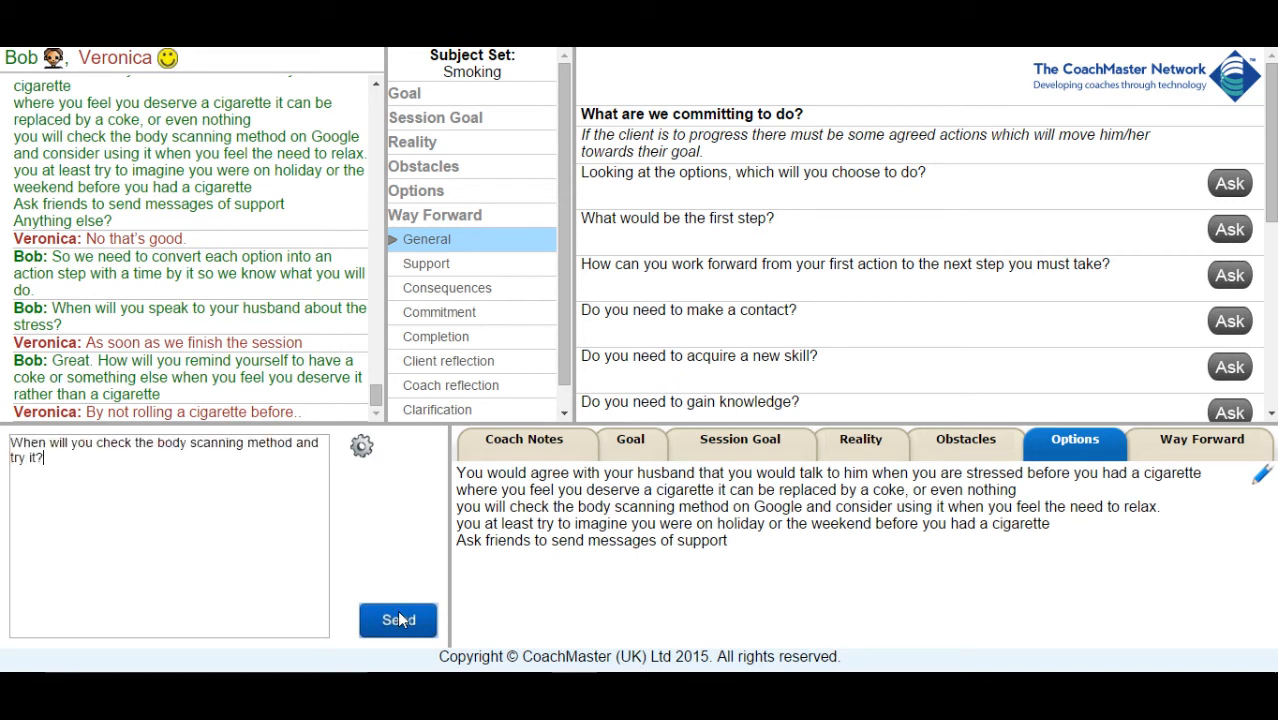
mouse_move(425, 642)
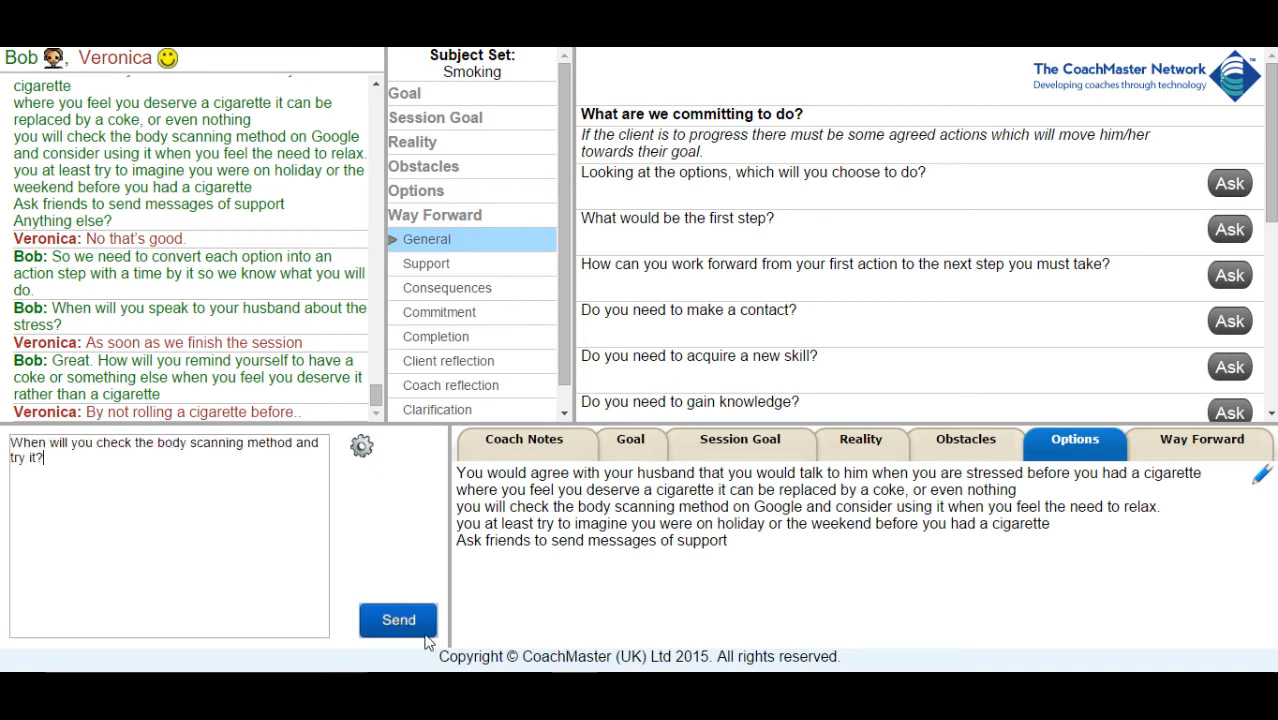
left_click(398, 620)
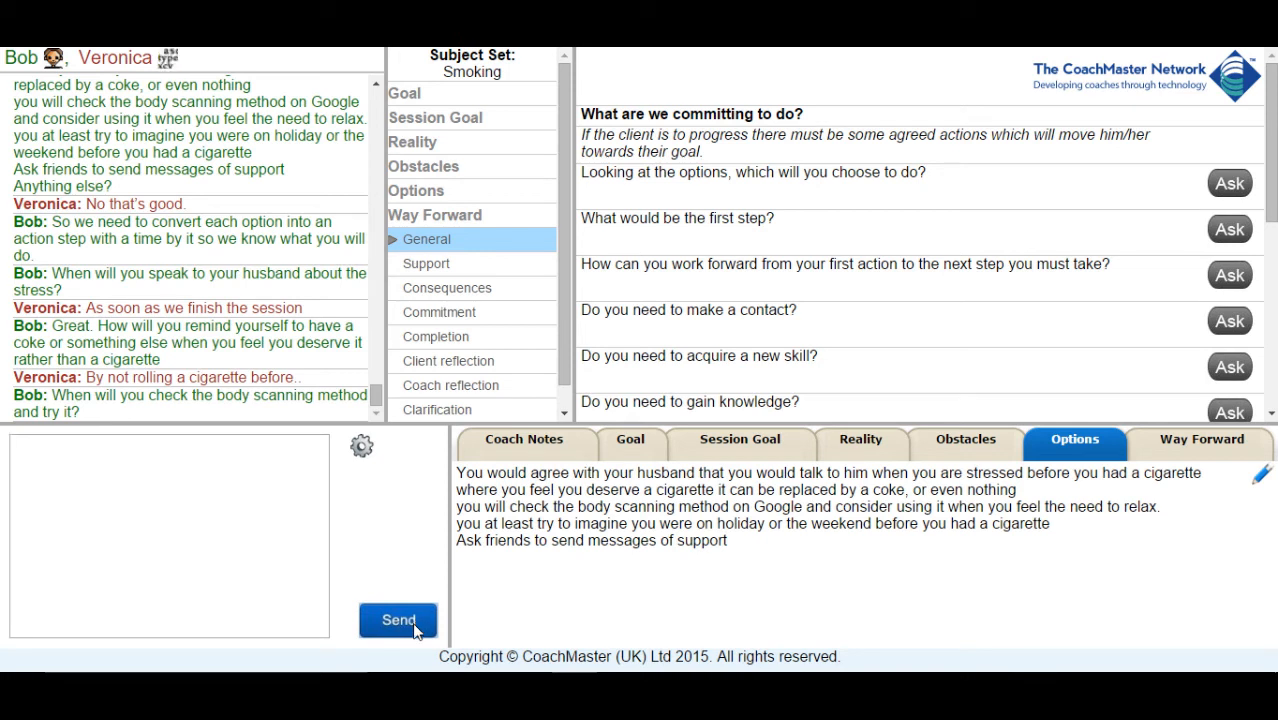
left_click(398, 620)
type("Which friends are you going to ask for support and when are you going to ask them?")
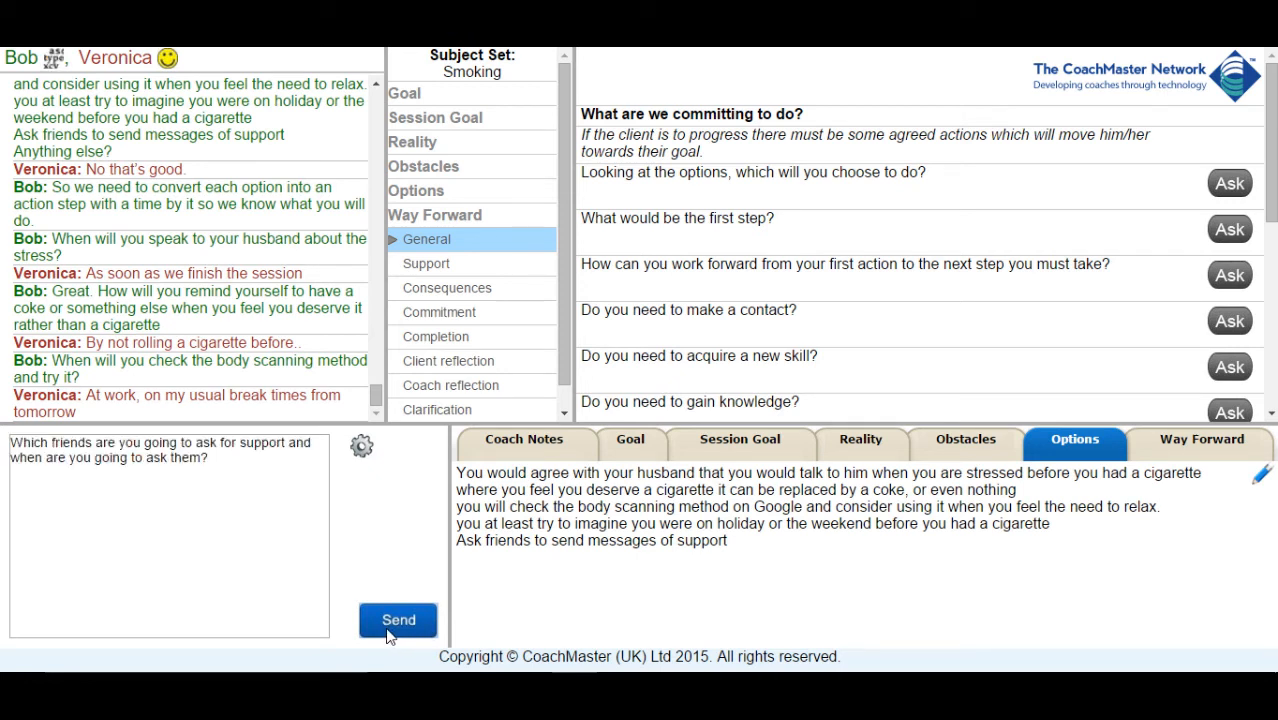
left_click(398, 620)
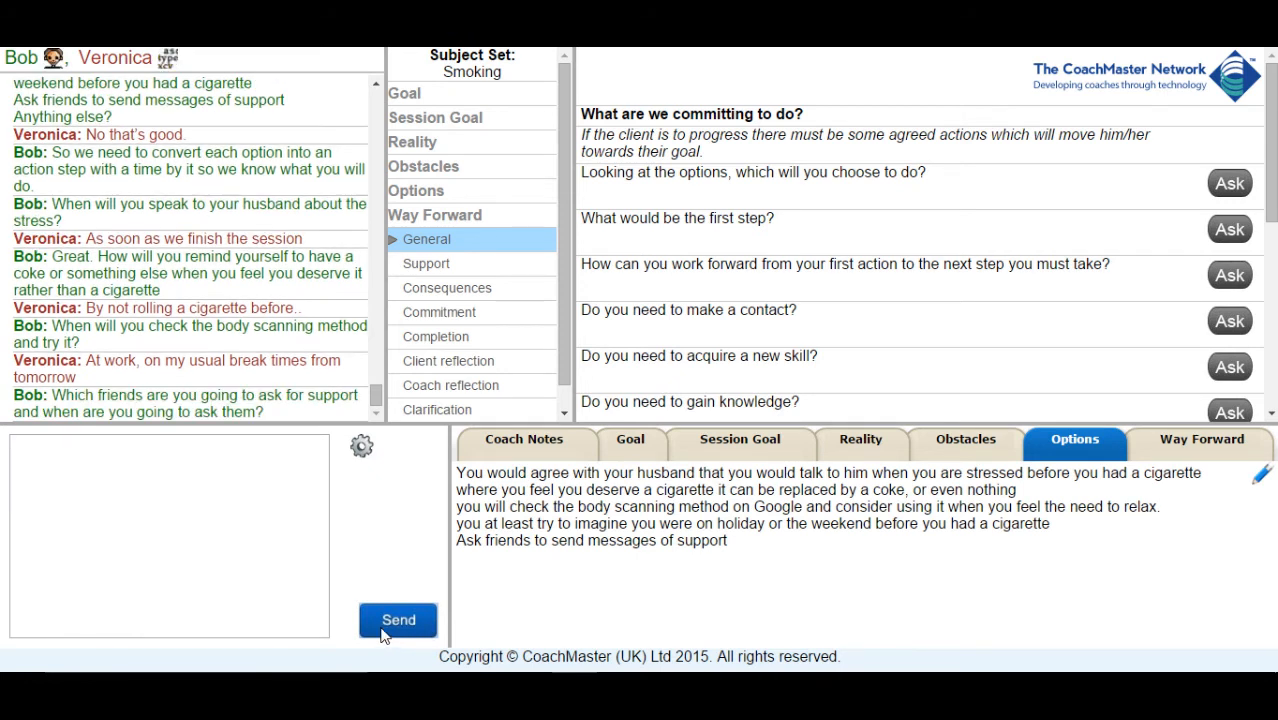
left_click(398, 619)
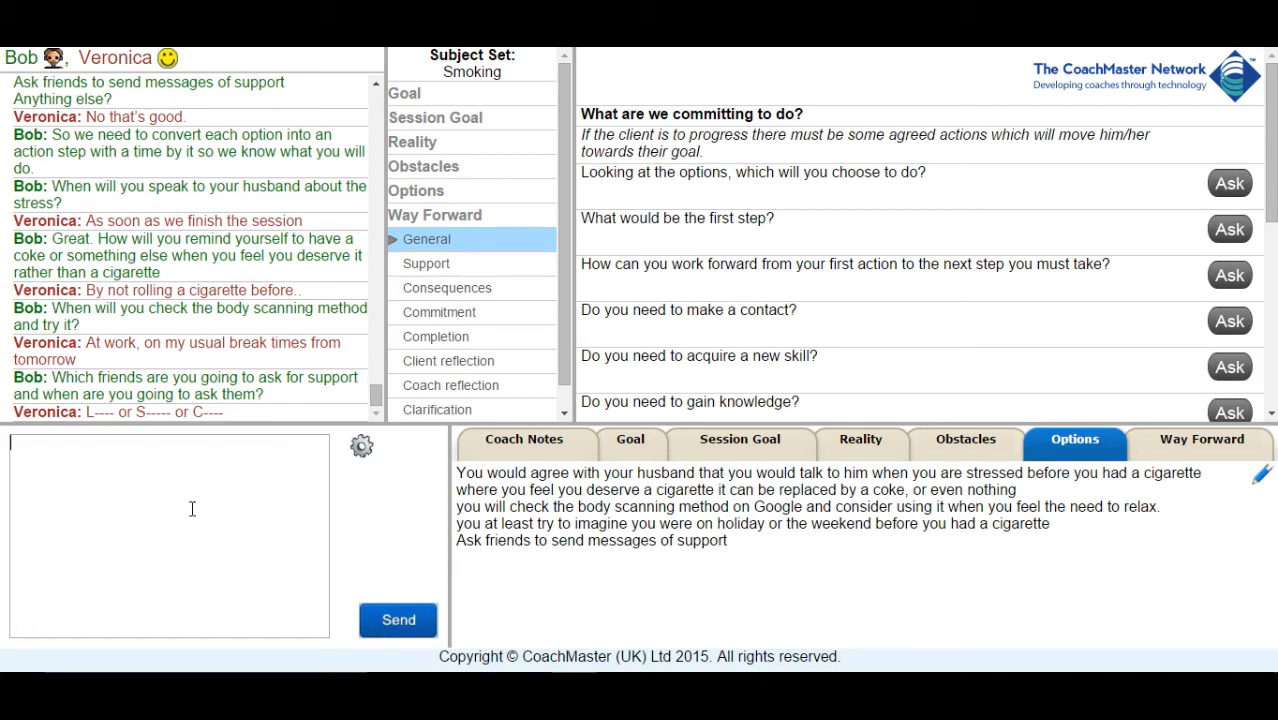
mouse_move(398, 620)
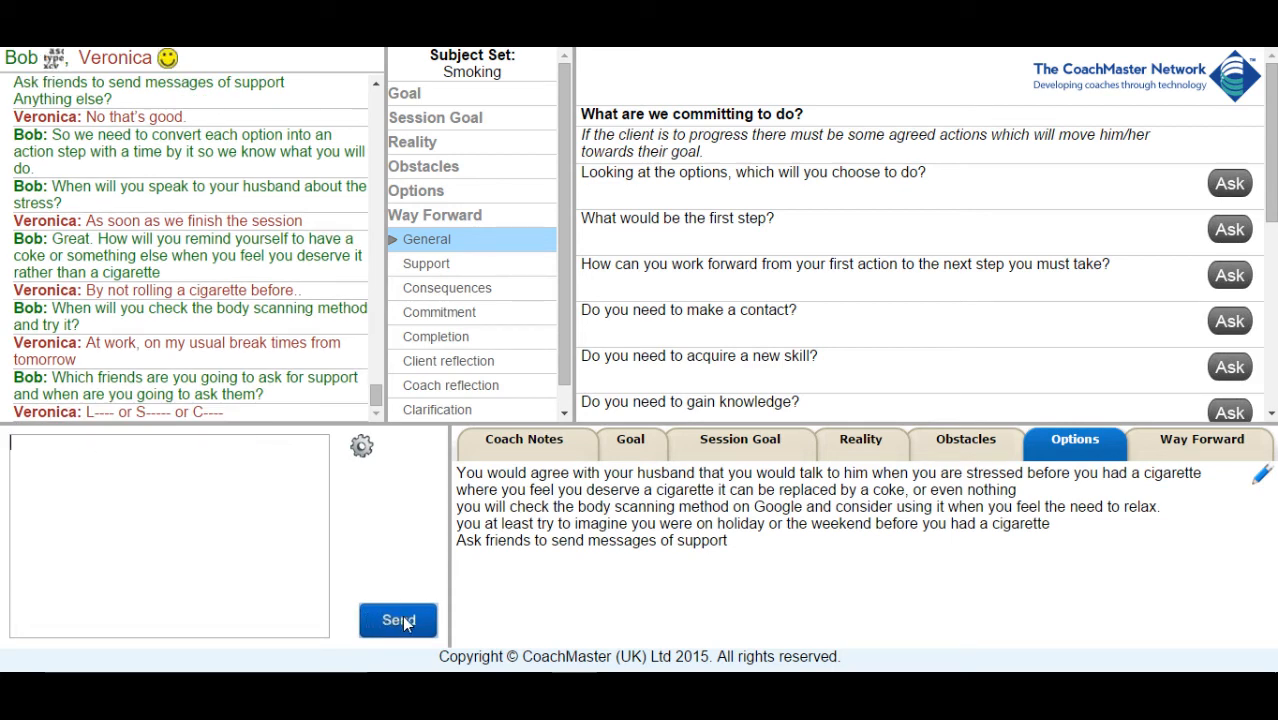
left_click(398, 620)
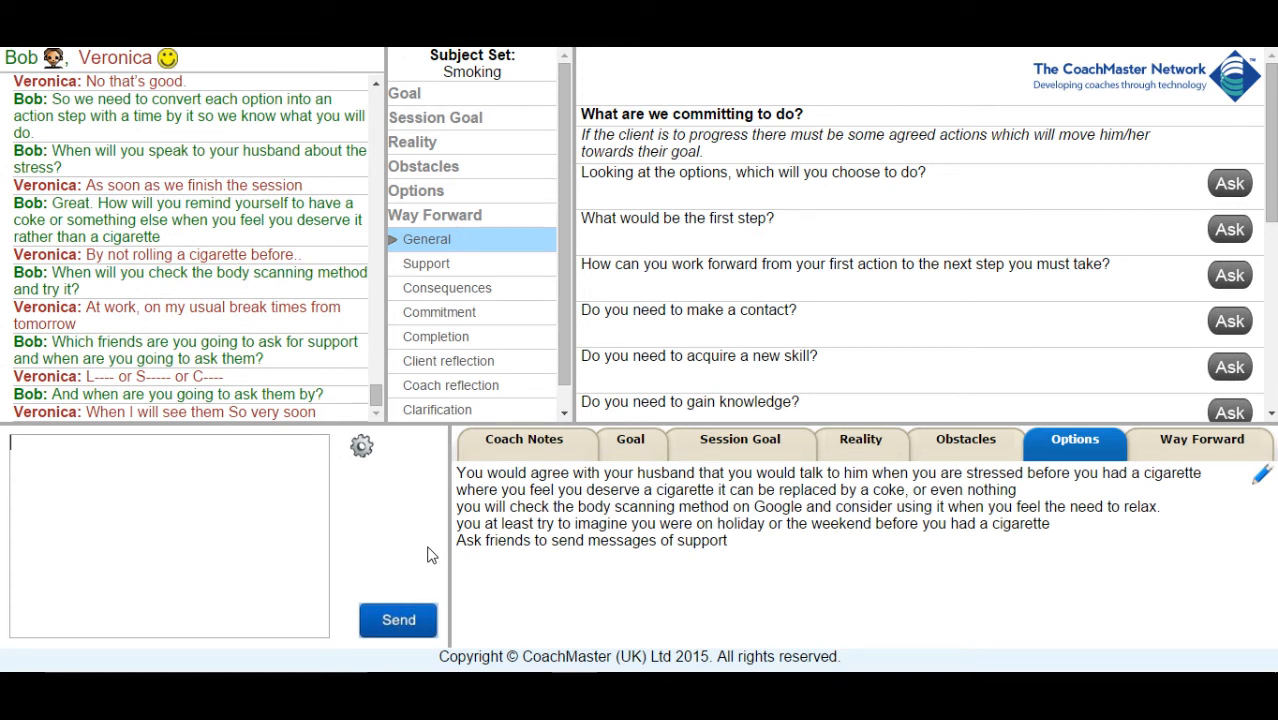
mouse_move(5, 447)
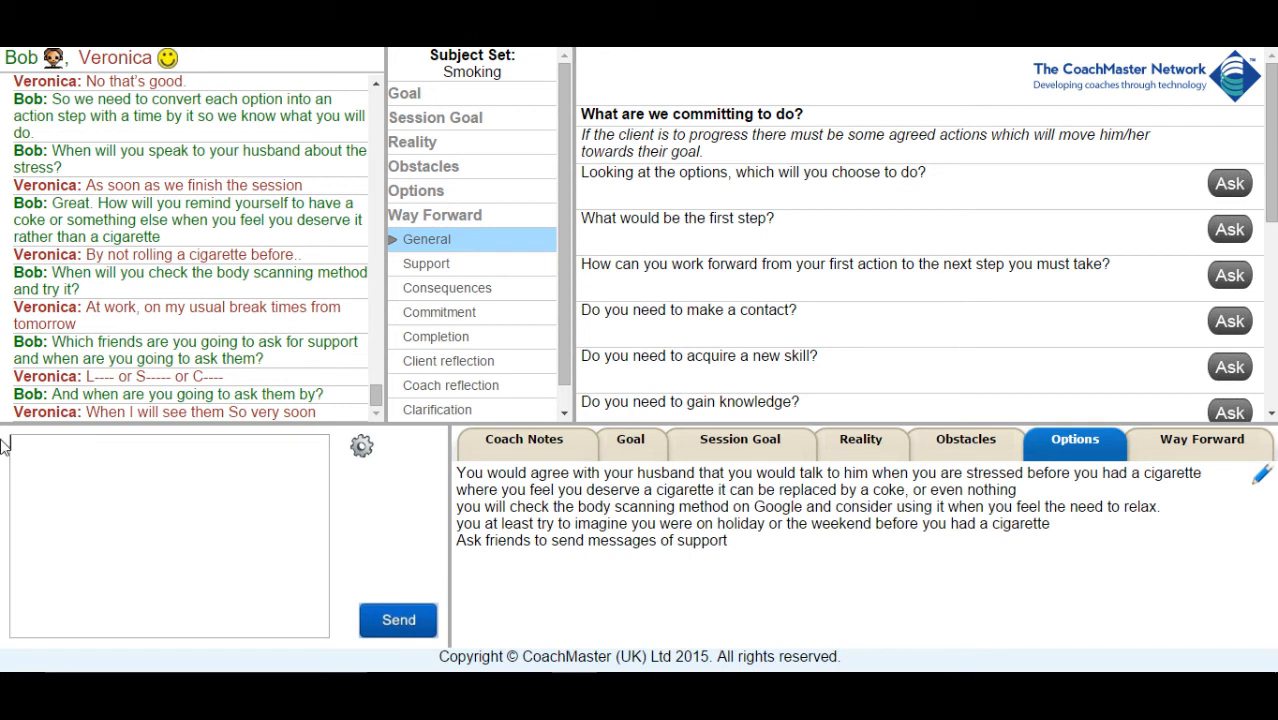
- Ask 'Anything else that would help?' and open the Way Forward note
type("Anything else that would help?")
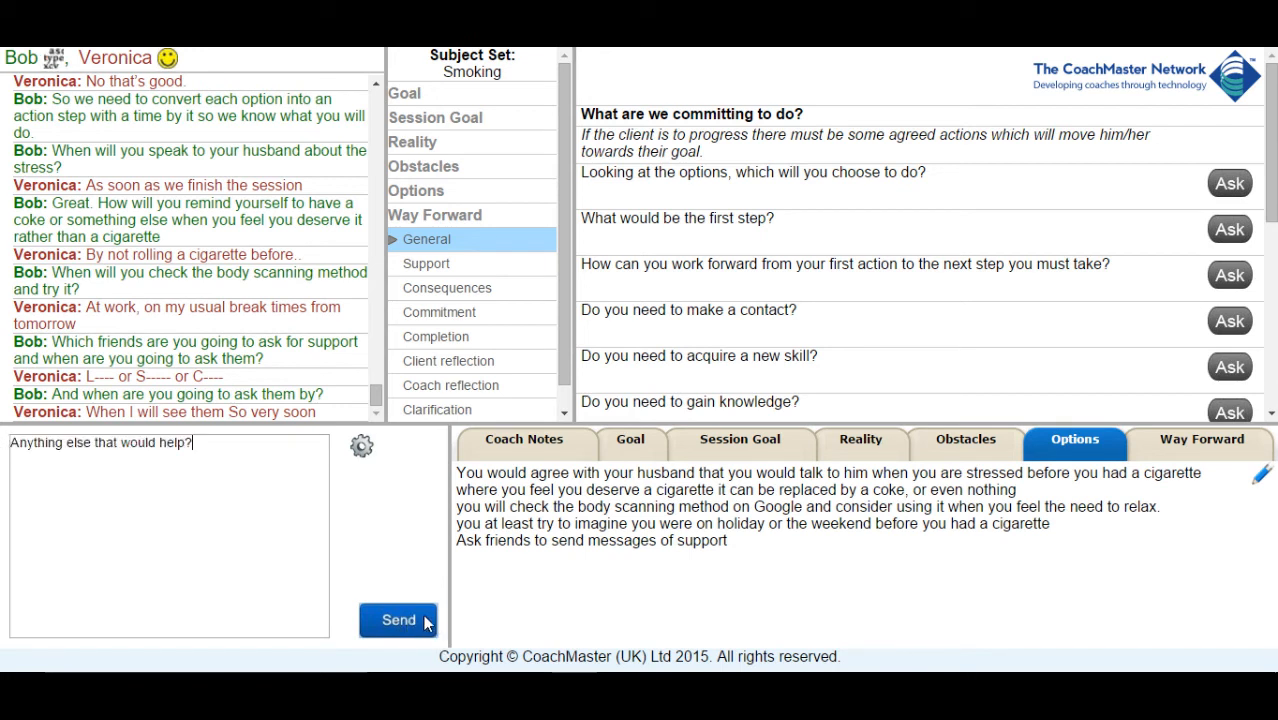
left_click(398, 619)
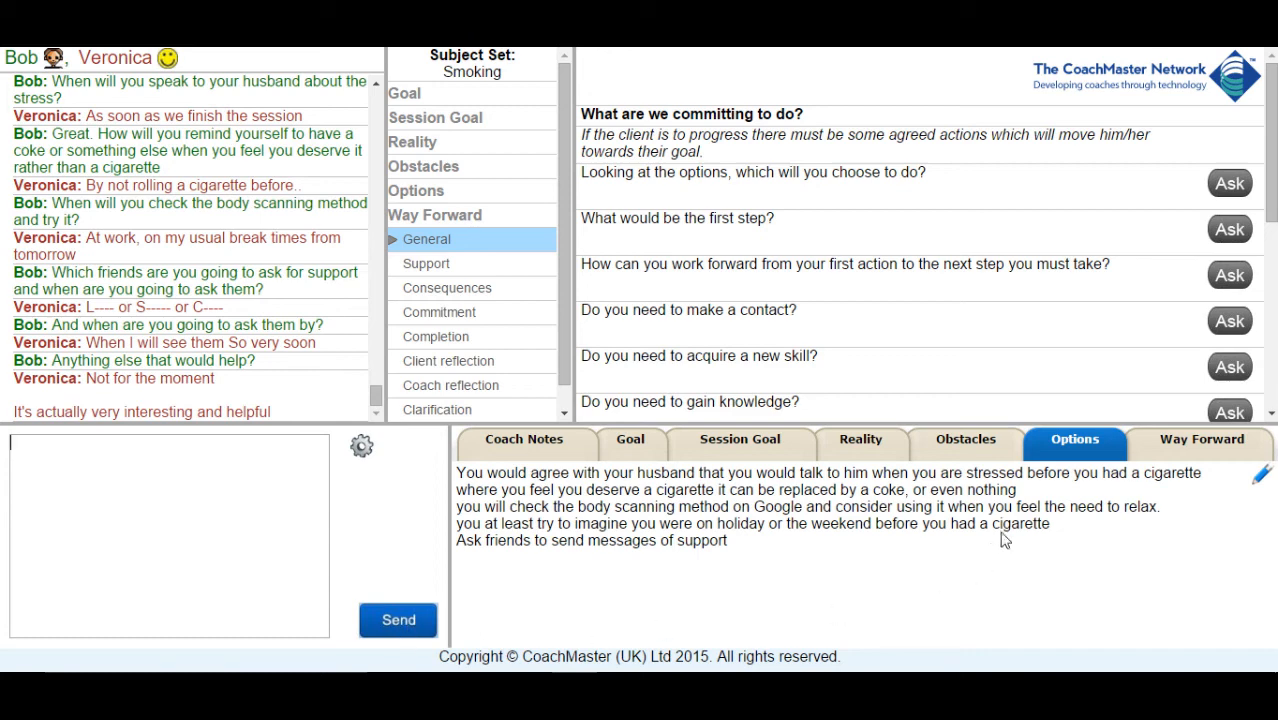
left_click(1201, 439)
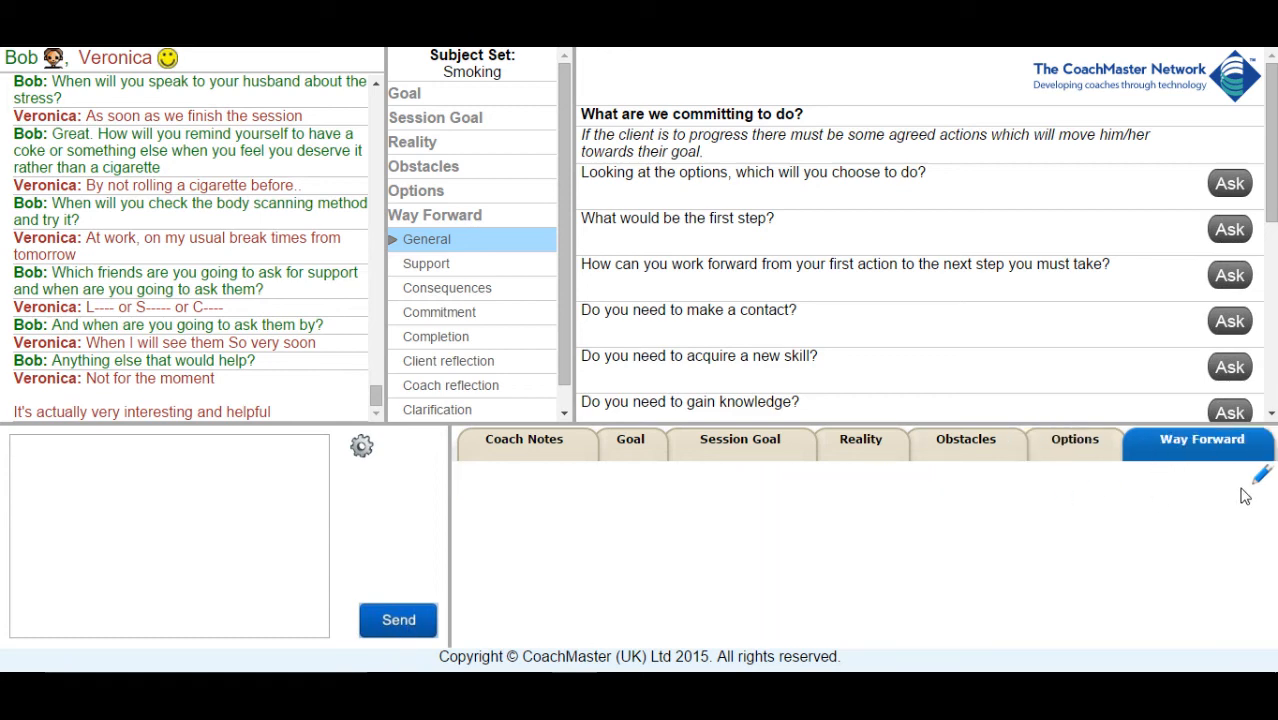
- Save the four timed actions in Way Forward and draft the summary-email message
left_click(1259, 474)
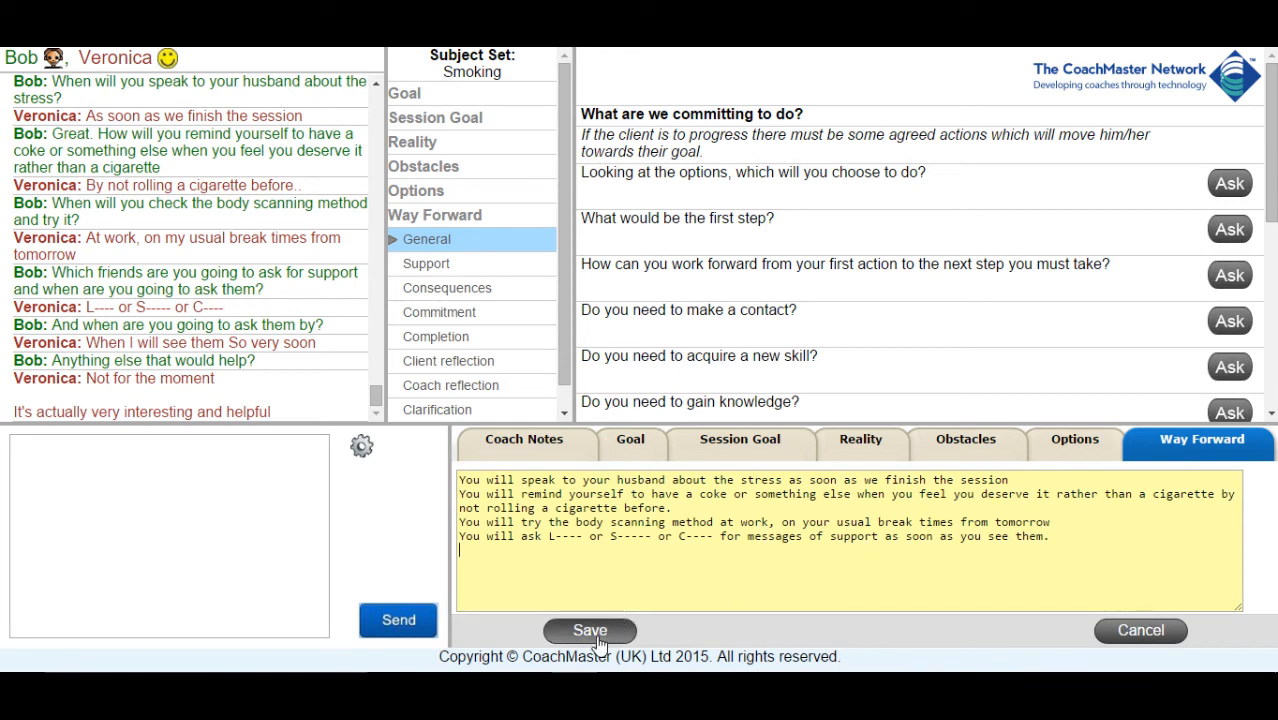
left_click(589, 630)
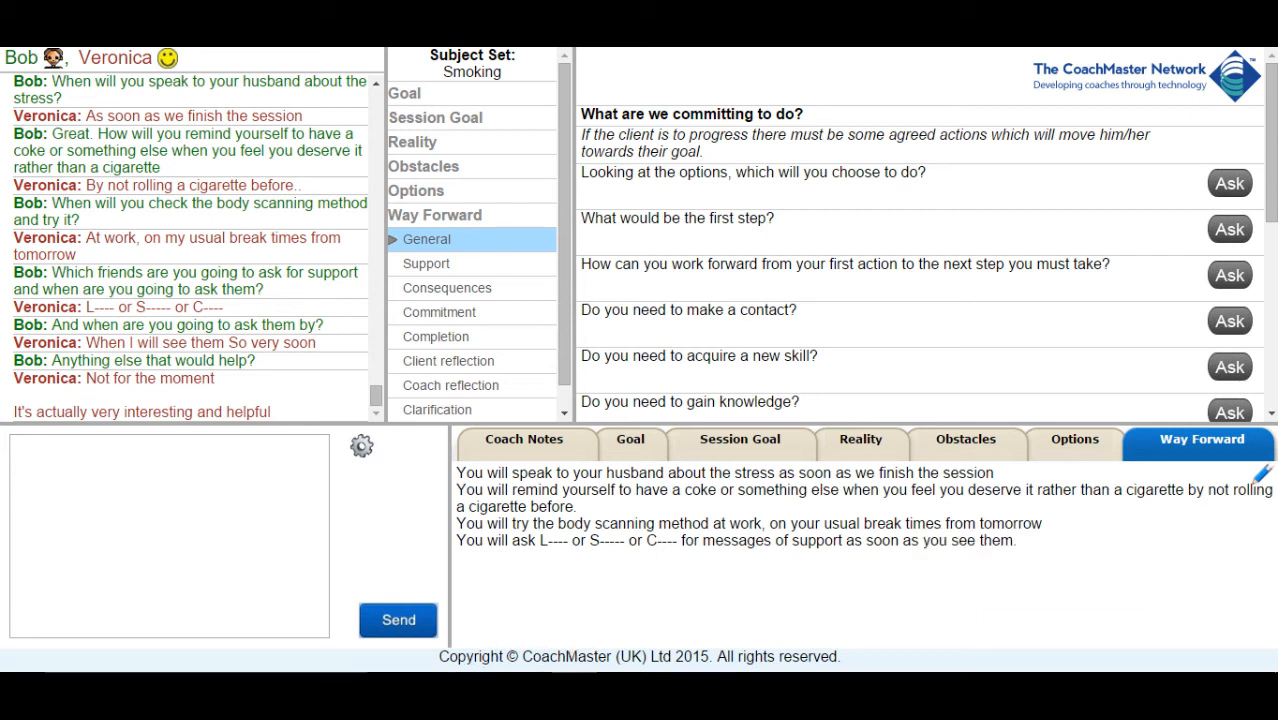
type("Great you will get an email with the summaries of the session")
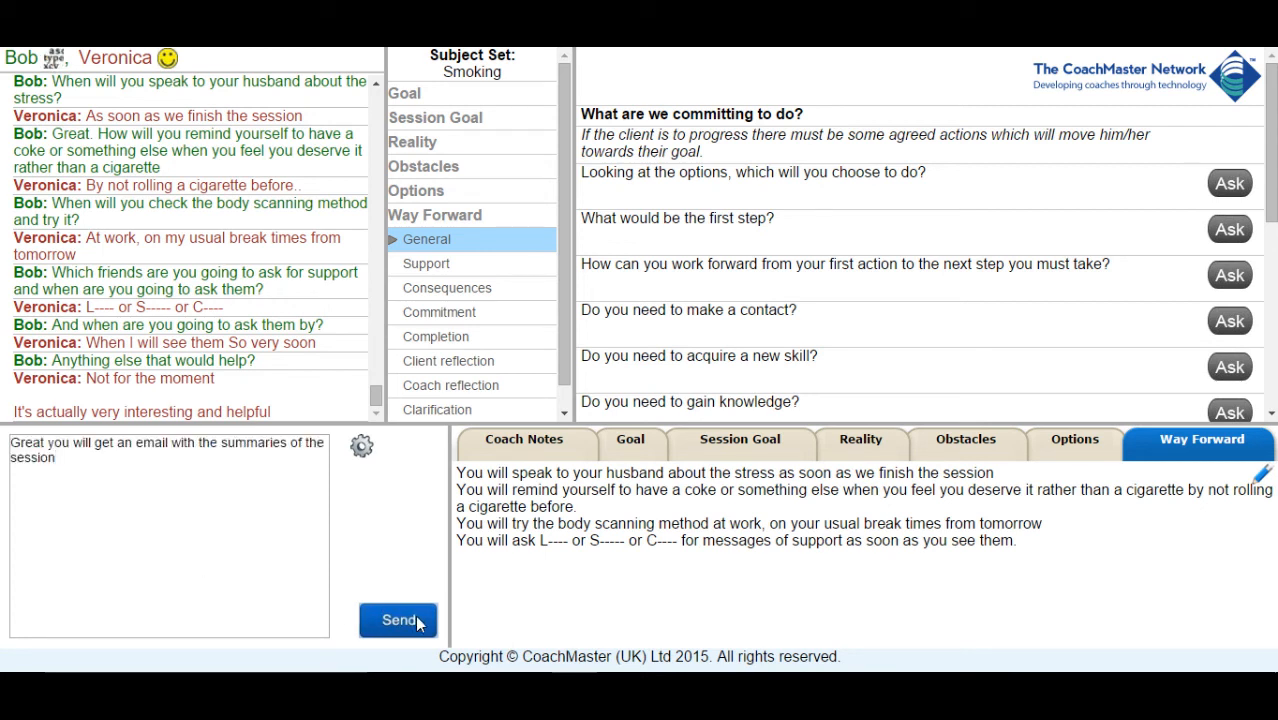
- Send the summary-email message, then choose Email from the session menu for all participants
left_click(398, 620)
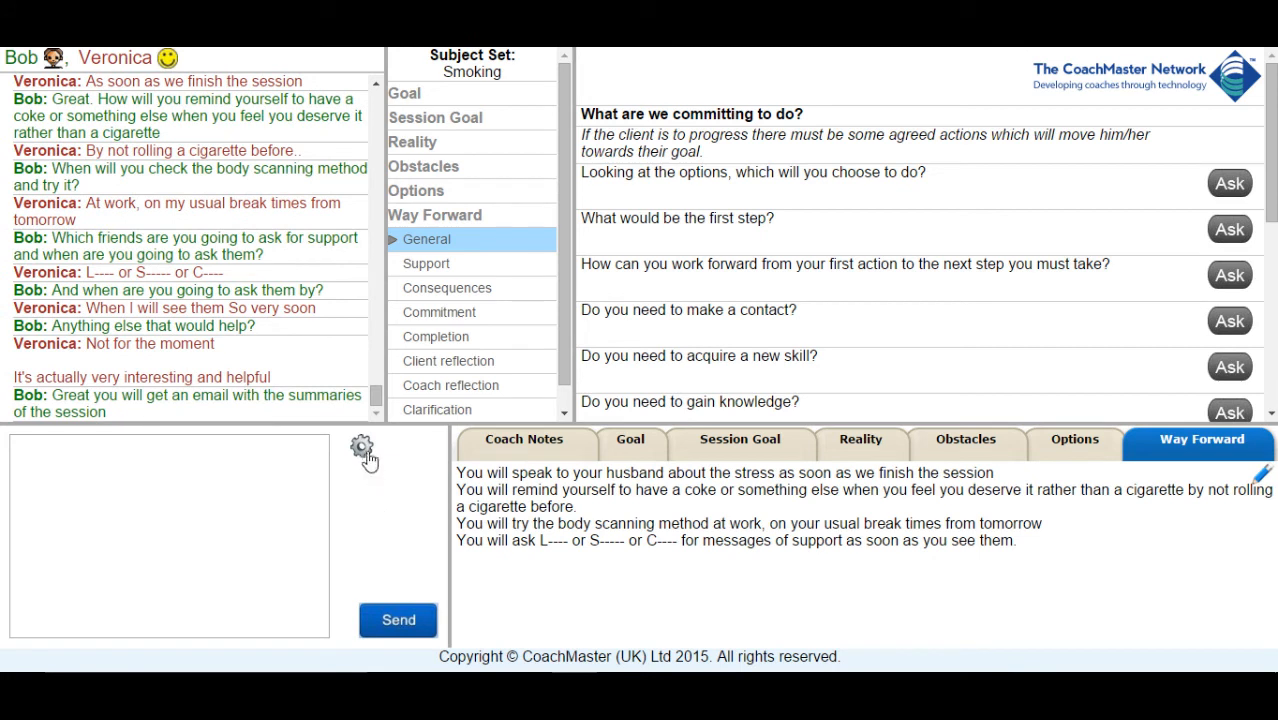
left_click(362, 448)
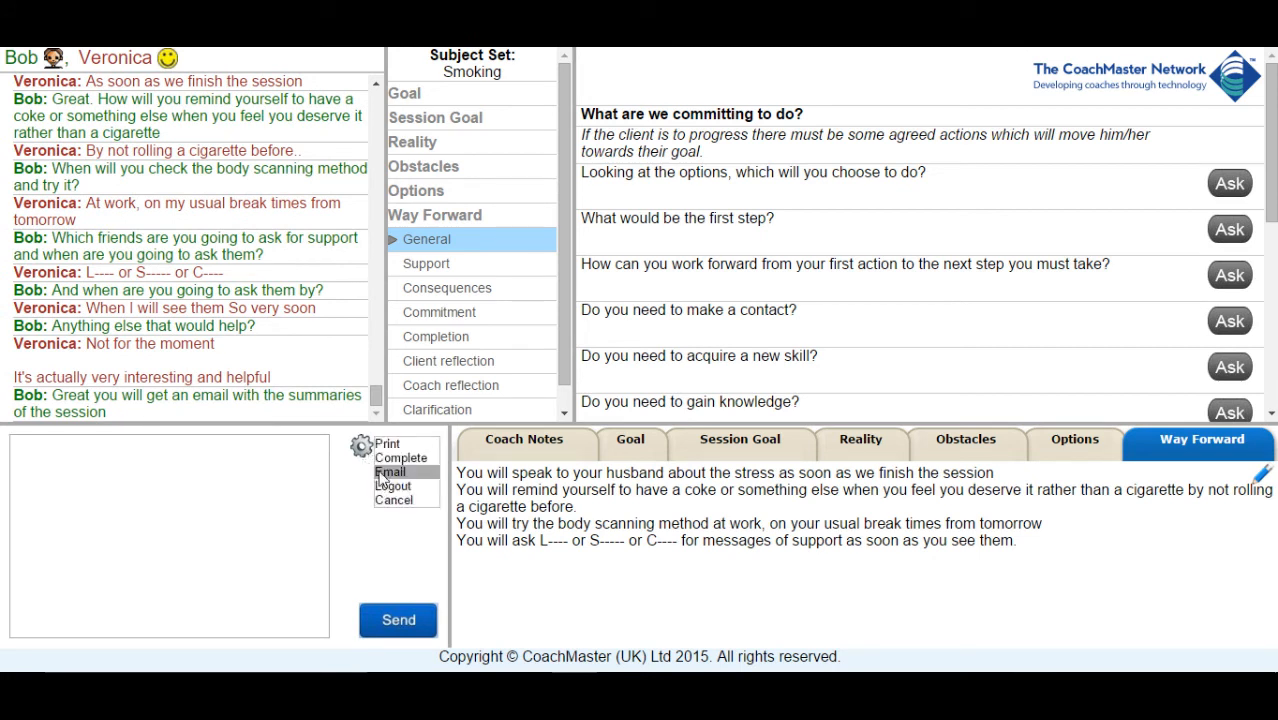
left_click(390, 471)
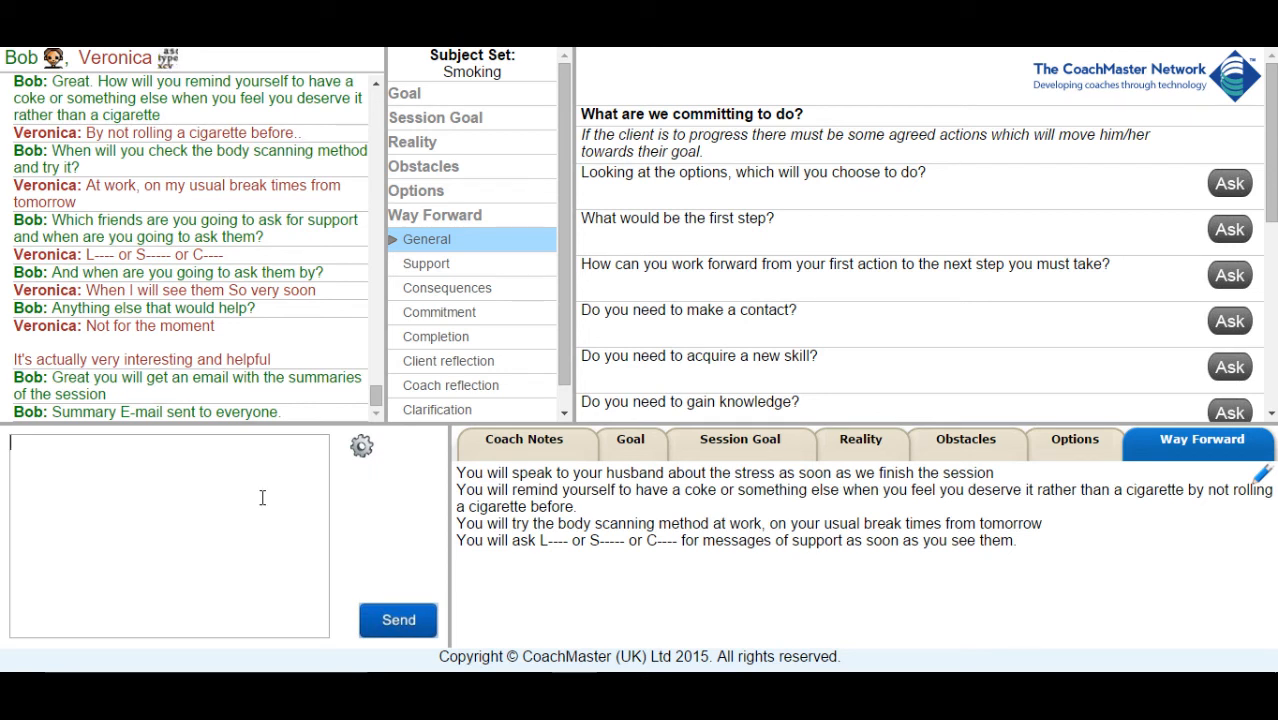
scroll("down", 3)
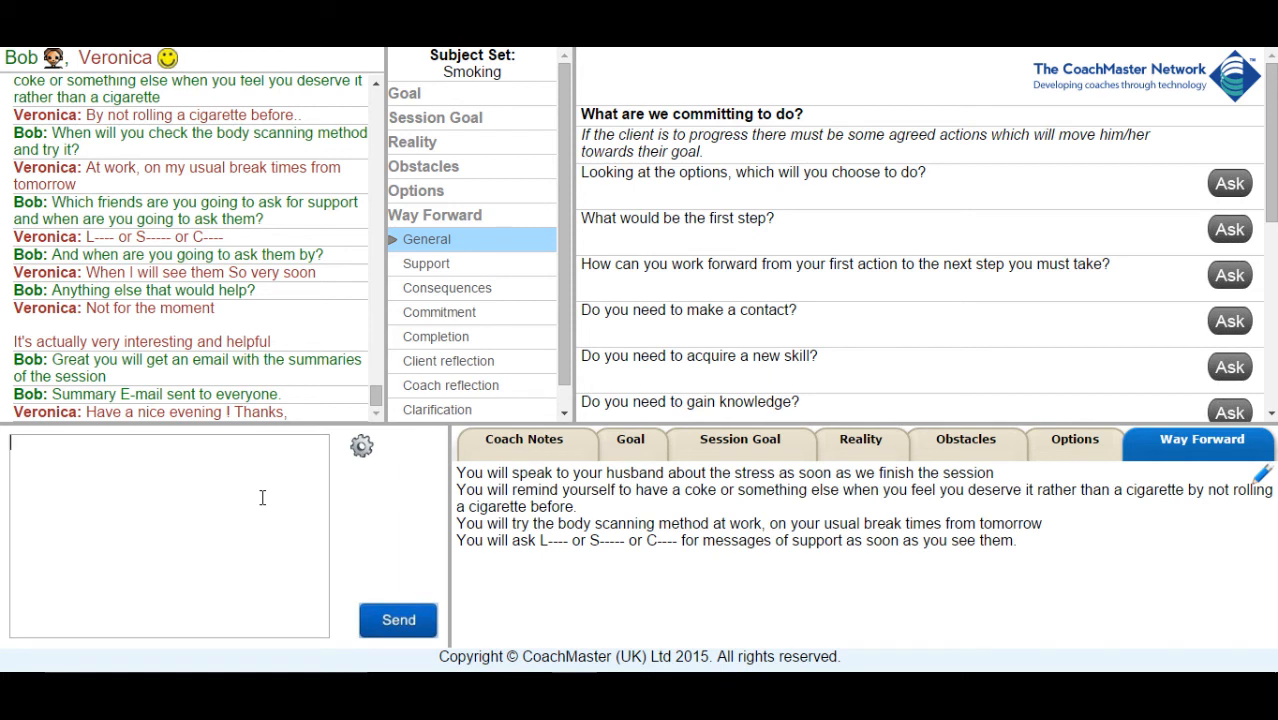
mouse_move(463, 305)
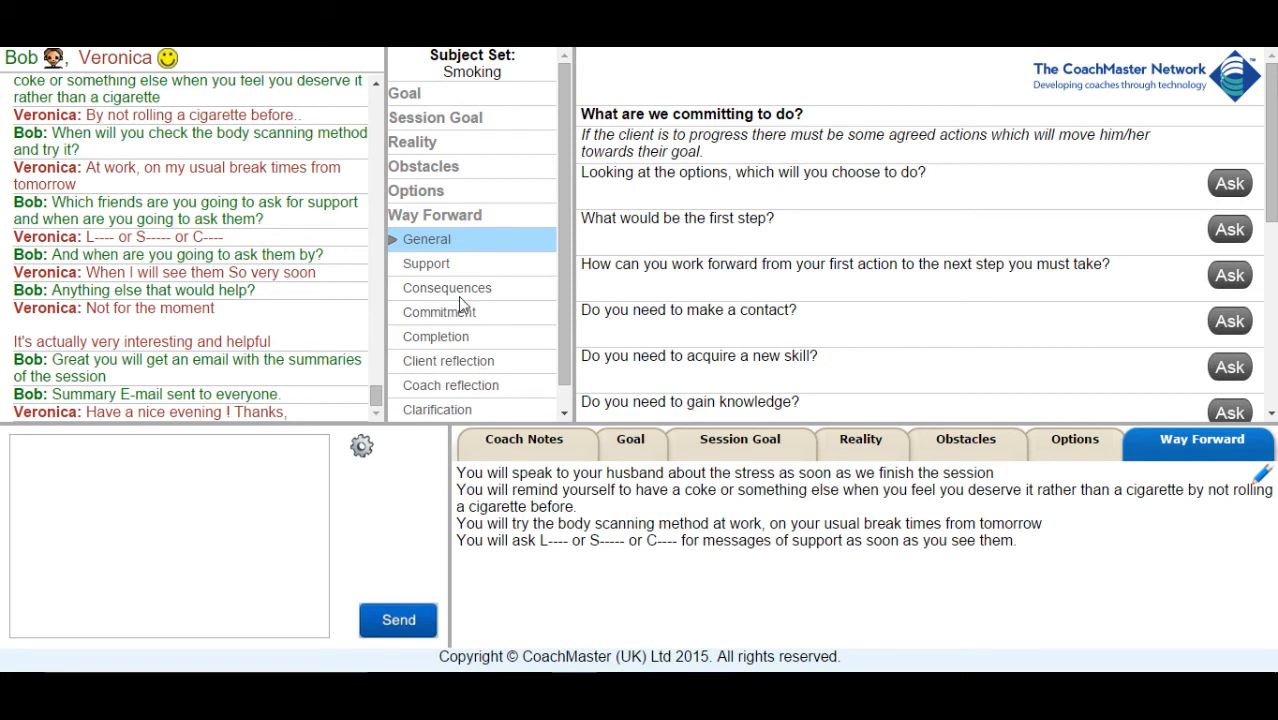
- Show the Support, Consequences, Commitment and Client reflection Way Forward questions
left_click(426, 263)
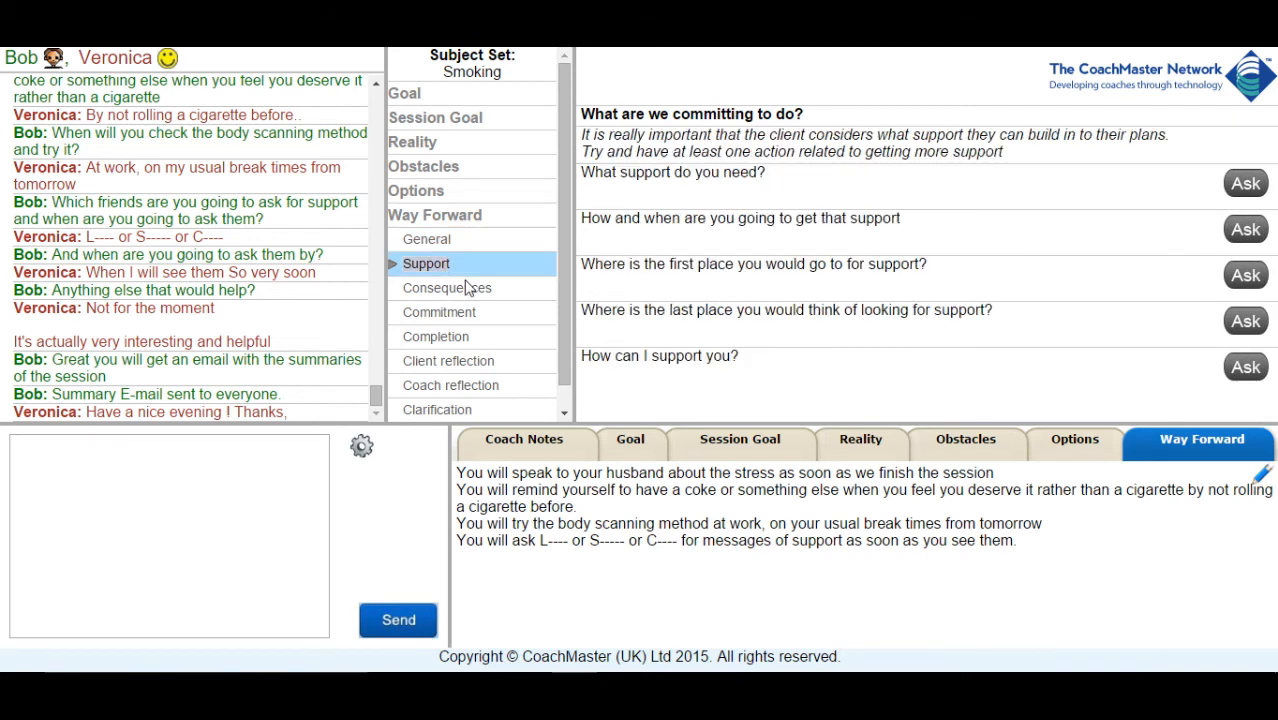
mouse_move(518, 341)
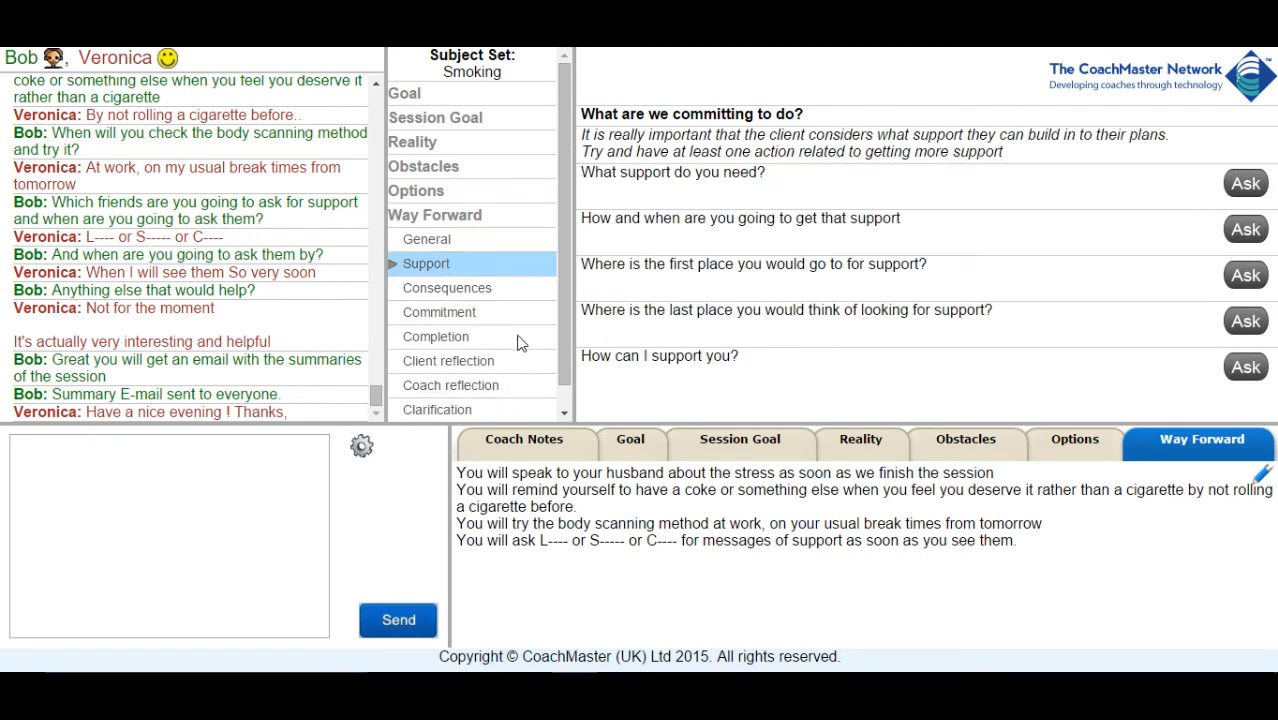
left_click(447, 288)
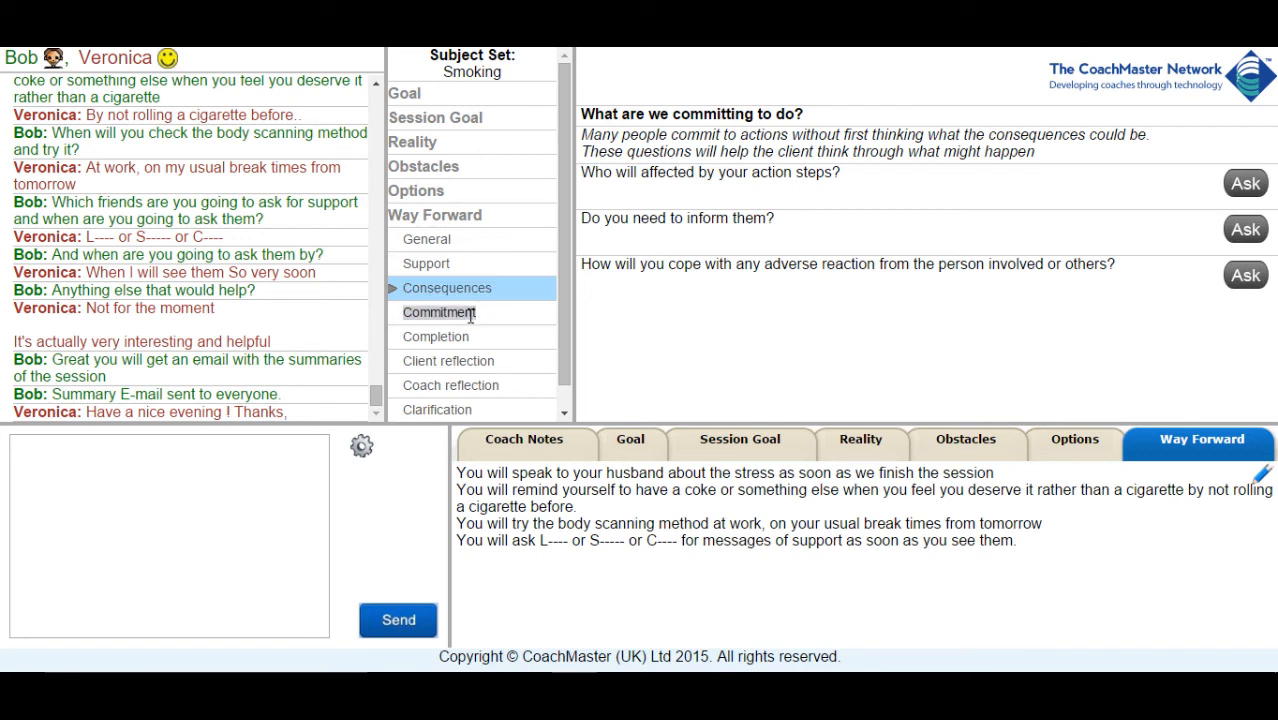
left_click(439, 312)
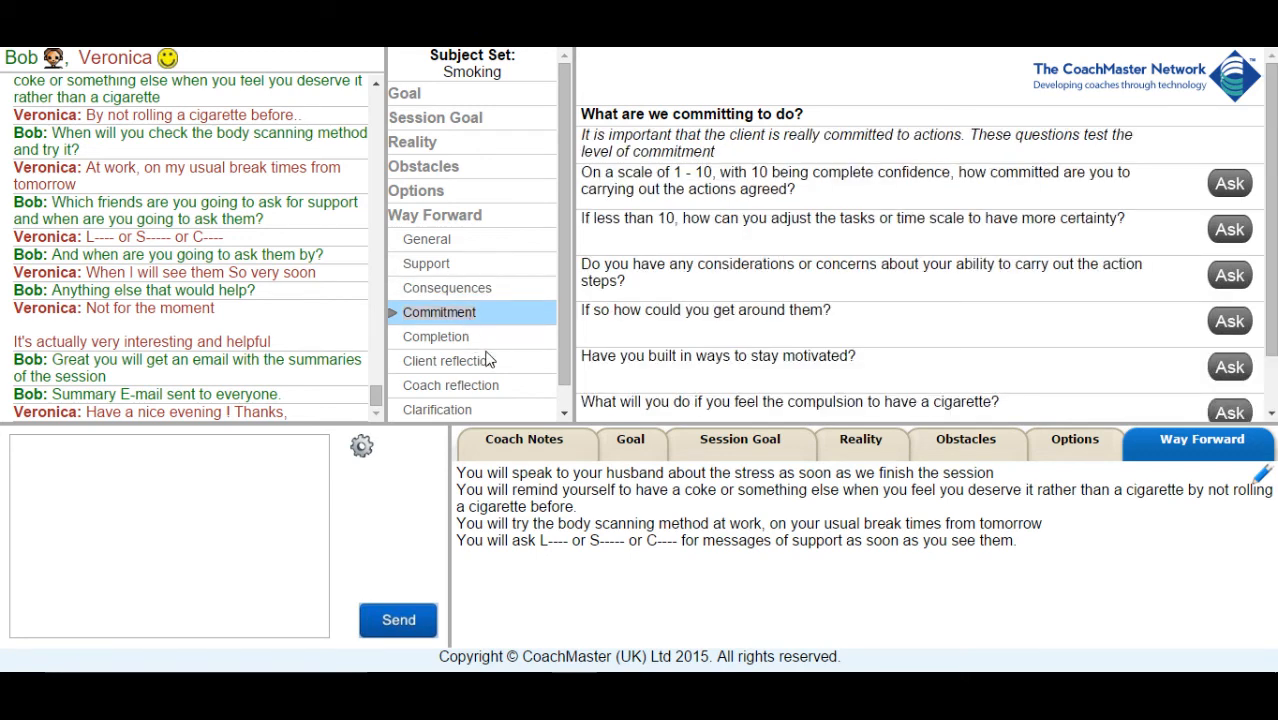
mouse_move(1230, 321)
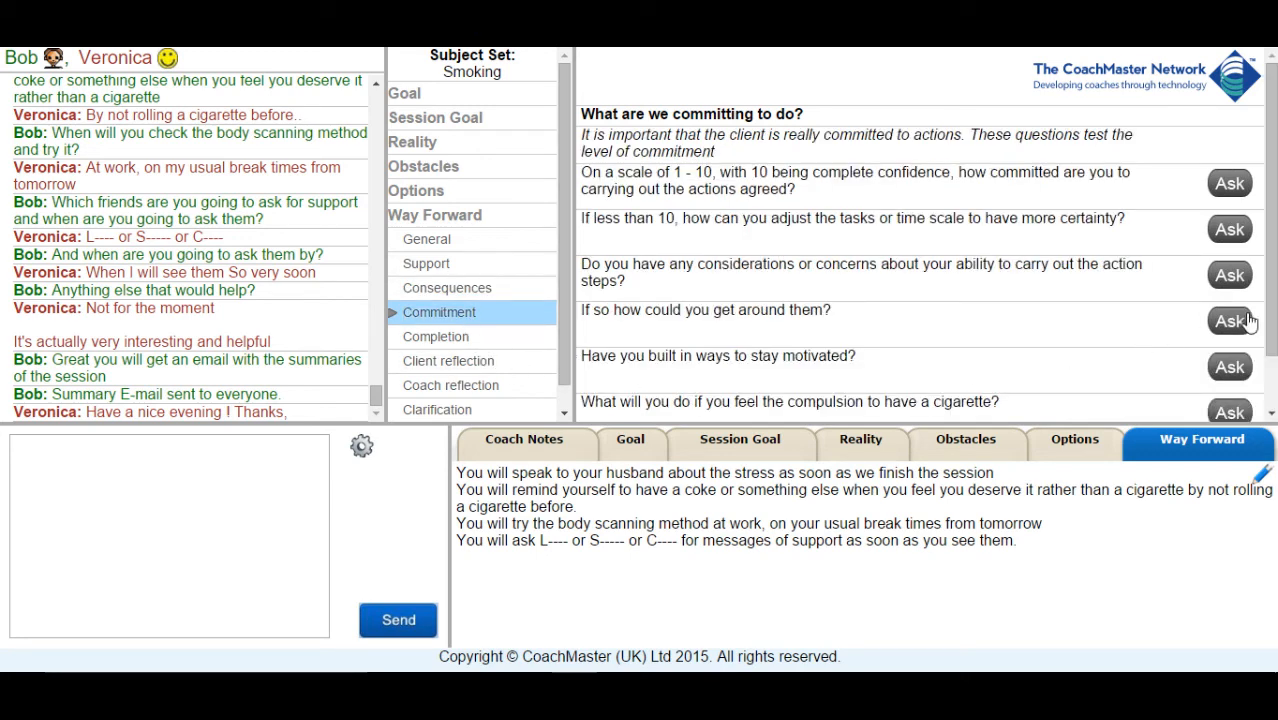
scroll("down", 3)
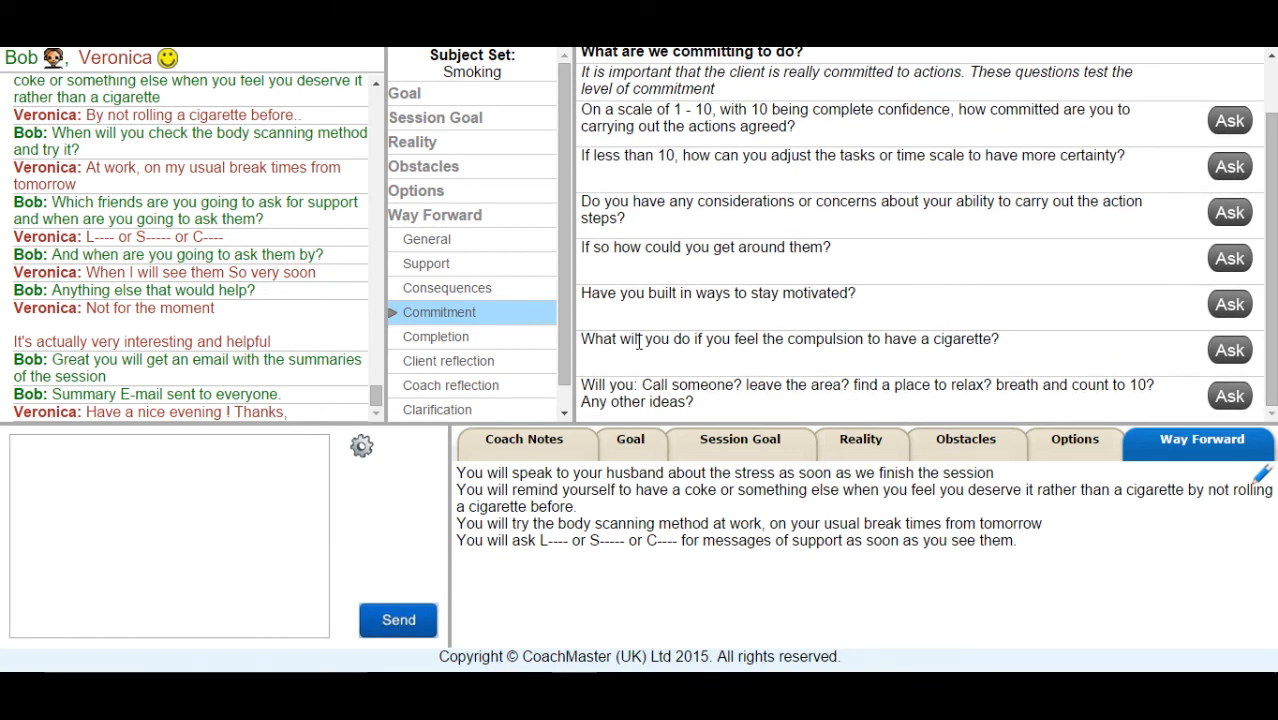
left_click(435, 336)
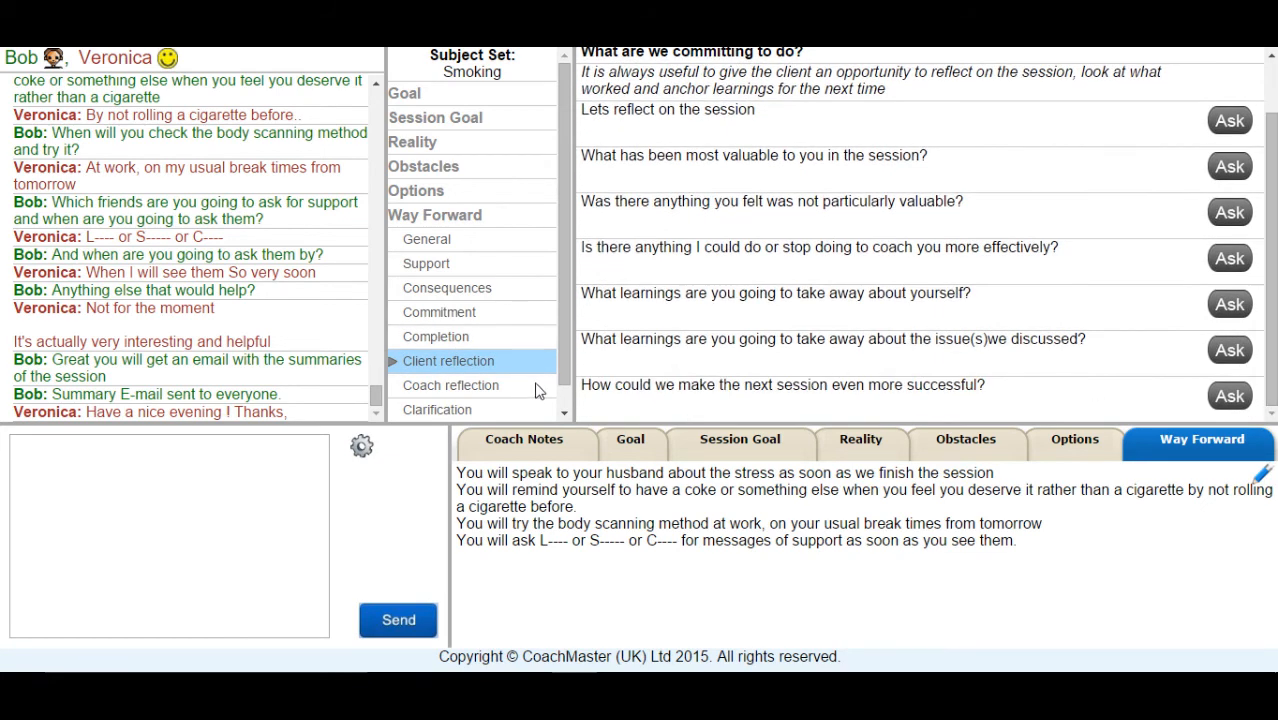
left_click(450, 385)
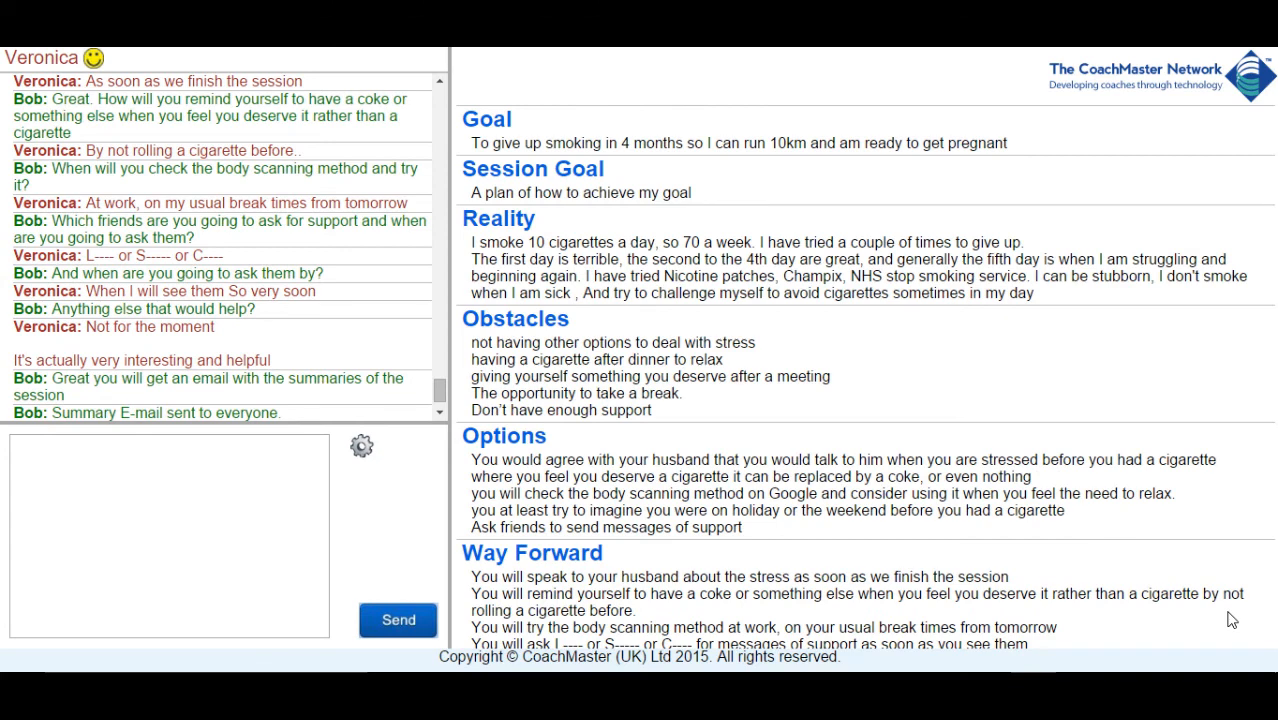
mouse_move(1188, 458)
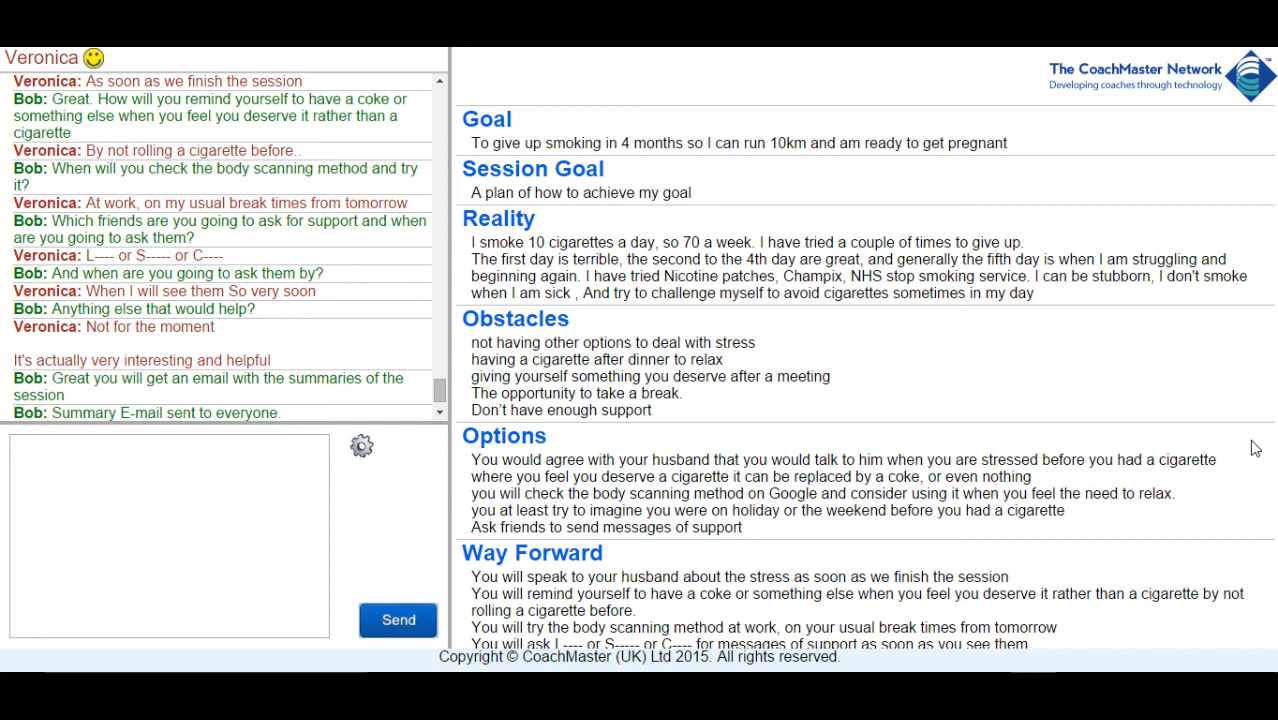
mouse_move(1264, 467)
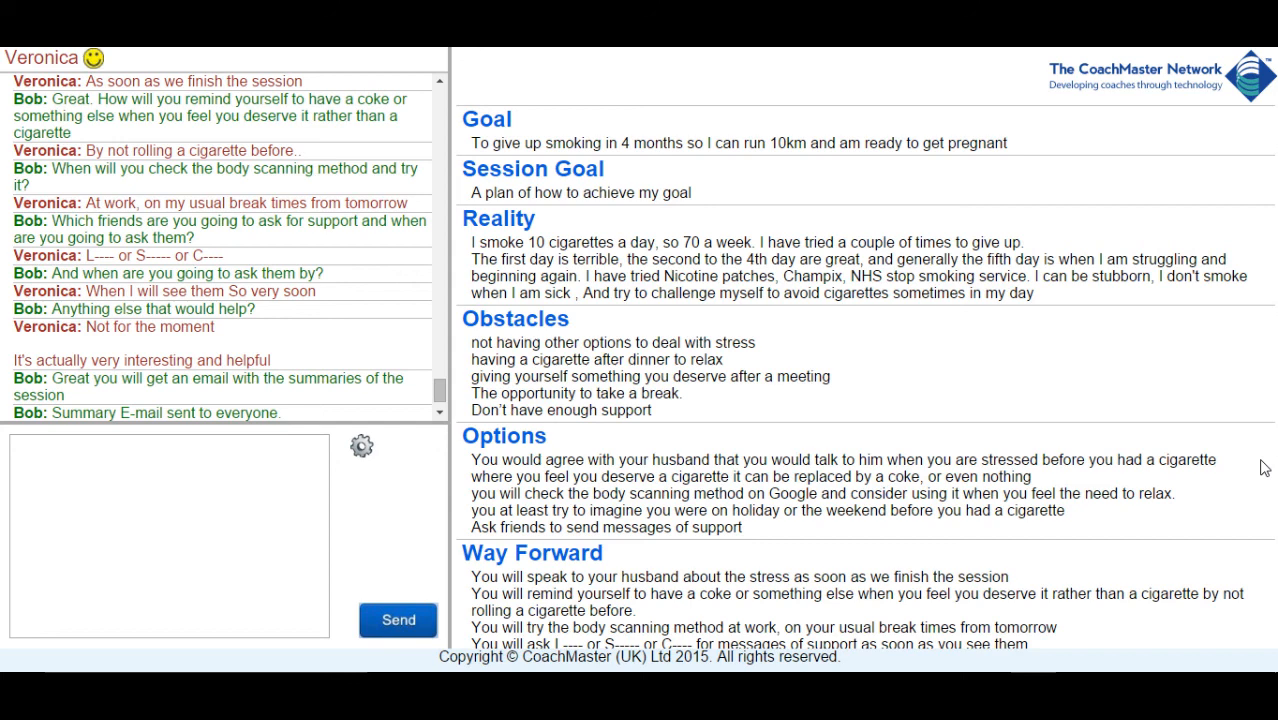
mouse_move(1270, 516)
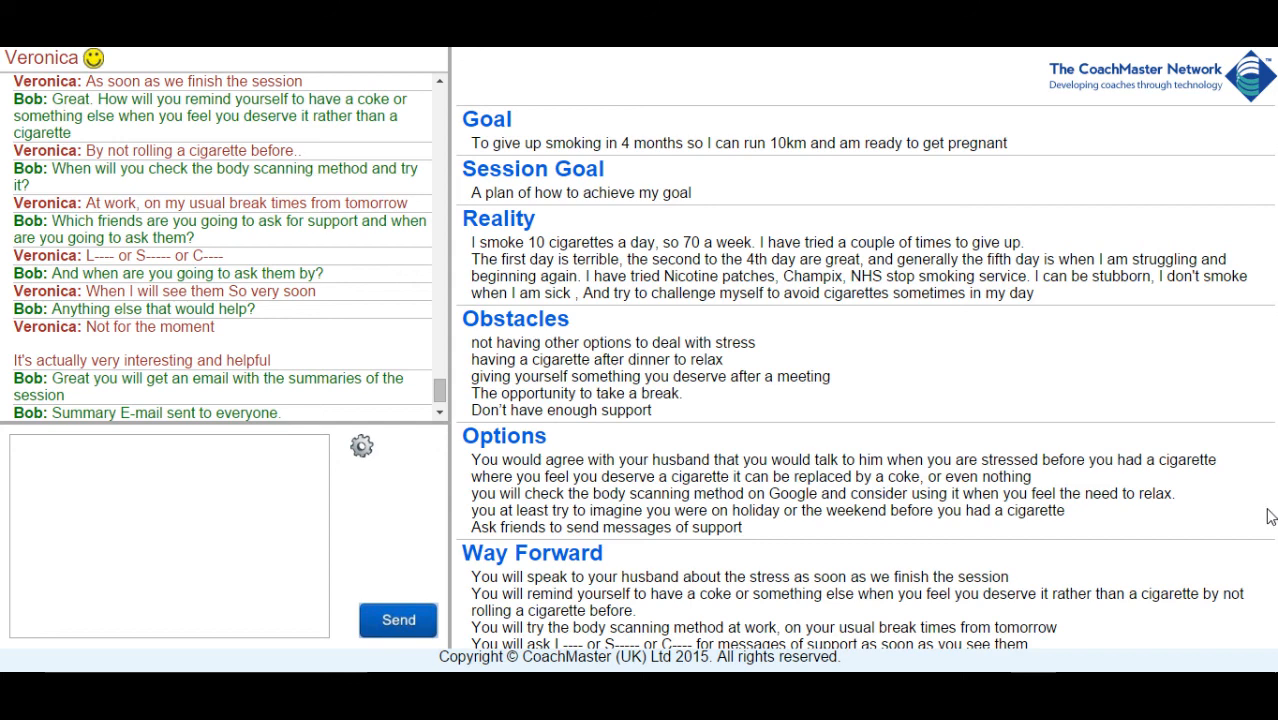
mouse_move(1270, 609)
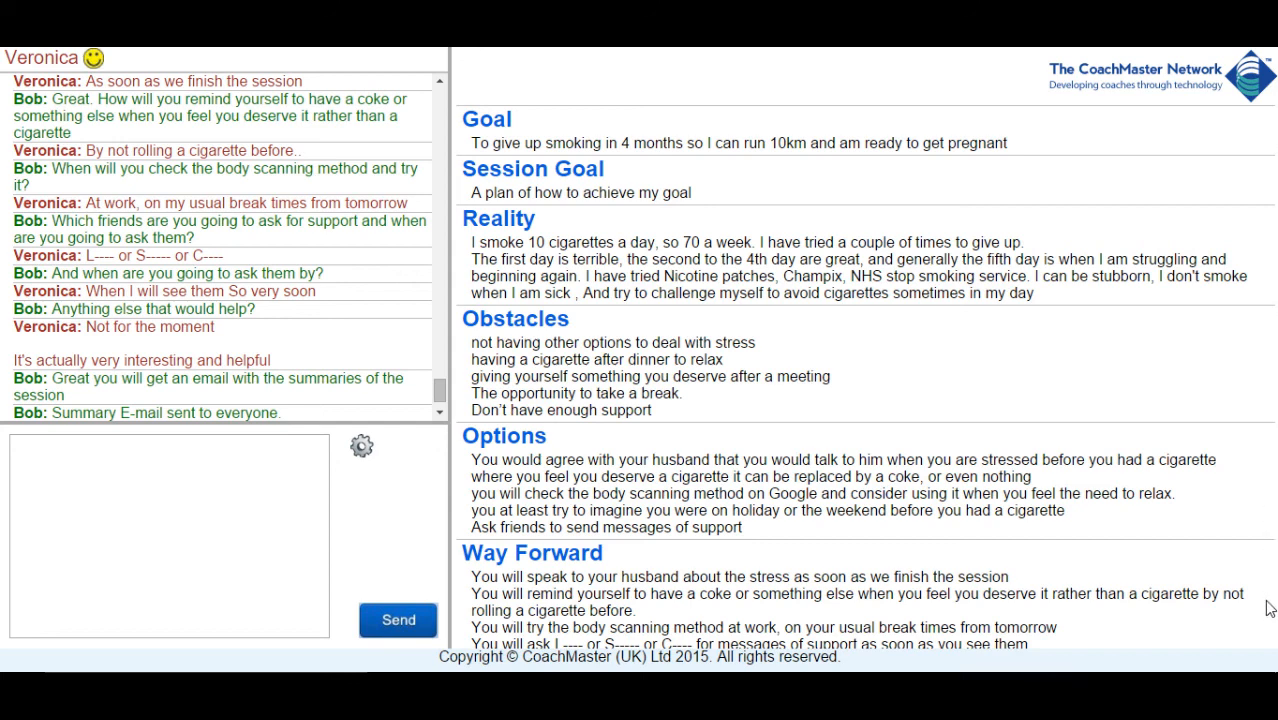